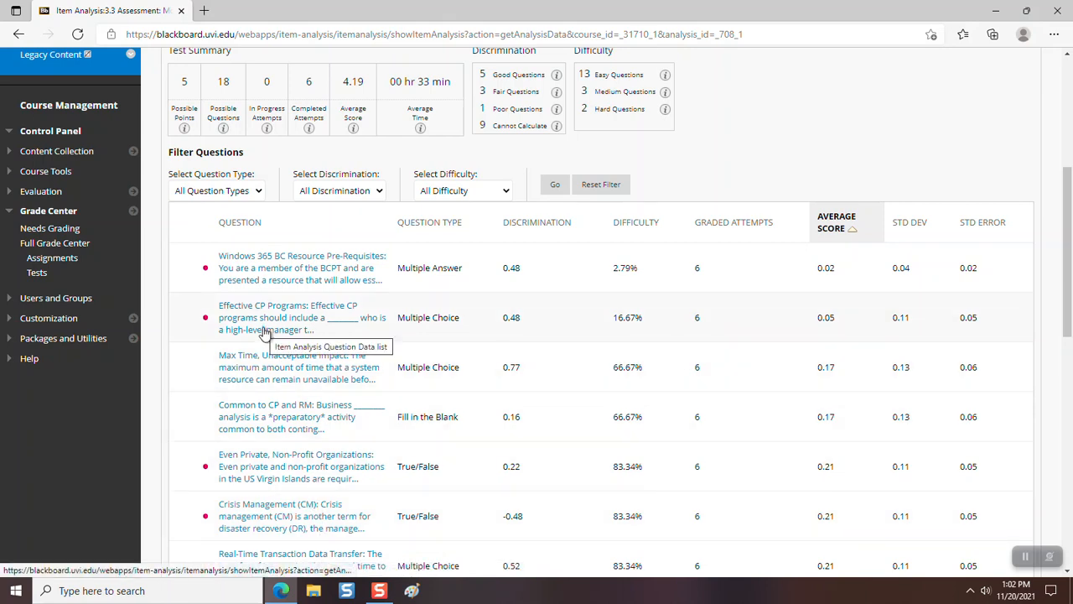
{"action": "mouse_move", "coordinate": [670, 285]}
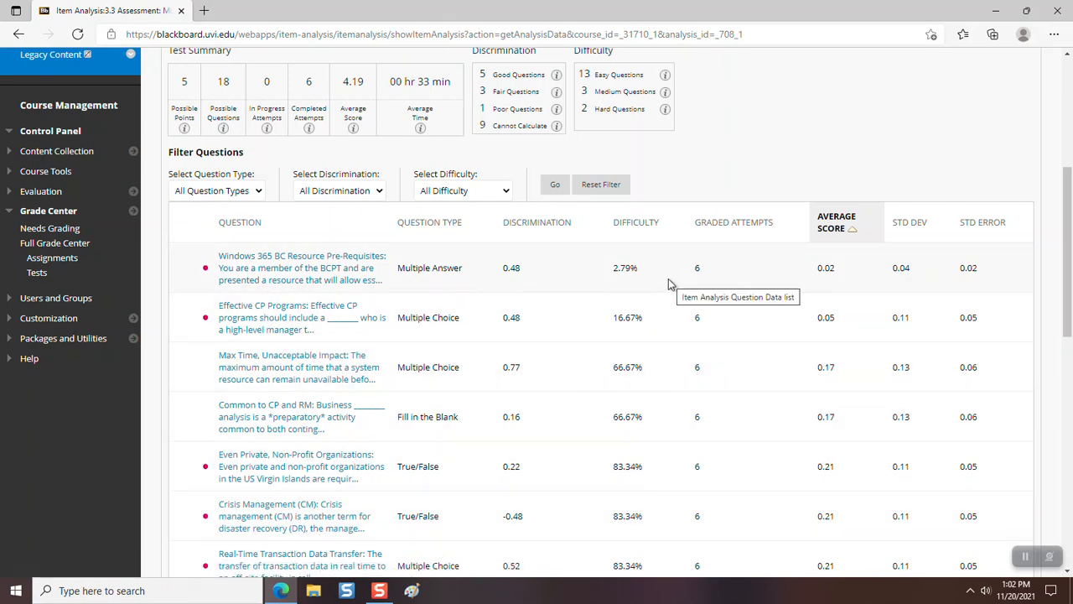
{"action": "mouse_move", "coordinate": [352, 95]}
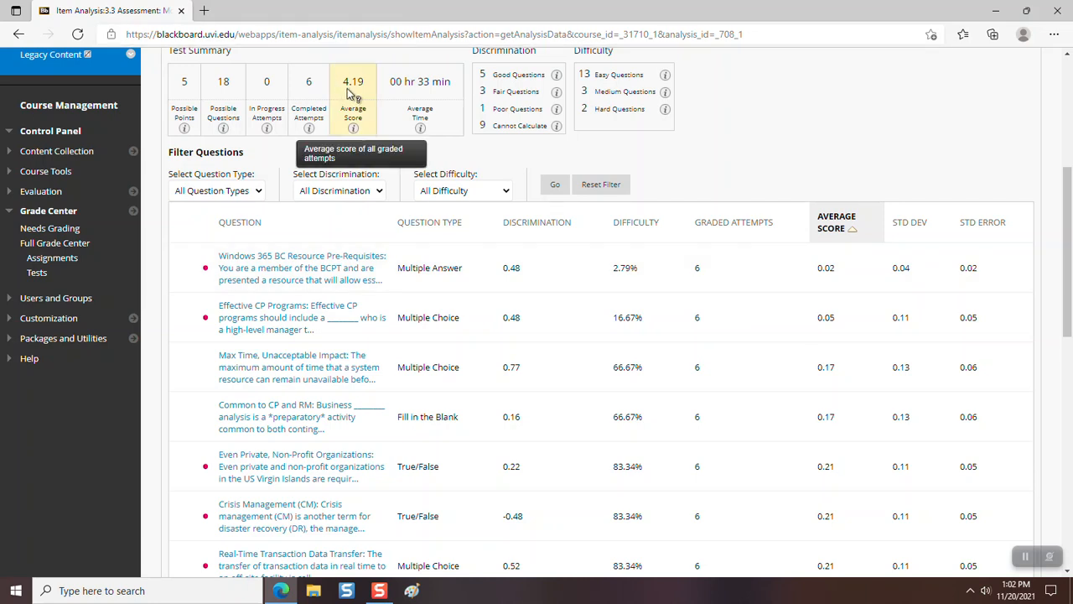
{"action": "mouse_move", "coordinate": [366, 92]}
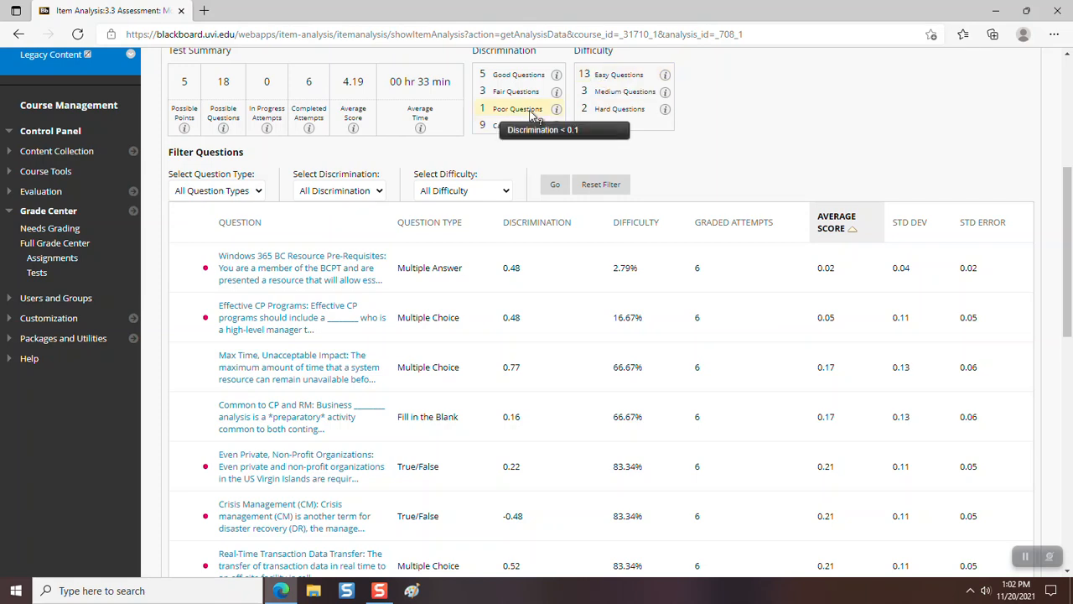
{"action": "mouse_move", "coordinate": [520, 124]}
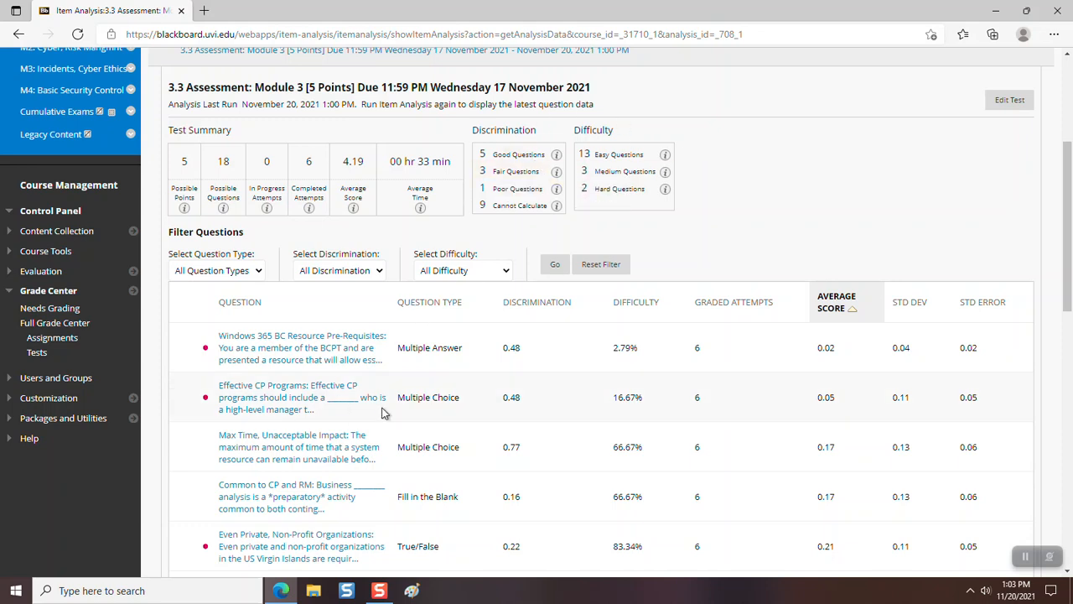
{"action": "mouse_move", "coordinate": [517, 232]}
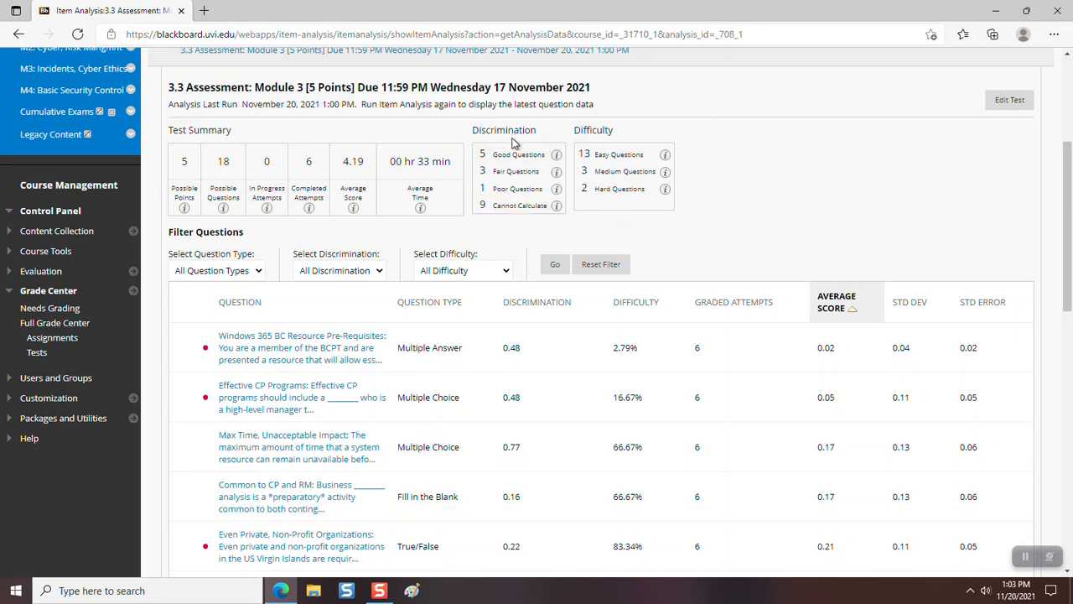
{"action": "mouse_move", "coordinate": [527, 222]}
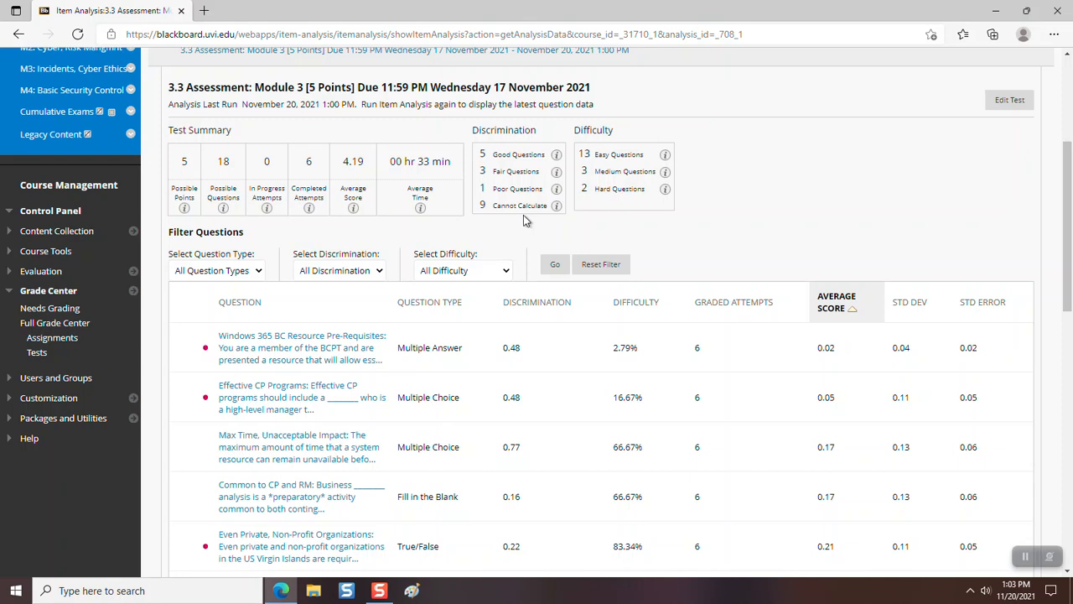
{"action": "mouse_move", "coordinate": [525, 221]}
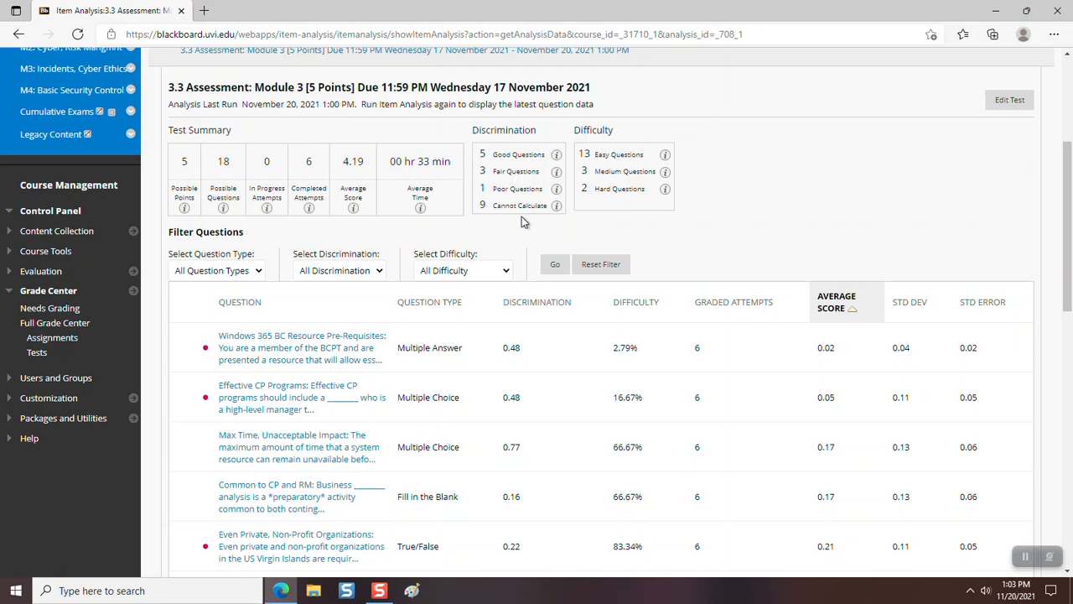
{"action": "mouse_move", "coordinate": [617, 225]}
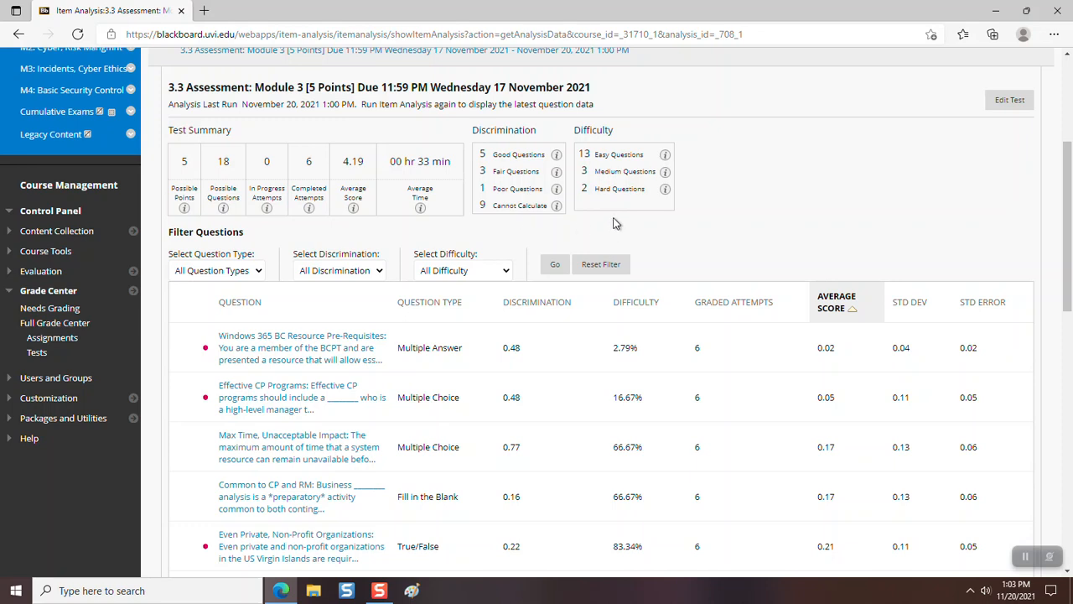
{"action": "mouse_move", "coordinate": [619, 188]}
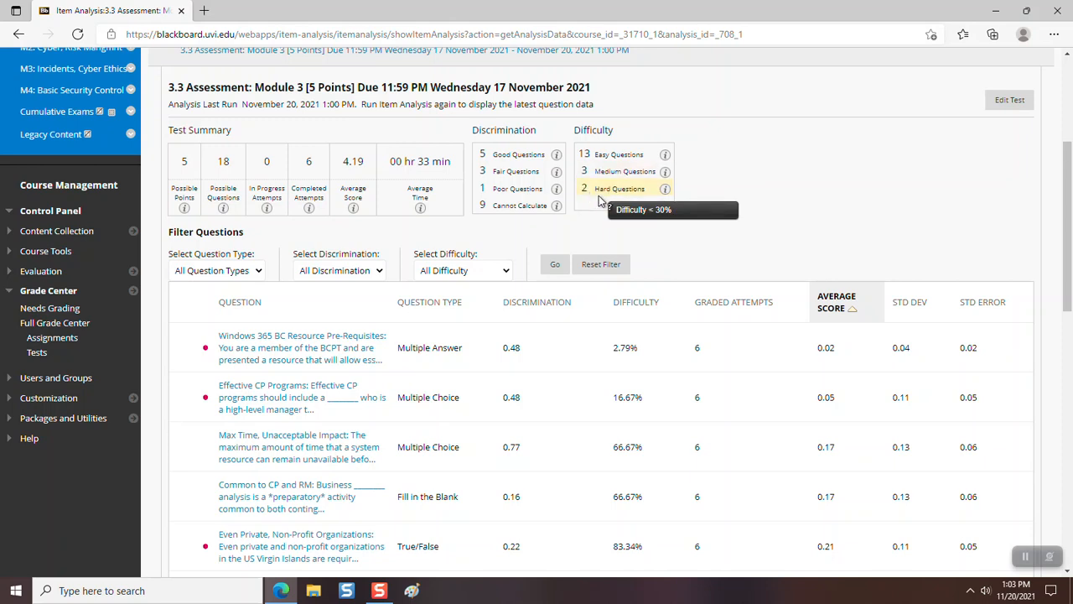
{"action": "mouse_move", "coordinate": [600, 216]}
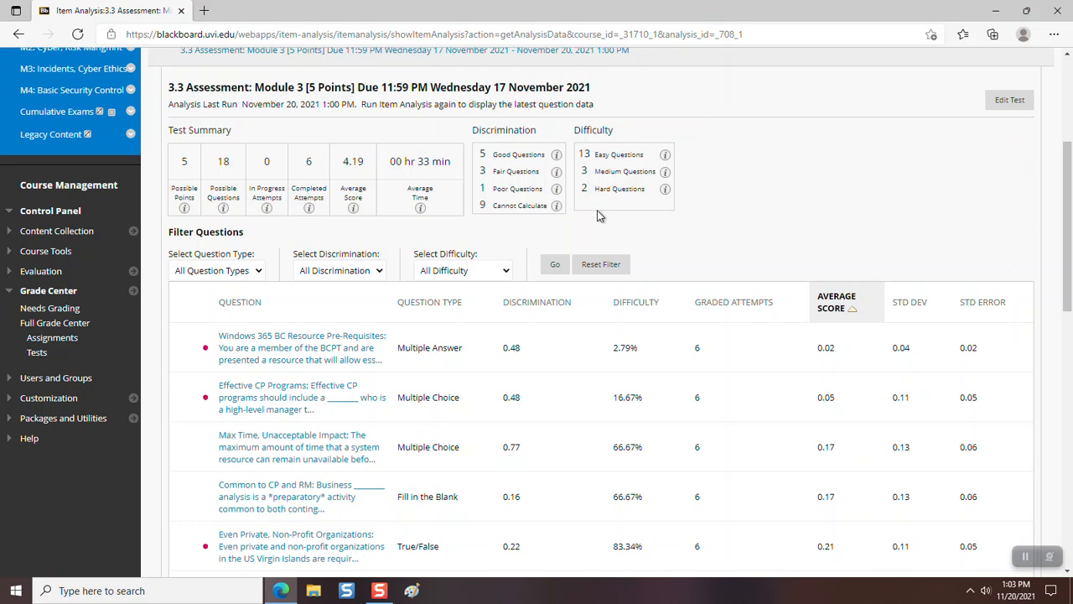
{"action": "mouse_move", "coordinate": [833, 262]}
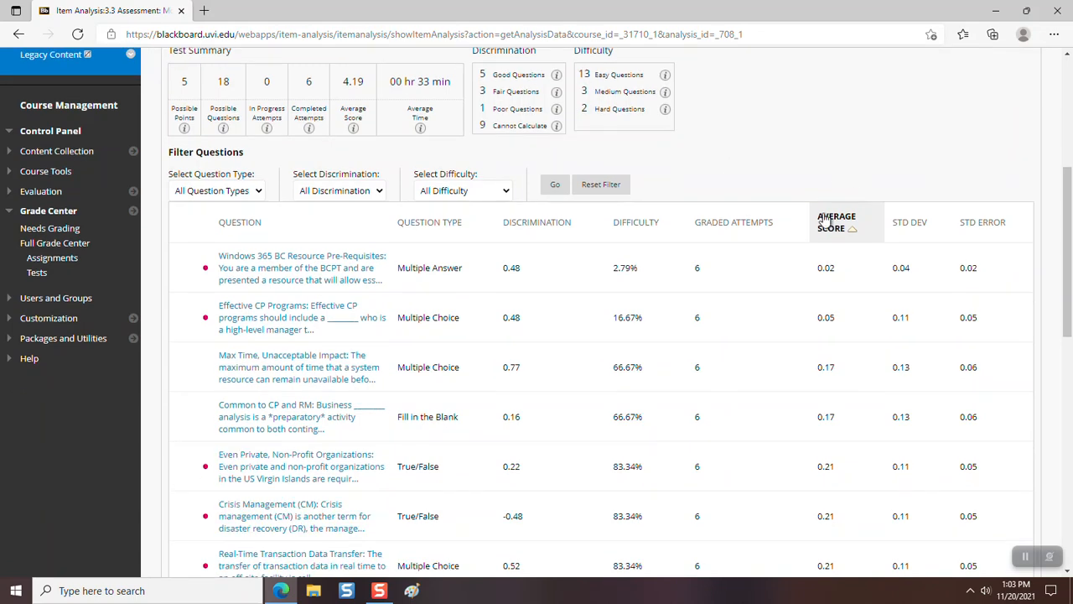
Sort the item analysis questions by average score, ending lowest first, and review the list.
{"action": "left_click", "coordinate": [835, 221]}
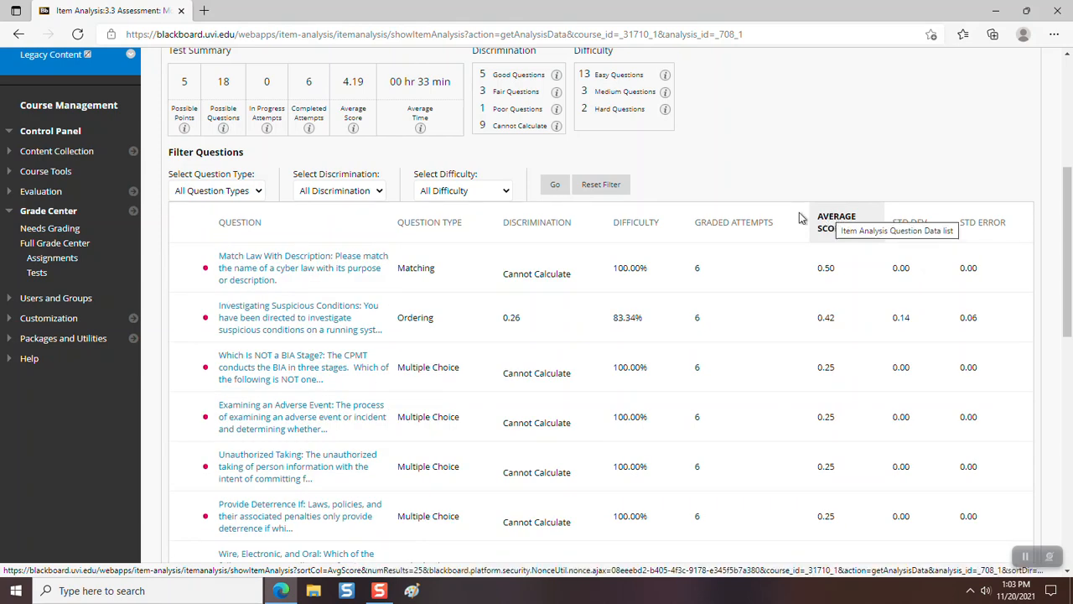
{"action": "left_click", "coordinate": [835, 222]}
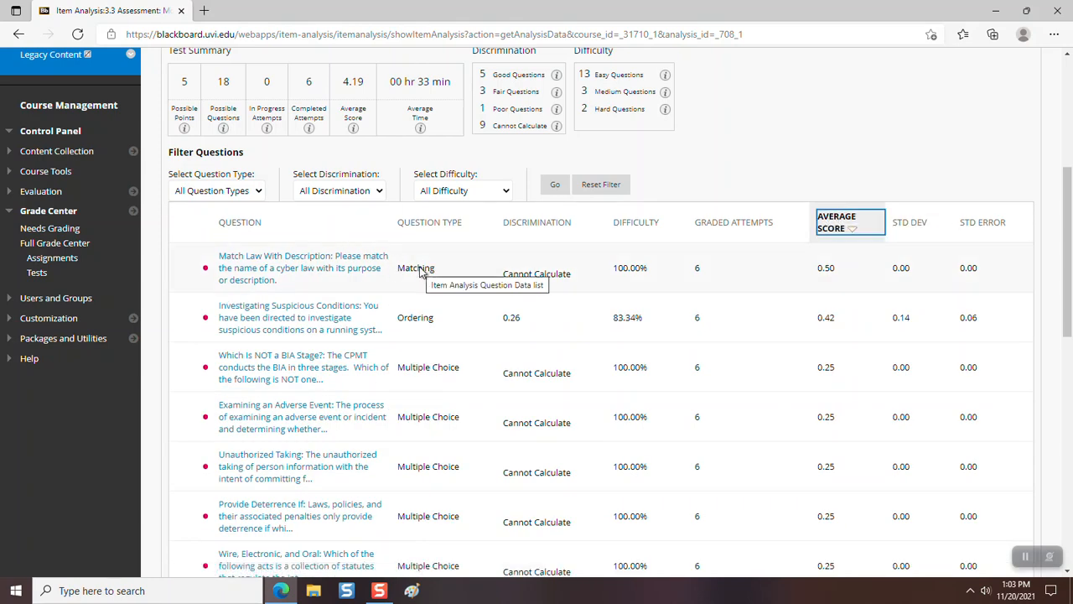
{"action": "mouse_move", "coordinate": [406, 268]}
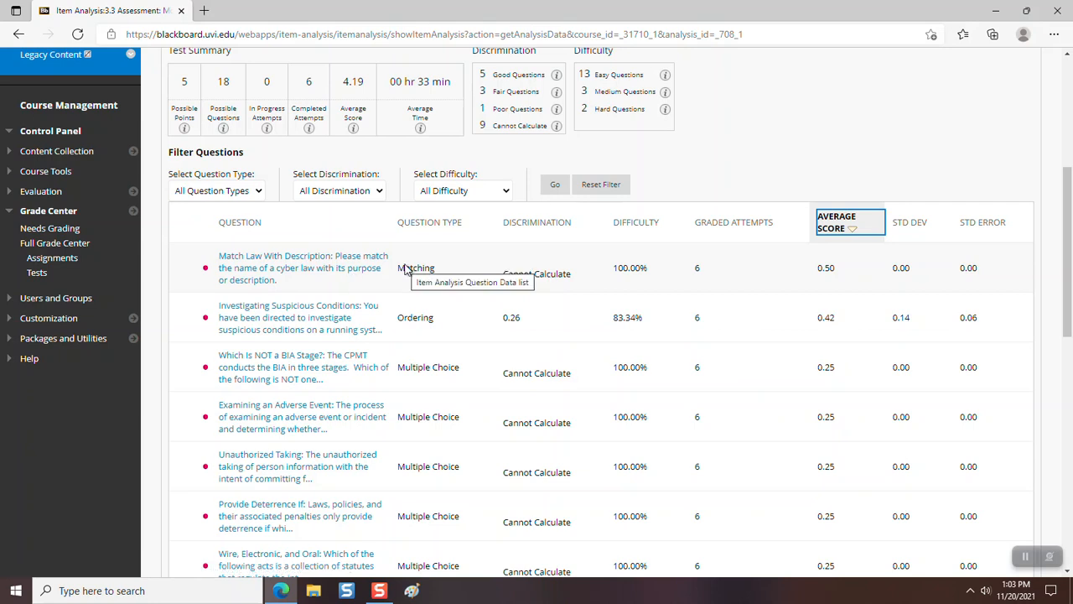
{"action": "mouse_move", "coordinate": [825, 275]}
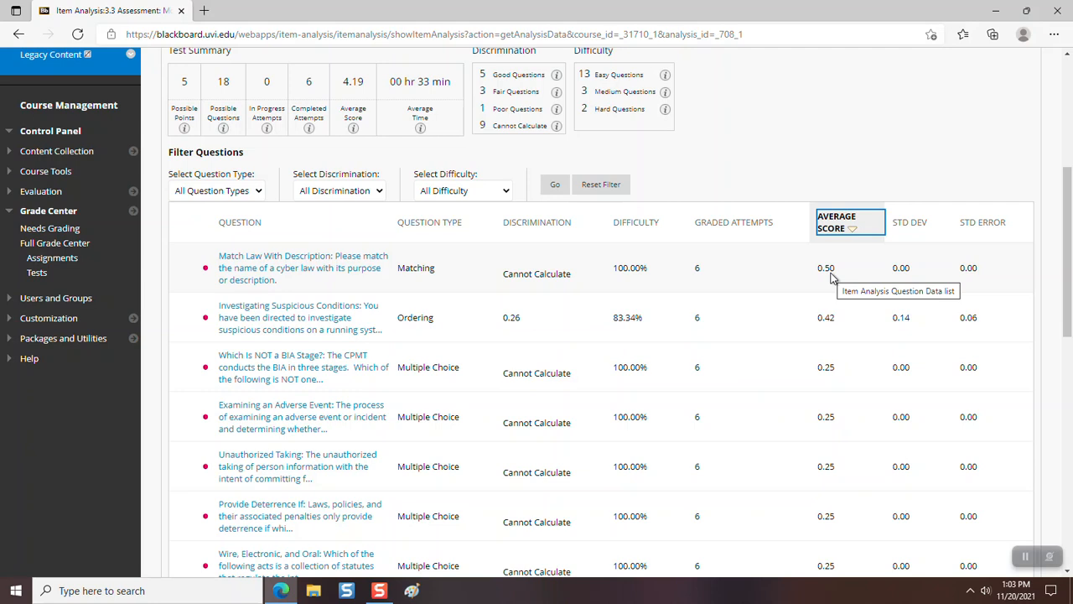
{"action": "mouse_move", "coordinate": [841, 252]}
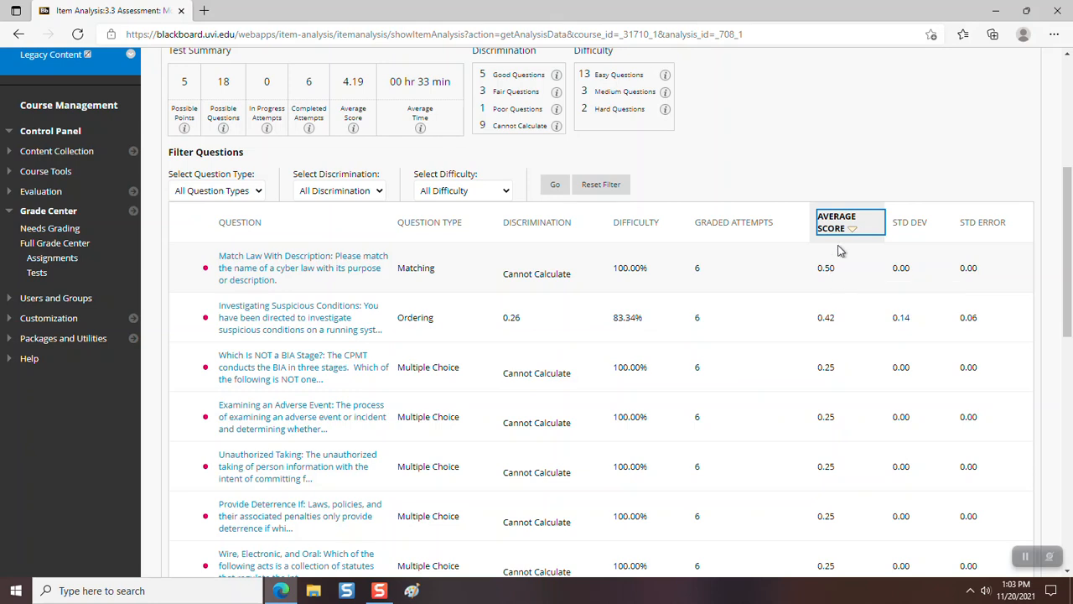
{"action": "left_click", "coordinate": [846, 222]}
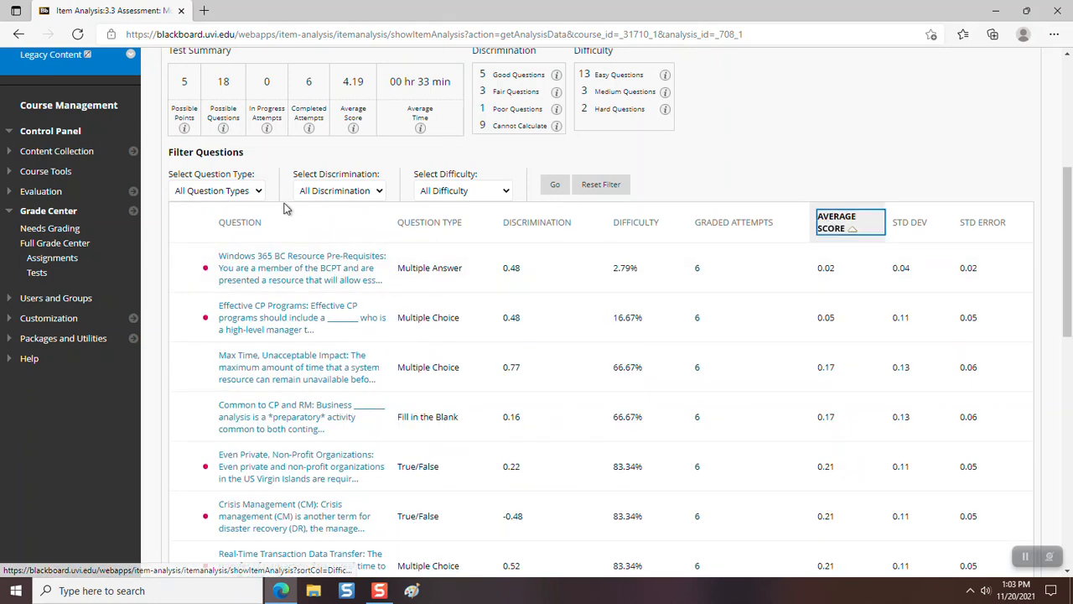
{"action": "mouse_move", "coordinate": [271, 267]}
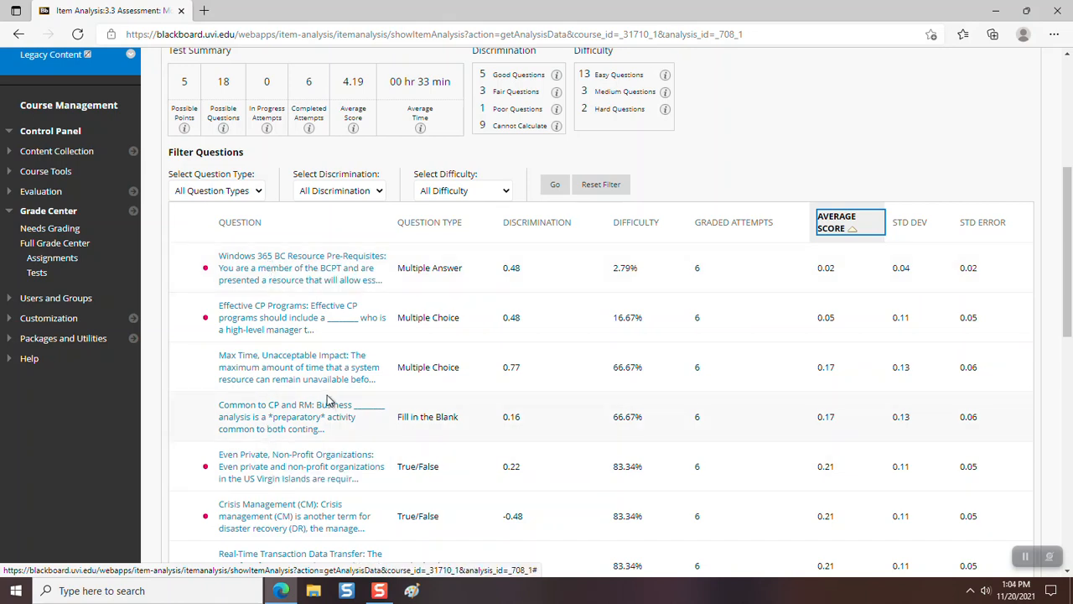
{"action": "scroll", "scroll_direction": "down", "scroll_amount": 3}
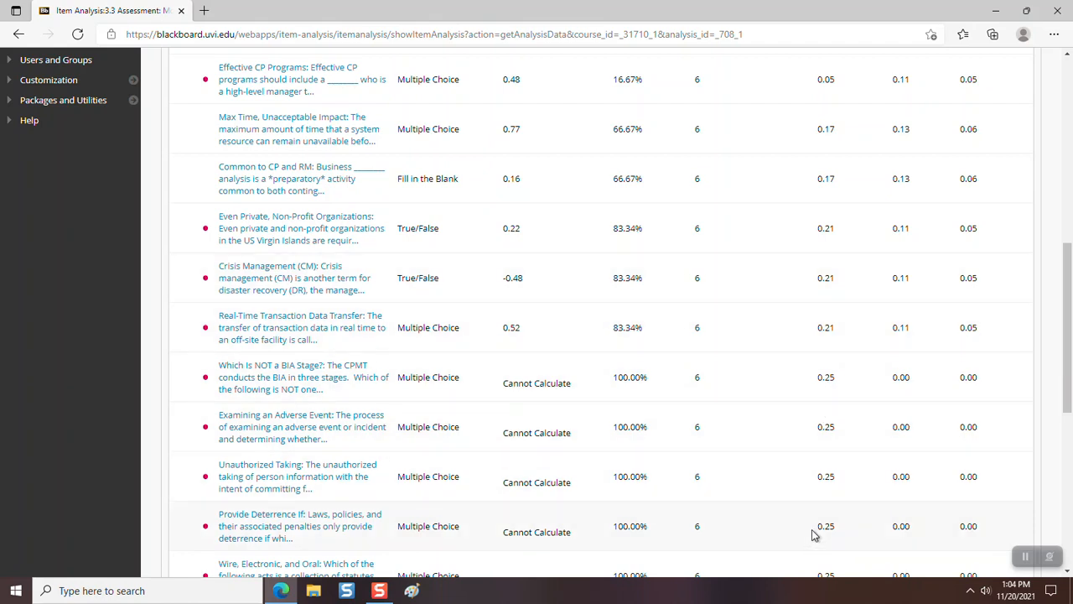
{"action": "scroll", "scroll_direction": "down", "scroll_amount": 3}
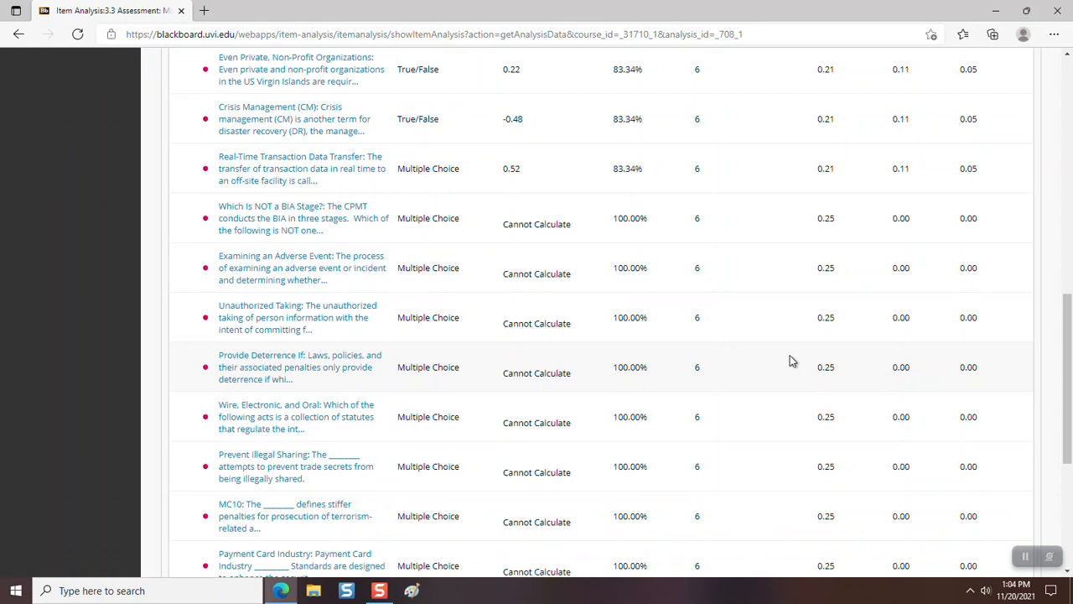
{"action": "scroll", "scroll_direction": "down", "scroll_amount": 3}
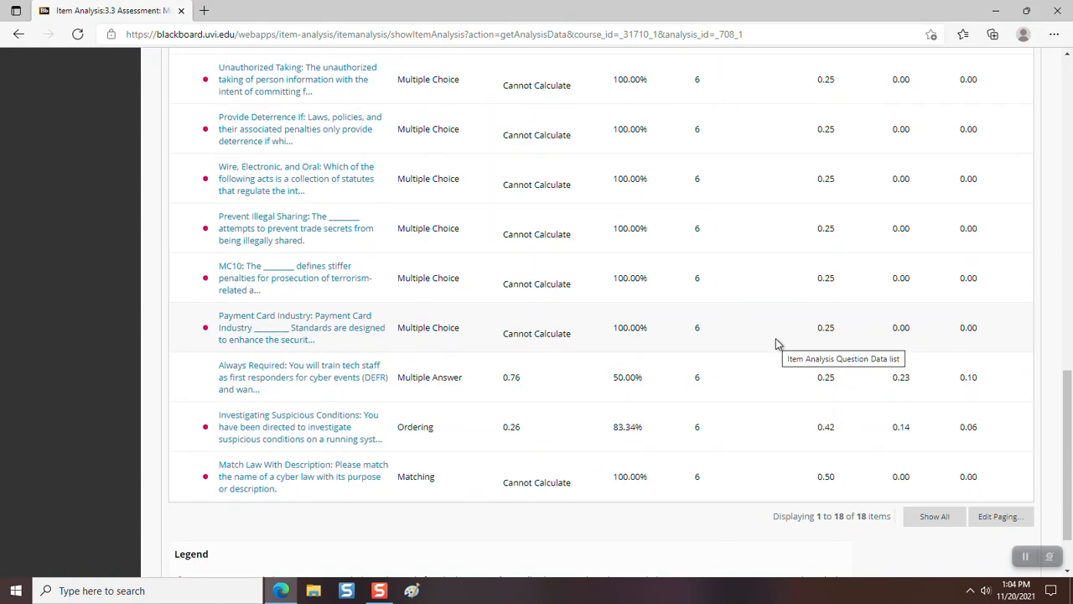
{"action": "mouse_move", "coordinate": [834, 382]}
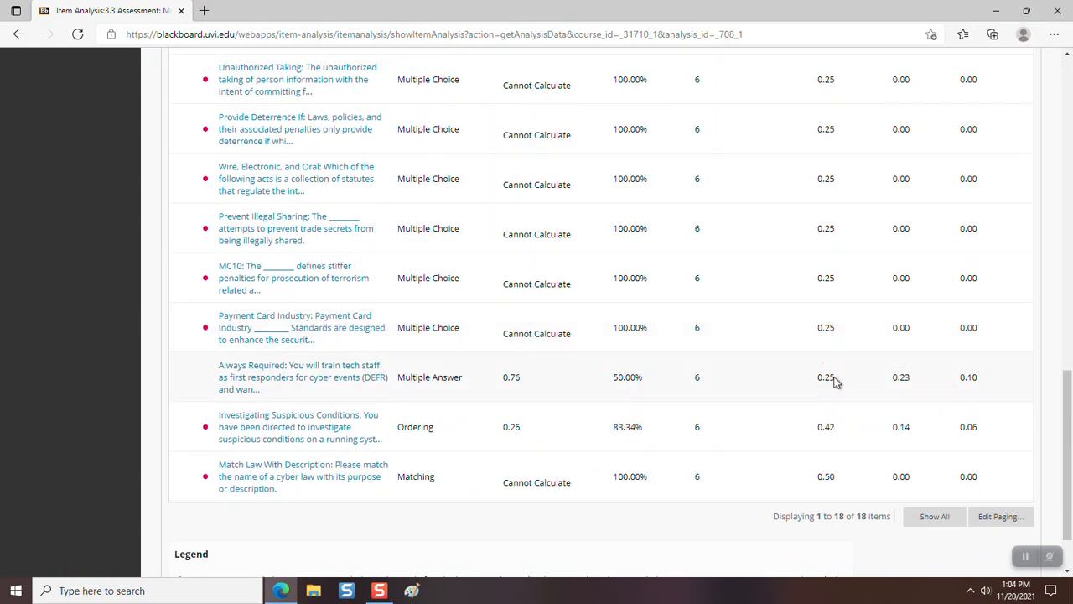
{"action": "mouse_move", "coordinate": [830, 377]}
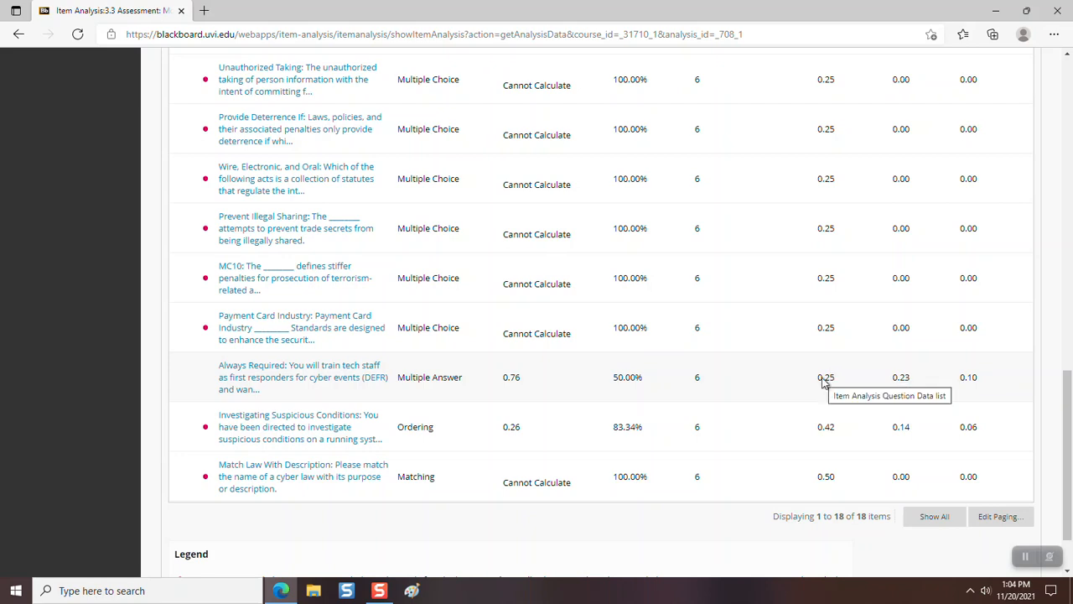
{"action": "mouse_move", "coordinate": [452, 419]}
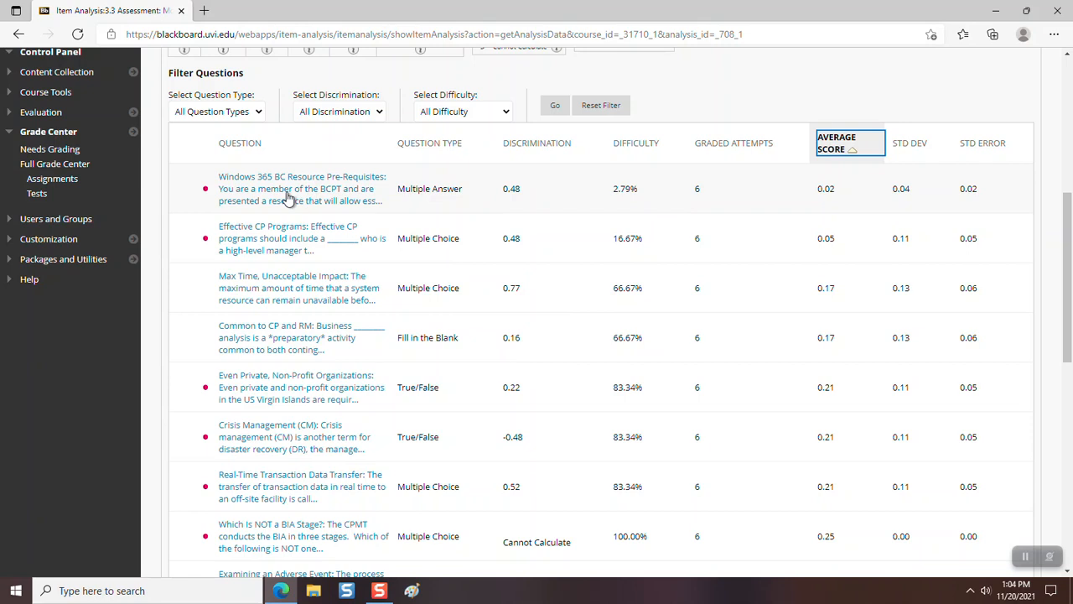
{"action": "mouse_move", "coordinate": [288, 195]}
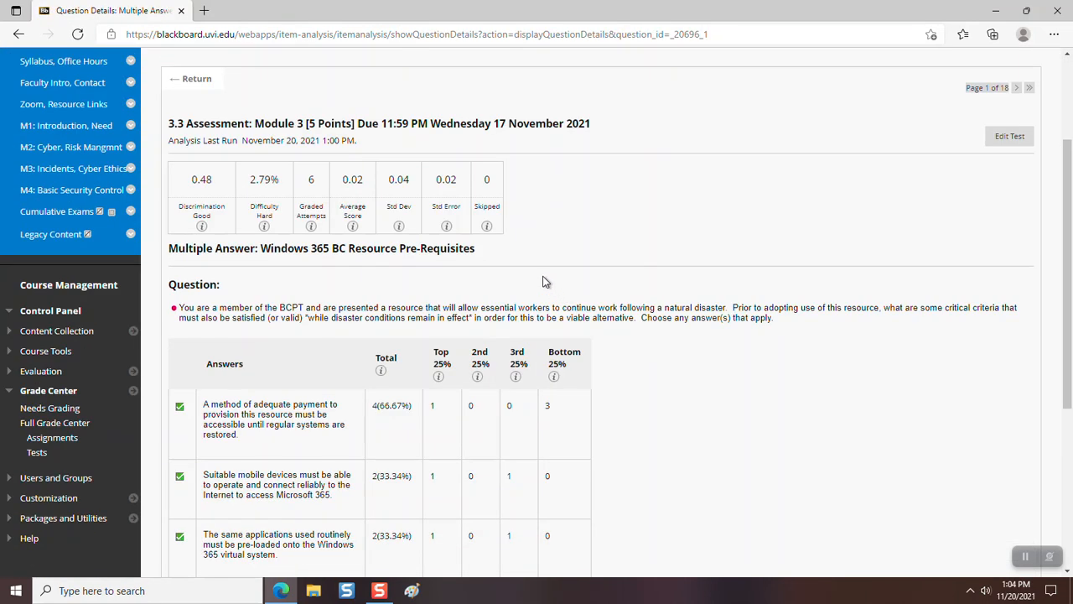
{"action": "scroll", "scroll_direction": "down", "scroll_amount": 3}
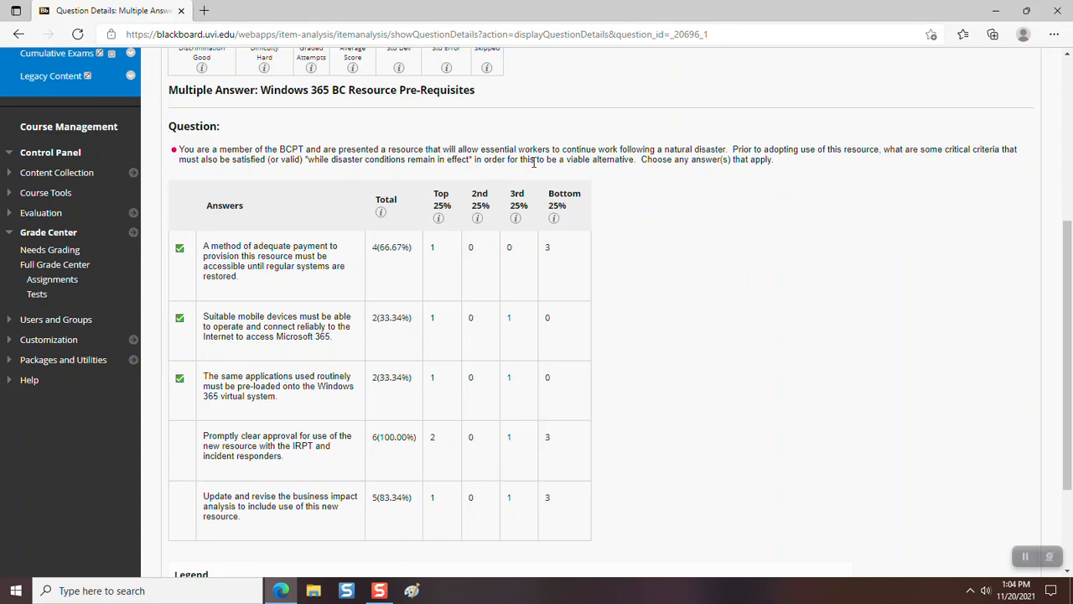
{"action": "mouse_move", "coordinate": [600, 151]}
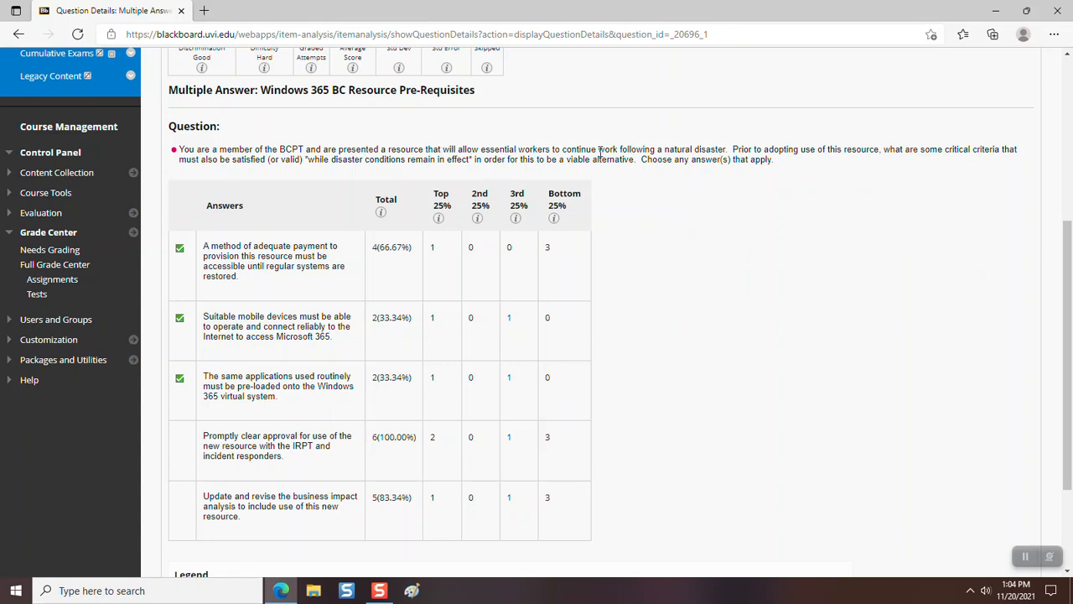
{"action": "mouse_move", "coordinate": [707, 149]}
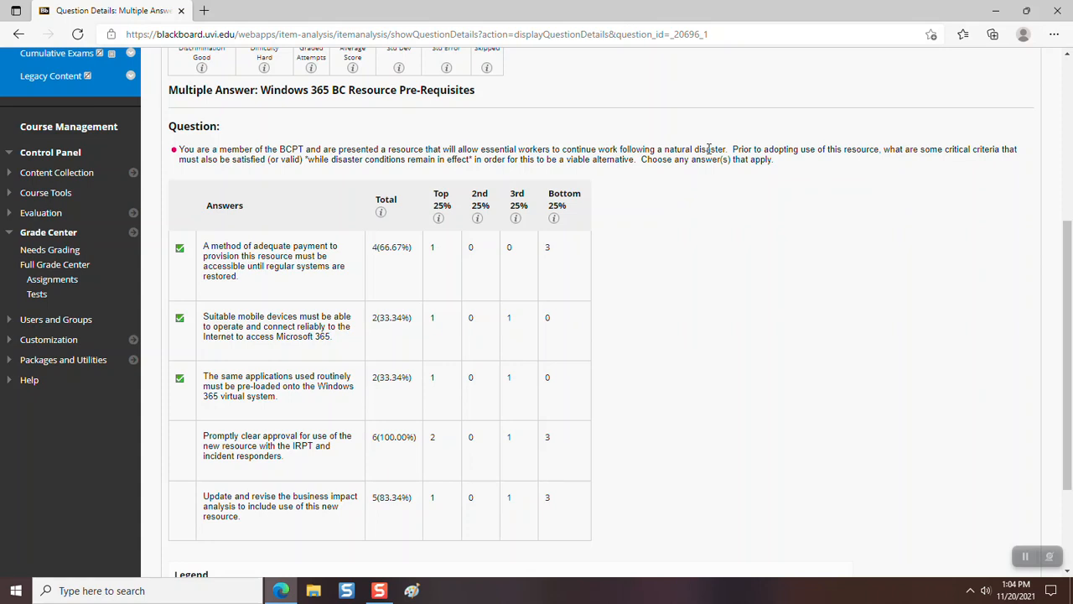
{"action": "mouse_move", "coordinate": [859, 166]}
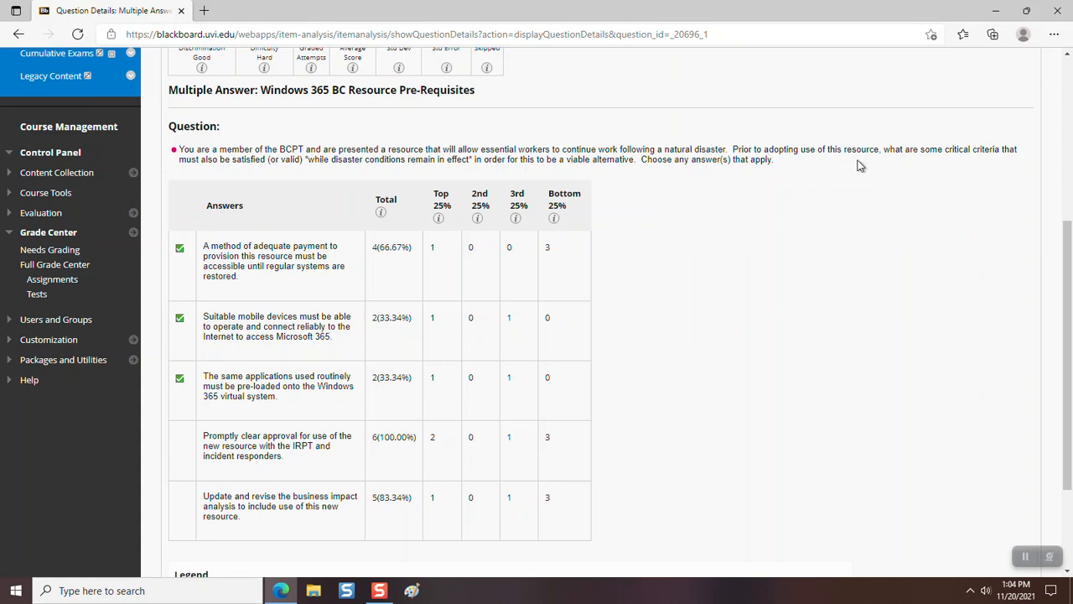
{"action": "mouse_move", "coordinate": [1002, 164]}
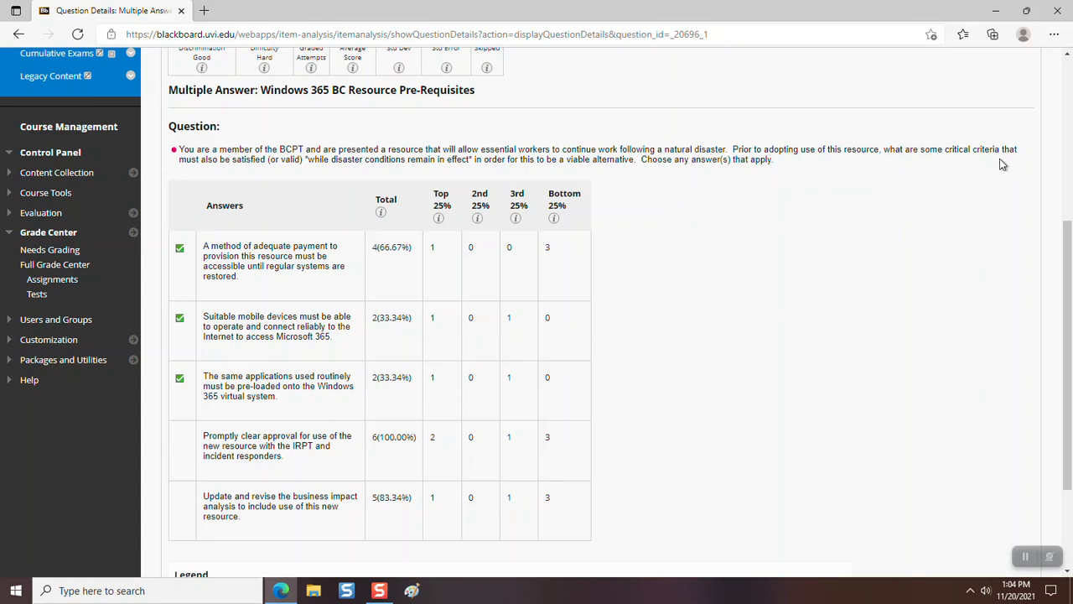
{"action": "mouse_move", "coordinate": [223, 122]}
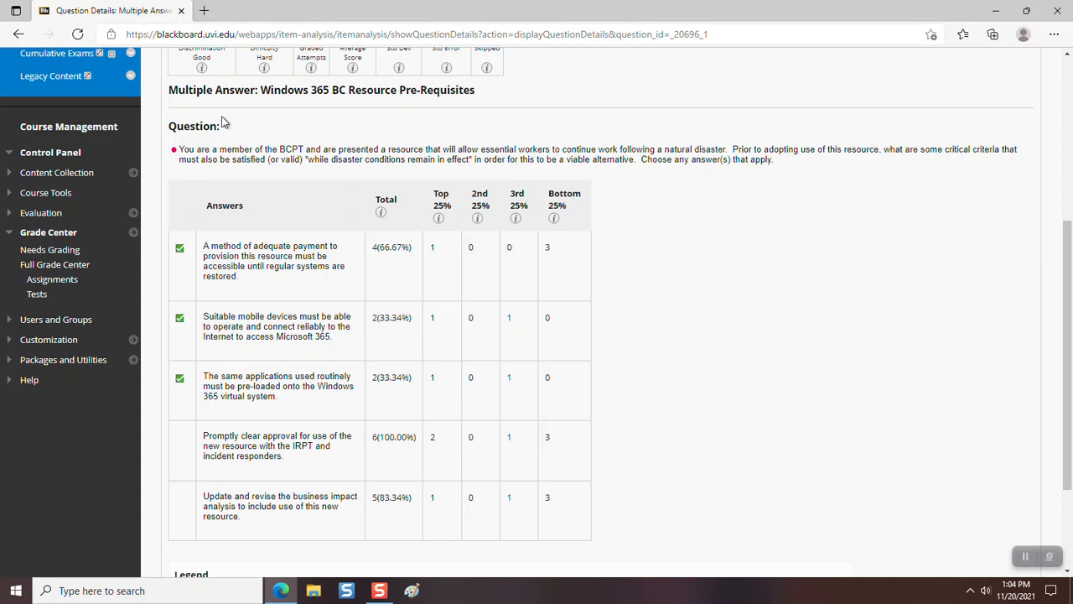
{"action": "mouse_move", "coordinate": [293, 182]}
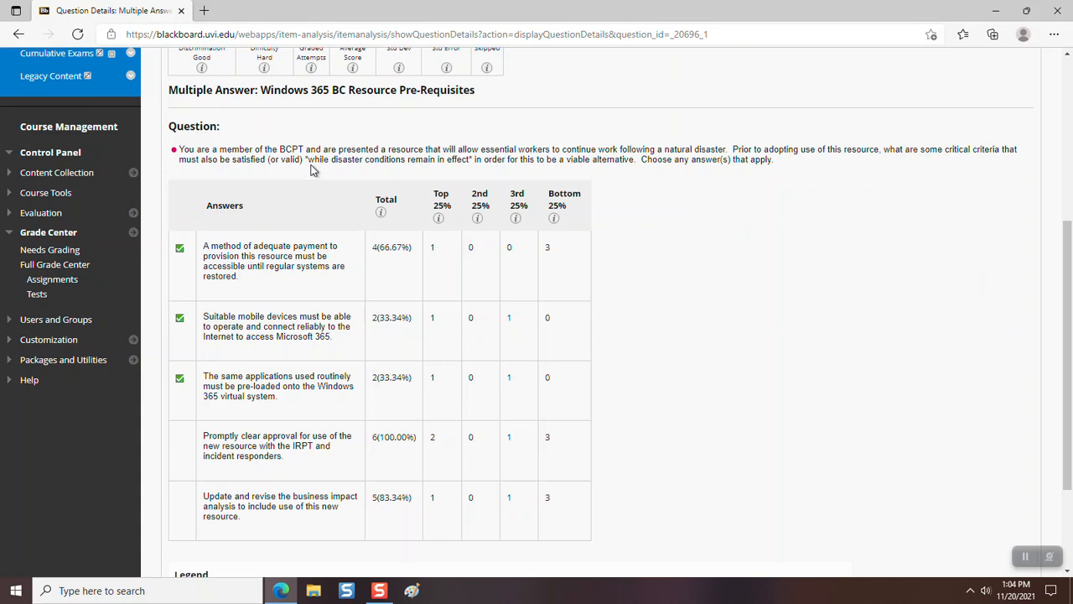
{"action": "mouse_move", "coordinate": [419, 176]}
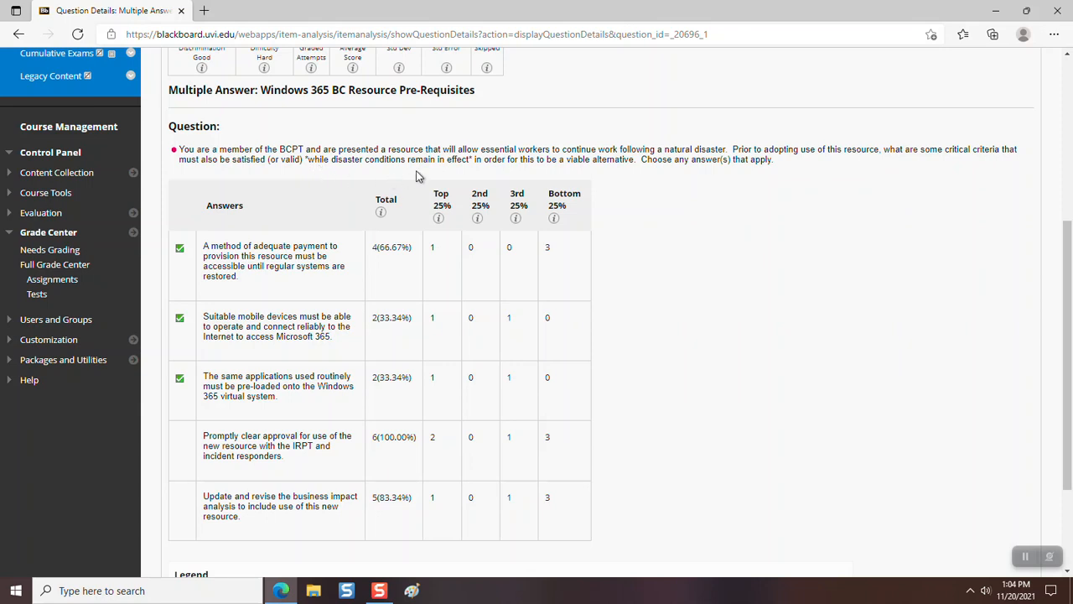
{"action": "mouse_move", "coordinate": [499, 171]}
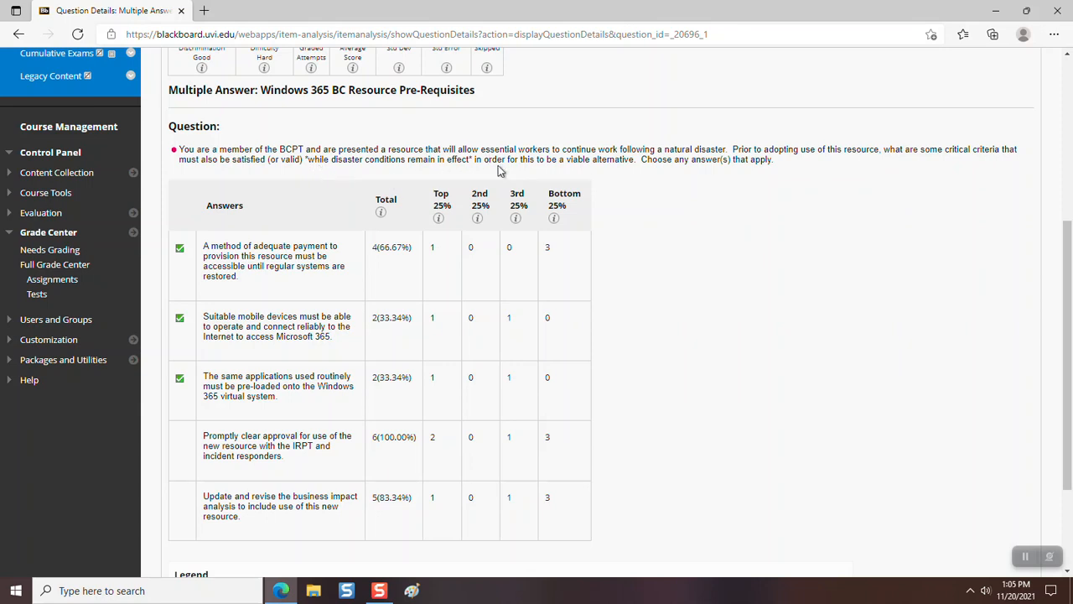
{"action": "mouse_move", "coordinate": [634, 176]}
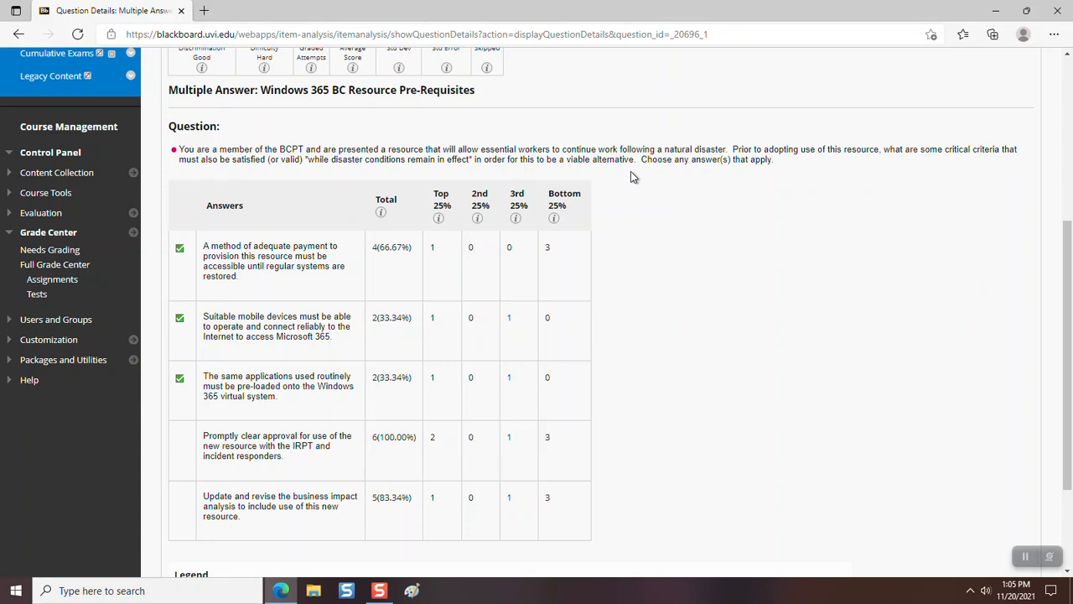
Highlight "while disaster conditions remain in effect" in the question text.
{"action": "double_click", "coordinate": [311, 160]}
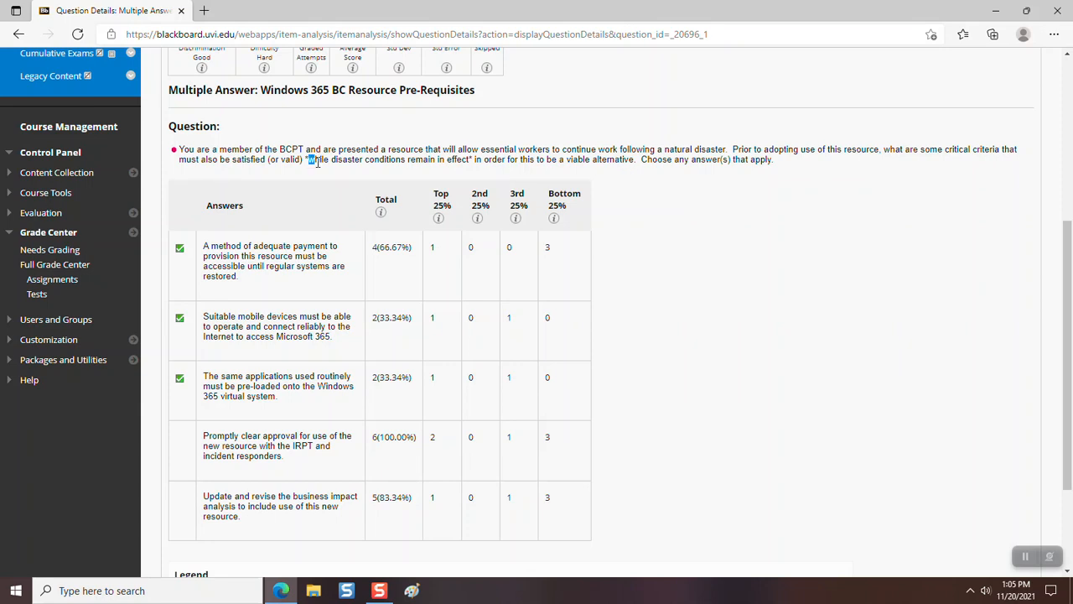
{"action": "left_click_drag", "start_coordinate": [308, 159], "coordinate": [449, 160]}
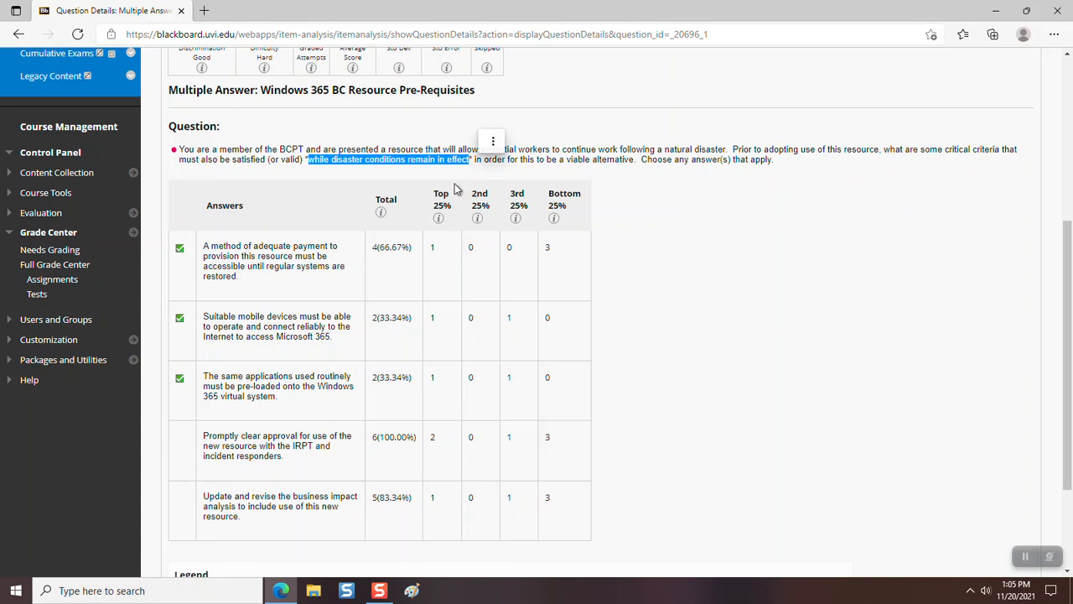
{"action": "mouse_move", "coordinate": [446, 183]}
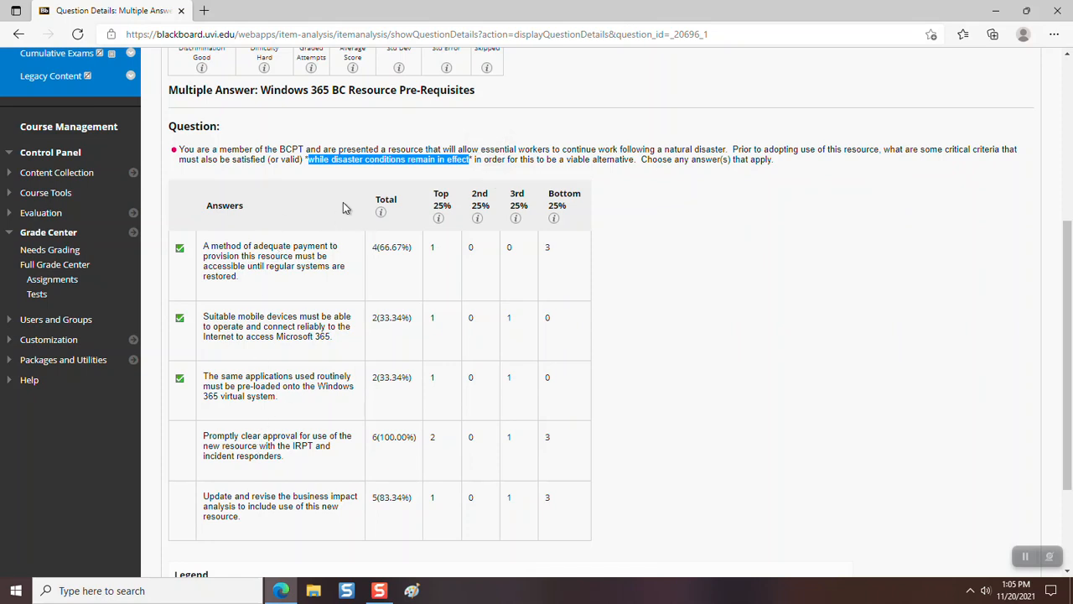
{"action": "mouse_move", "coordinate": [598, 178]}
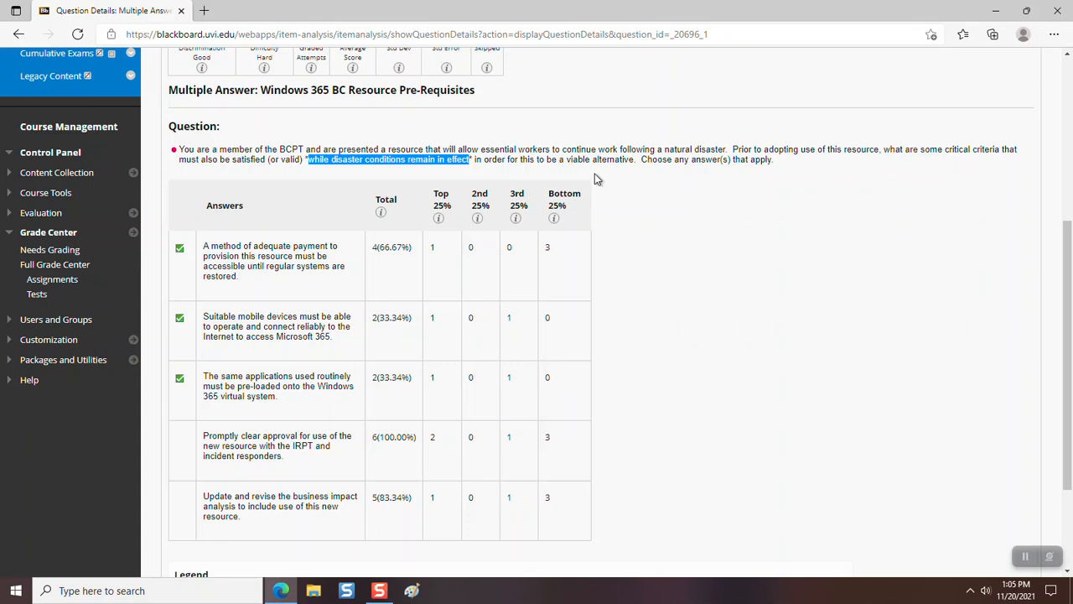
{"action": "mouse_move", "coordinate": [332, 110]}
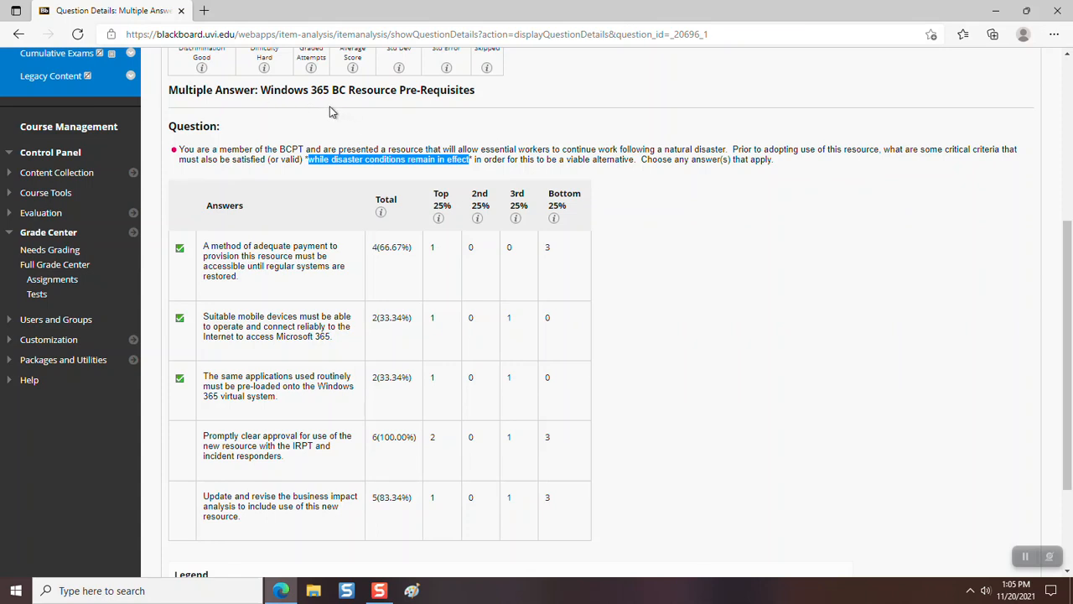
{"action": "mouse_move", "coordinate": [372, 172]}
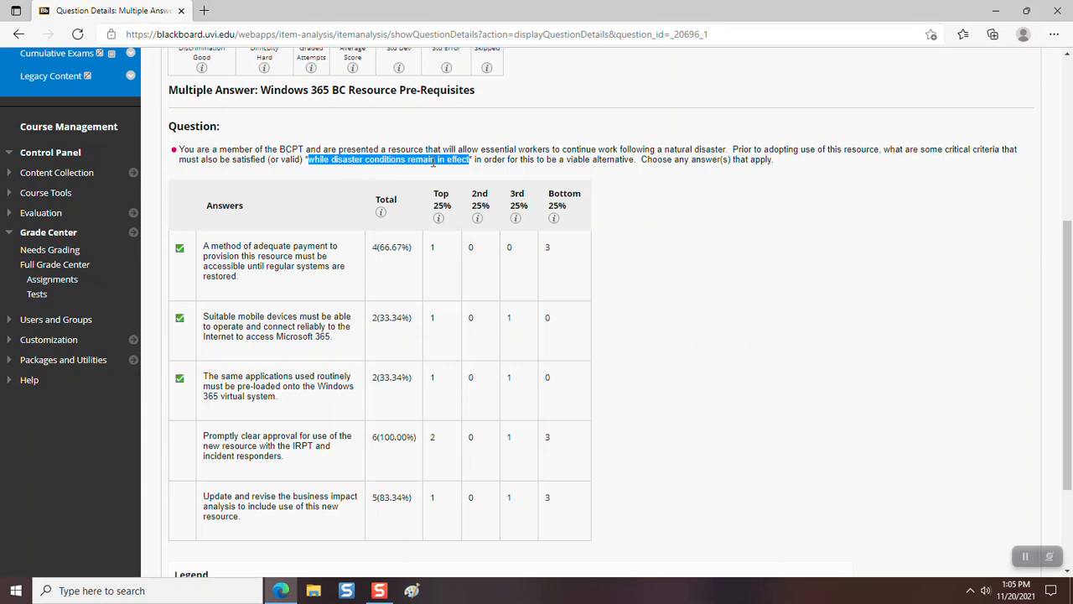
{"action": "mouse_move", "coordinate": [692, 186]}
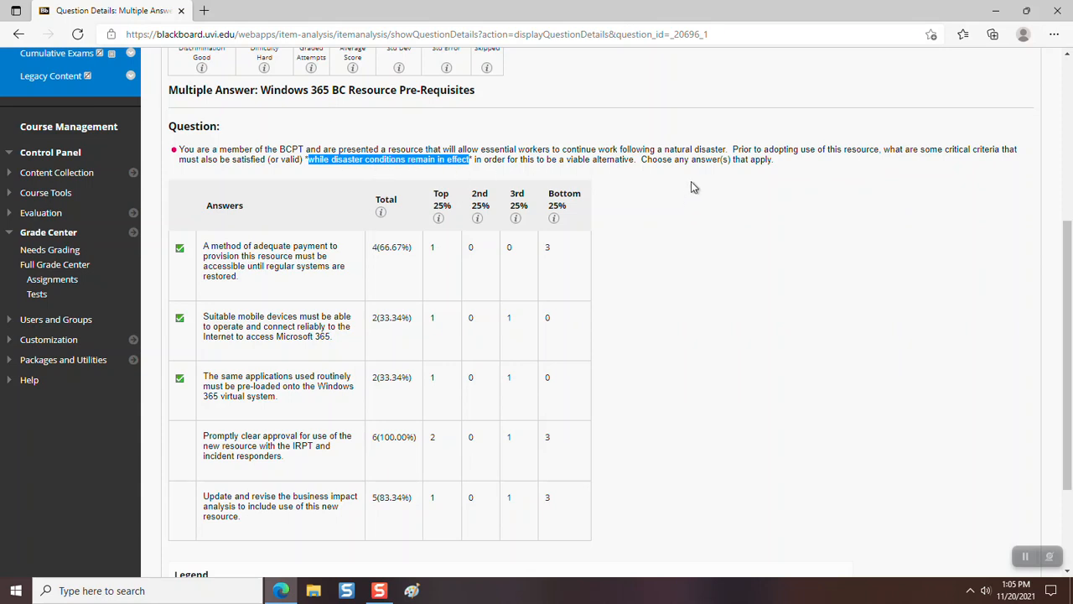
{"action": "mouse_move", "coordinate": [758, 183]}
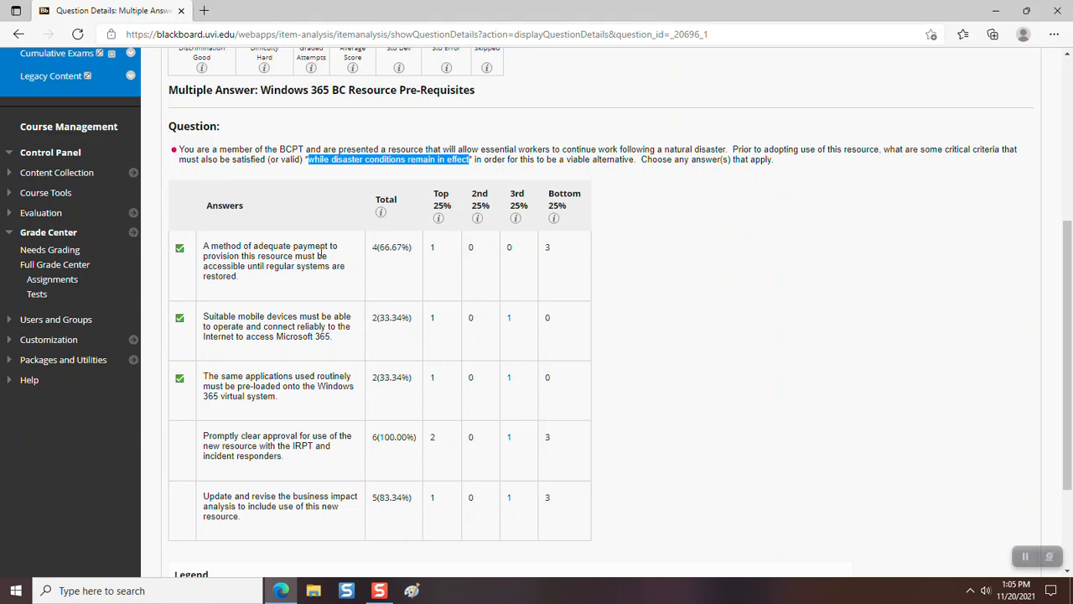
{"action": "scroll", "scroll_direction": "down", "scroll_amount": 3}
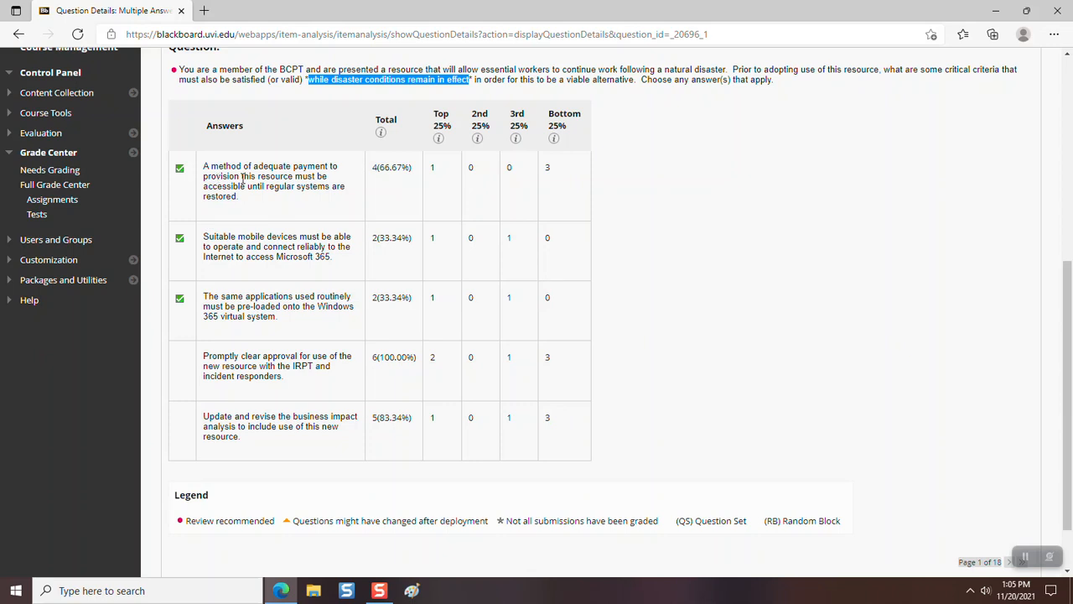
{"action": "mouse_move", "coordinate": [310, 204]}
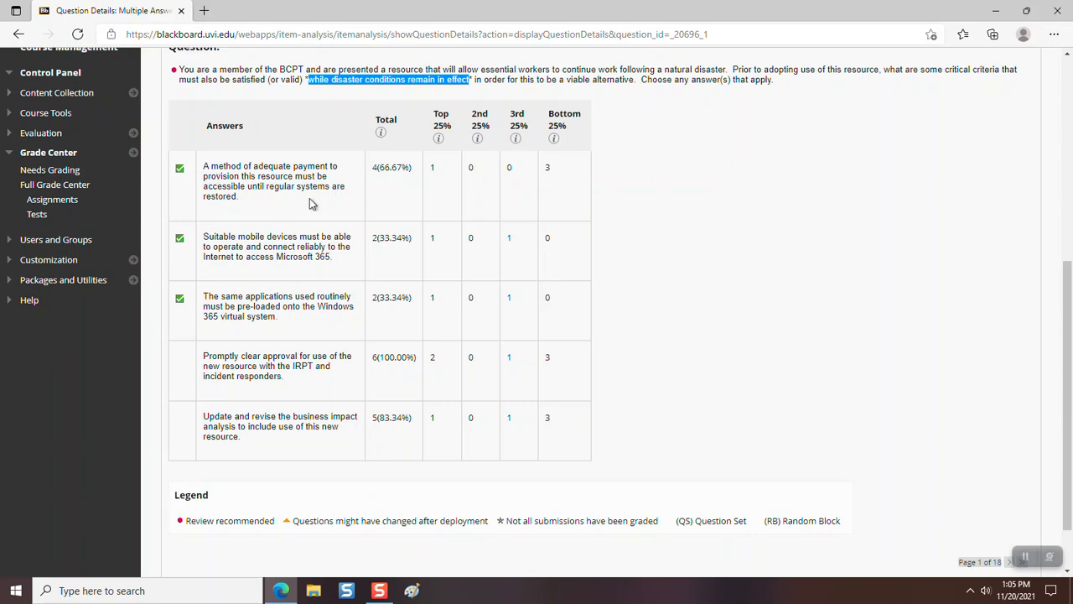
{"action": "mouse_move", "coordinate": [286, 202]}
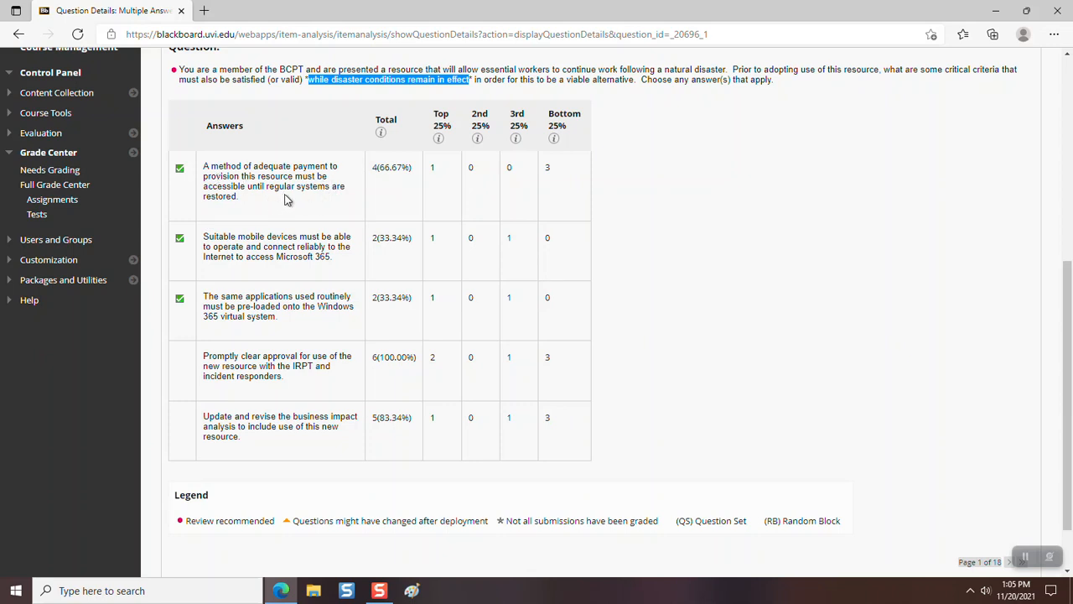
{"action": "mouse_move", "coordinate": [245, 212]}
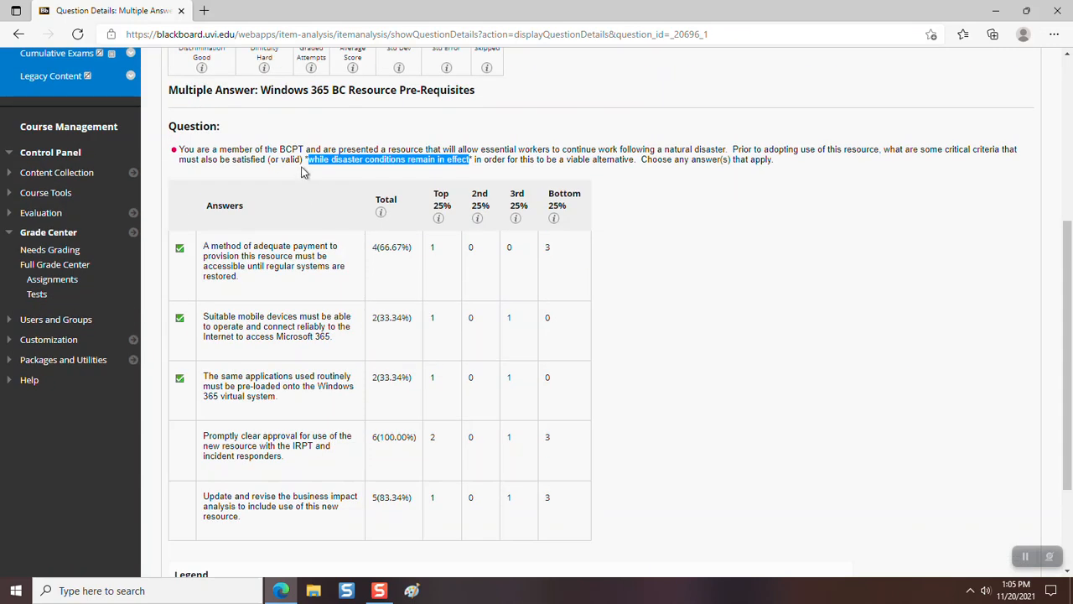
{"action": "mouse_move", "coordinate": [314, 112]}
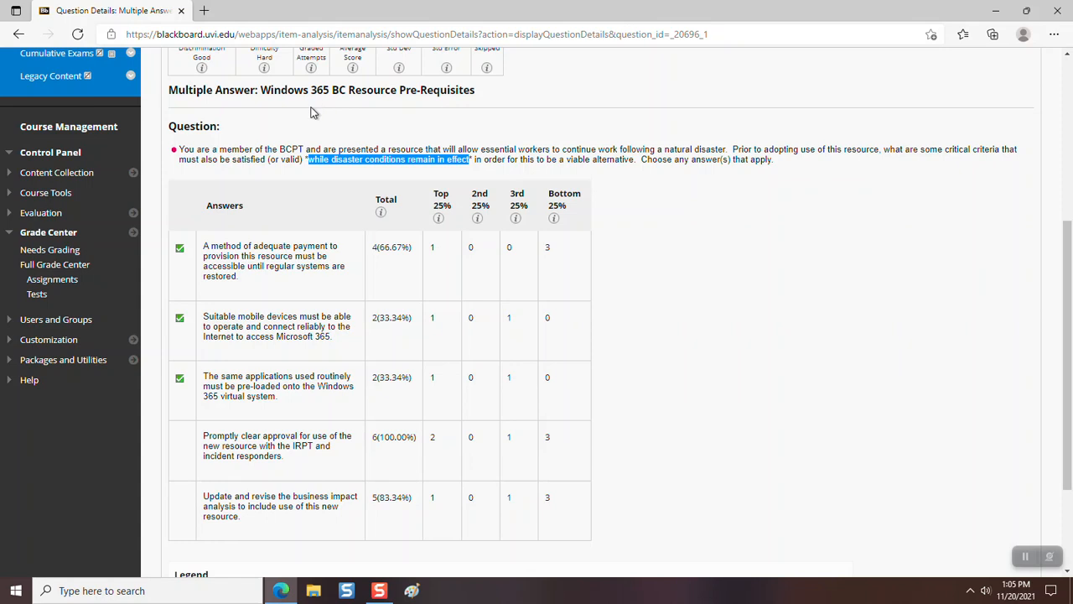
{"action": "mouse_move", "coordinate": [334, 110]}
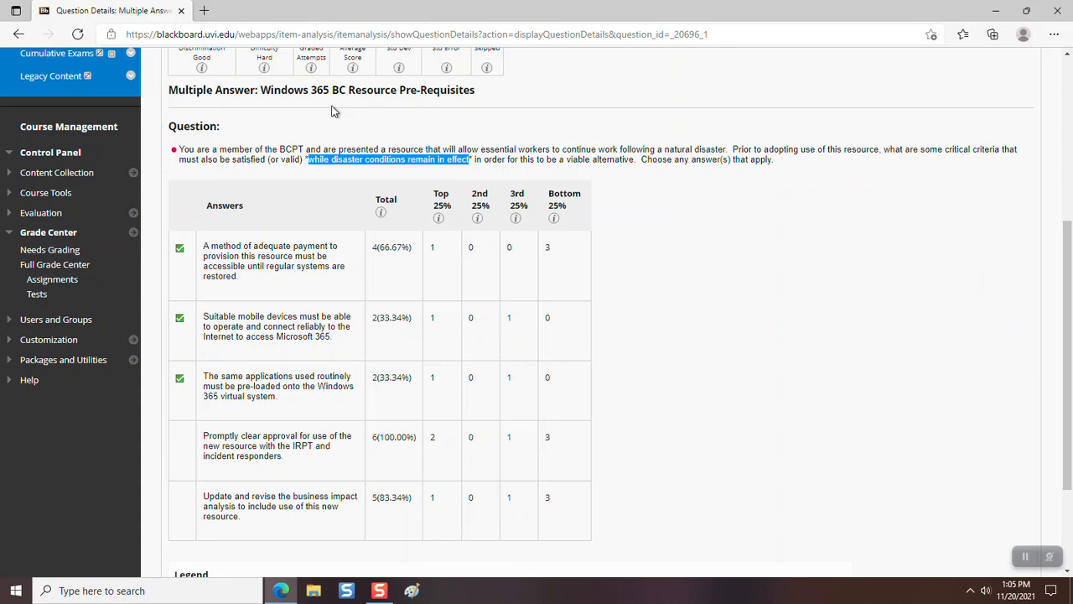
{"action": "mouse_move", "coordinate": [356, 327]}
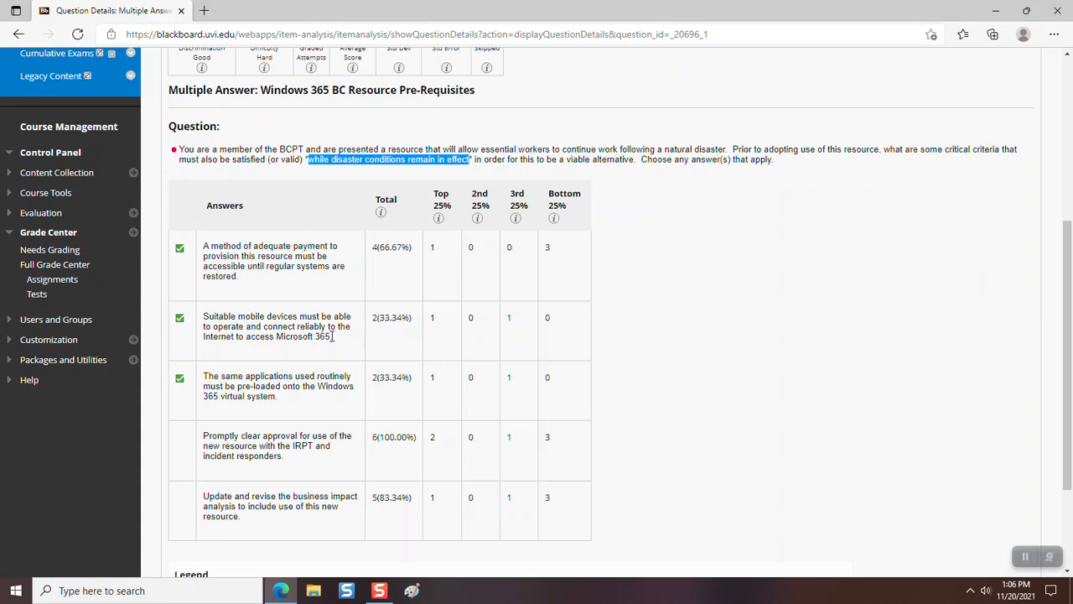
{"action": "mouse_move", "coordinate": [266, 350]}
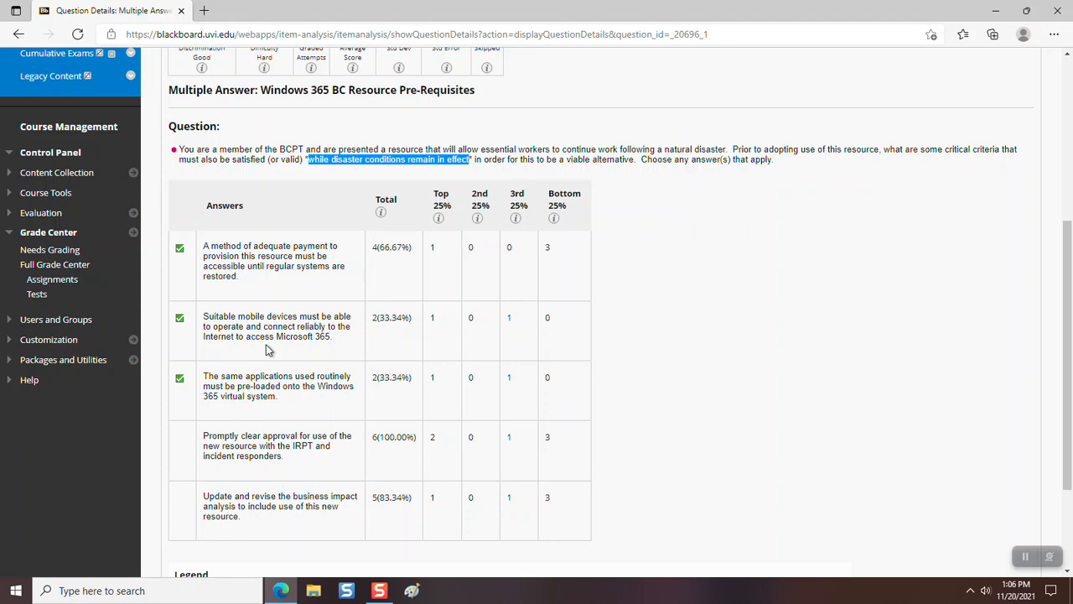
{"action": "mouse_move", "coordinate": [329, 351]}
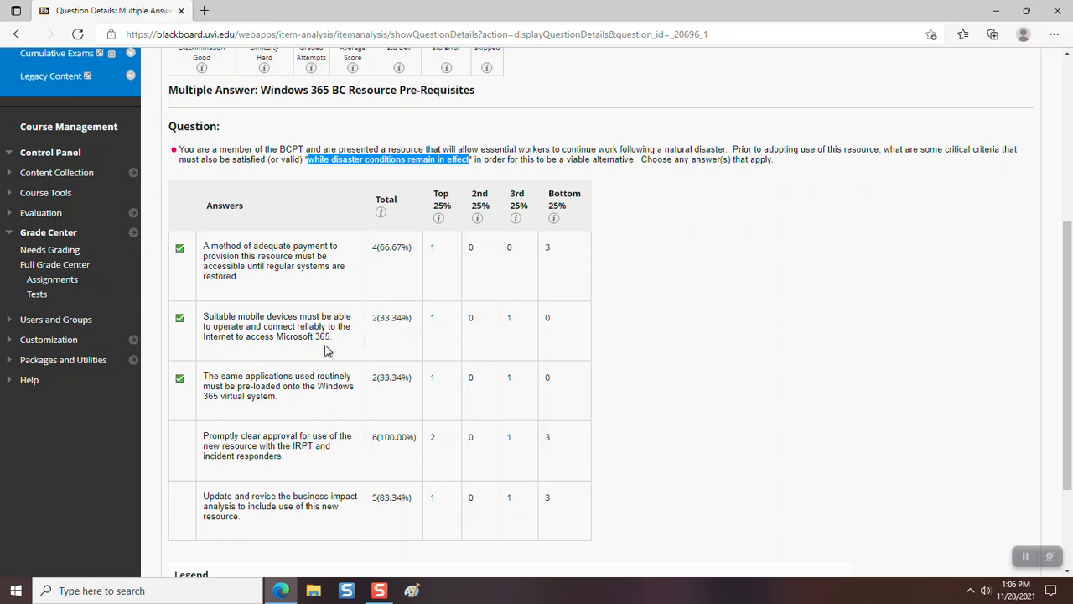
{"action": "mouse_move", "coordinate": [688, 266]}
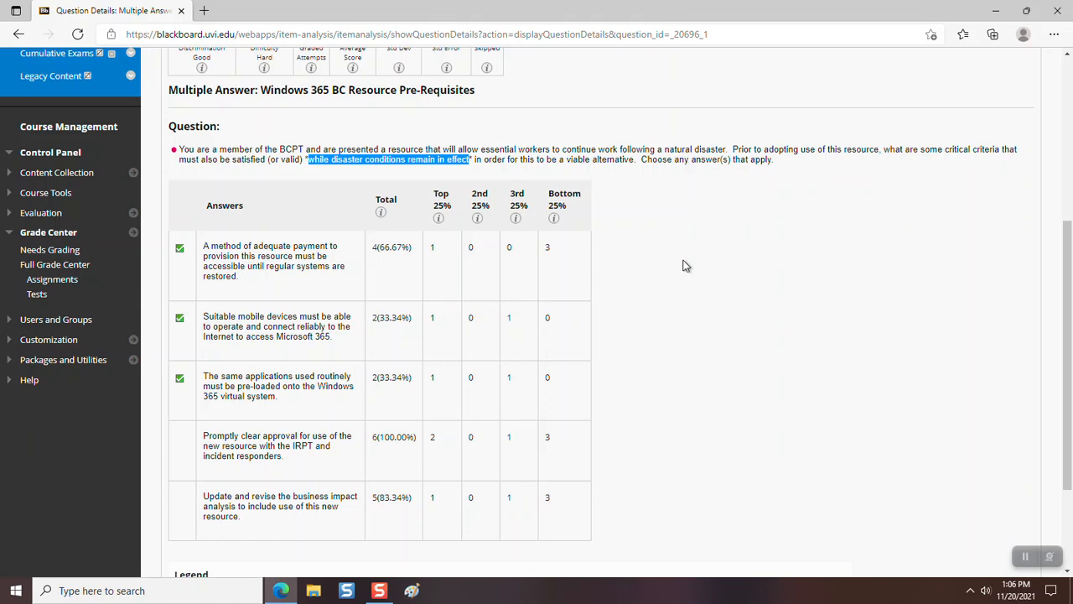
{"action": "mouse_move", "coordinate": [664, 255]}
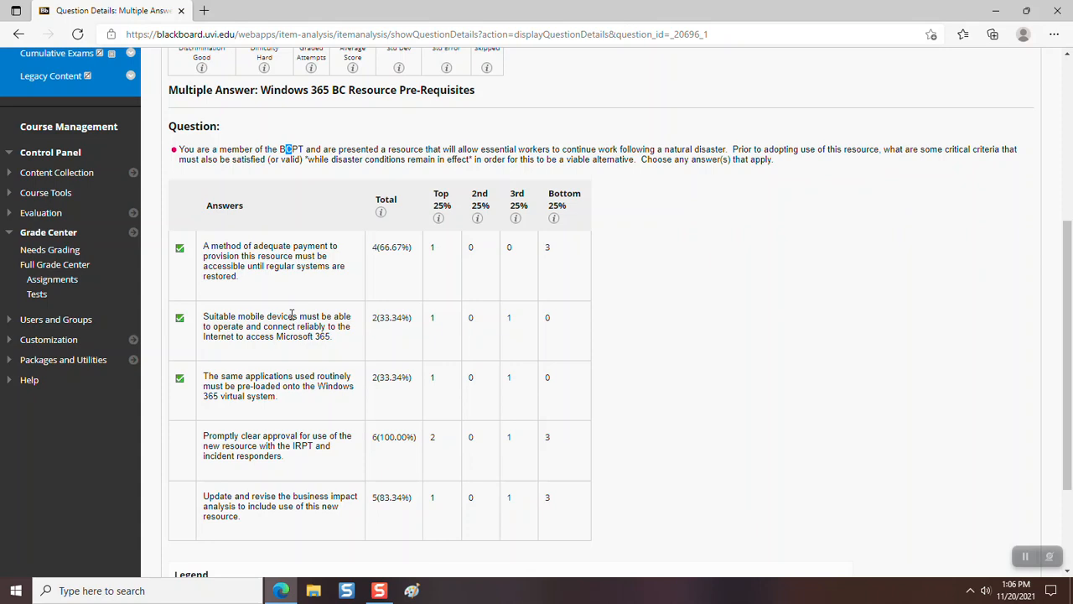
{"action": "mouse_move", "coordinate": [696, 276]}
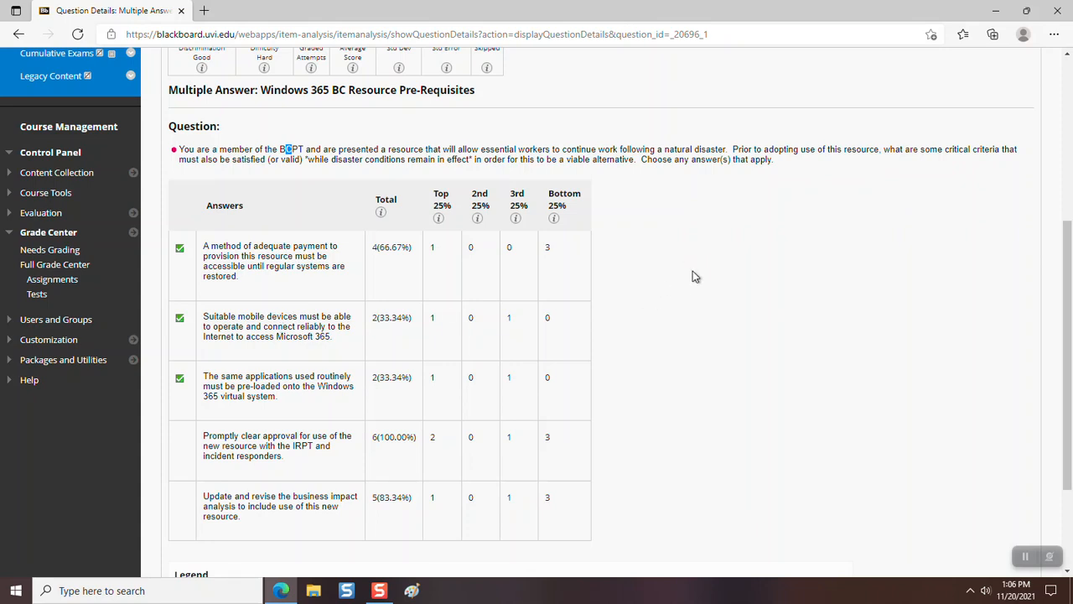
{"action": "mouse_move", "coordinate": [258, 386]}
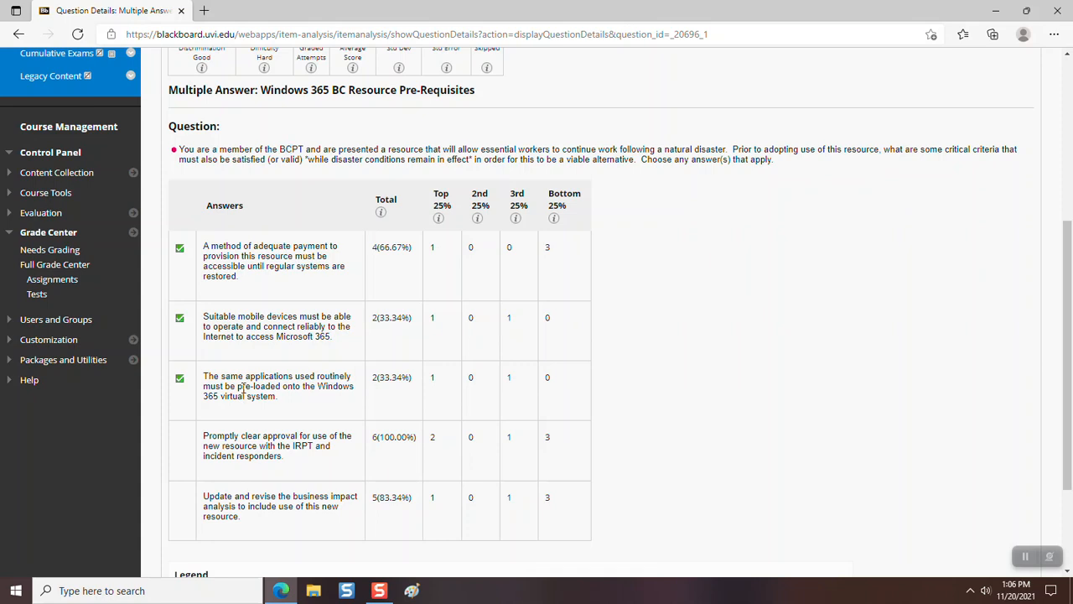
{"action": "left_click_drag", "start_coordinate": [238, 386], "coordinate": [282, 395]}
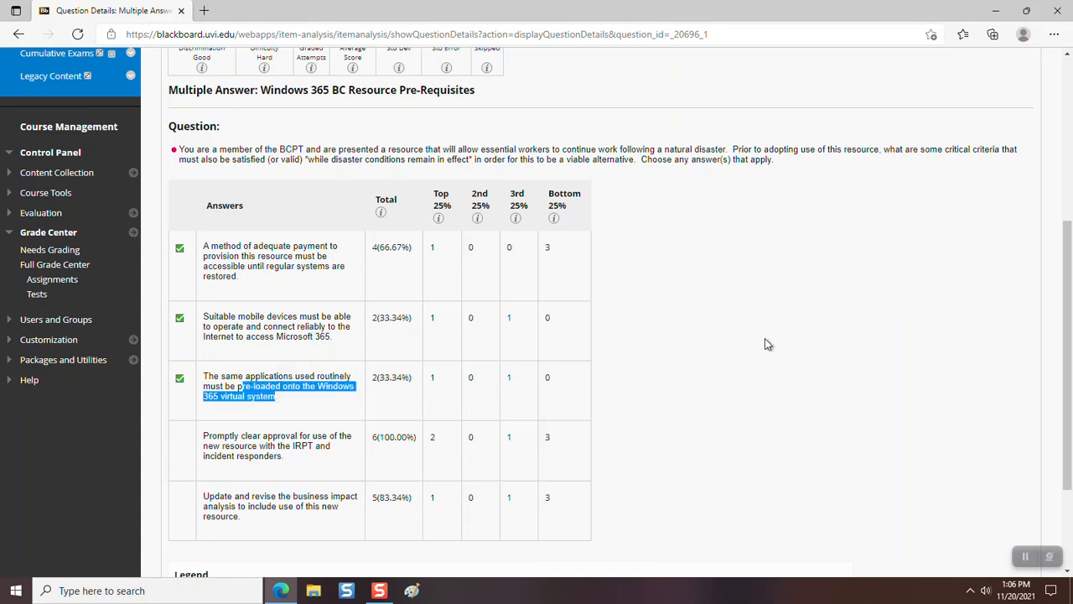
{"action": "mouse_move", "coordinate": [753, 326]}
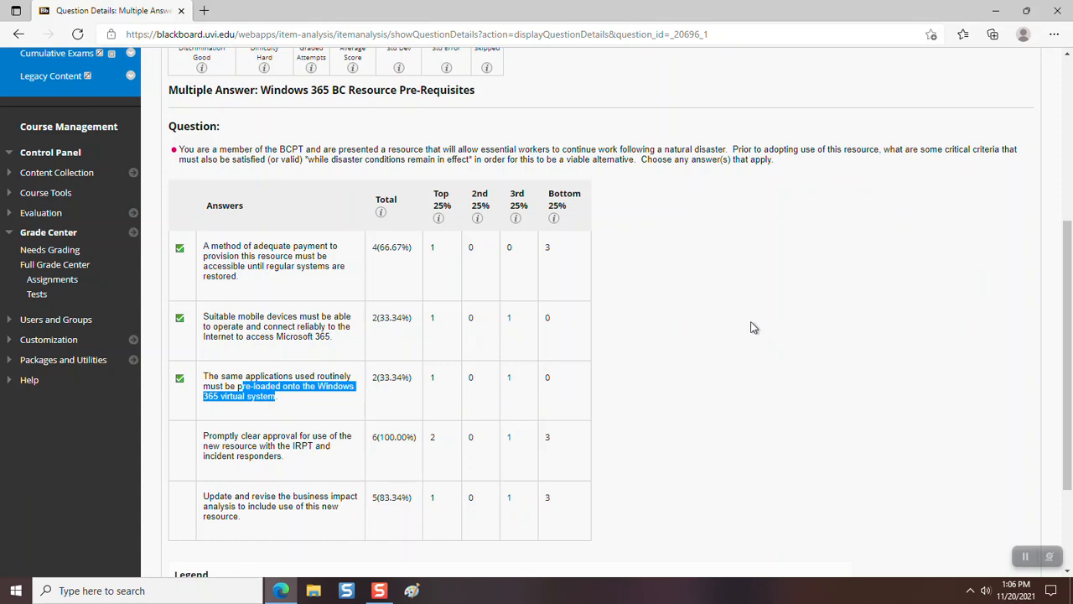
{"action": "mouse_move", "coordinate": [746, 319]}
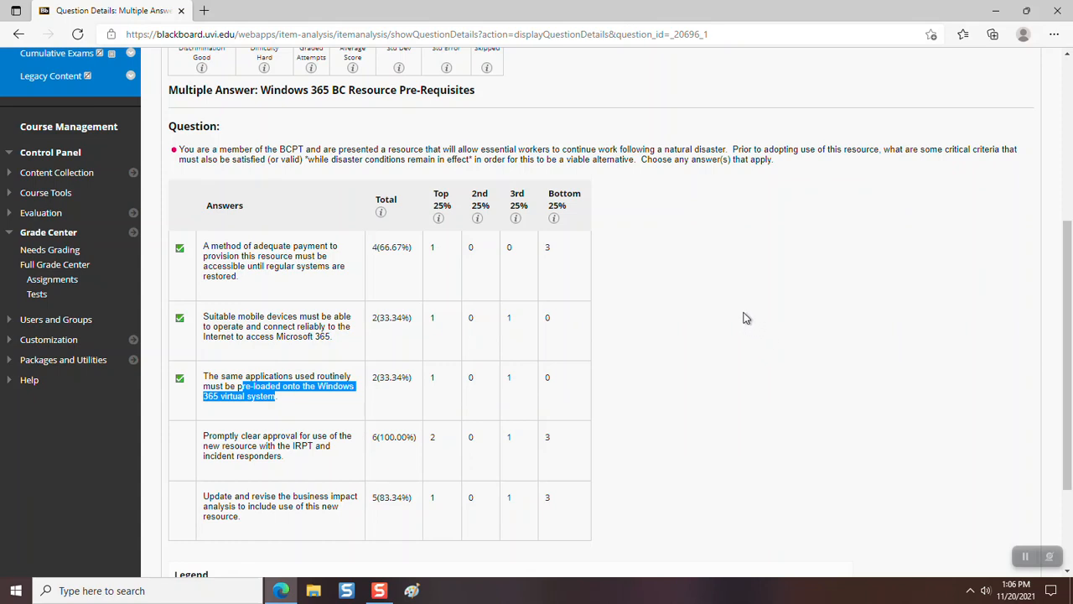
{"action": "mouse_move", "coordinate": [736, 305]}
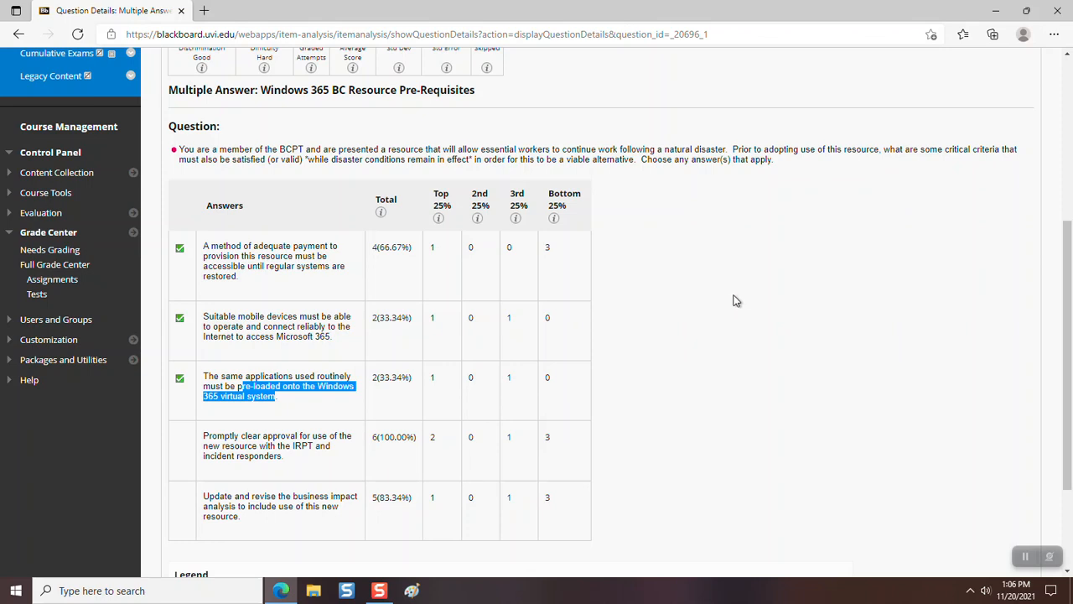
{"action": "mouse_move", "coordinate": [734, 297]}
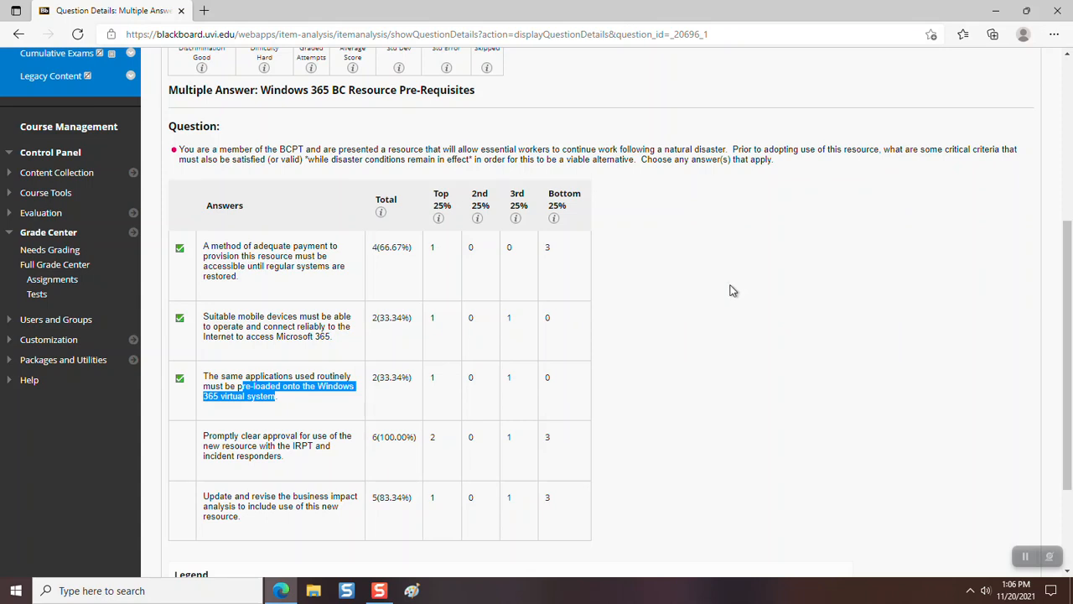
{"action": "mouse_move", "coordinate": [723, 281]}
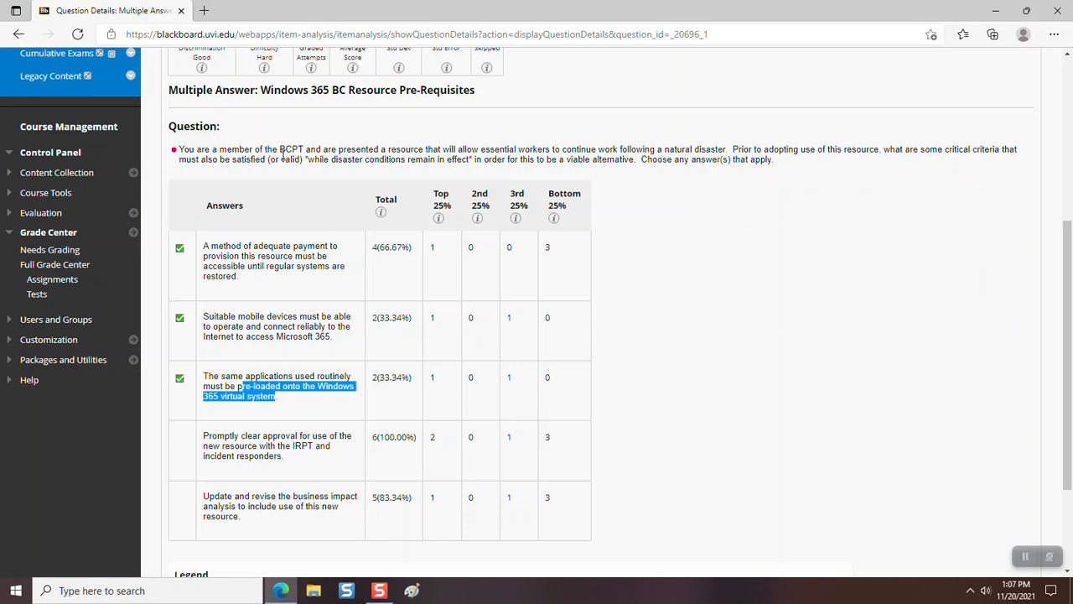
{"action": "mouse_move", "coordinate": [818, 207]}
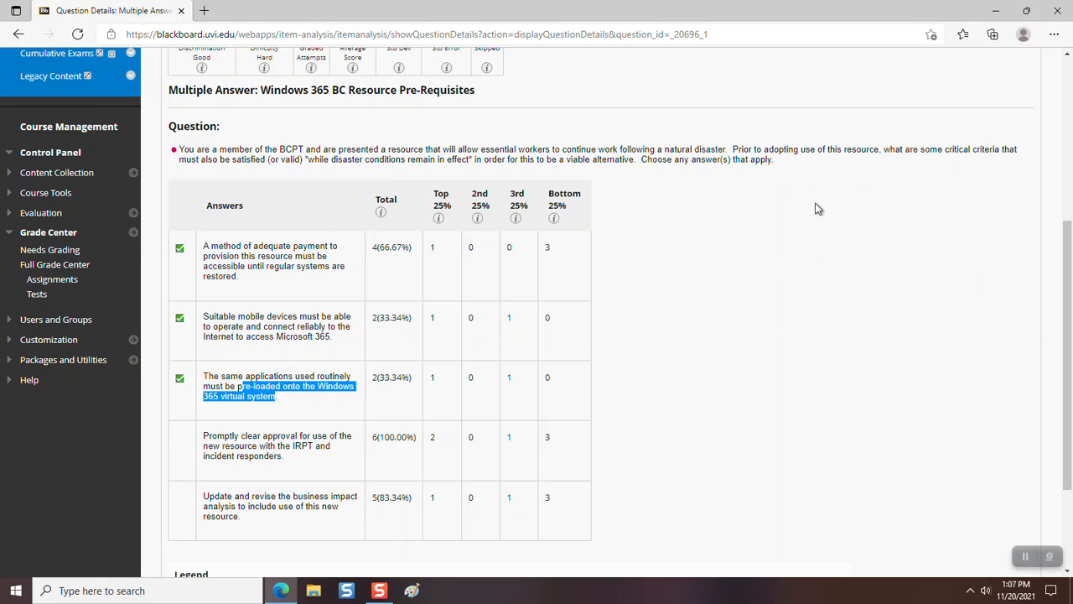
{"action": "mouse_move", "coordinate": [865, 239]}
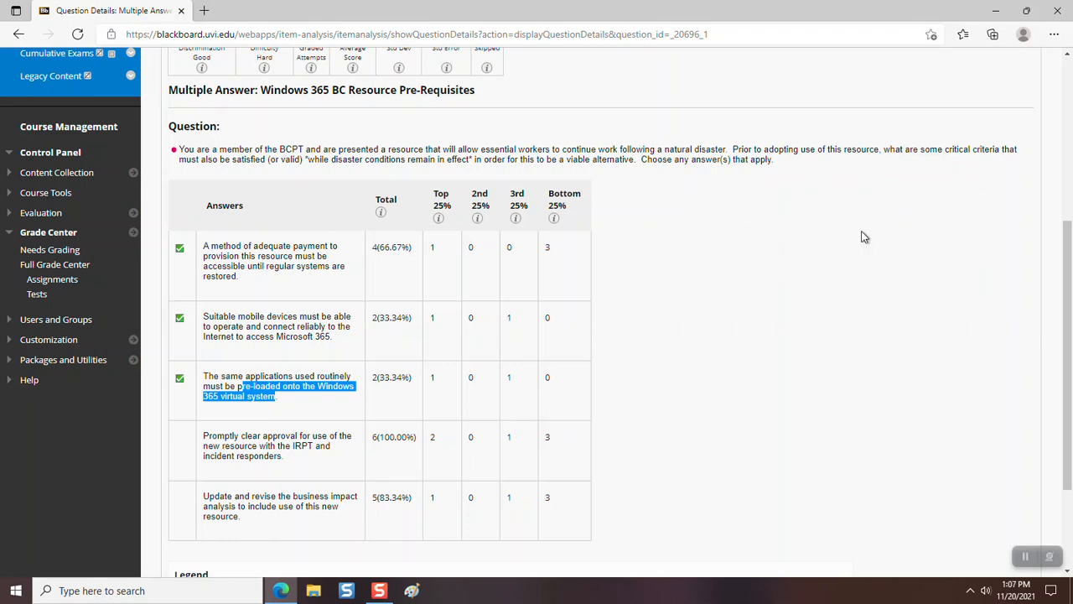
{"action": "mouse_move", "coordinate": [865, 215]}
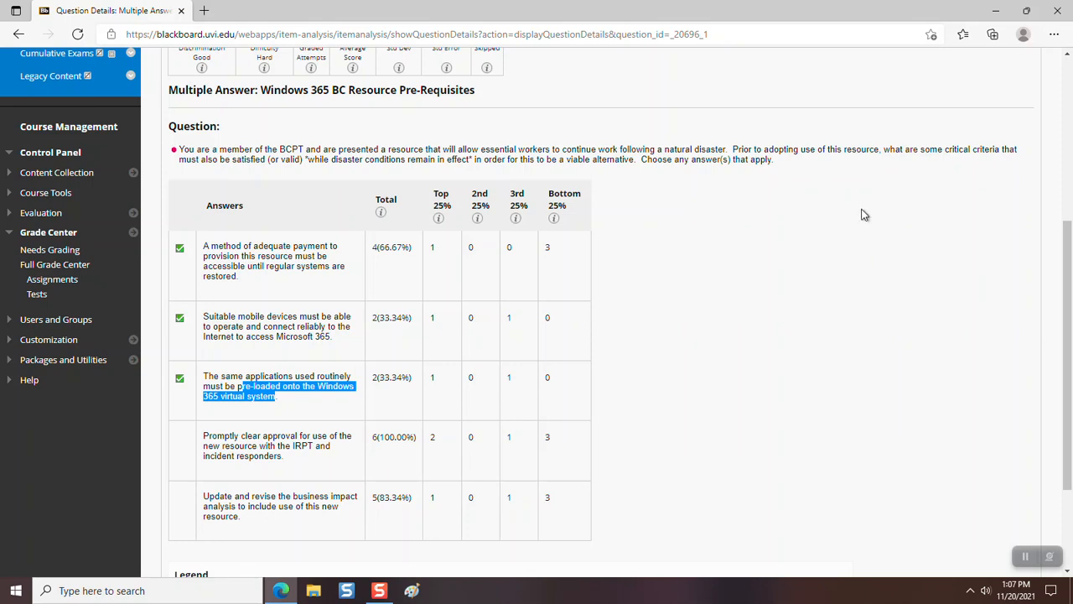
{"action": "mouse_move", "coordinate": [687, 259]}
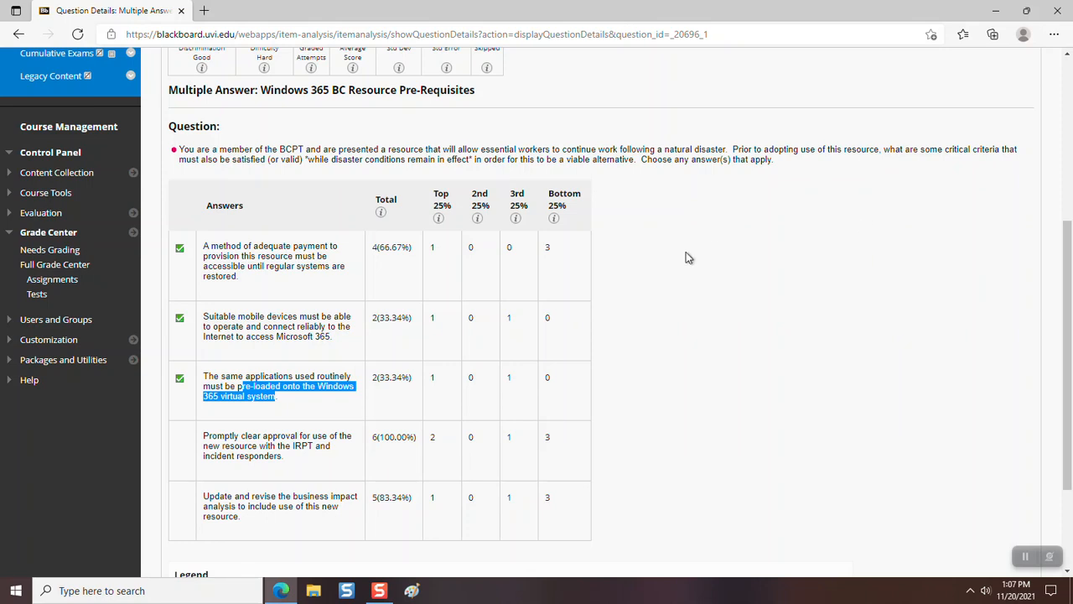
{"action": "mouse_move", "coordinate": [617, 221]}
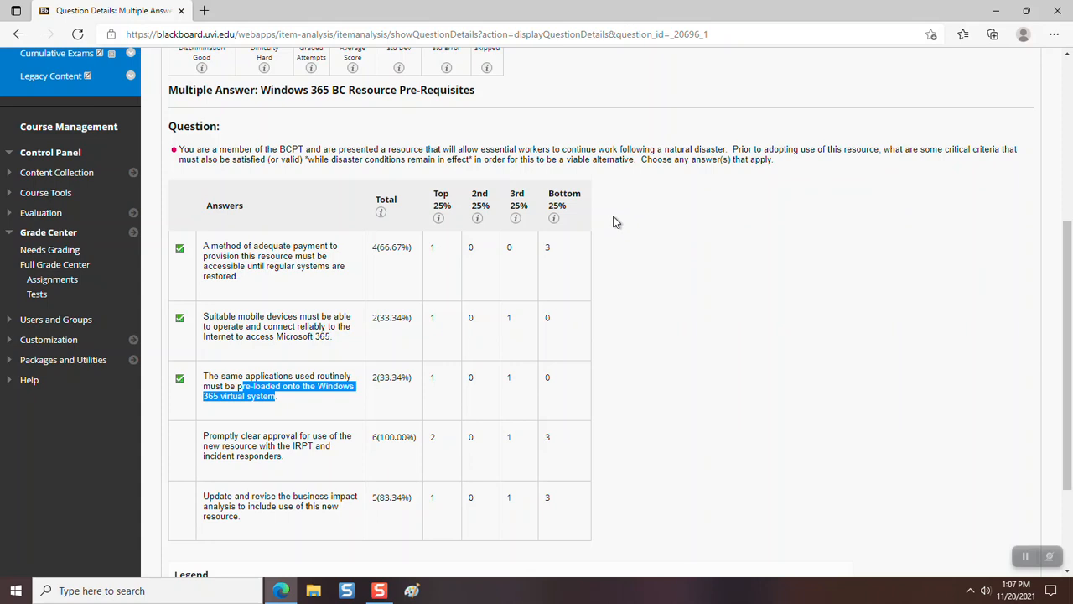
{"action": "mouse_move", "coordinate": [643, 324]}
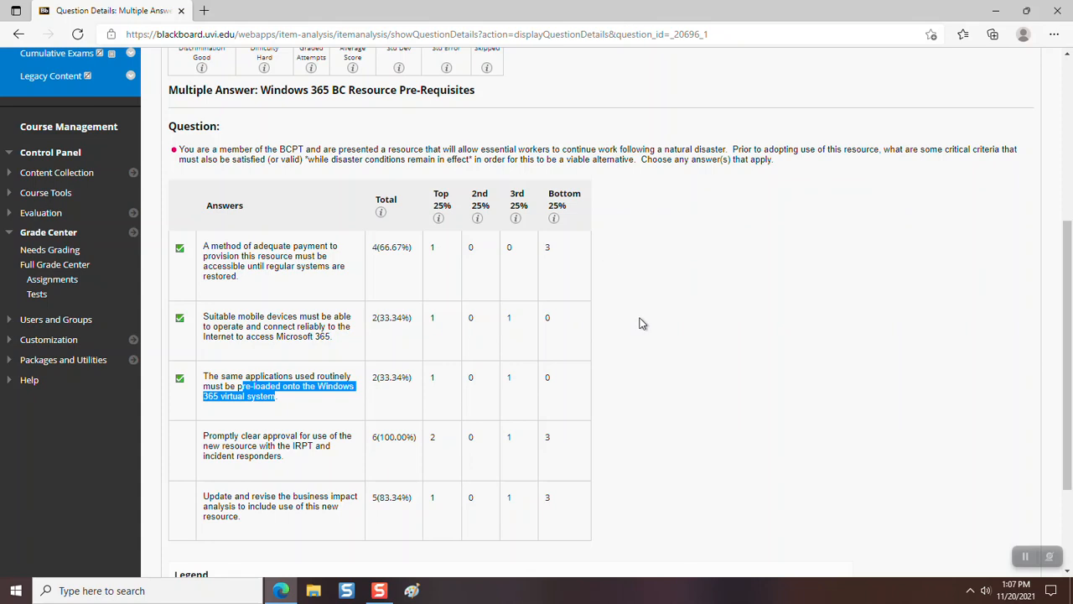
{"action": "mouse_move", "coordinate": [269, 446]}
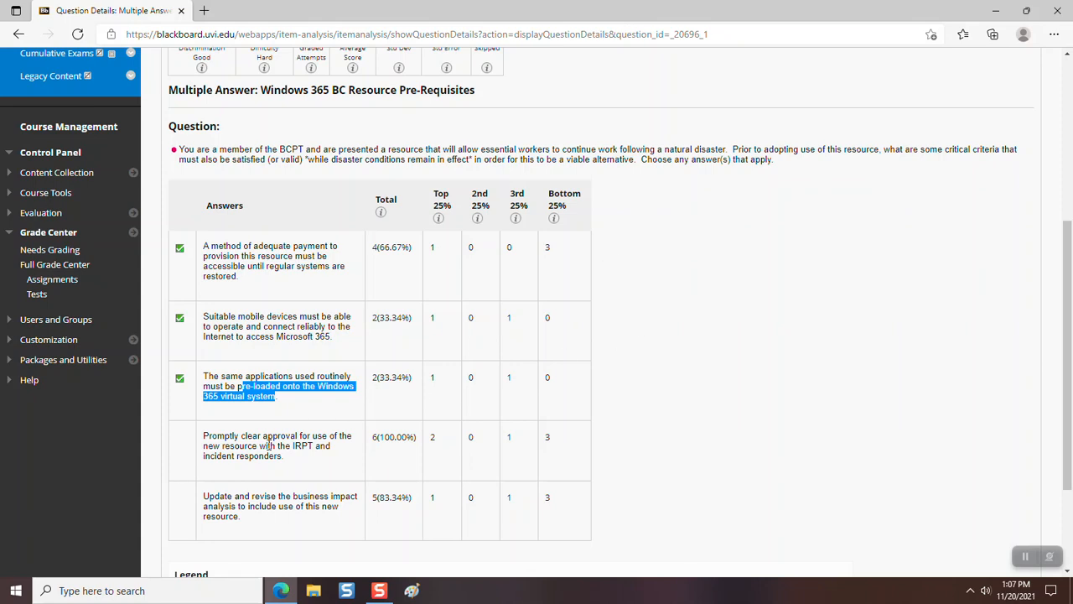
{"action": "mouse_move", "coordinate": [237, 466]}
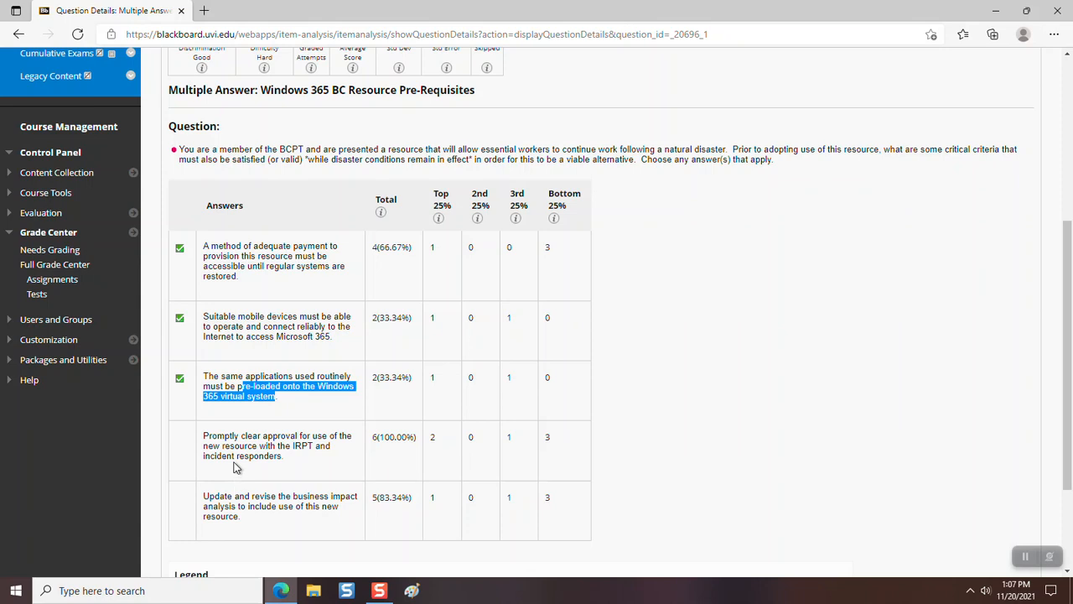
{"action": "mouse_move", "coordinate": [244, 456]}
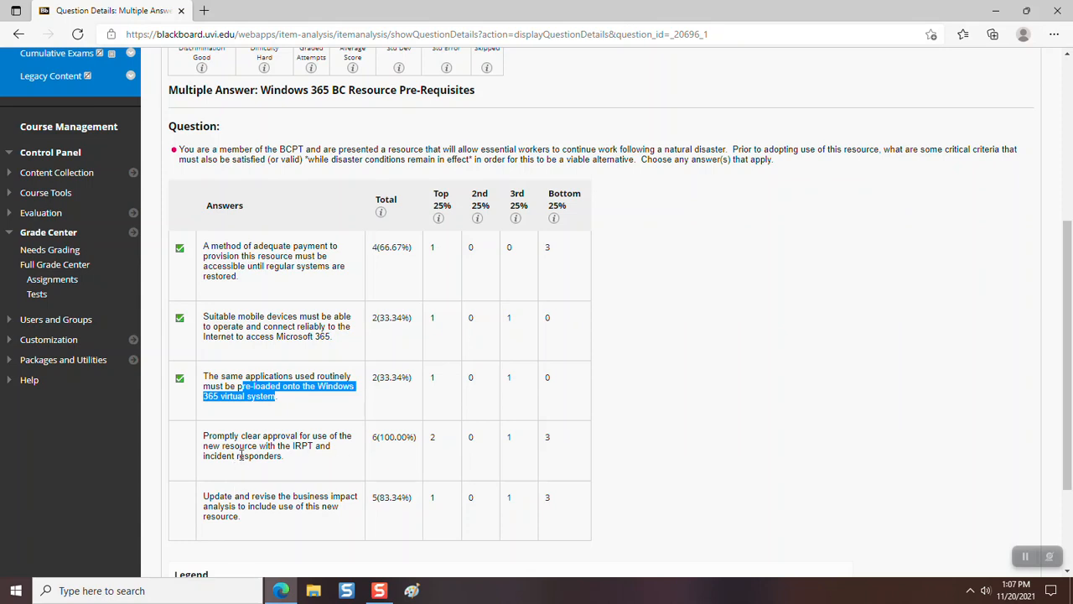
{"action": "mouse_move", "coordinate": [310, 449]}
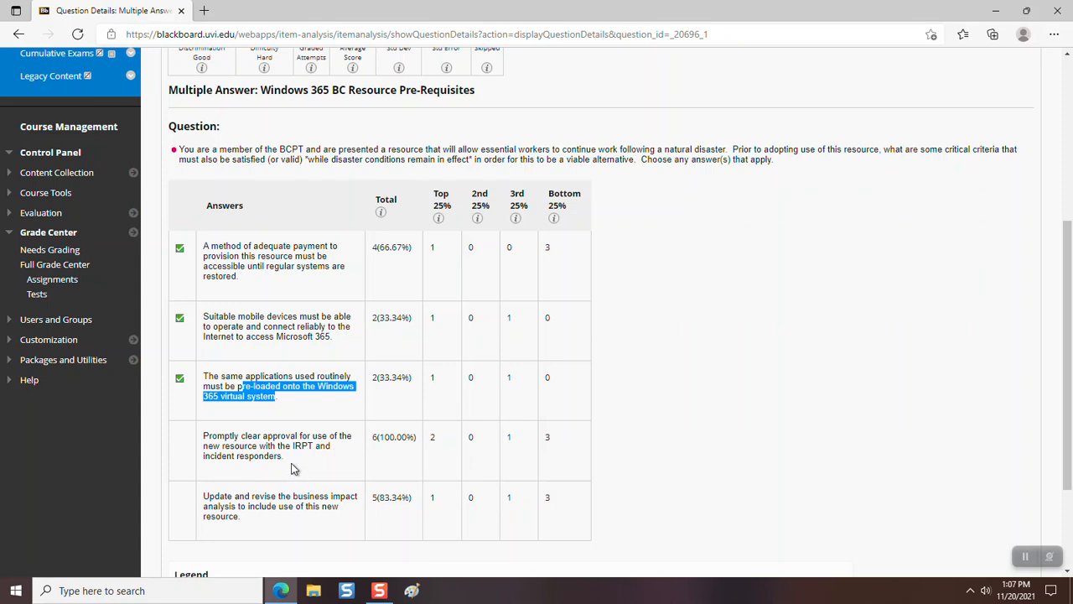
{"action": "mouse_move", "coordinate": [302, 449]}
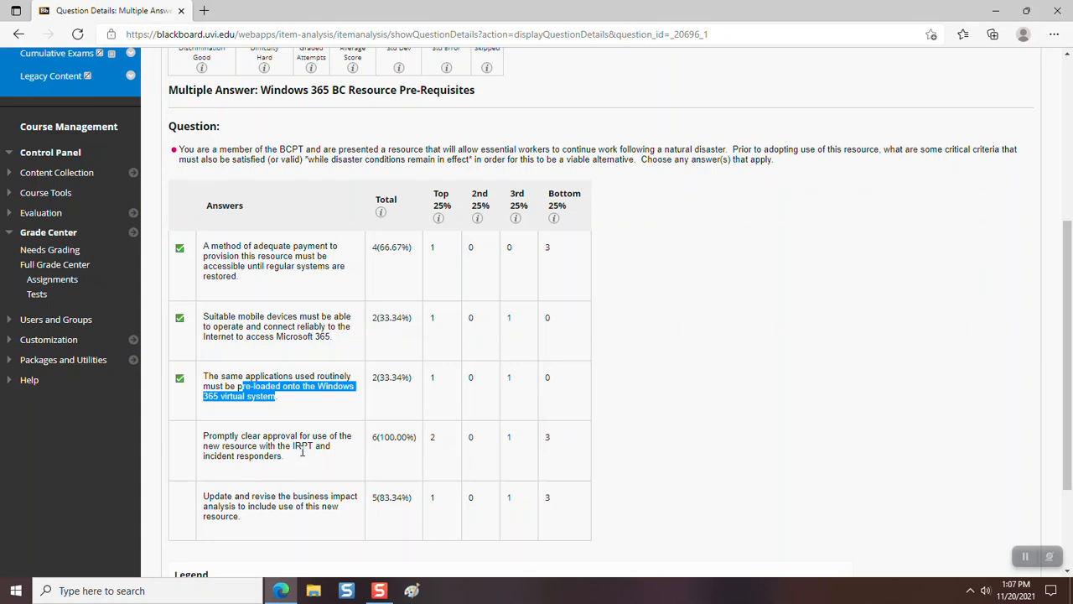
{"action": "mouse_move", "coordinate": [312, 460]}
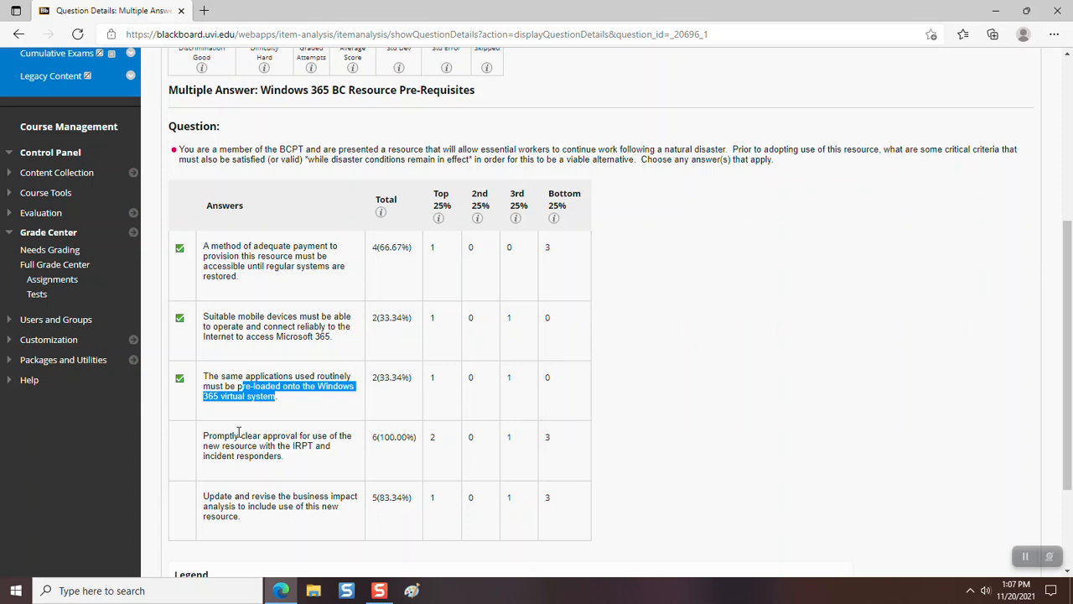
{"action": "mouse_move", "coordinate": [248, 475]}
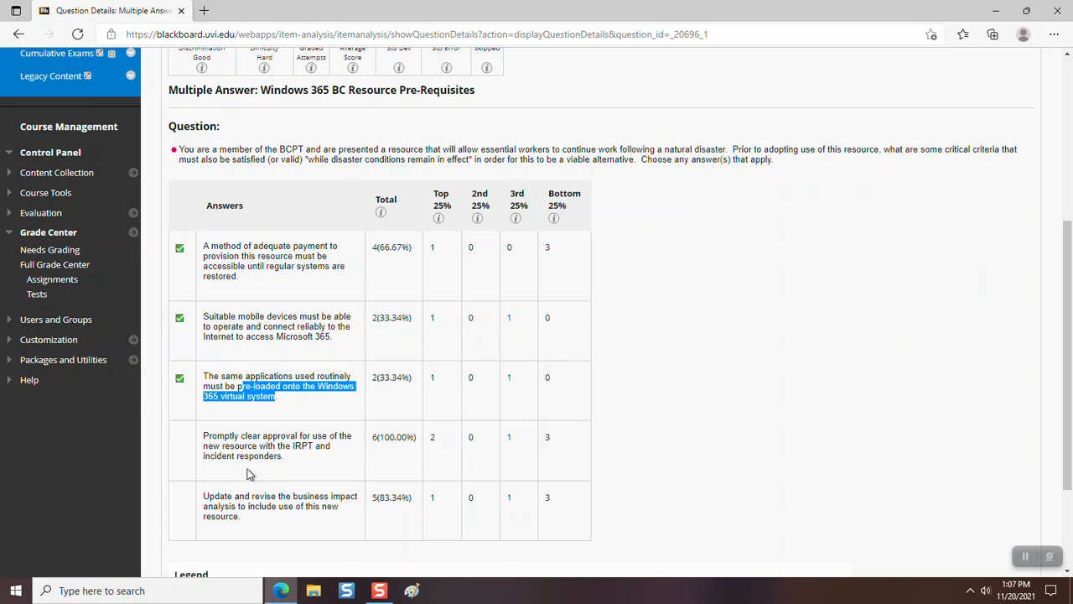
{"action": "mouse_move", "coordinate": [238, 500]}
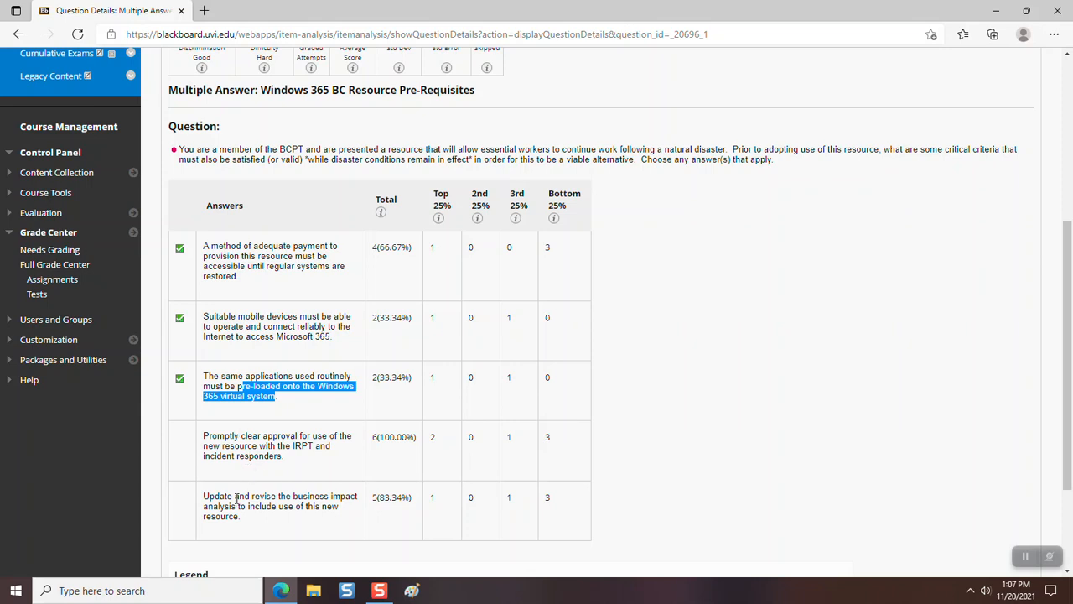
{"action": "mouse_move", "coordinate": [302, 518]}
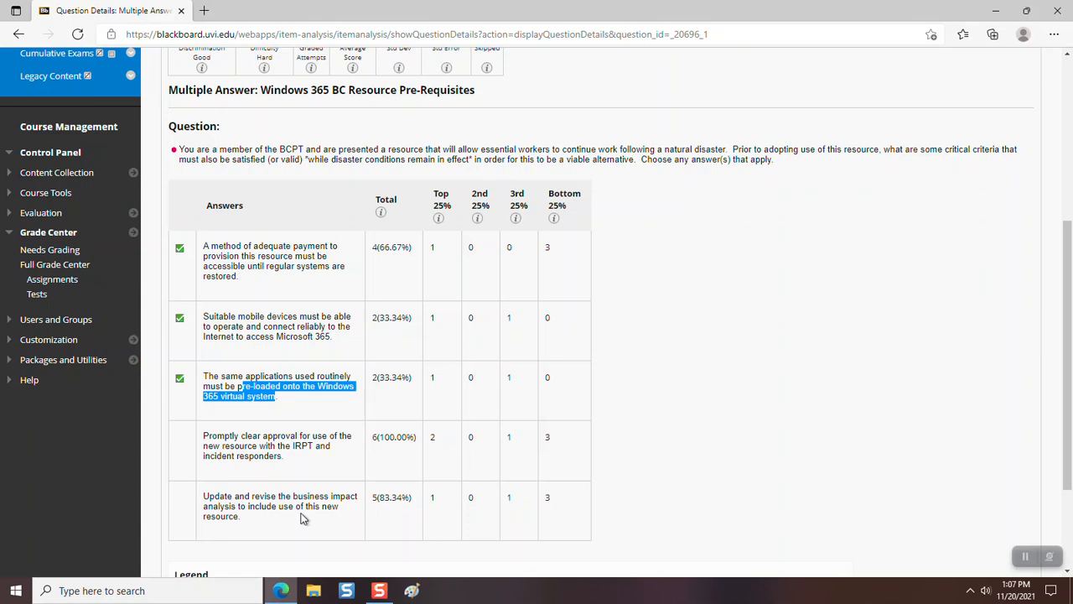
{"action": "mouse_move", "coordinate": [283, 524]}
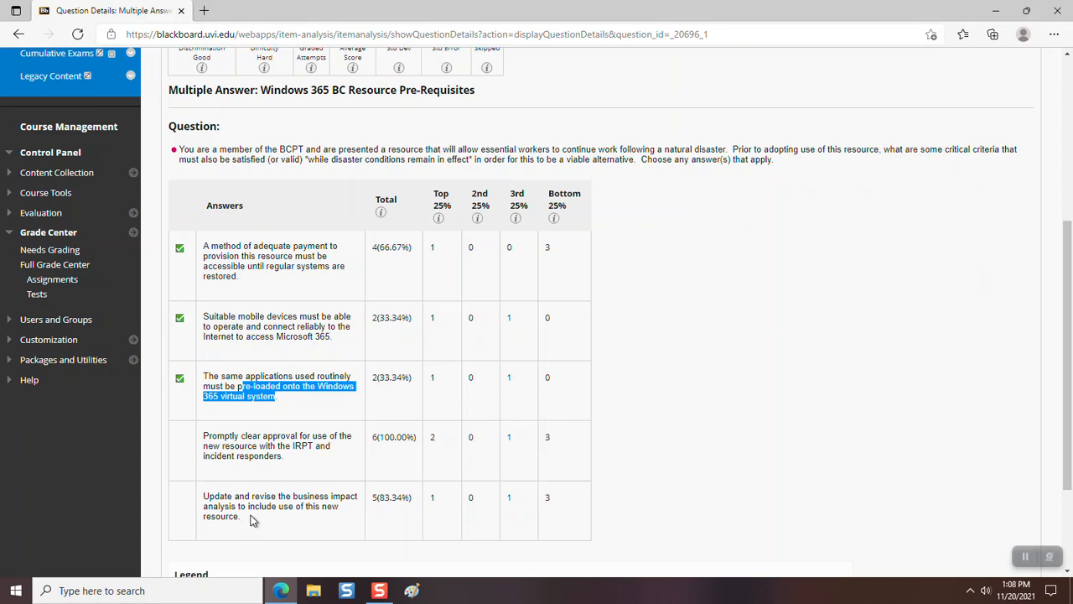
{"action": "mouse_move", "coordinate": [255, 520]}
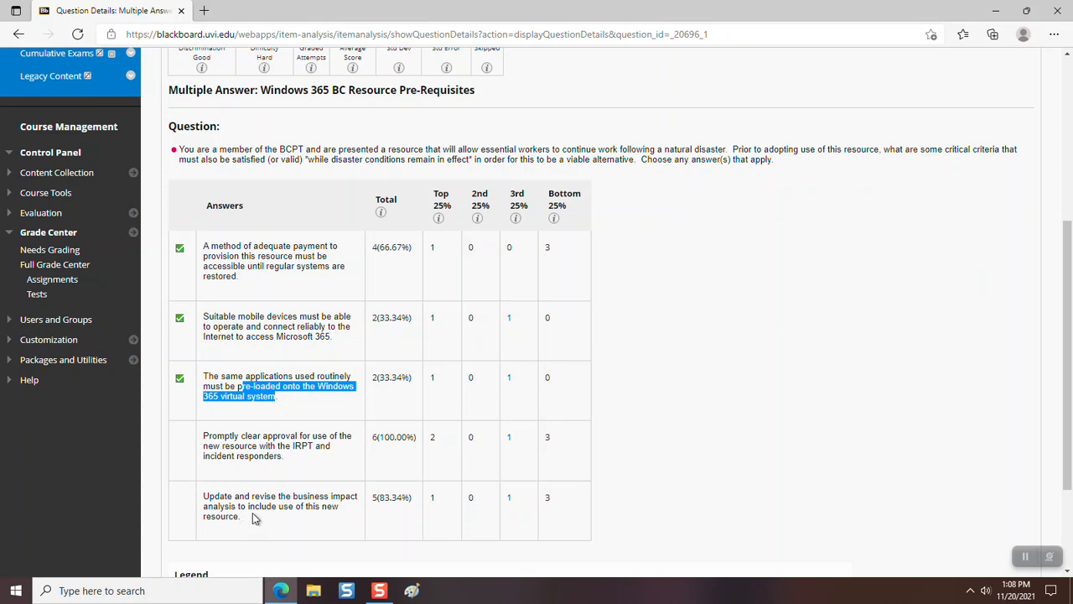
{"action": "mouse_move", "coordinate": [253, 510]}
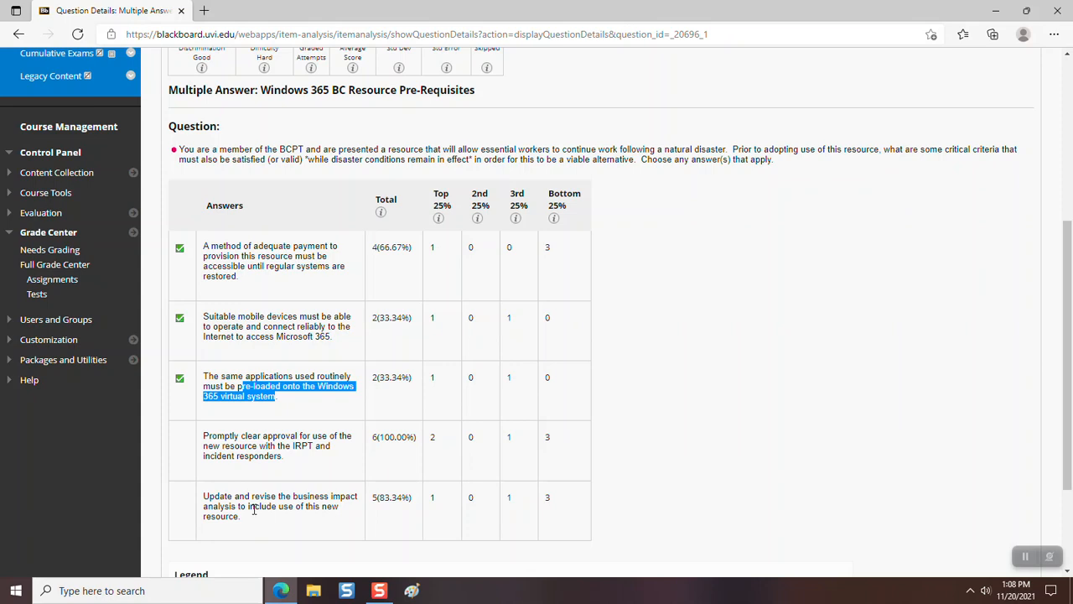
{"action": "mouse_move", "coordinate": [255, 508]}
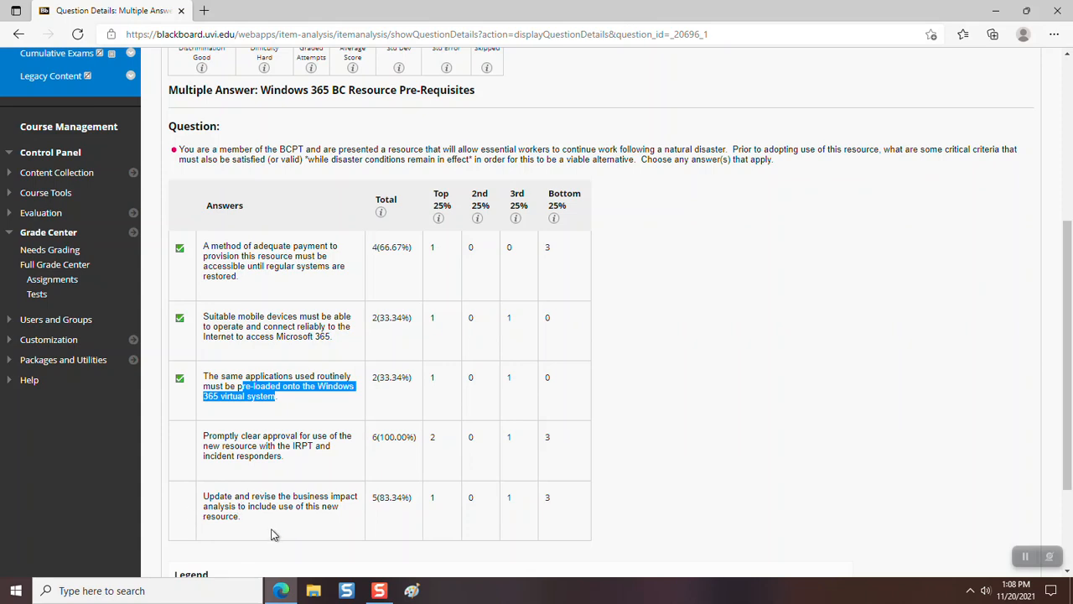
{"action": "mouse_move", "coordinate": [278, 521]}
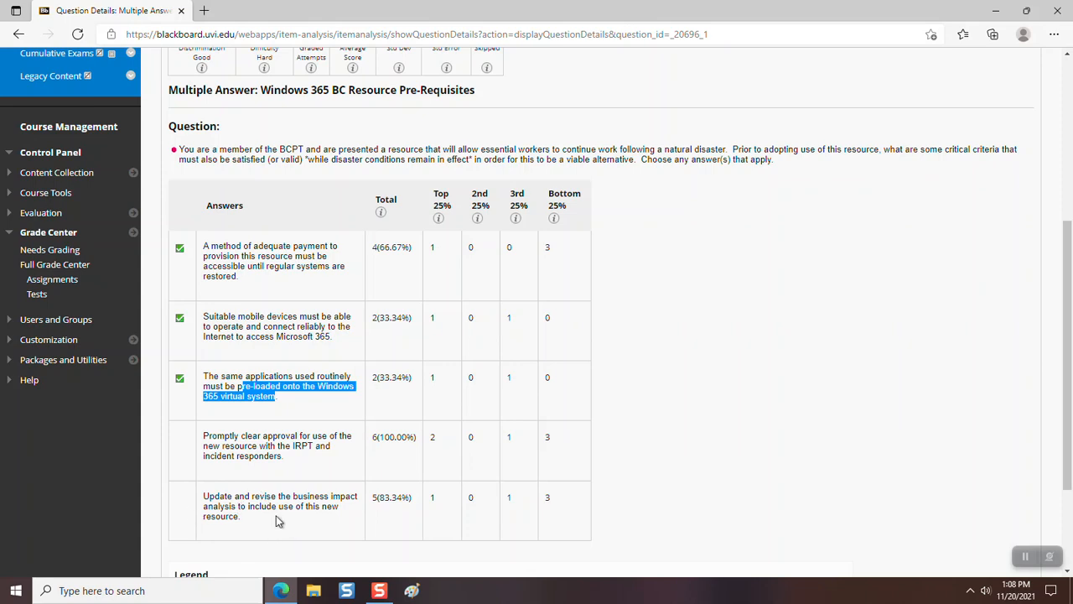
{"action": "mouse_move", "coordinate": [268, 517]}
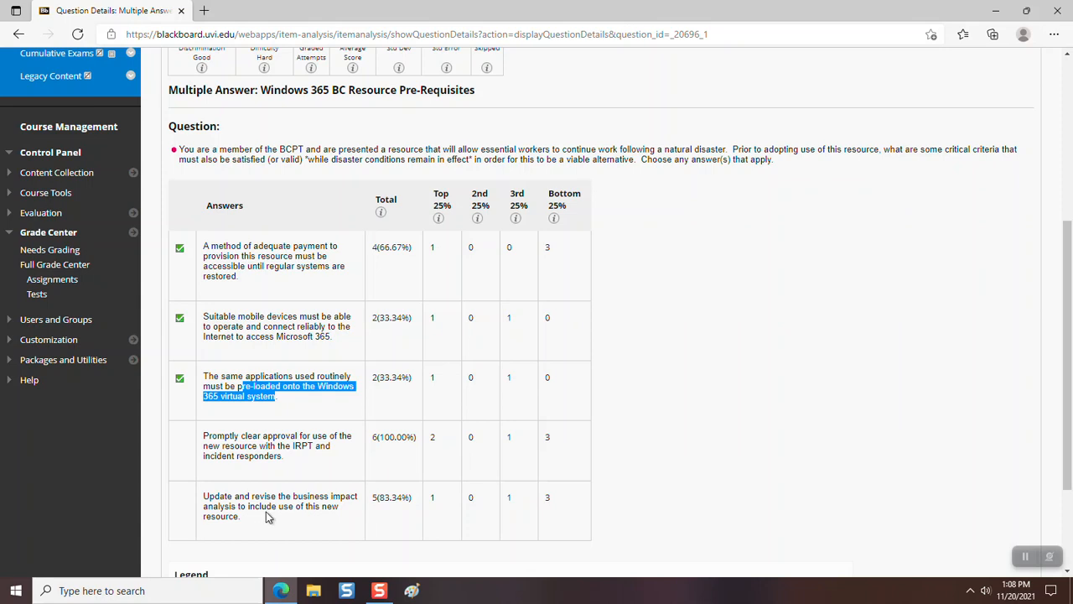
{"action": "mouse_move", "coordinate": [285, 499]}
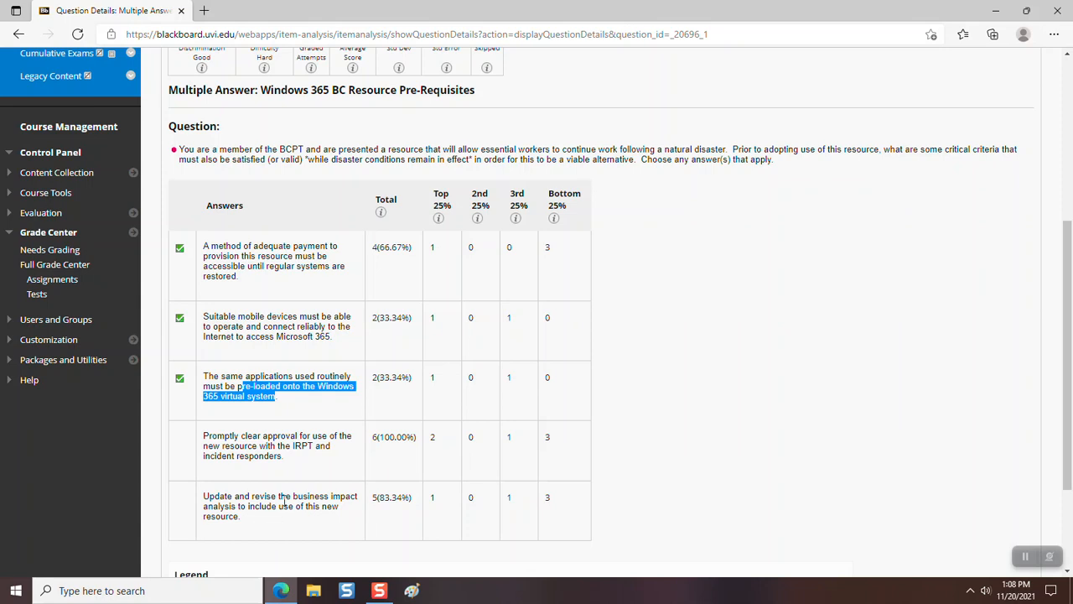
{"action": "mouse_move", "coordinate": [305, 460]}
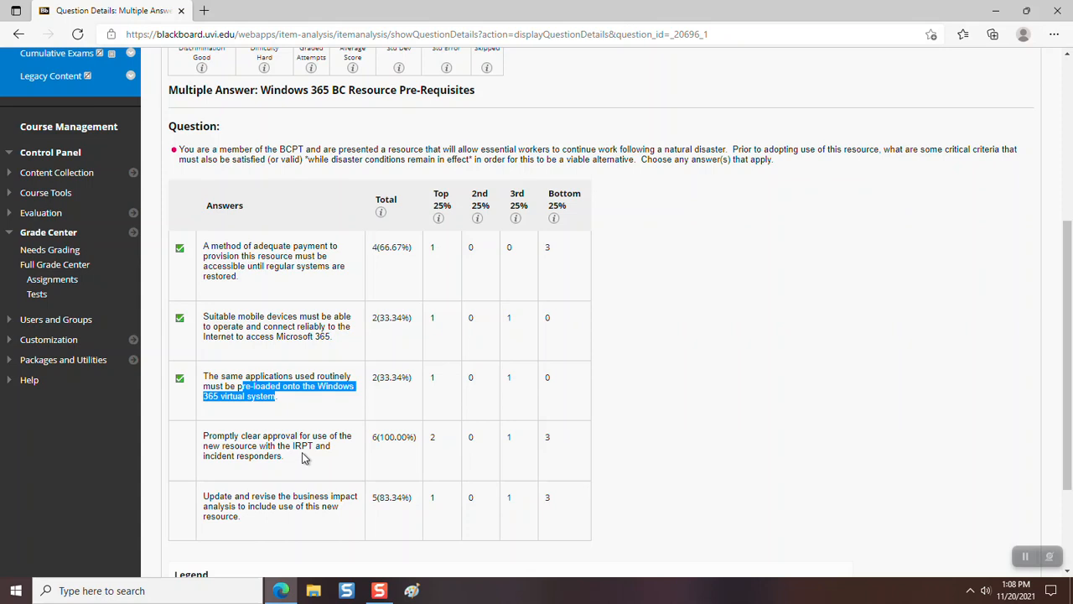
{"action": "mouse_move", "coordinate": [248, 221]}
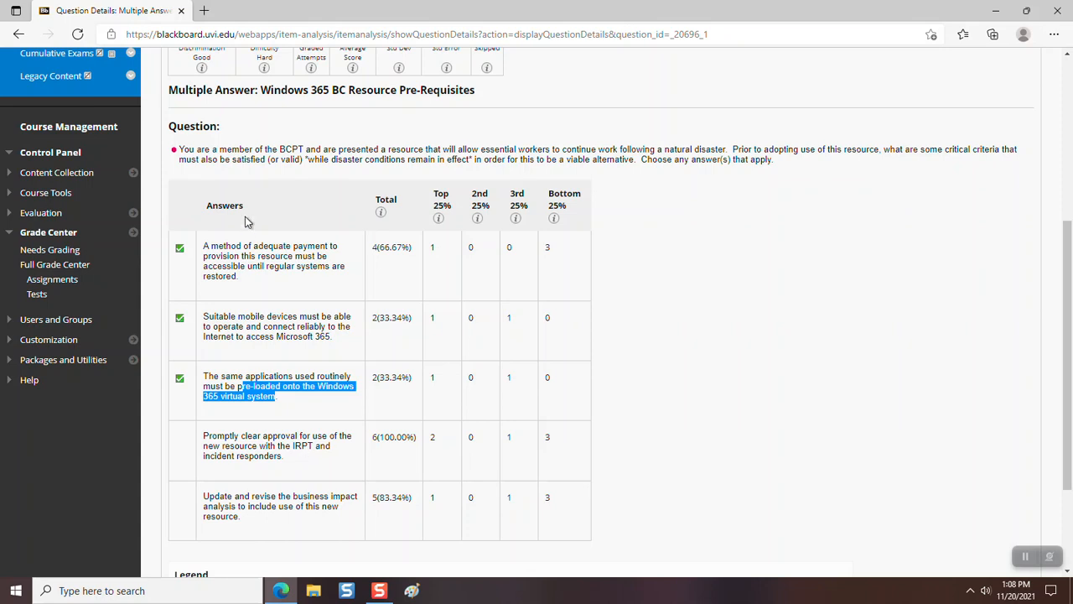
{"action": "mouse_move", "coordinate": [295, 161]}
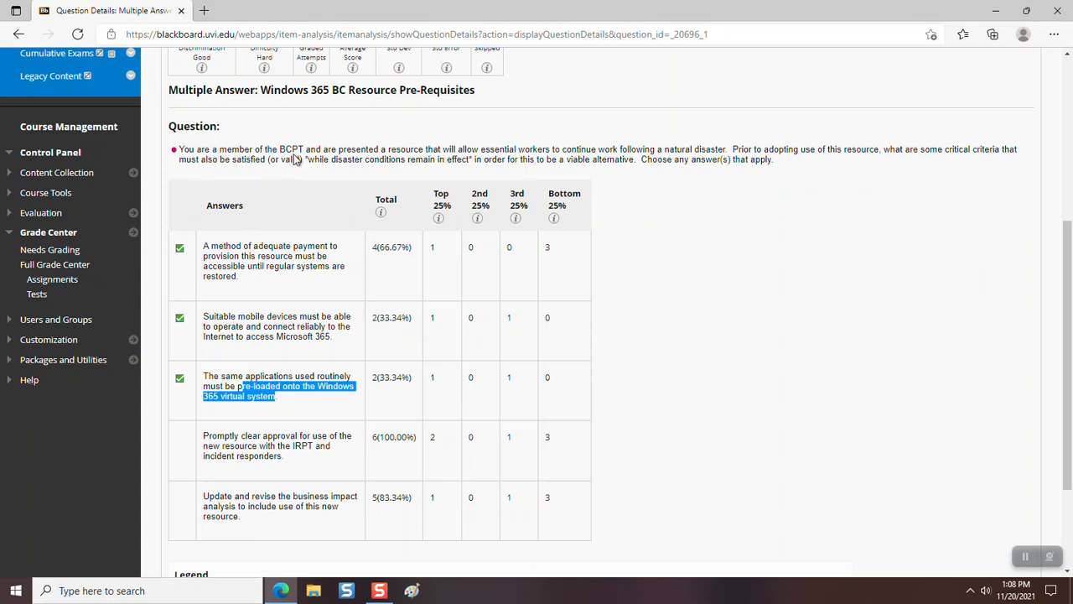
{"action": "mouse_move", "coordinate": [270, 488]}
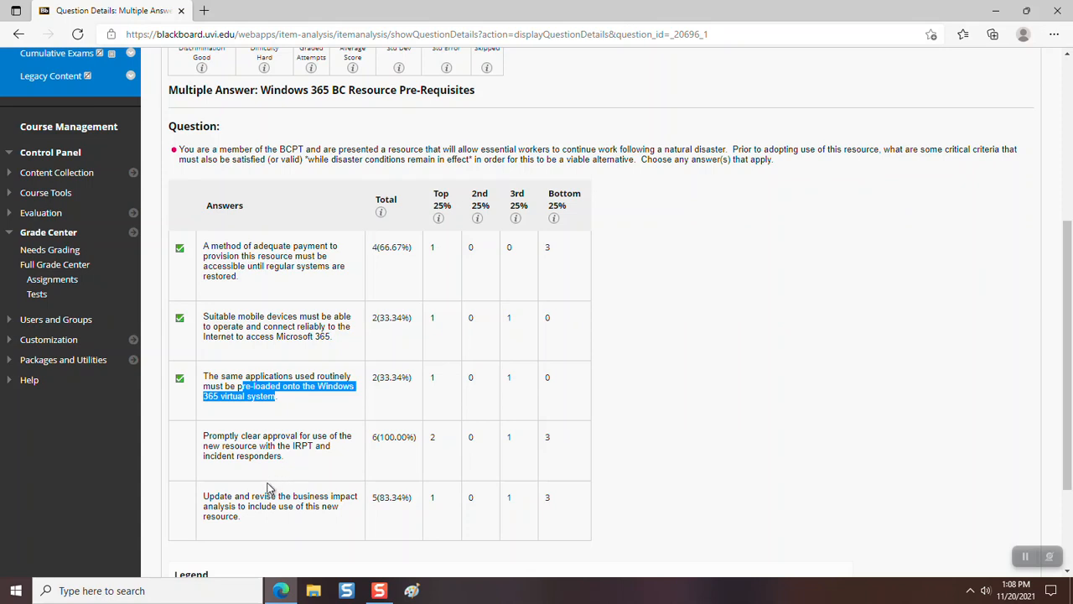
{"action": "mouse_move", "coordinate": [231, 516]}
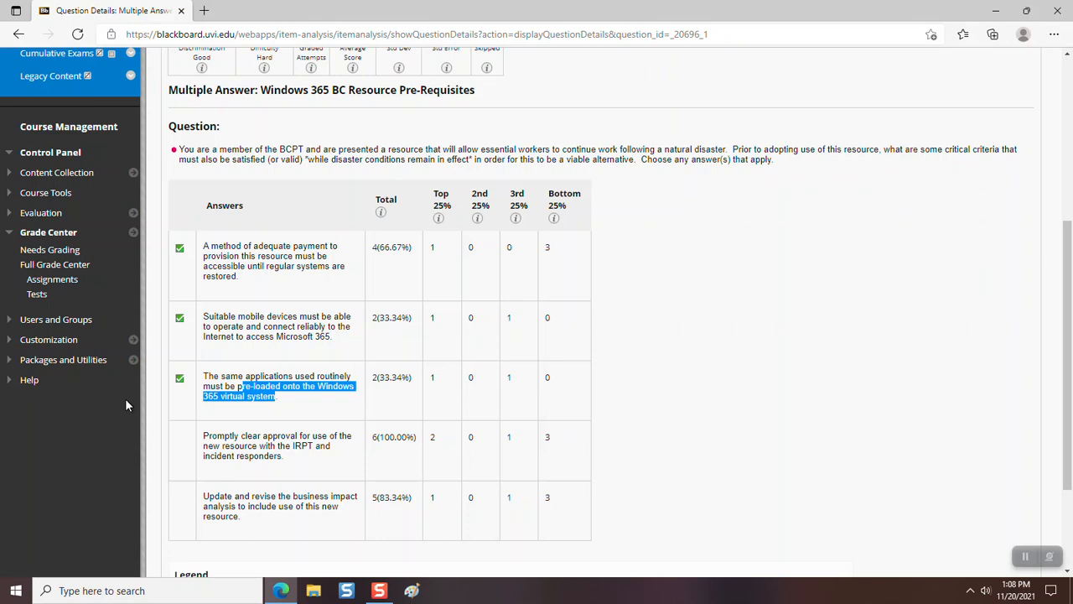
{"action": "mouse_move", "coordinate": [124, 404]}
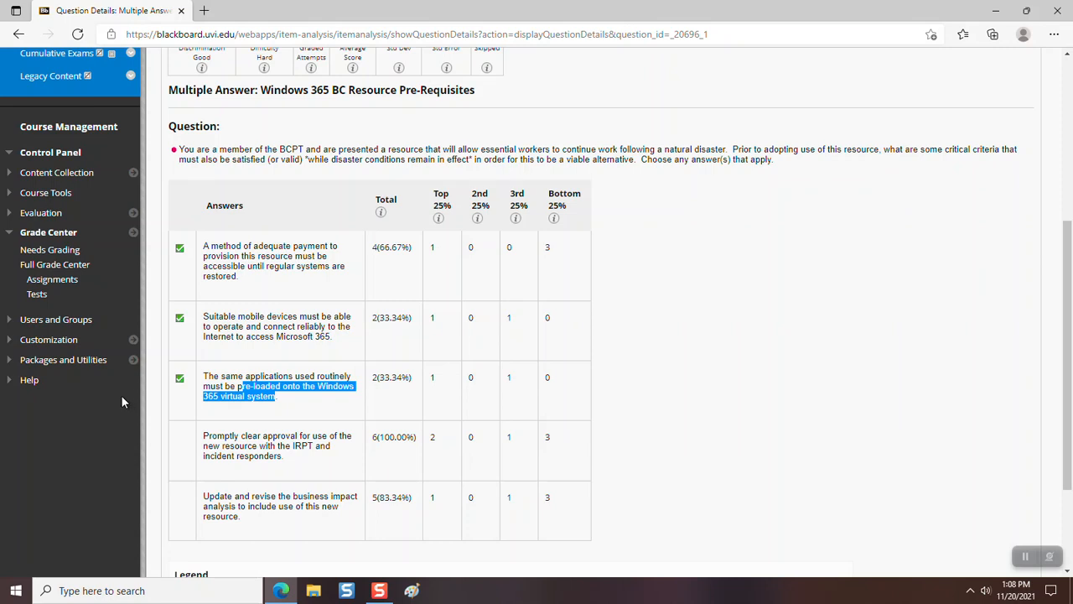
{"action": "mouse_move", "coordinate": [311, 503]}
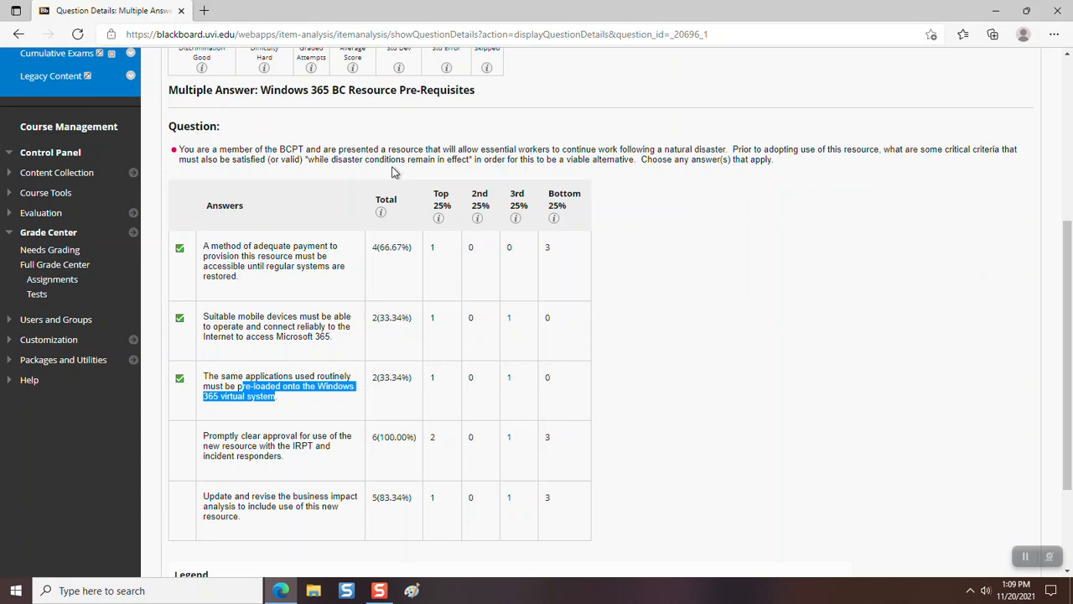
{"action": "mouse_move", "coordinate": [389, 176]}
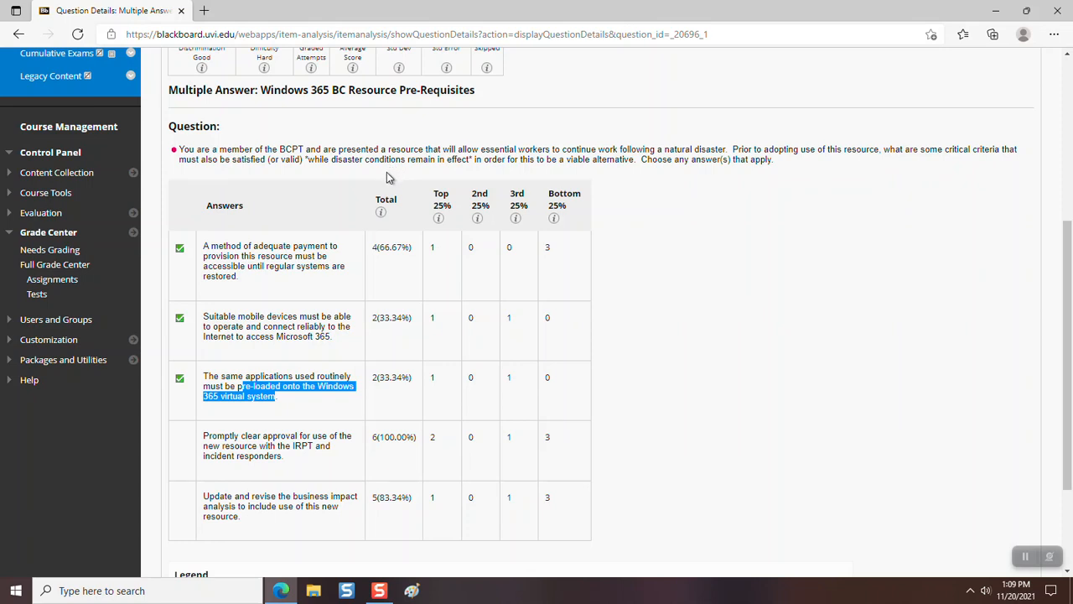
{"action": "mouse_move", "coordinate": [259, 506]}
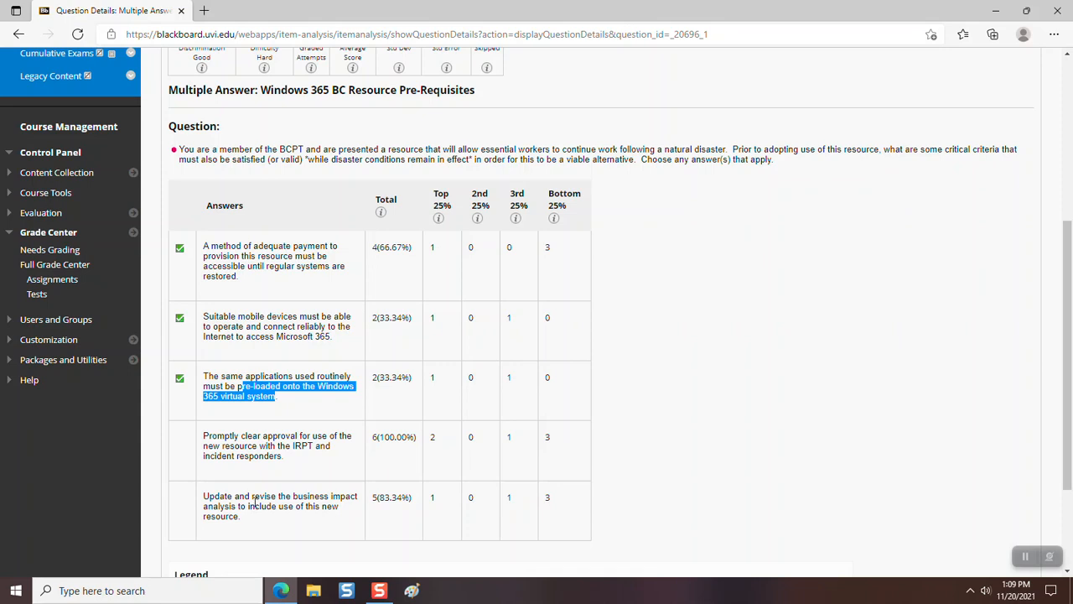
{"action": "mouse_move", "coordinate": [365, 177]}
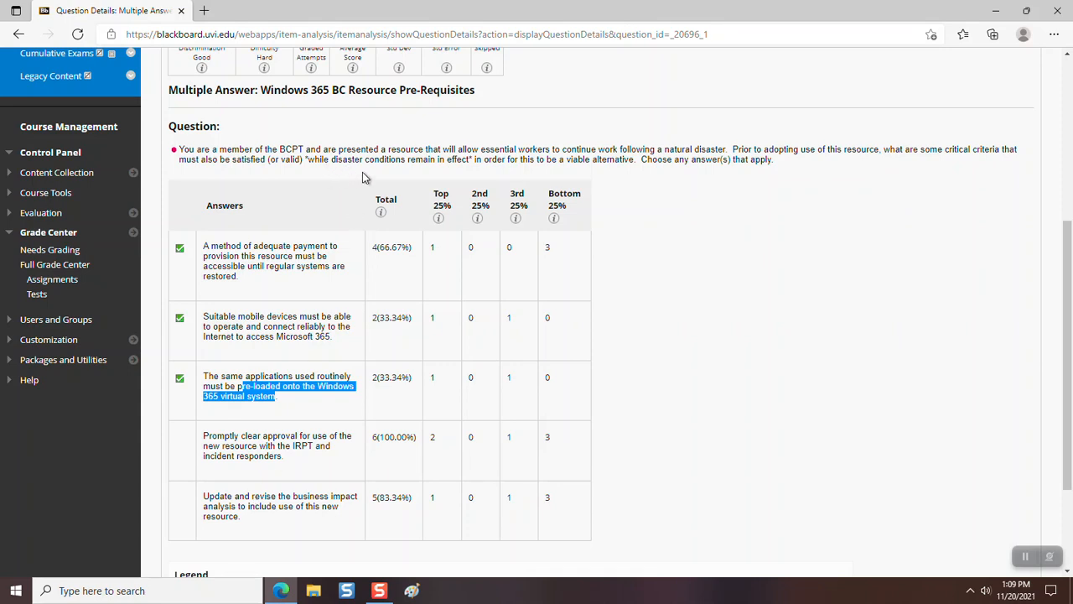
{"action": "mouse_move", "coordinate": [454, 173]}
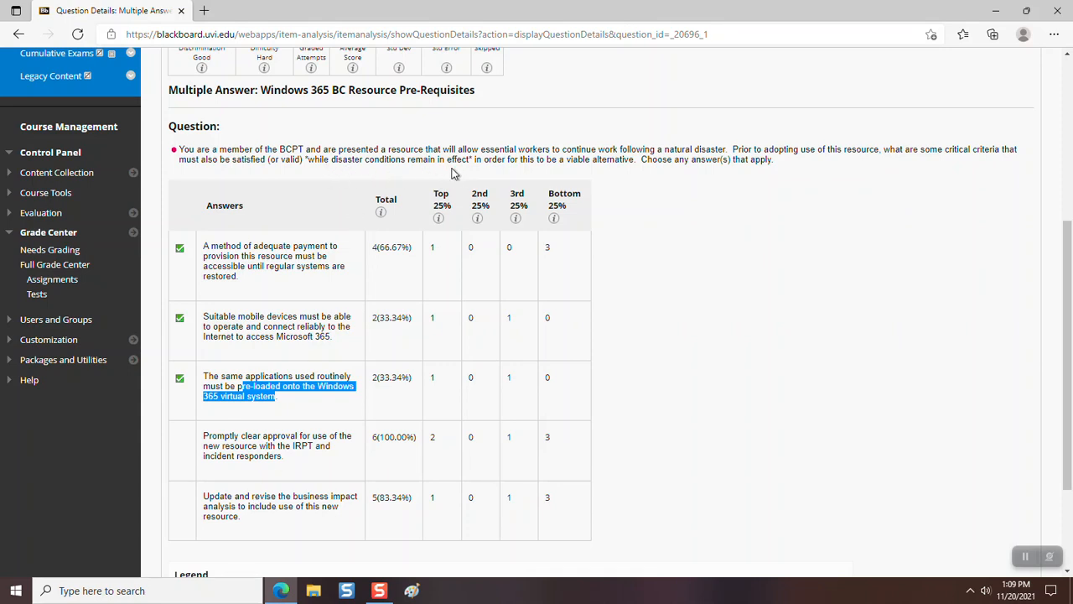
{"action": "mouse_move", "coordinate": [312, 159]}
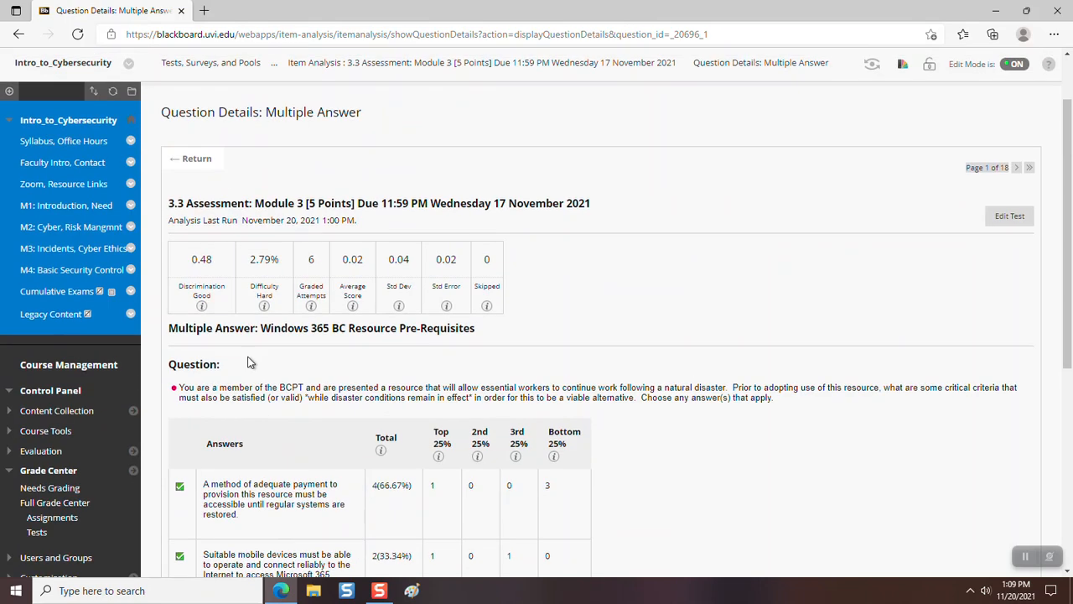
Return from Question Details to the Module 3 Item Analysis question statistics list.
{"action": "left_click", "coordinate": [191, 157]}
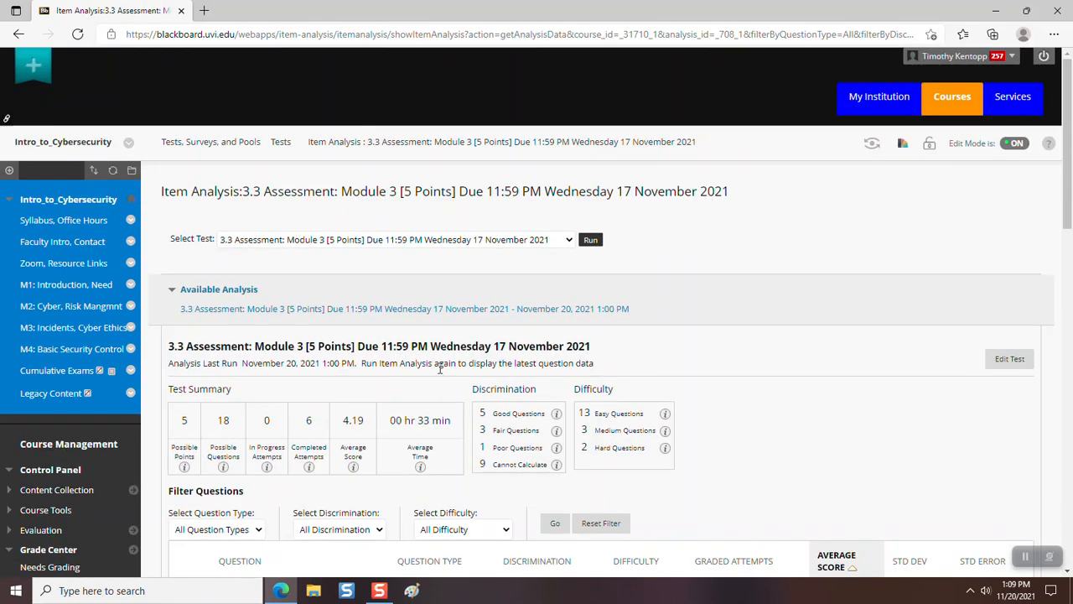
{"action": "scroll", "scroll_direction": "down", "scroll_amount": 3}
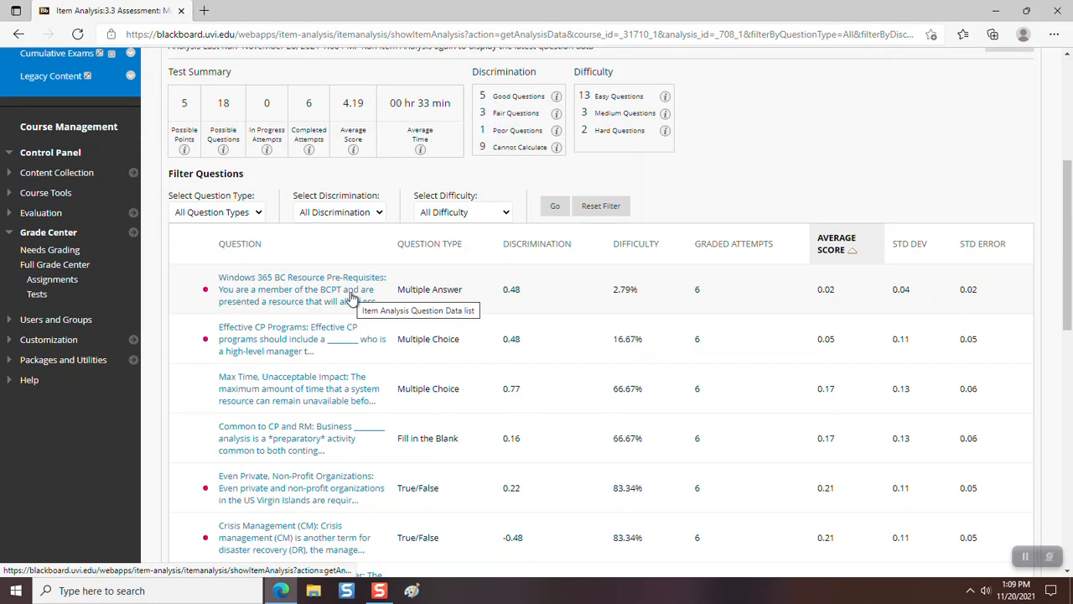
{"action": "mouse_move", "coordinate": [278, 343]}
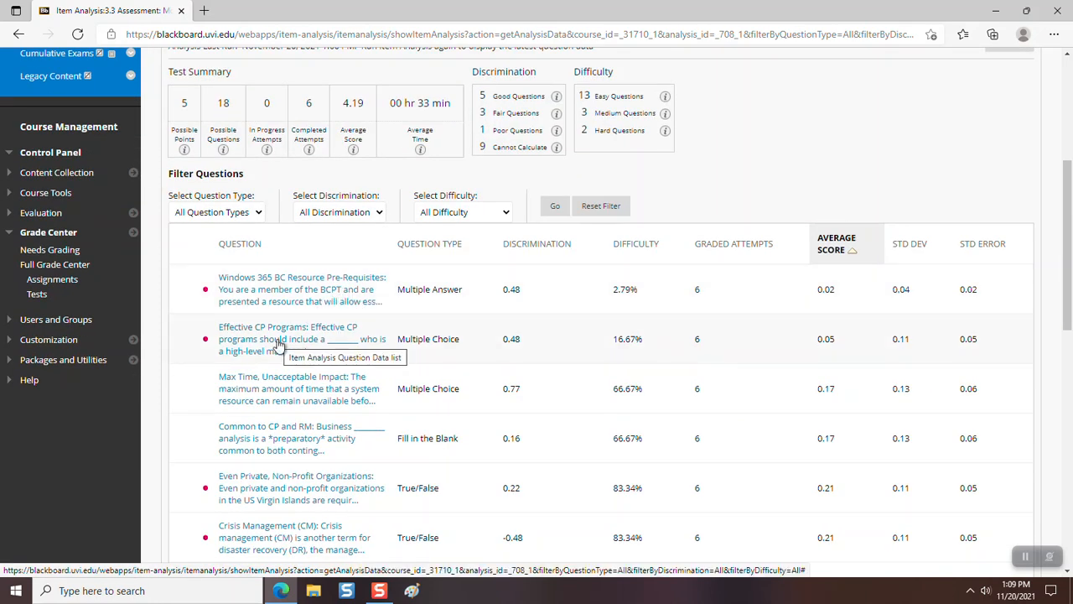
View the Effective CP Programs question details with its four answers' quartile counts.
{"action": "left_click", "coordinate": [288, 339]}
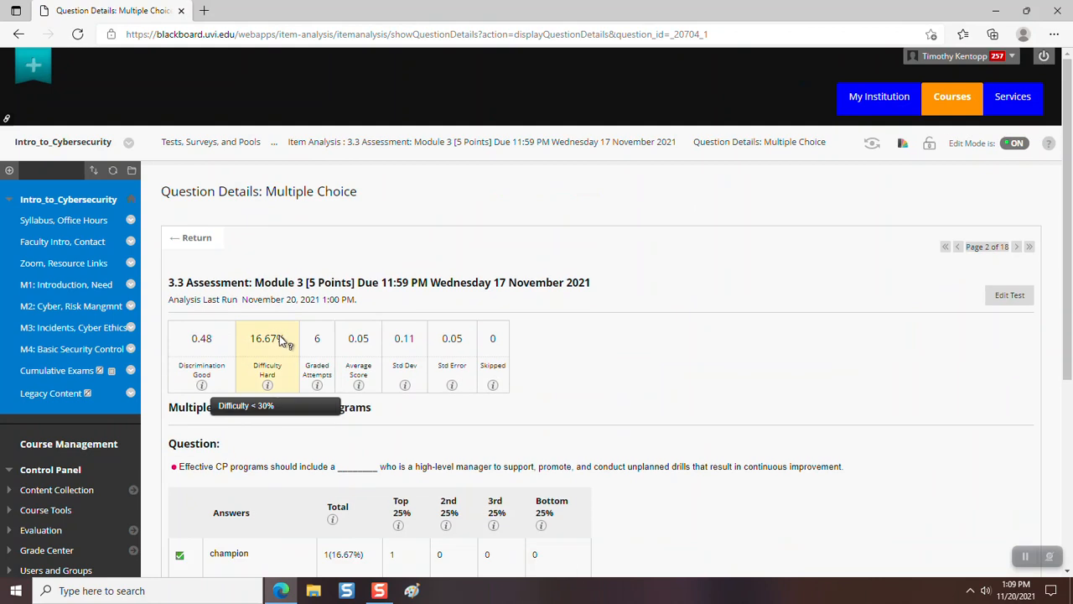
{"action": "scroll", "scroll_direction": "down", "scroll_amount": 3}
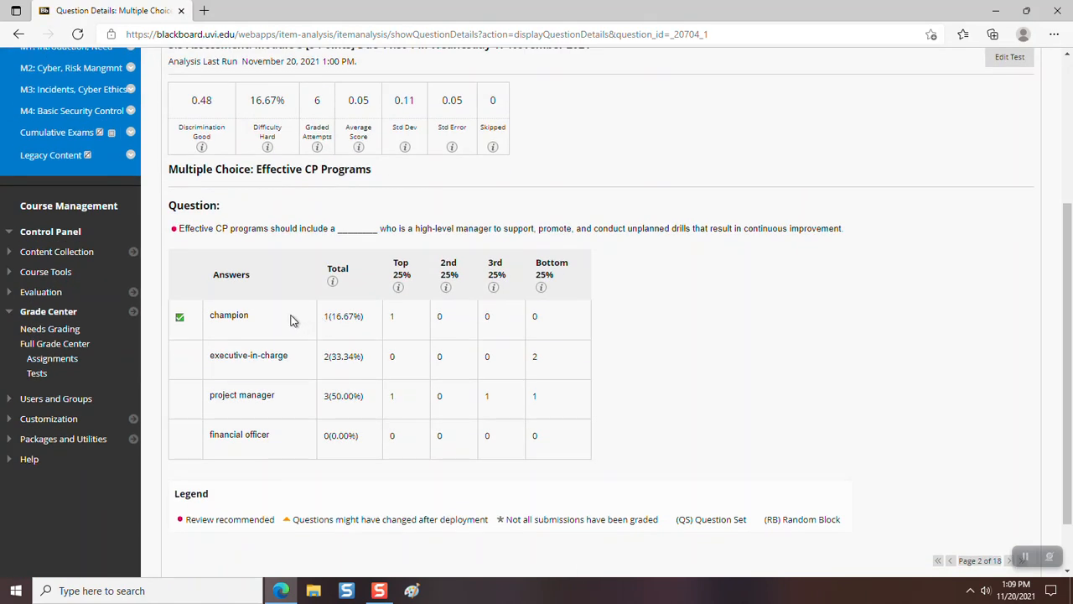
{"action": "mouse_move", "coordinate": [275, 305]}
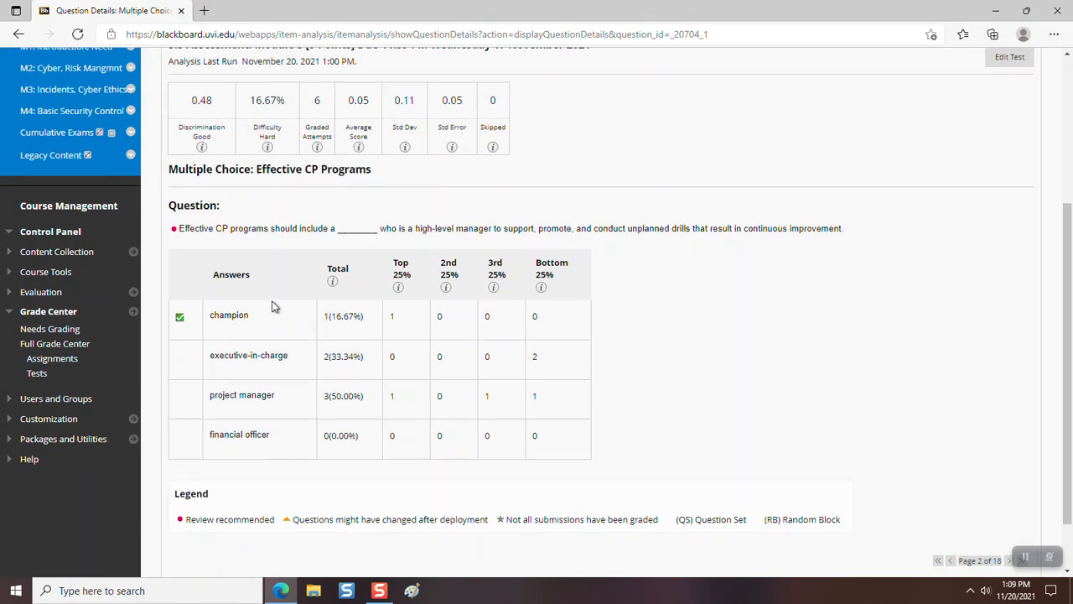
{"action": "mouse_move", "coordinate": [220, 242]}
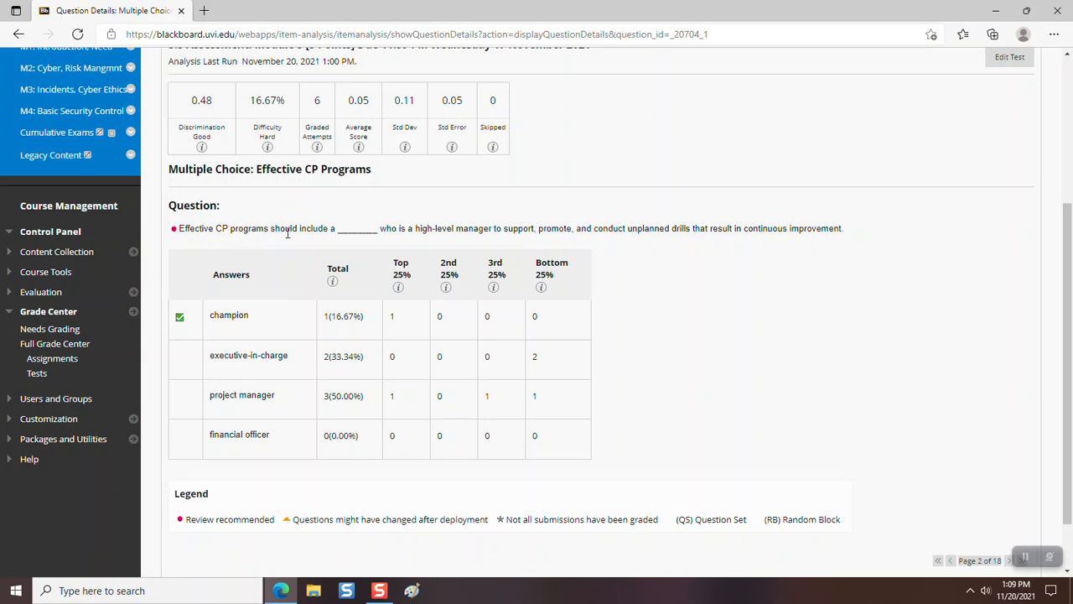
{"action": "mouse_move", "coordinate": [355, 243]}
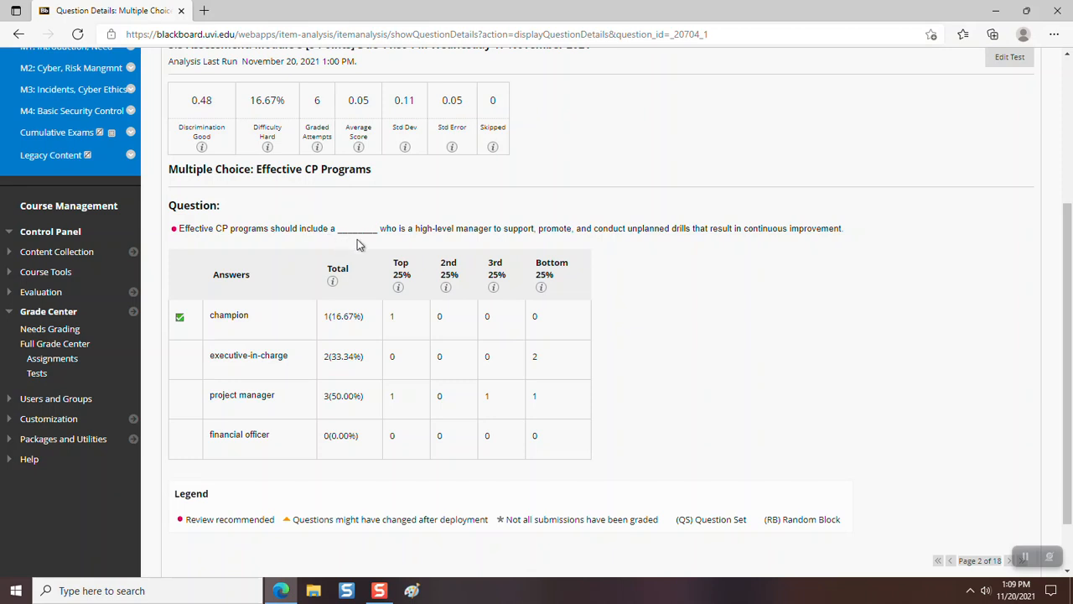
{"action": "mouse_move", "coordinate": [516, 248]}
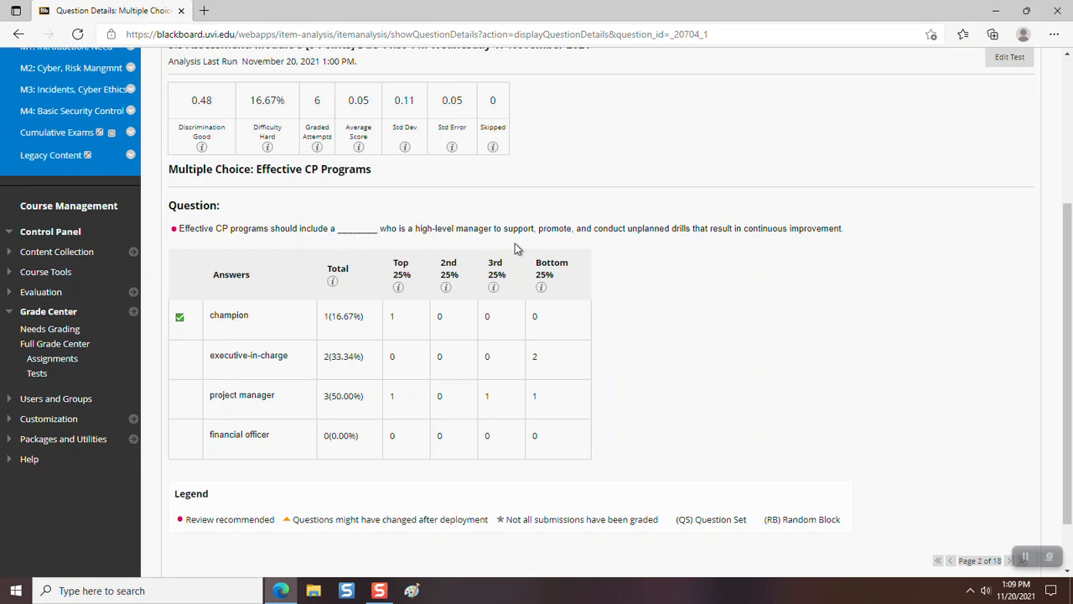
{"action": "mouse_move", "coordinate": [613, 244]}
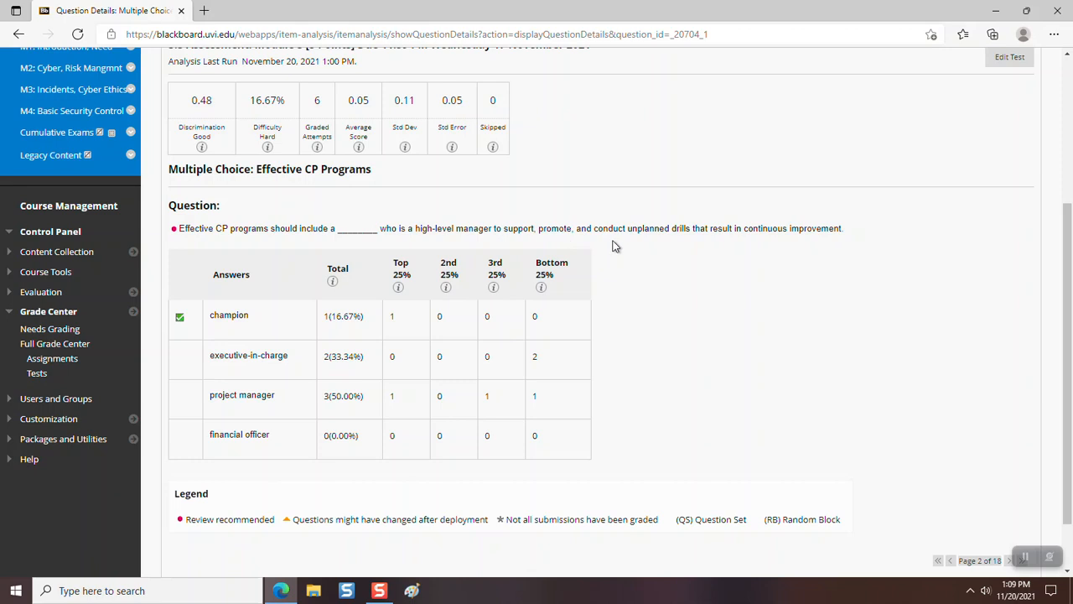
{"action": "mouse_move", "coordinate": [701, 247]}
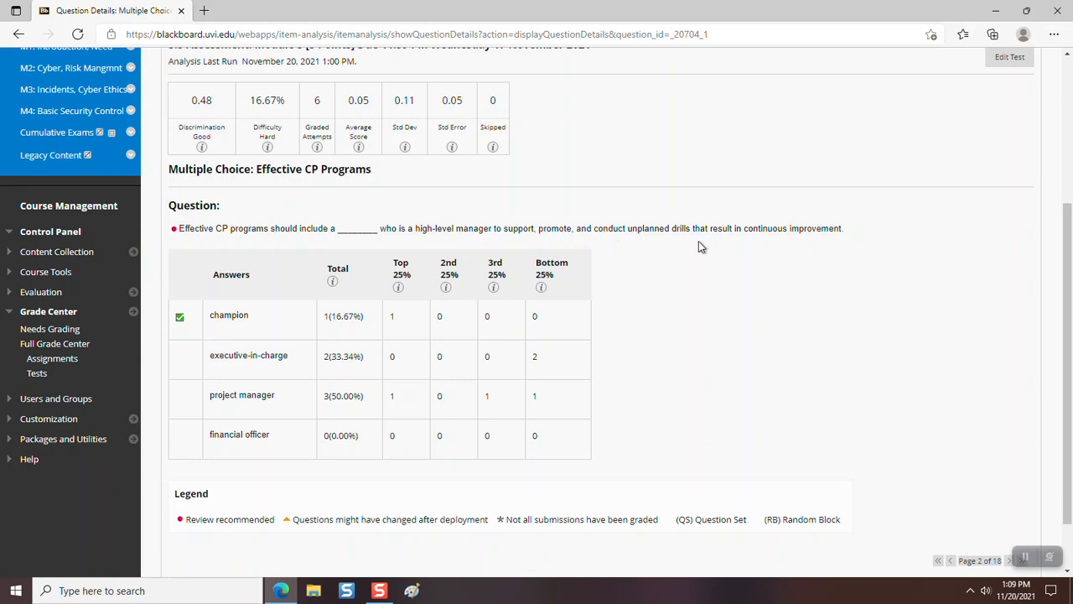
{"action": "mouse_move", "coordinate": [828, 244]}
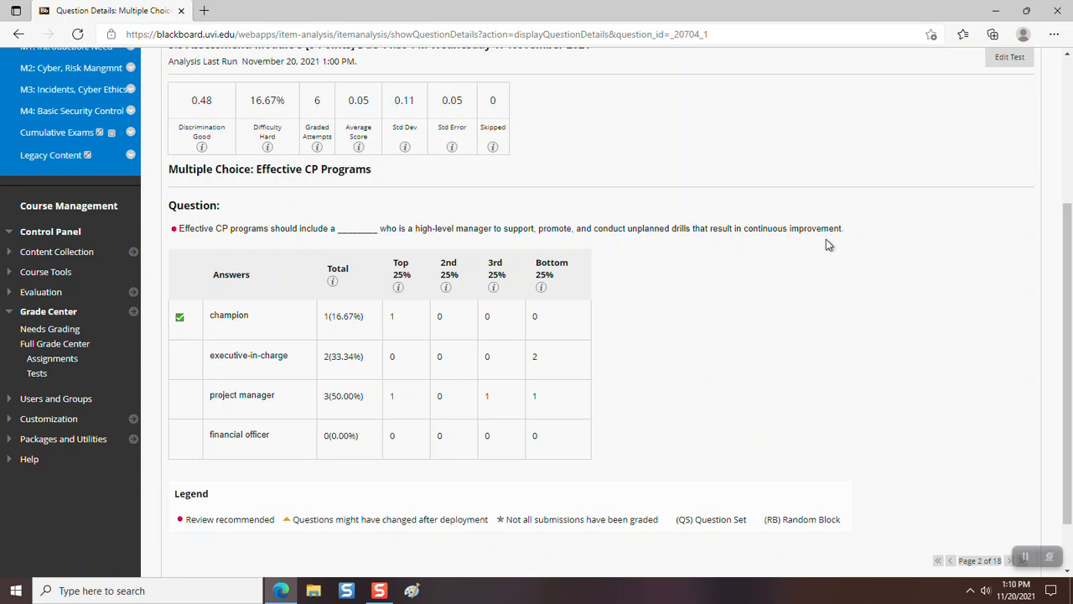
{"action": "mouse_move", "coordinate": [763, 272]}
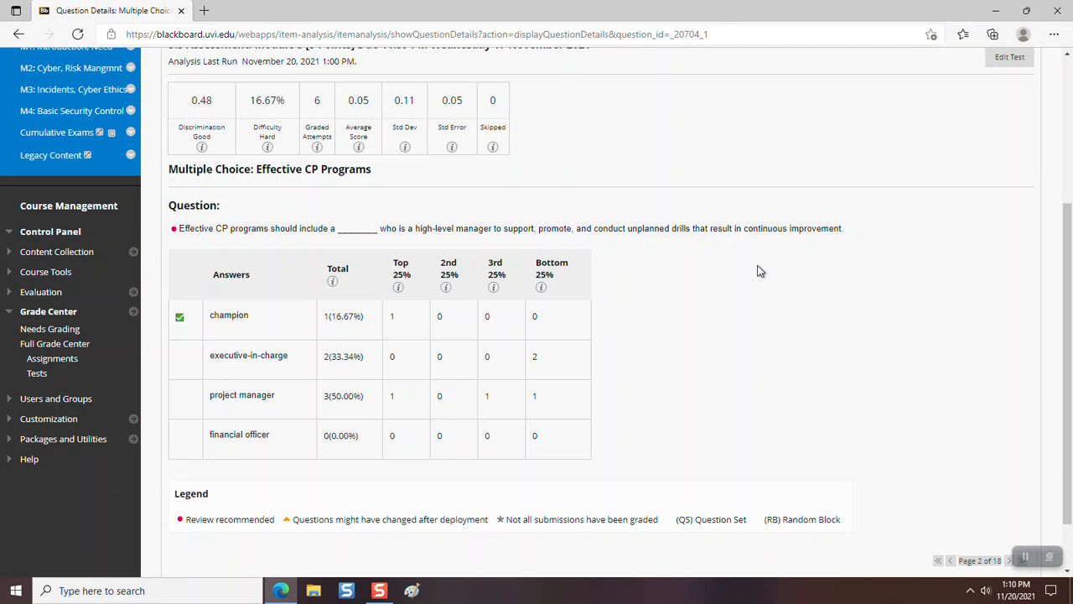
{"action": "mouse_move", "coordinate": [755, 275]}
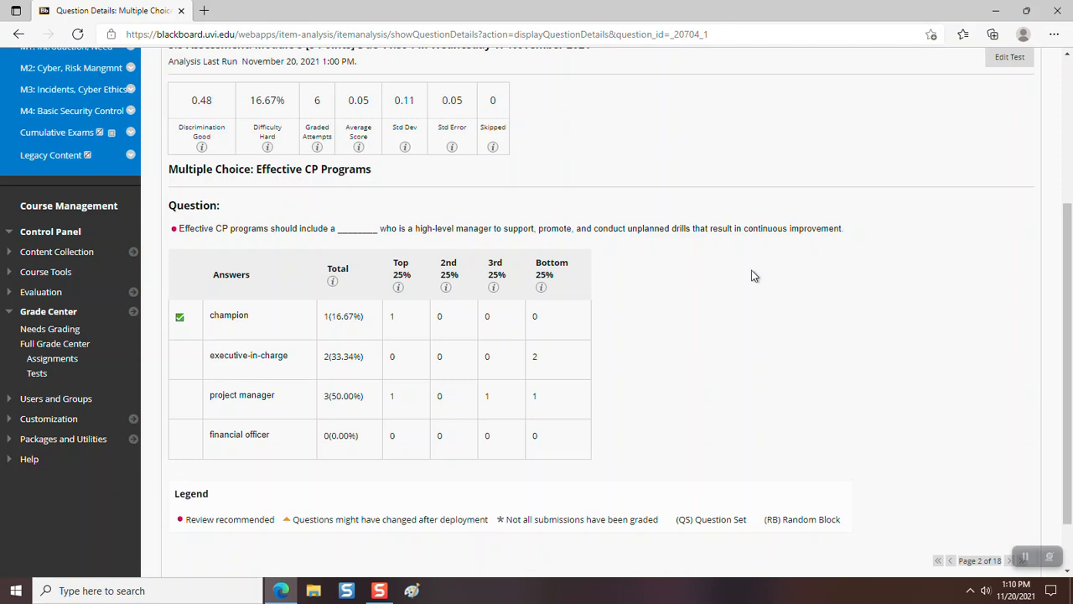
{"action": "mouse_move", "coordinate": [746, 283]}
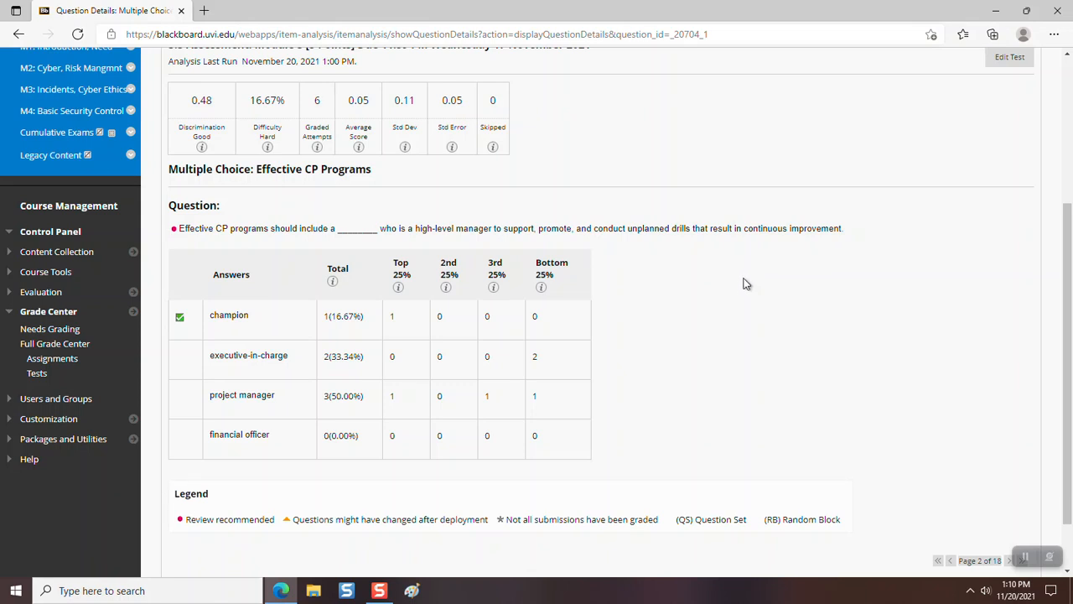
{"action": "mouse_move", "coordinate": [731, 295]}
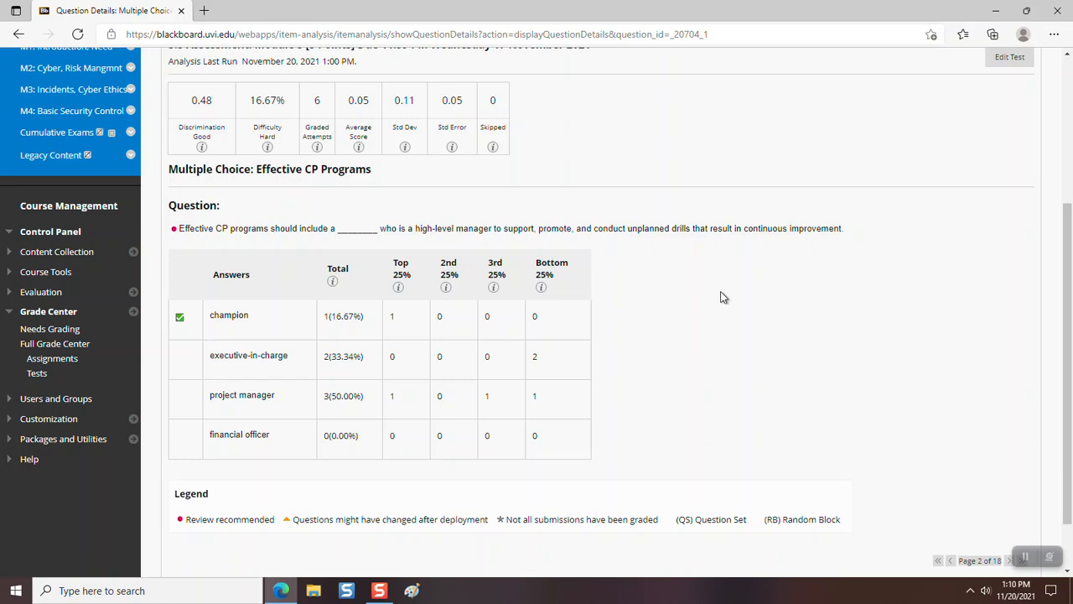
{"action": "mouse_move", "coordinate": [718, 295]}
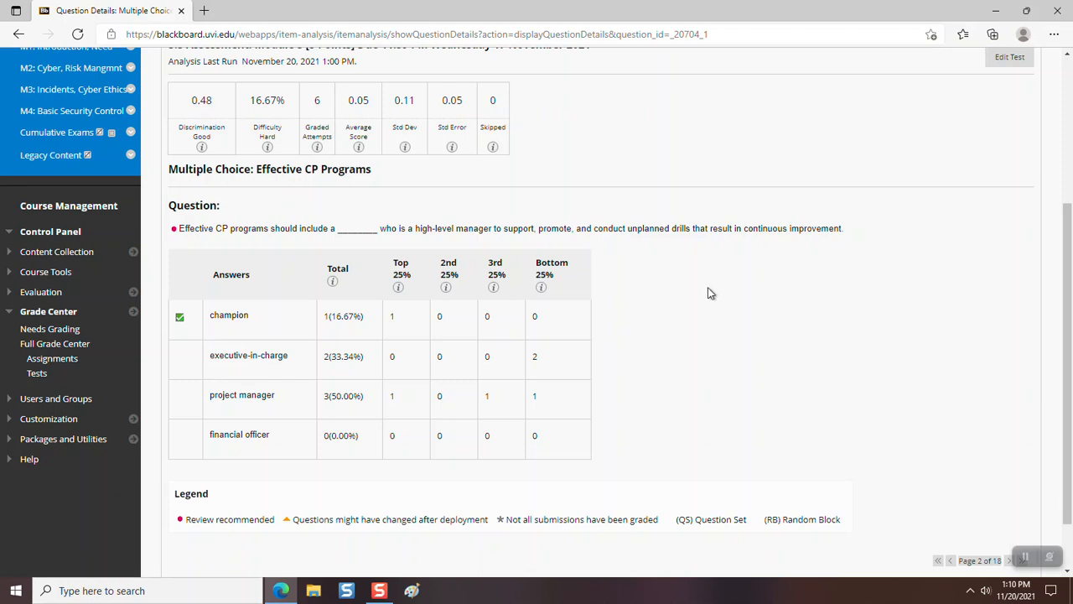
{"action": "mouse_move", "coordinate": [212, 317]}
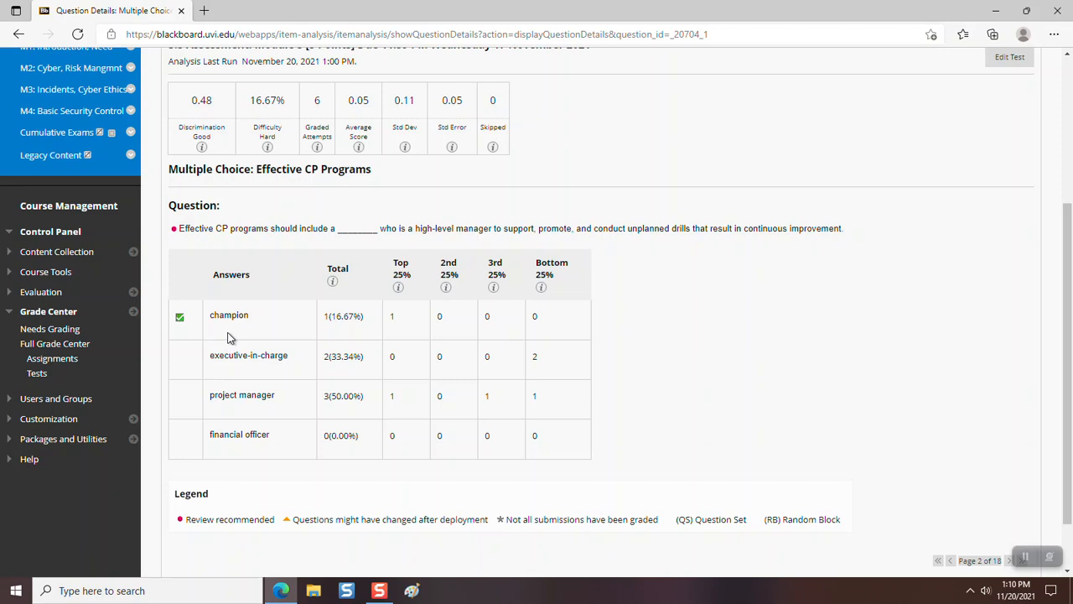
{"action": "mouse_move", "coordinate": [203, 228]}
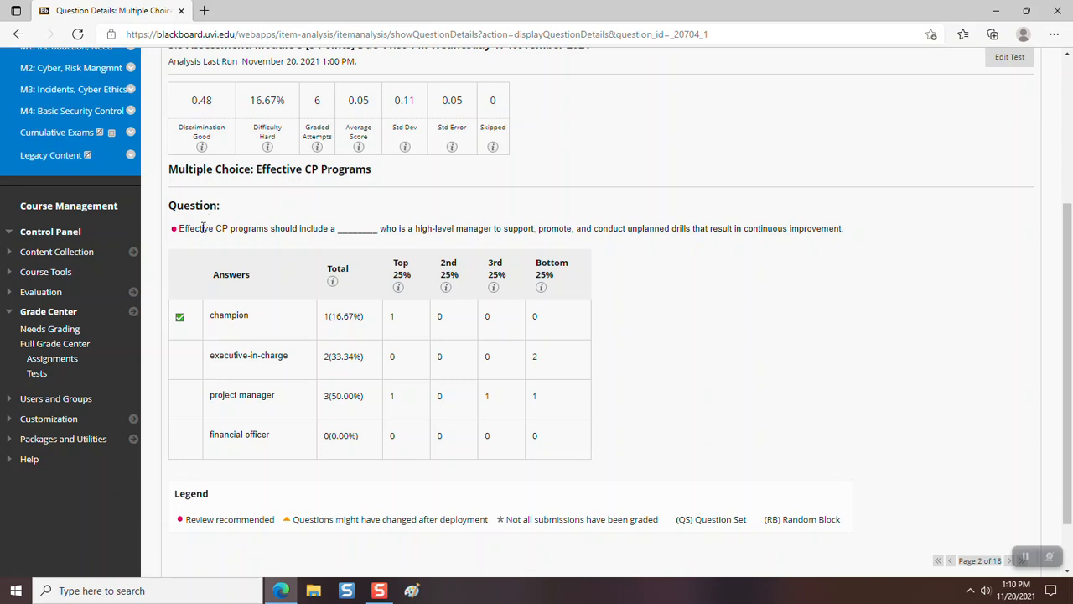
{"action": "mouse_move", "coordinate": [207, 245]}
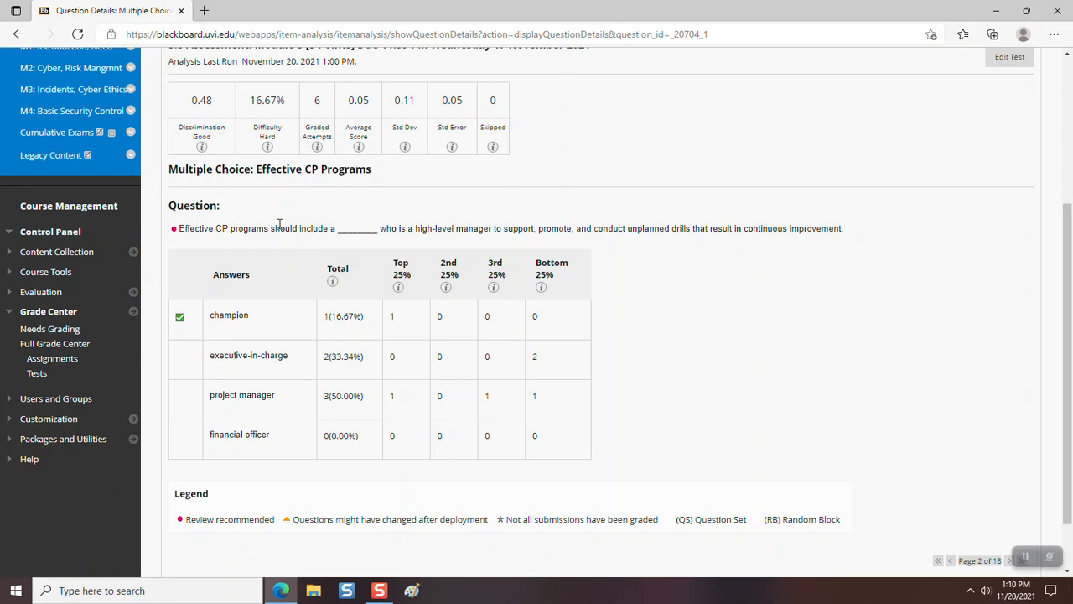
{"action": "mouse_move", "coordinate": [235, 231]}
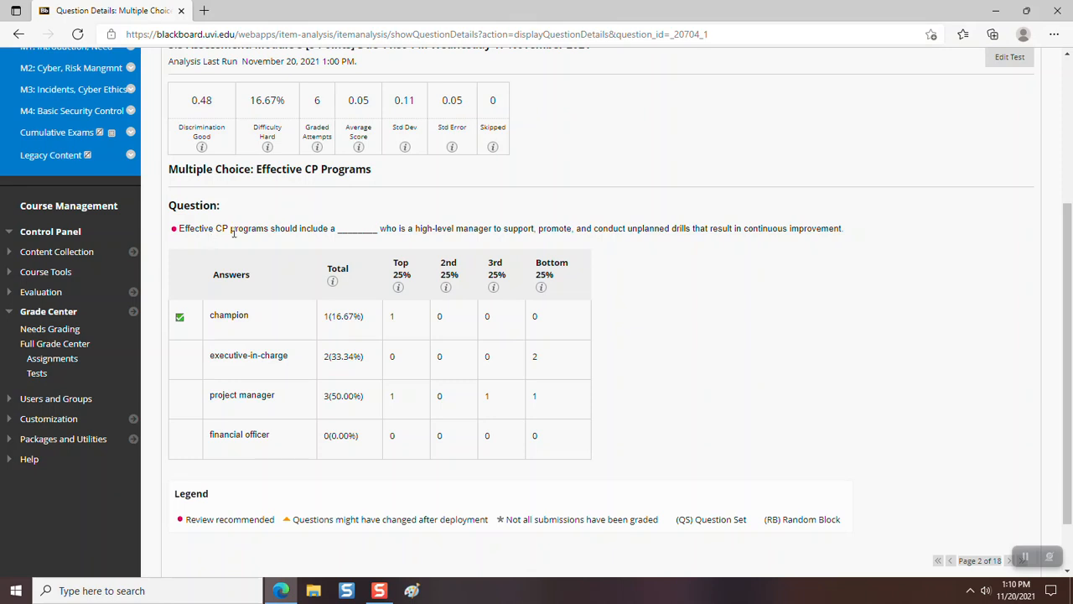
{"action": "mouse_move", "coordinate": [232, 248]}
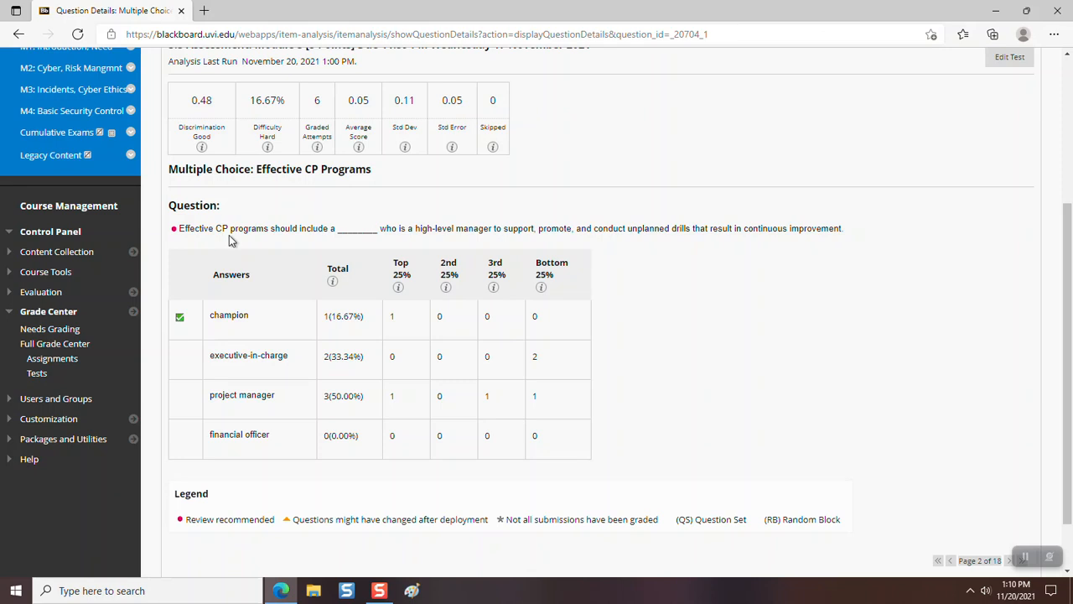
{"action": "mouse_move", "coordinate": [248, 242]}
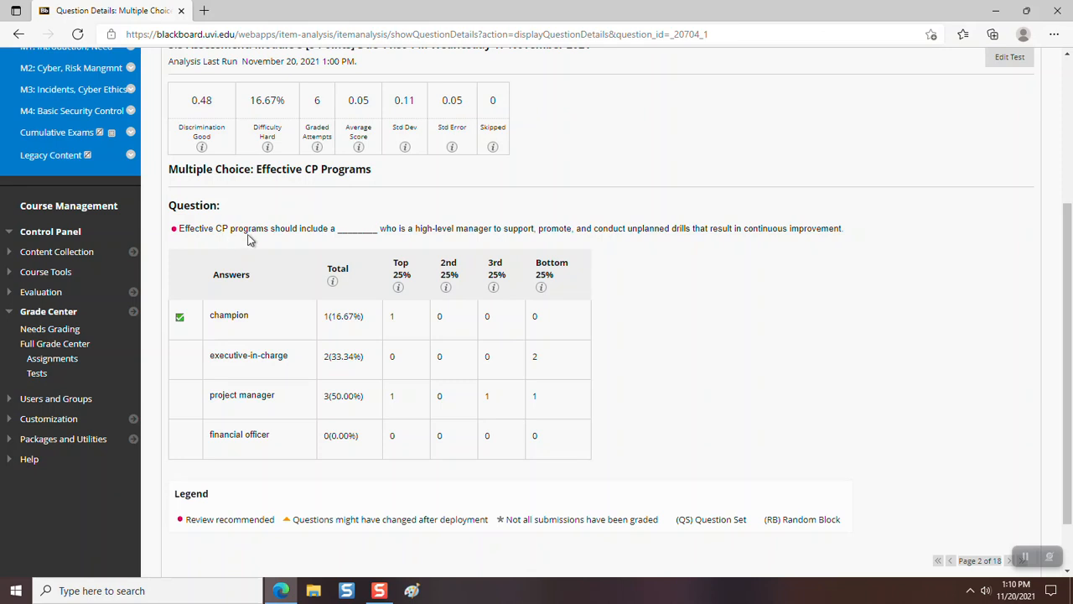
{"action": "mouse_move", "coordinate": [248, 325]}
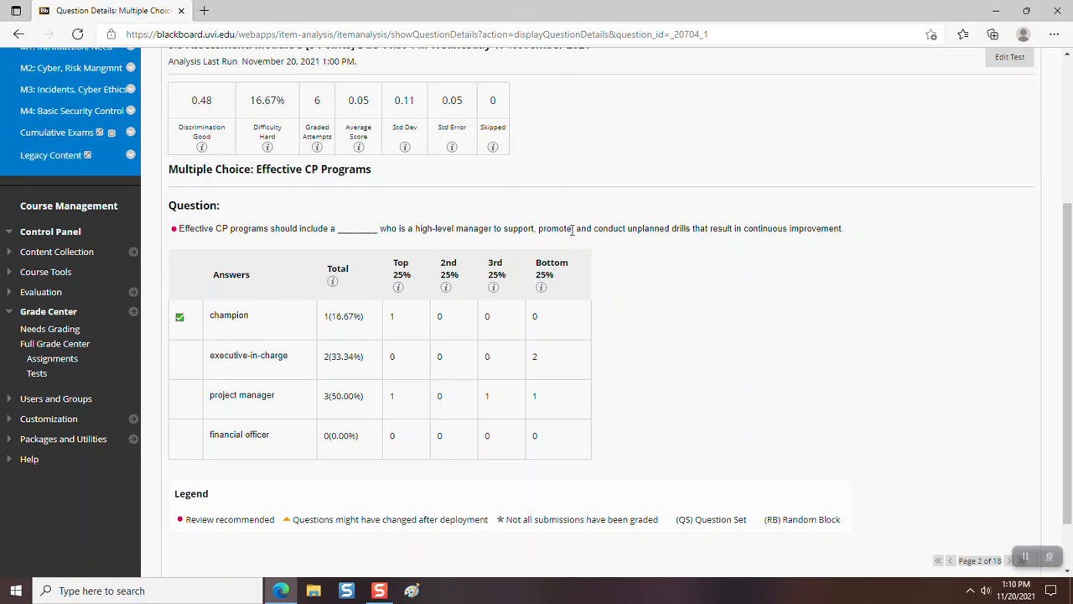
{"action": "mouse_move", "coordinate": [664, 252]}
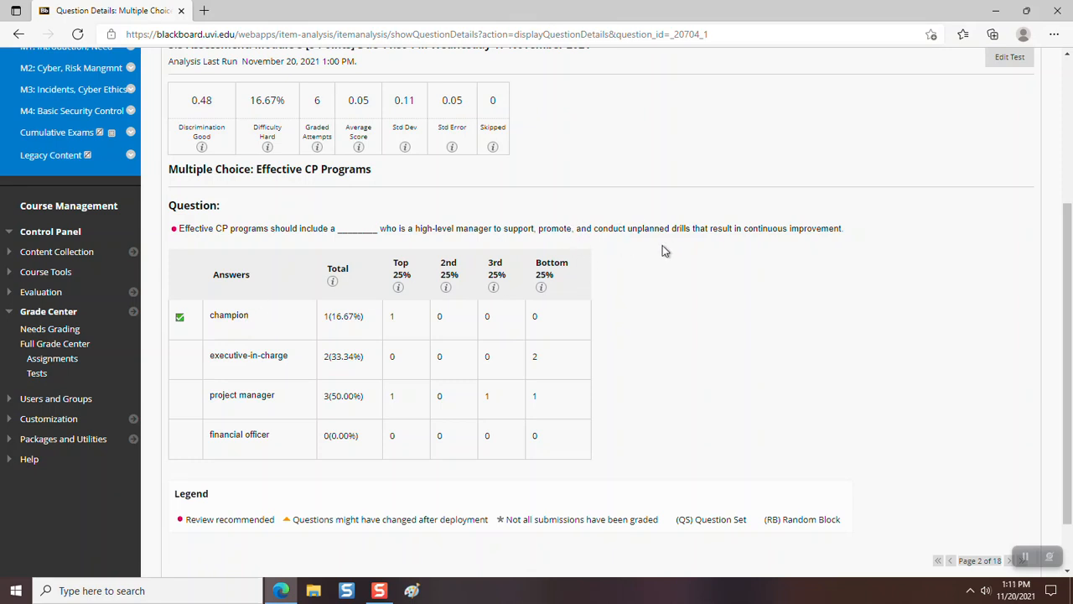
{"action": "mouse_move", "coordinate": [640, 261]}
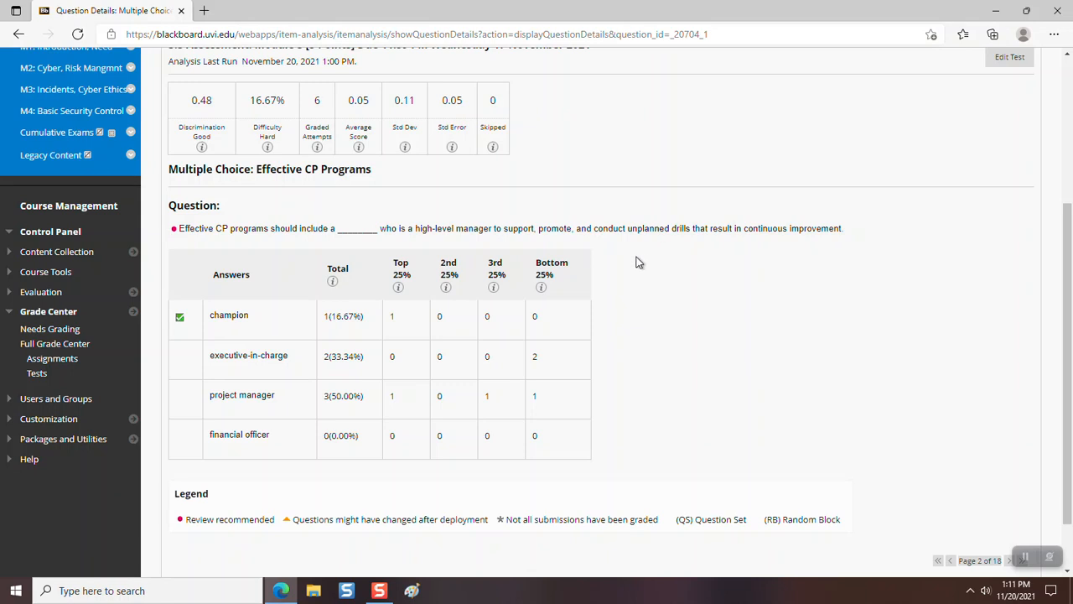
{"action": "mouse_move", "coordinate": [635, 262]}
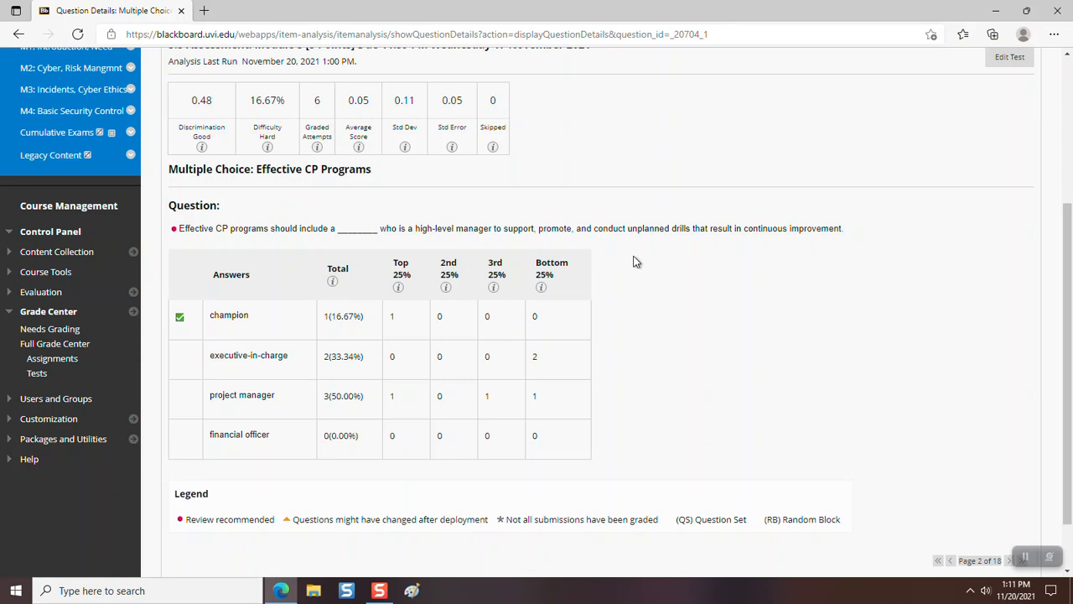
{"action": "mouse_move", "coordinate": [252, 347]}
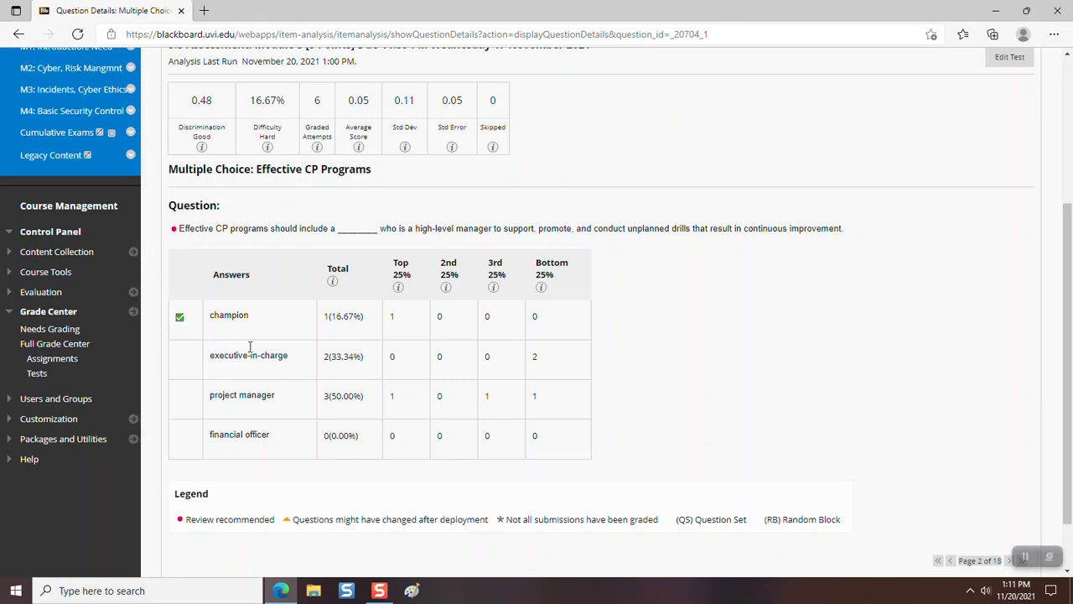
{"action": "mouse_move", "coordinate": [295, 267]}
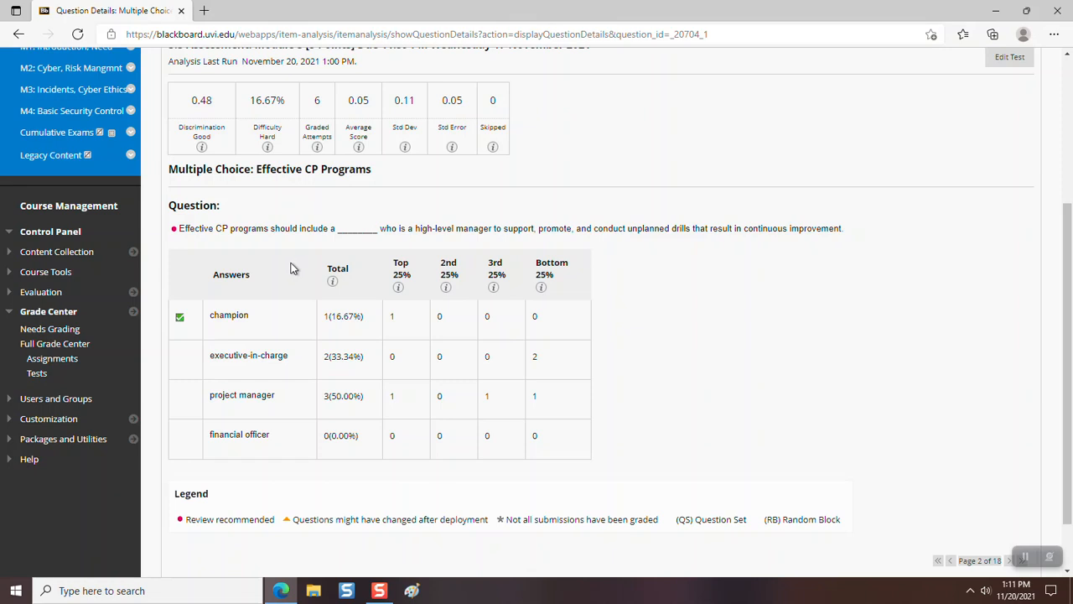
{"action": "mouse_move", "coordinate": [298, 248]}
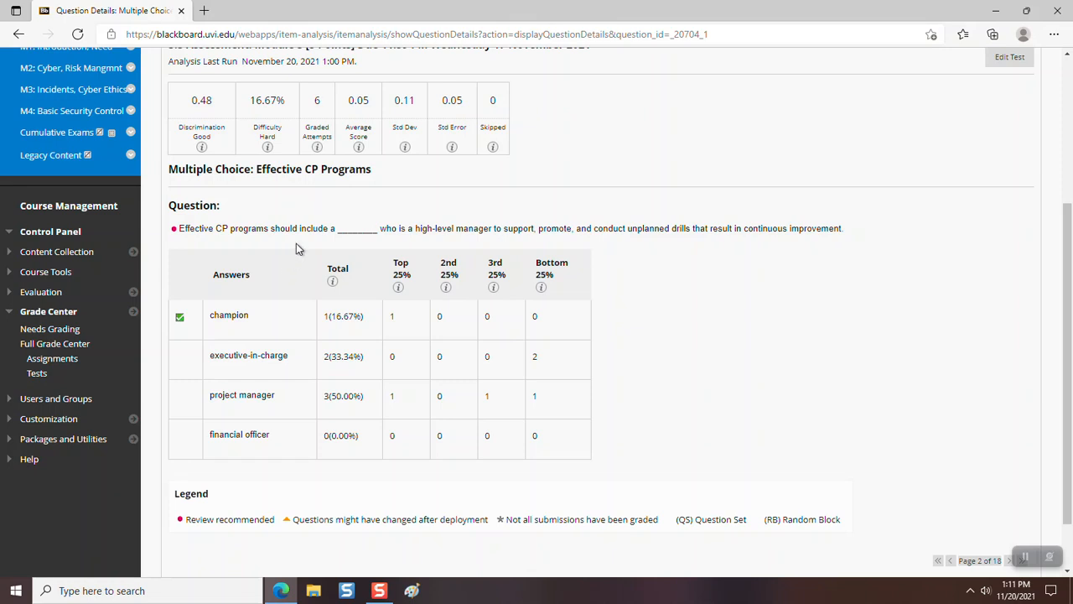
{"action": "mouse_move", "coordinate": [302, 242]}
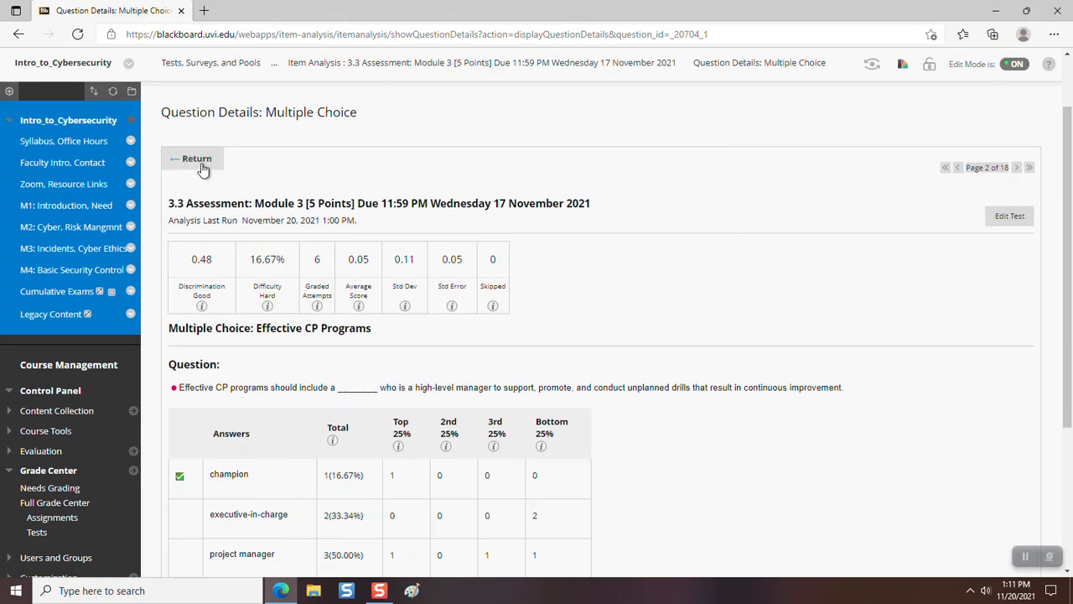
Return to the Module 3 Item Analysis list showing the Filter Questions table.
{"action": "left_click", "coordinate": [191, 158]}
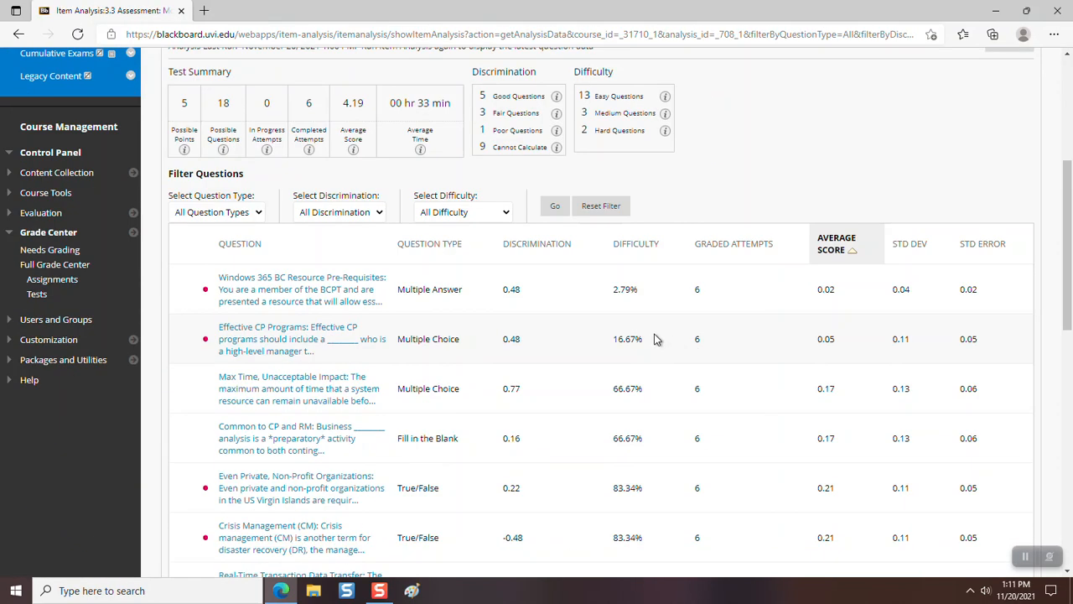
{"action": "scroll", "scroll_direction": "down", "scroll_amount": 3}
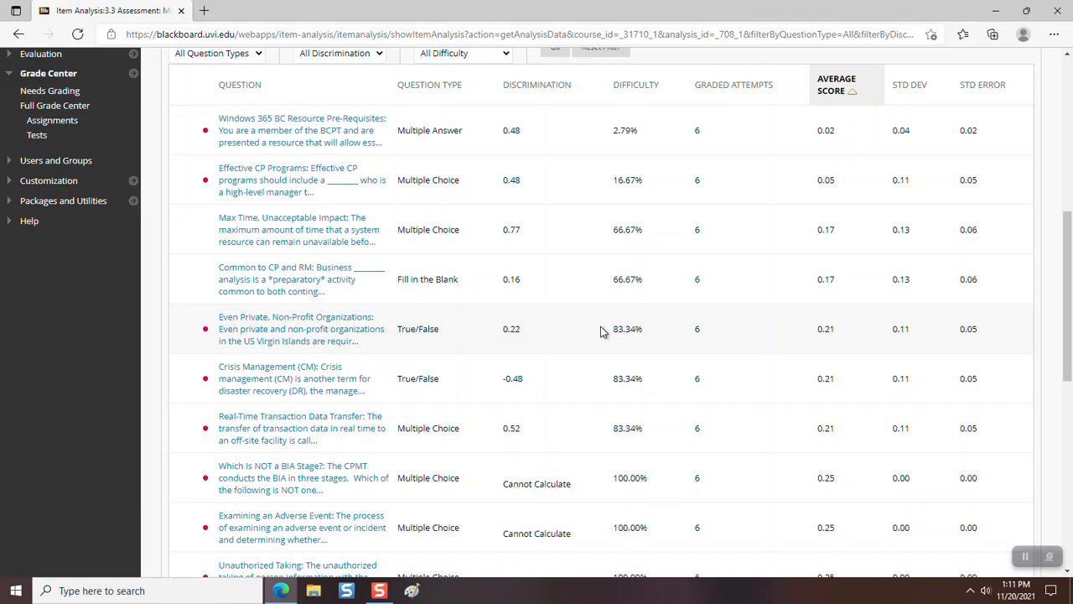
{"action": "mouse_move", "coordinate": [577, 335]}
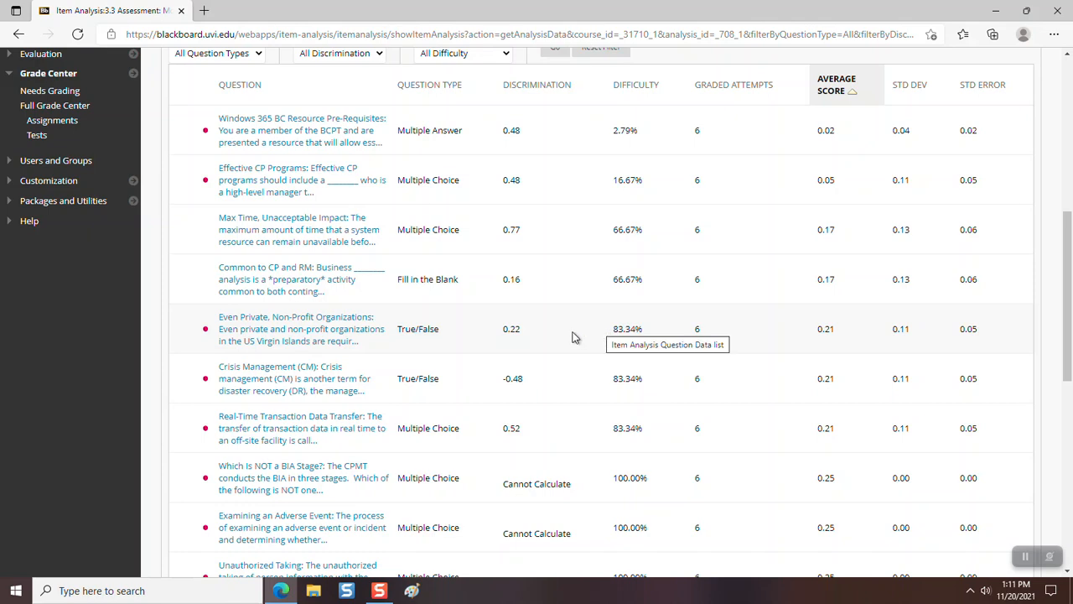
{"action": "mouse_move", "coordinate": [332, 243]}
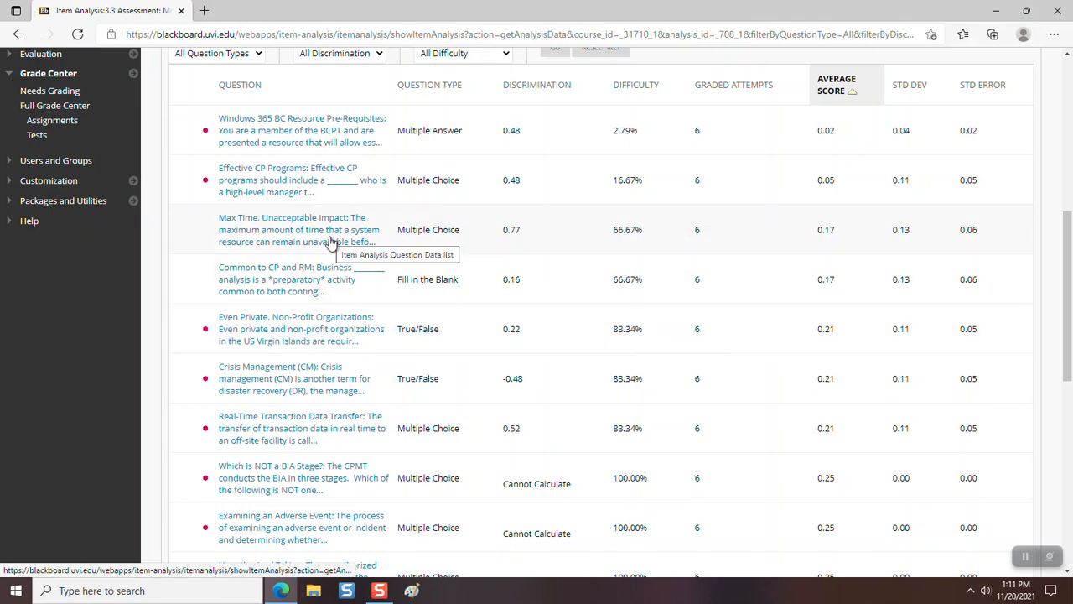
{"action": "left_click", "coordinate": [294, 228]}
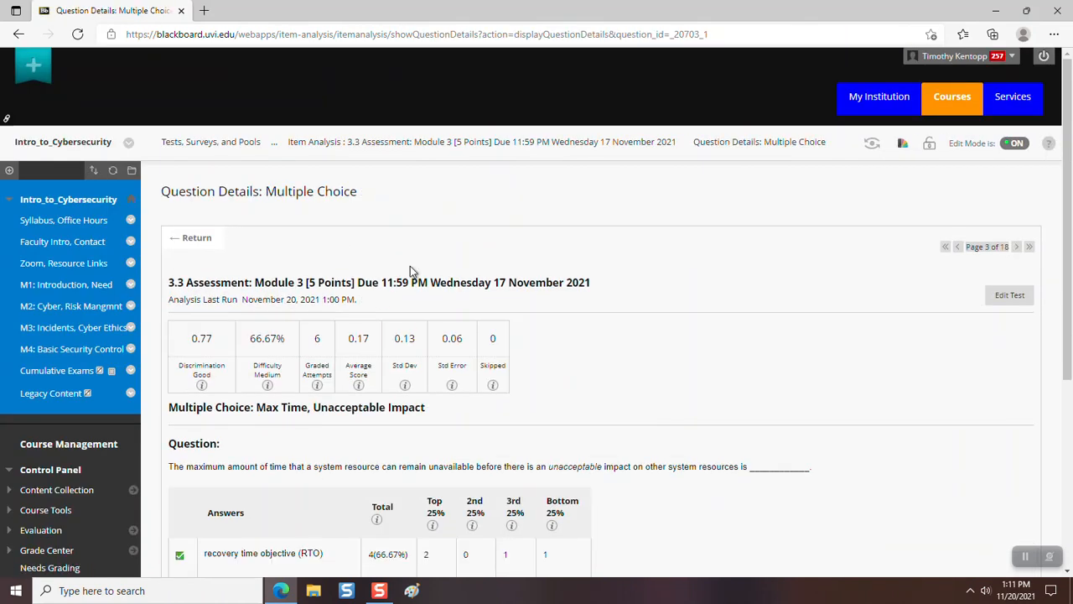
{"action": "scroll", "scroll_direction": "down", "scroll_amount": 3}
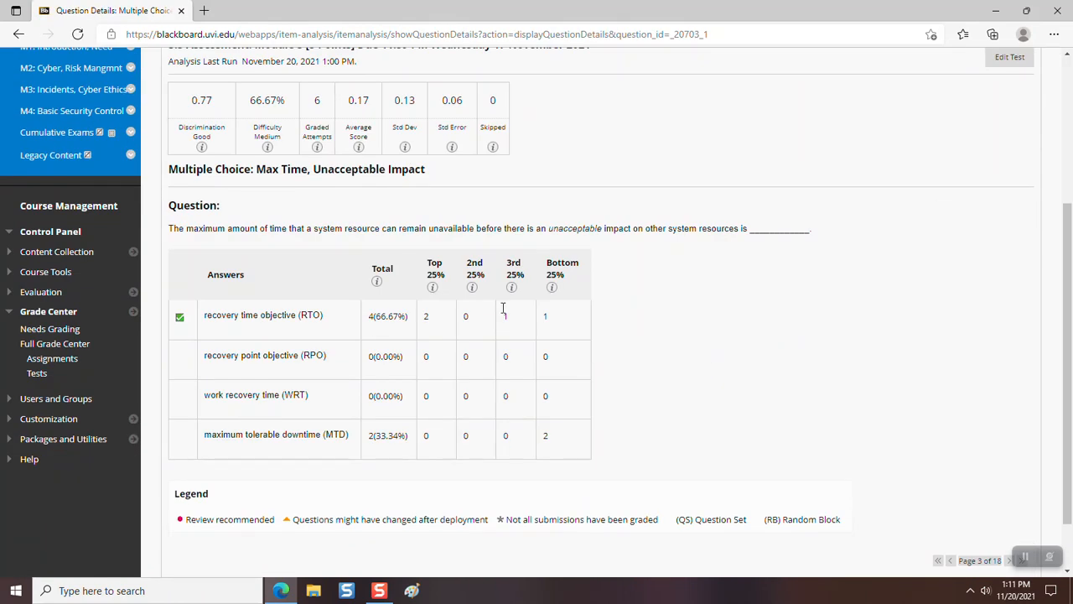
{"action": "mouse_move", "coordinate": [339, 241]}
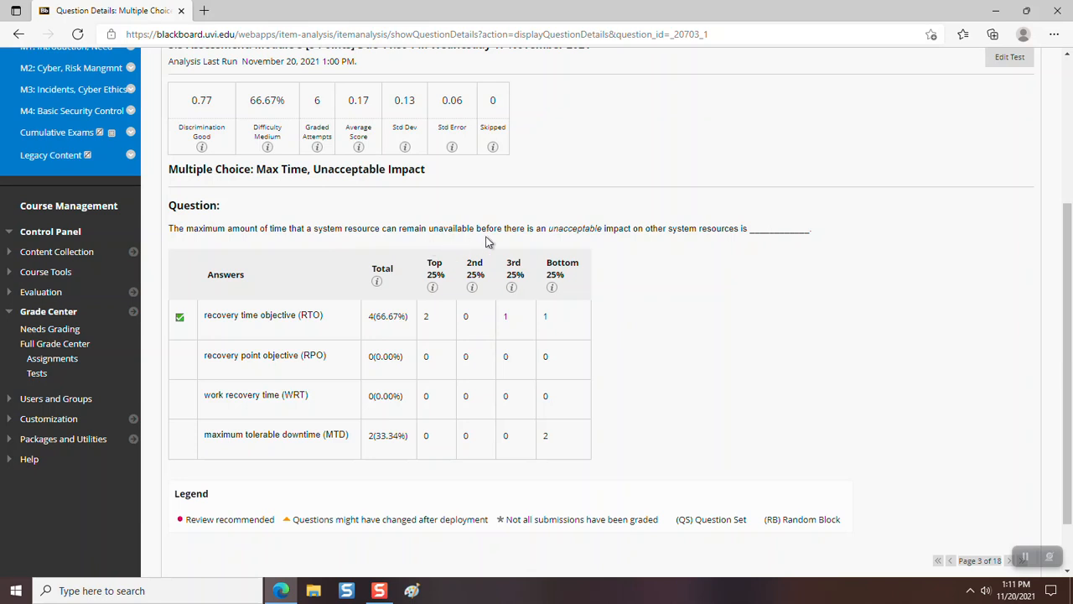
{"action": "mouse_move", "coordinate": [529, 233]}
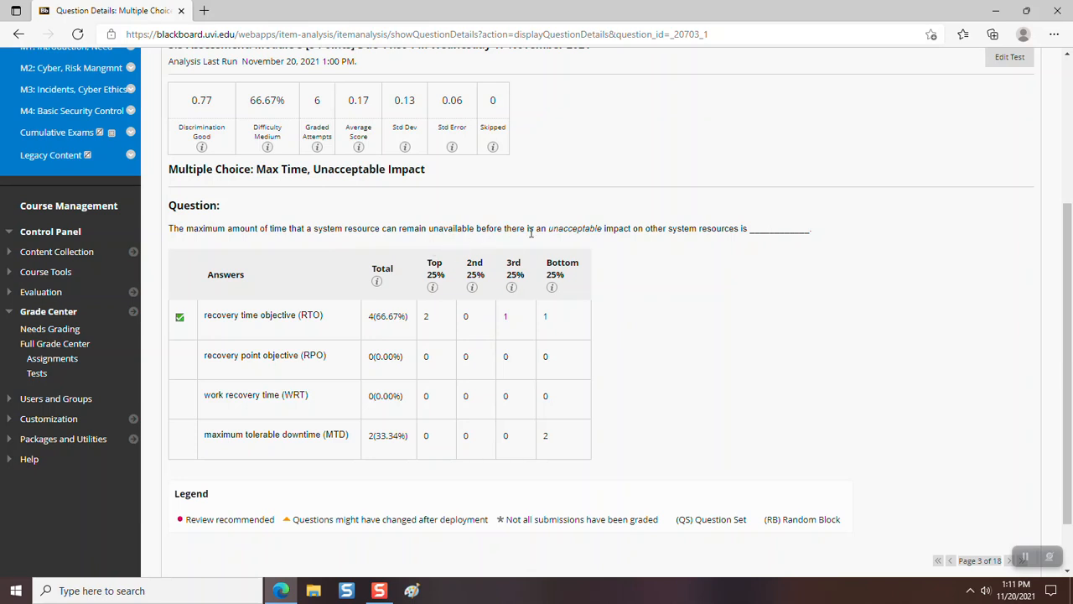
{"action": "mouse_move", "coordinate": [619, 244]}
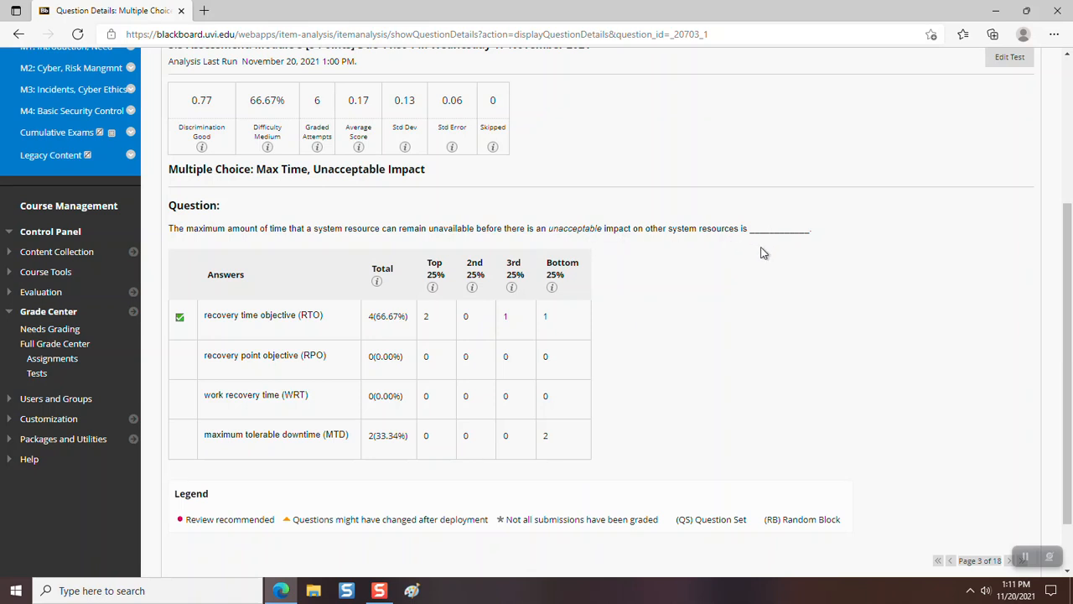
{"action": "mouse_move", "coordinate": [305, 335]}
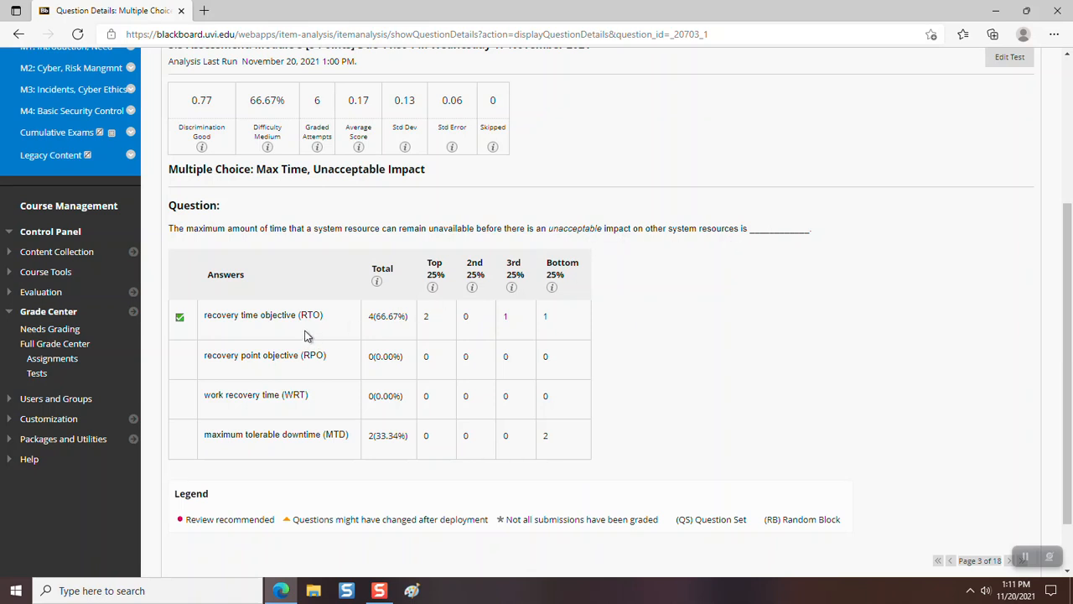
{"action": "mouse_move", "coordinate": [317, 328]}
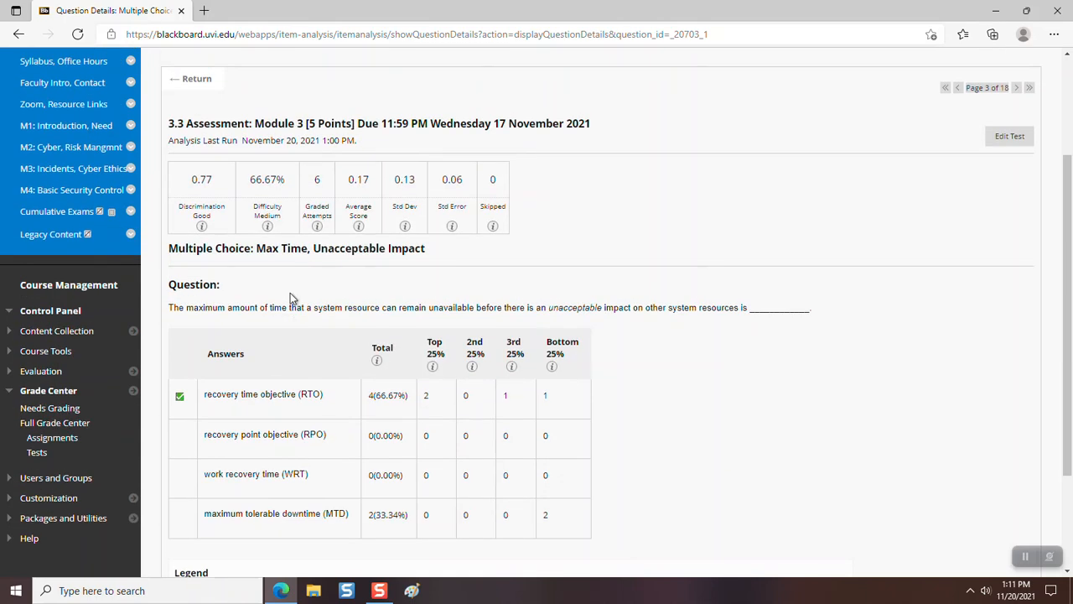
{"action": "left_click", "coordinate": [191, 79]}
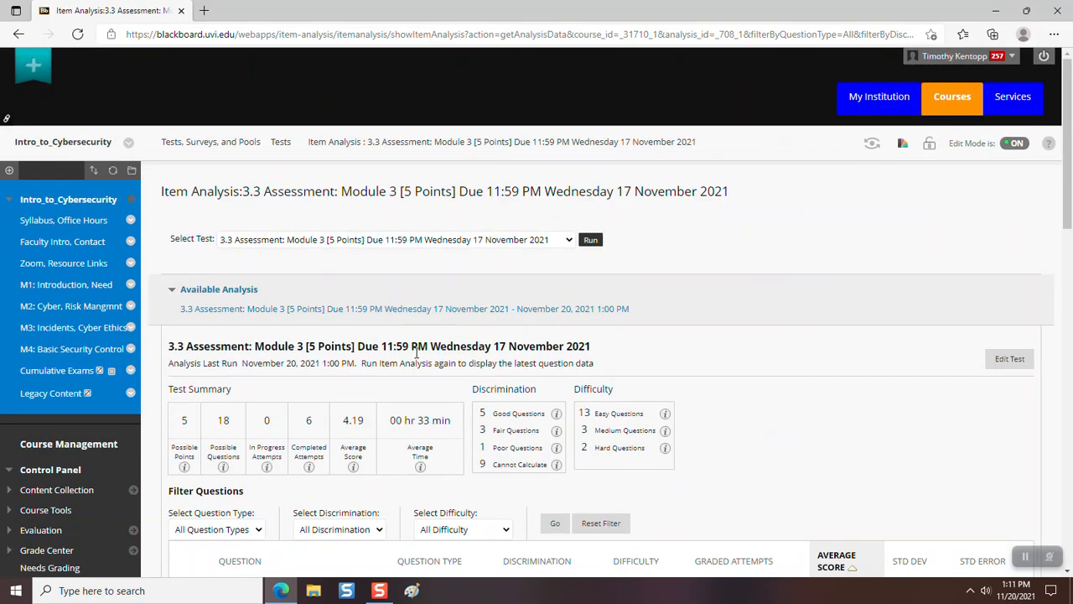
{"action": "scroll", "scroll_direction": "down", "scroll_amount": 3}
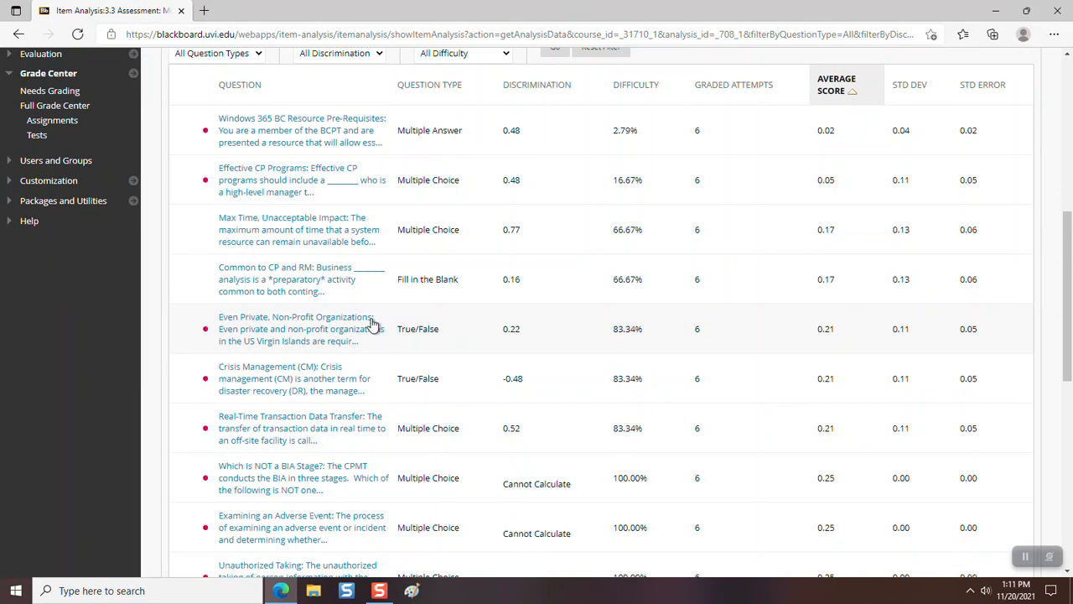
{"action": "mouse_move", "coordinate": [305, 288]}
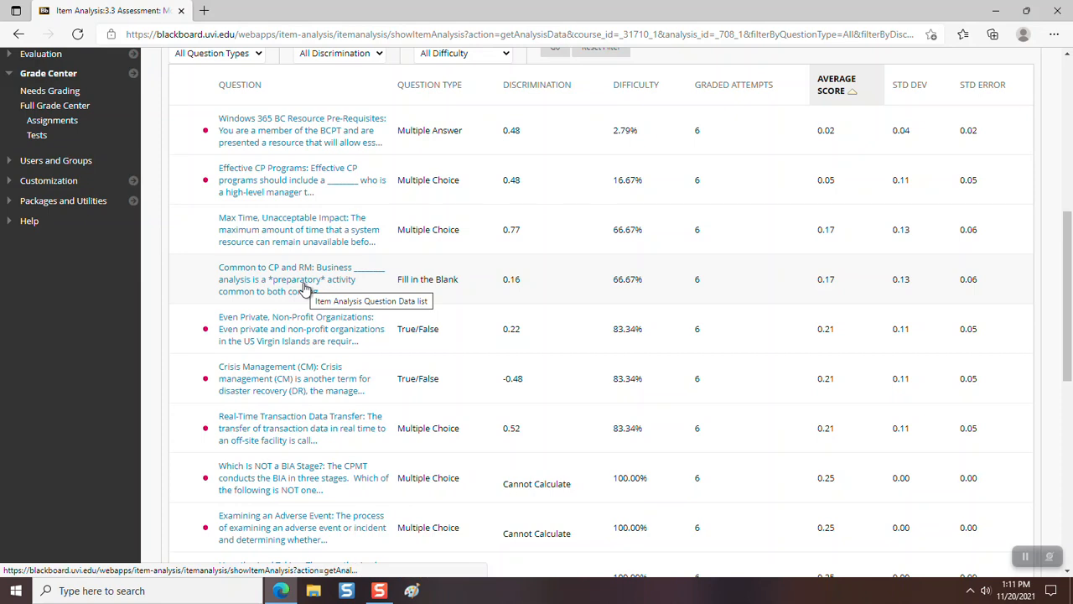
{"action": "left_click", "coordinate": [276, 278]}
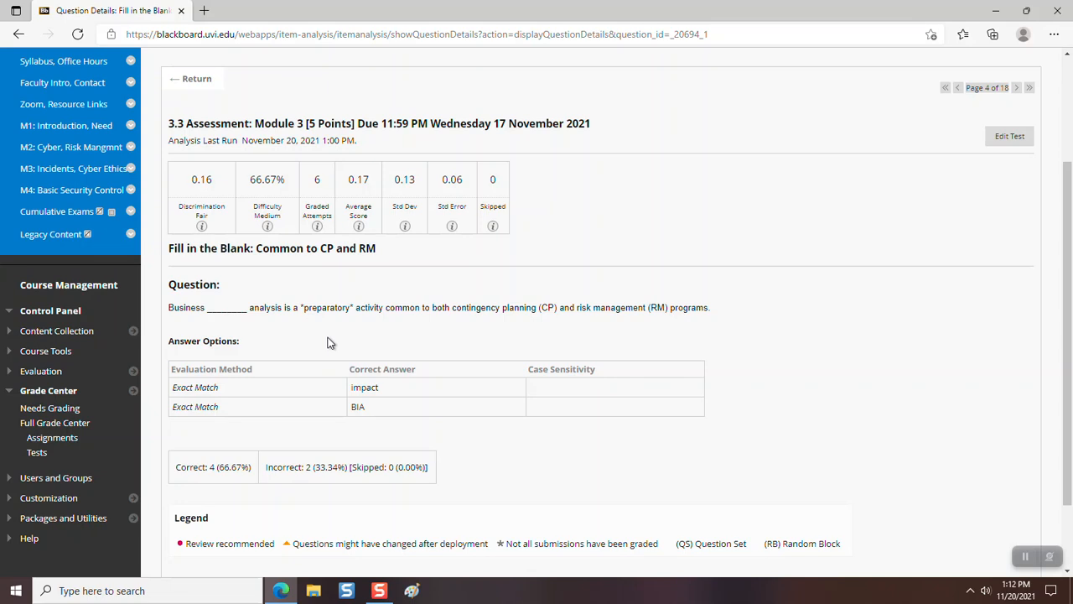
{"action": "mouse_move", "coordinate": [409, 305]}
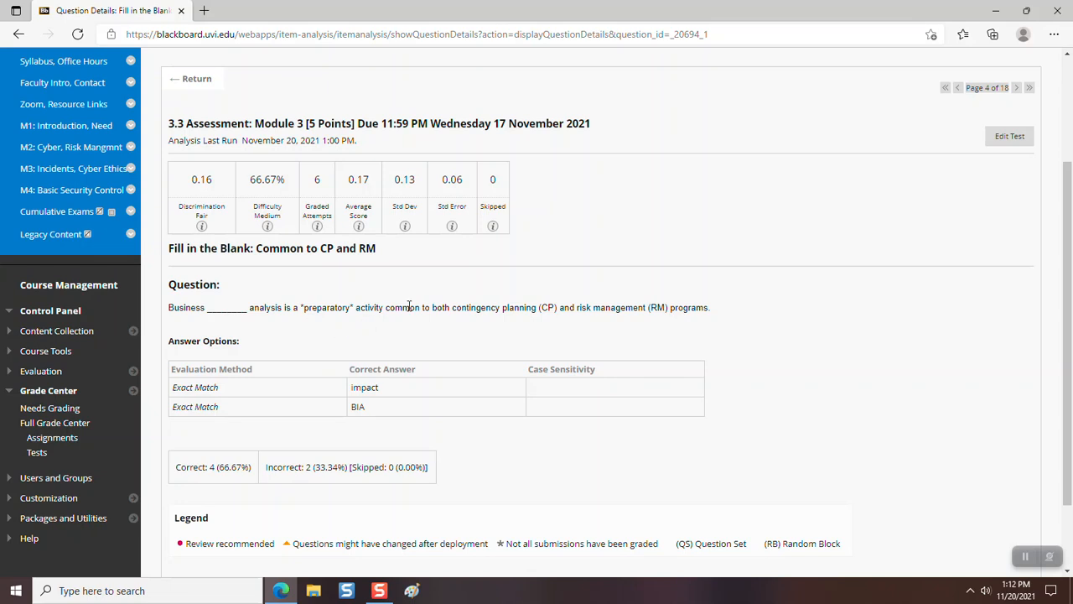
{"action": "mouse_move", "coordinate": [520, 319]}
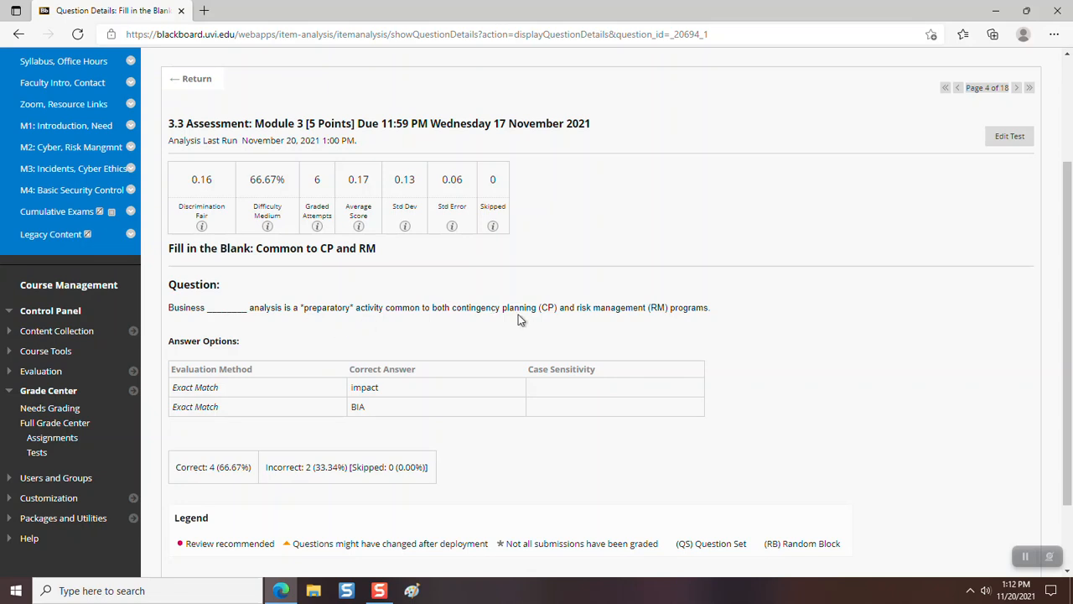
{"action": "mouse_move", "coordinate": [714, 446]}
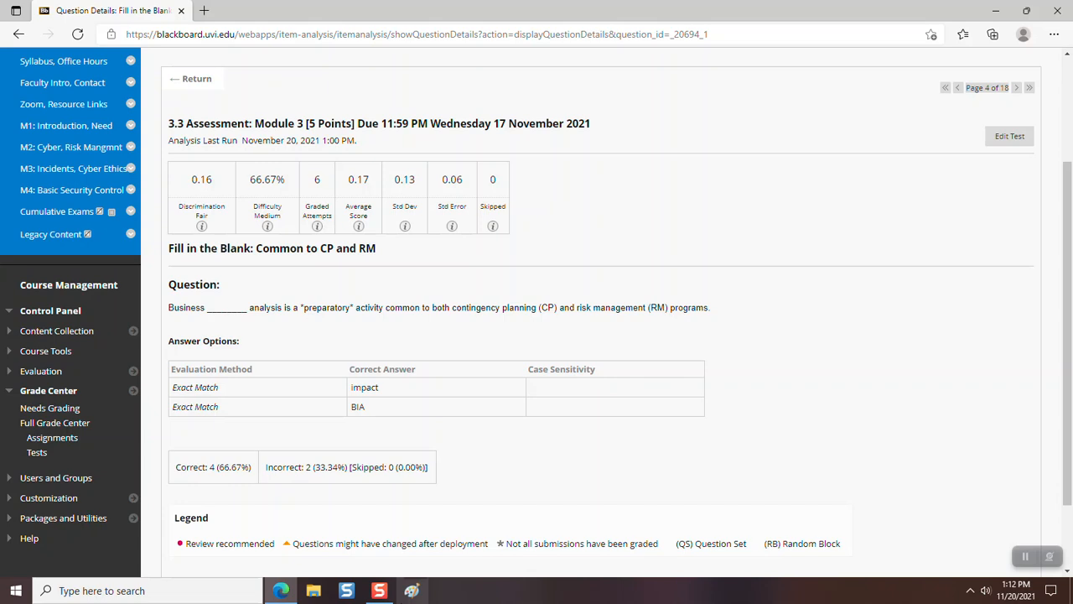
{"action": "mouse_move", "coordinate": [443, 436]}
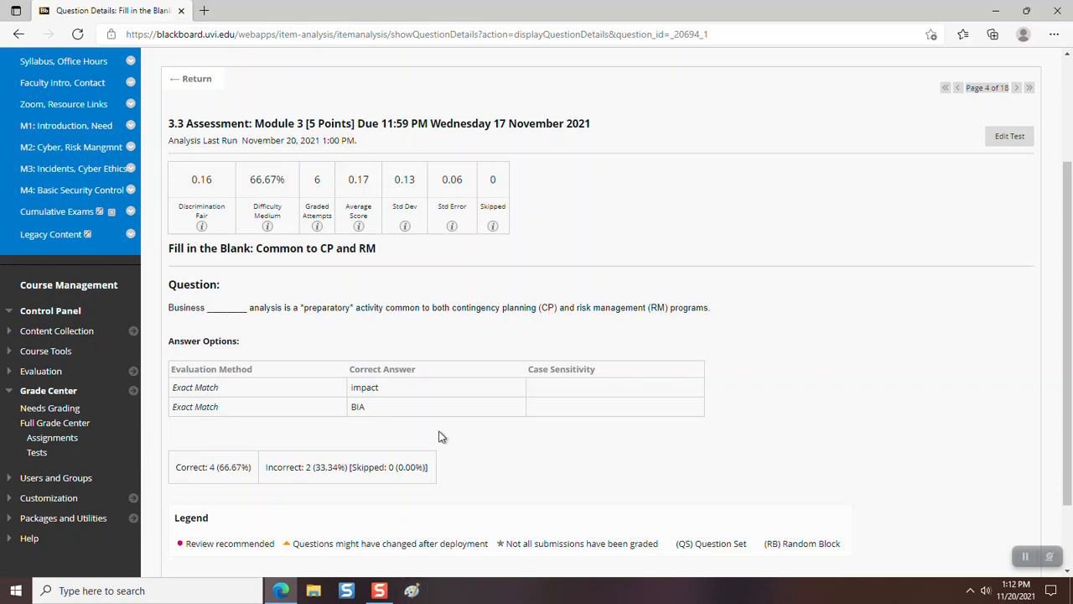
{"action": "mouse_move", "coordinate": [510, 322]}
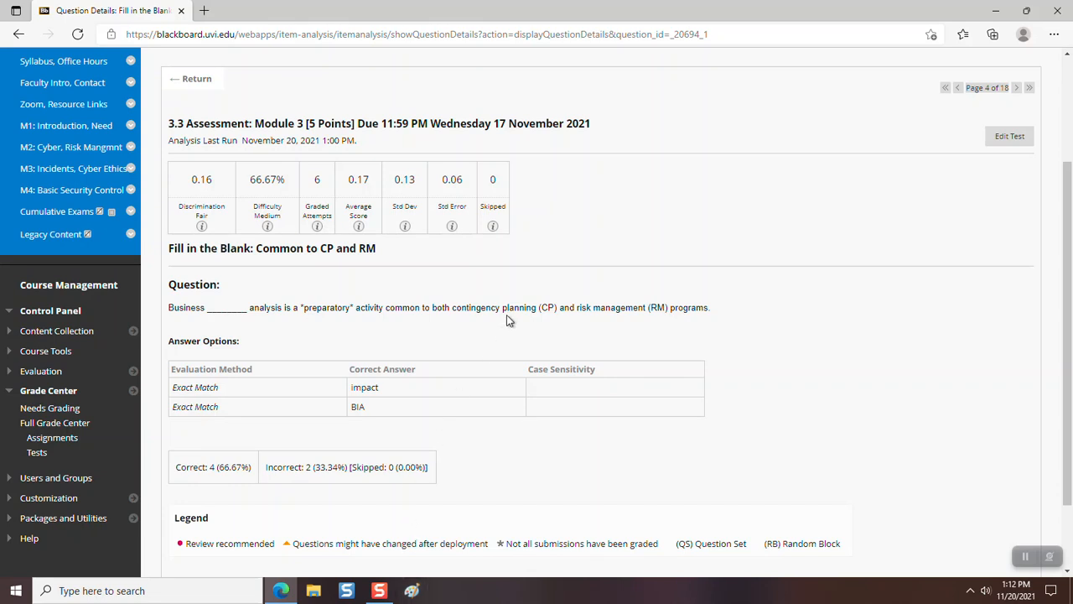
{"action": "mouse_move", "coordinate": [478, 325]}
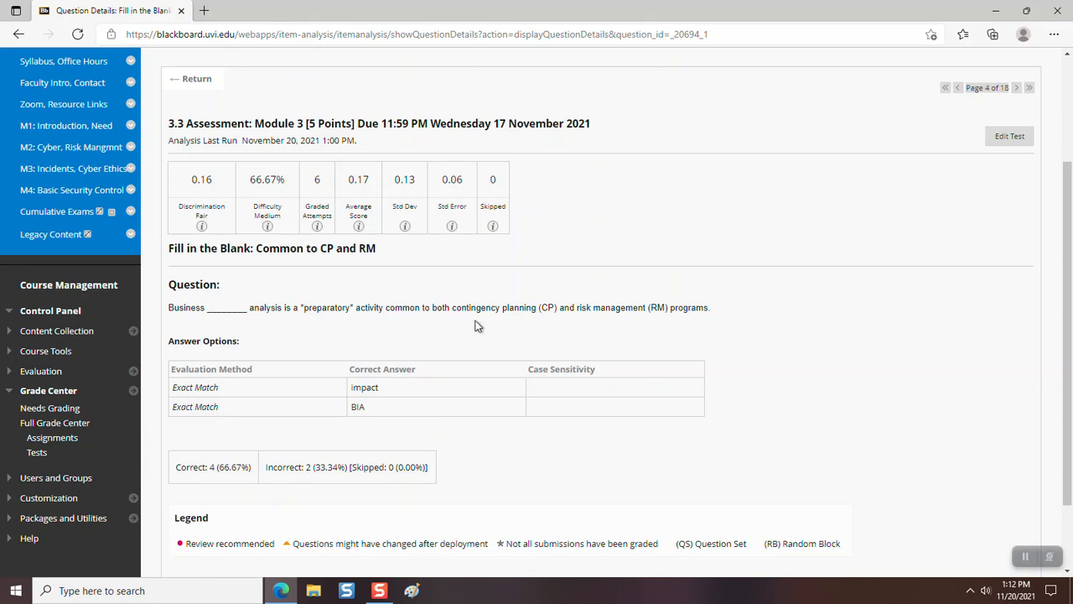
{"action": "mouse_move", "coordinate": [480, 303]}
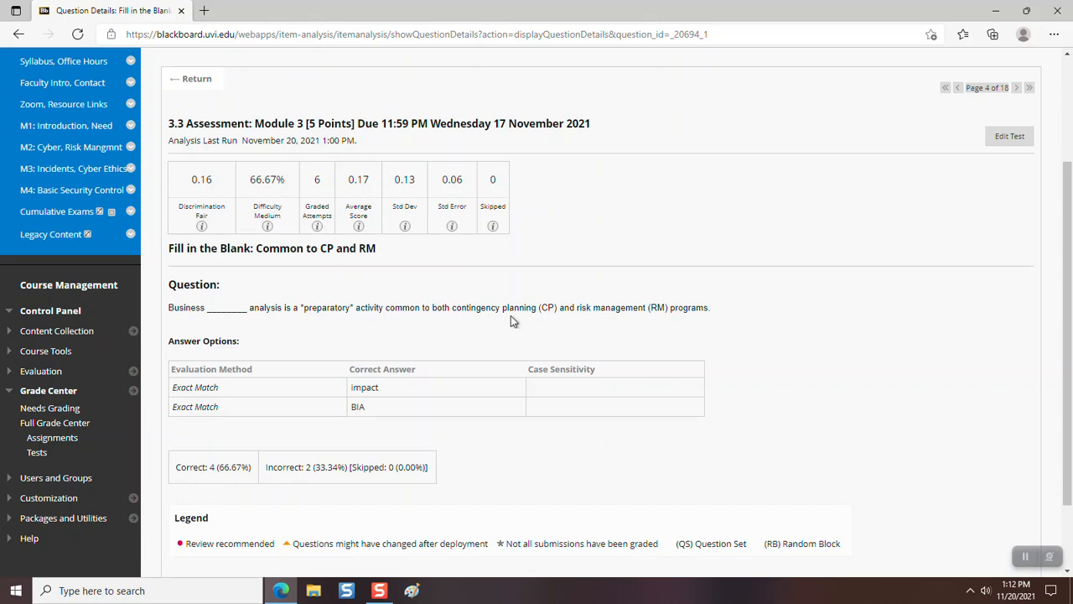
{"action": "mouse_move", "coordinate": [470, 319]}
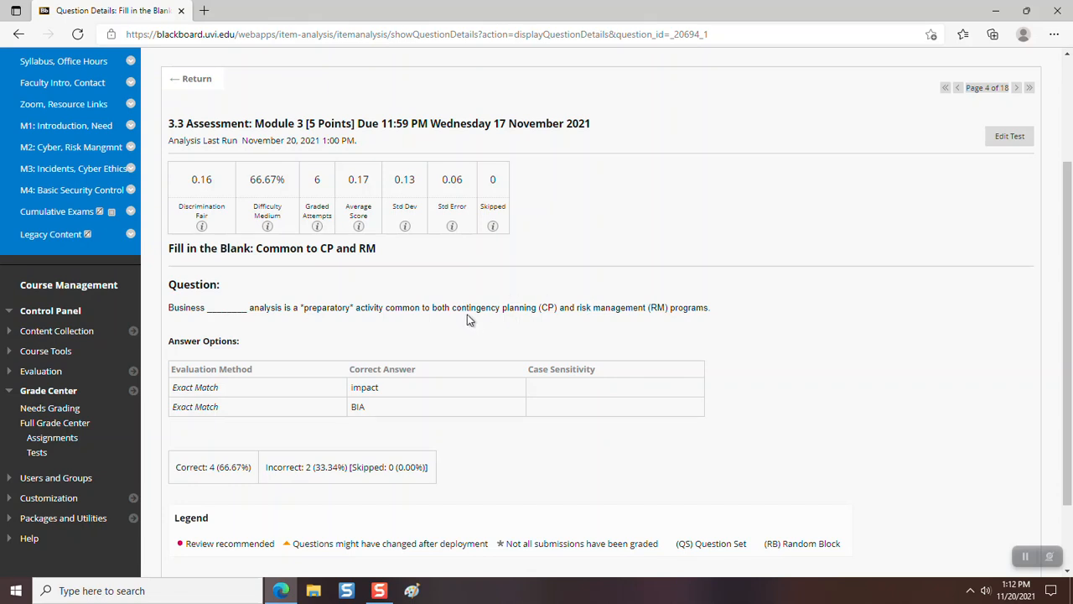
{"action": "mouse_move", "coordinate": [243, 314]}
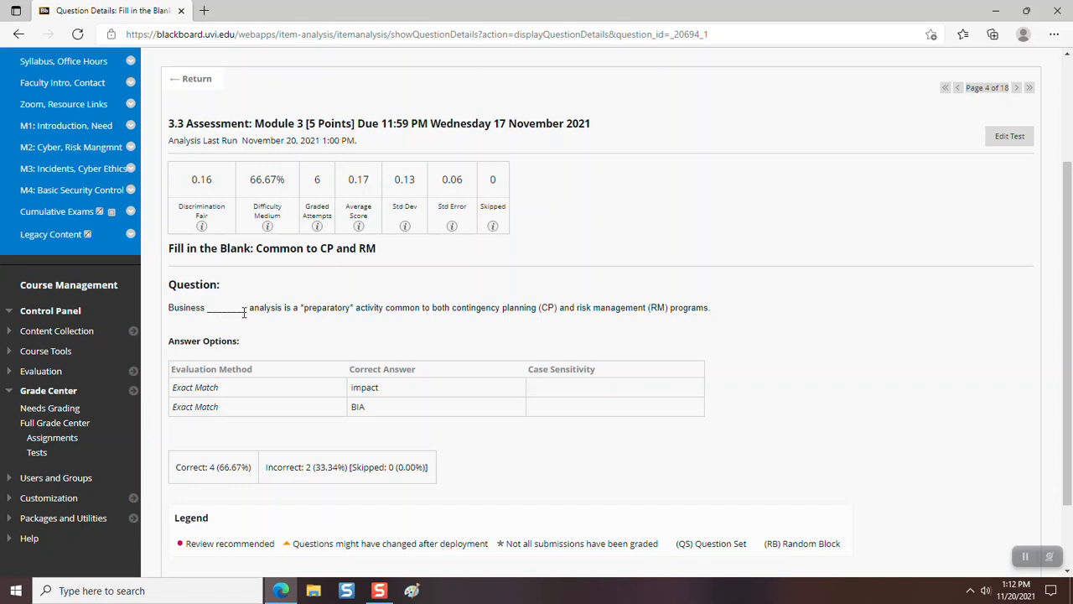
{"action": "mouse_move", "coordinate": [466, 306]}
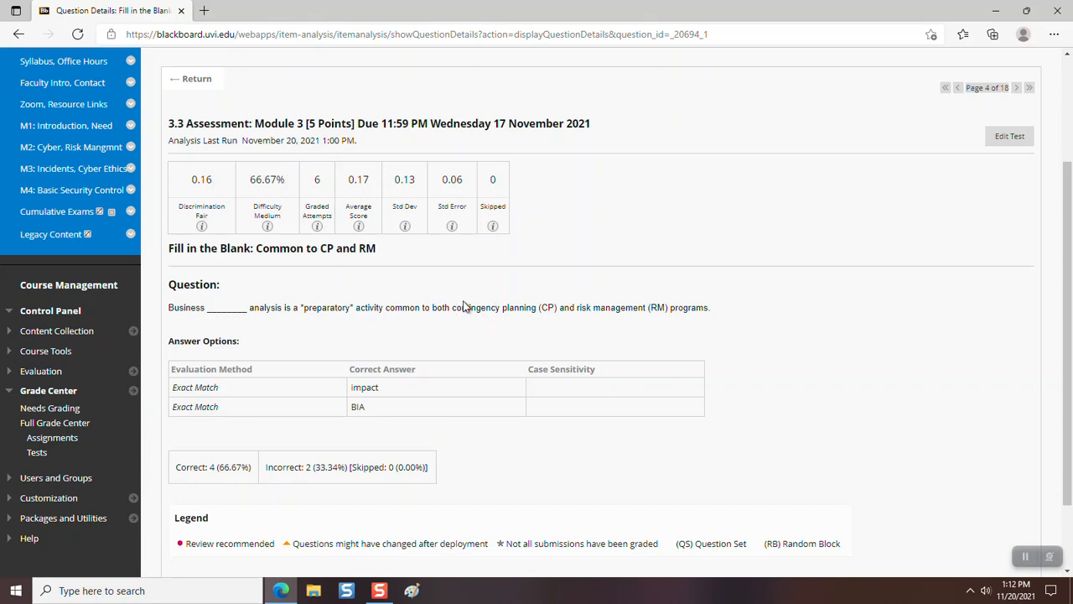
{"action": "mouse_move", "coordinate": [629, 325]}
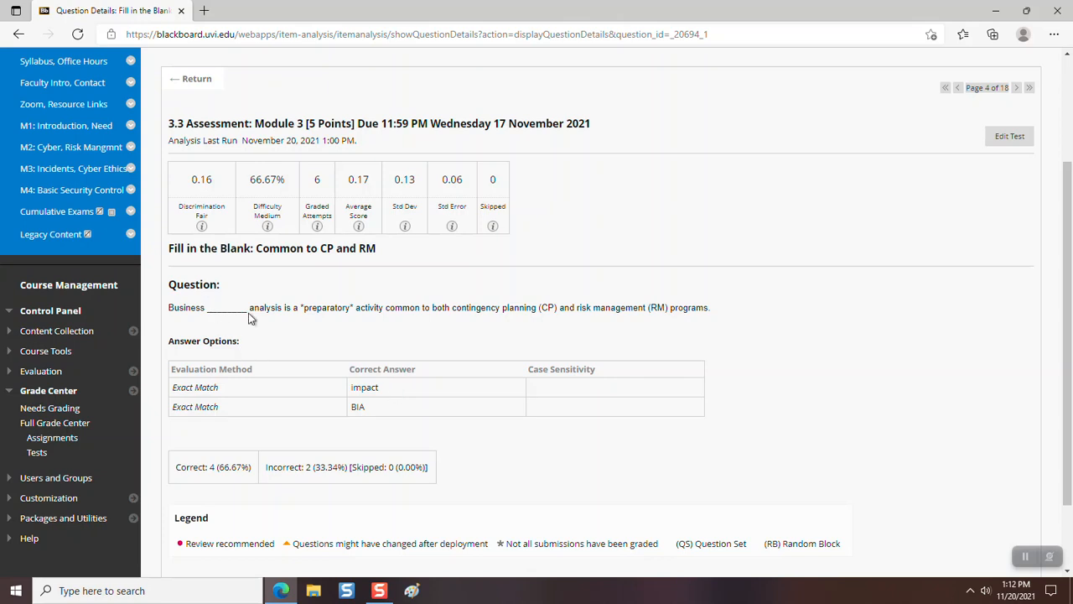
{"action": "mouse_move", "coordinate": [238, 310]}
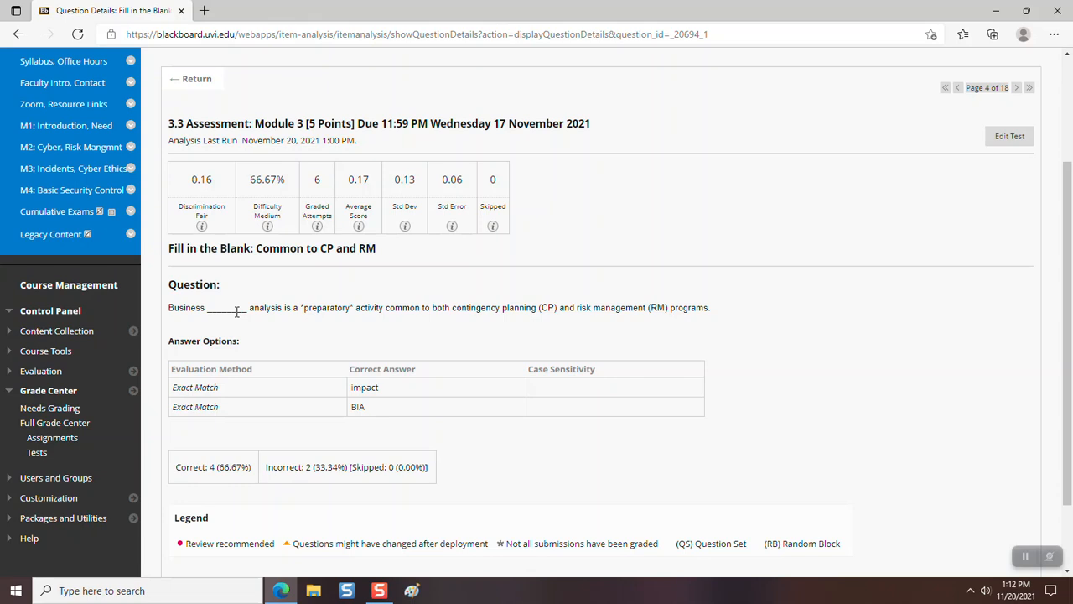
{"action": "mouse_move", "coordinate": [332, 413]}
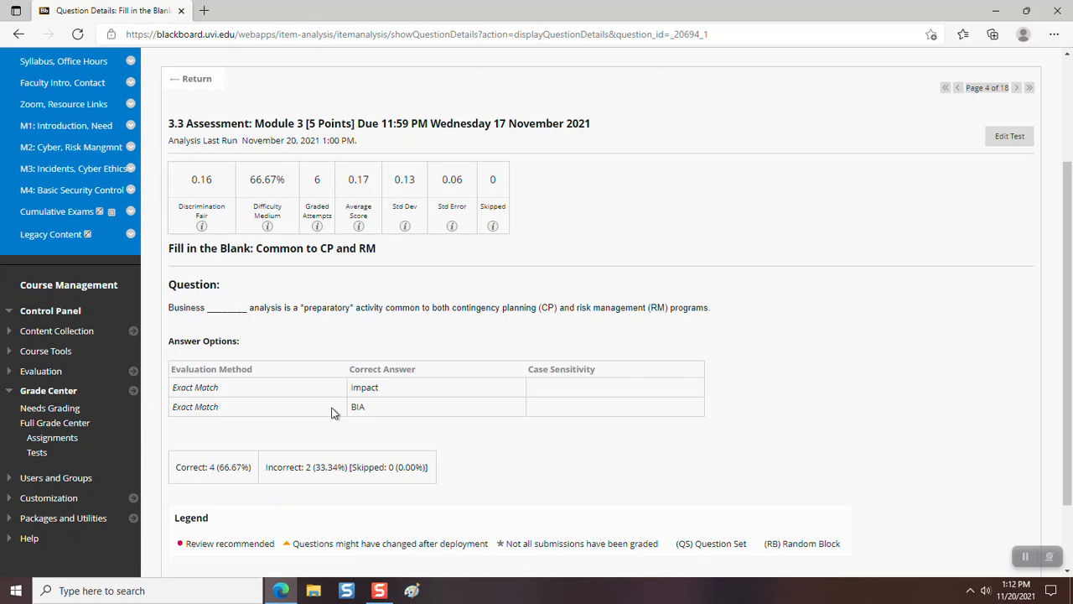
{"action": "mouse_move", "coordinate": [248, 318]}
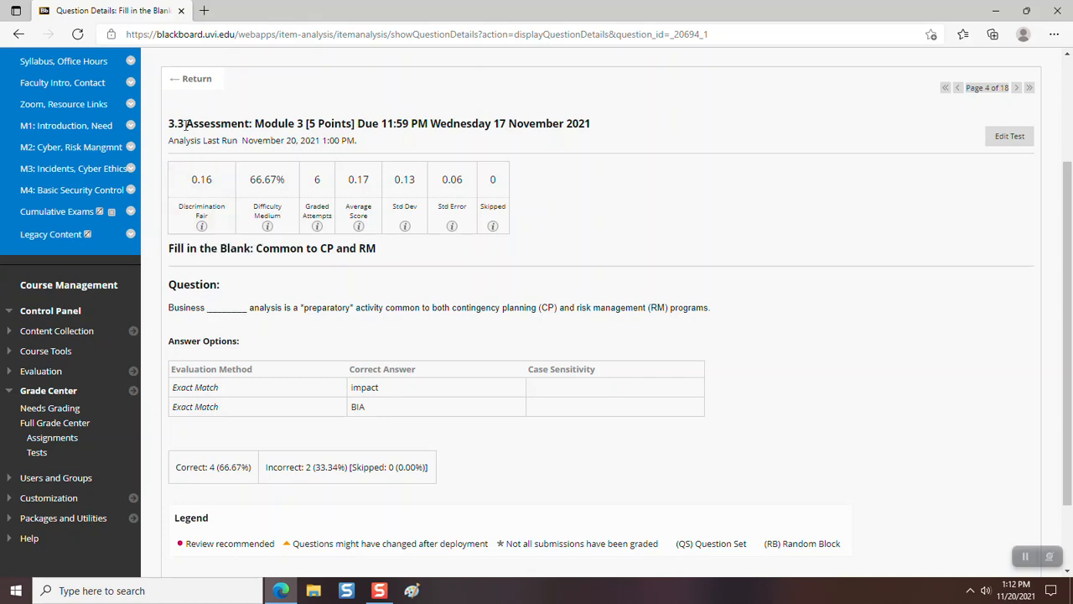
Return to the Item Analysis question table listing Even Private, Non-Profit Organizations next.
{"action": "left_click", "coordinate": [196, 79]}
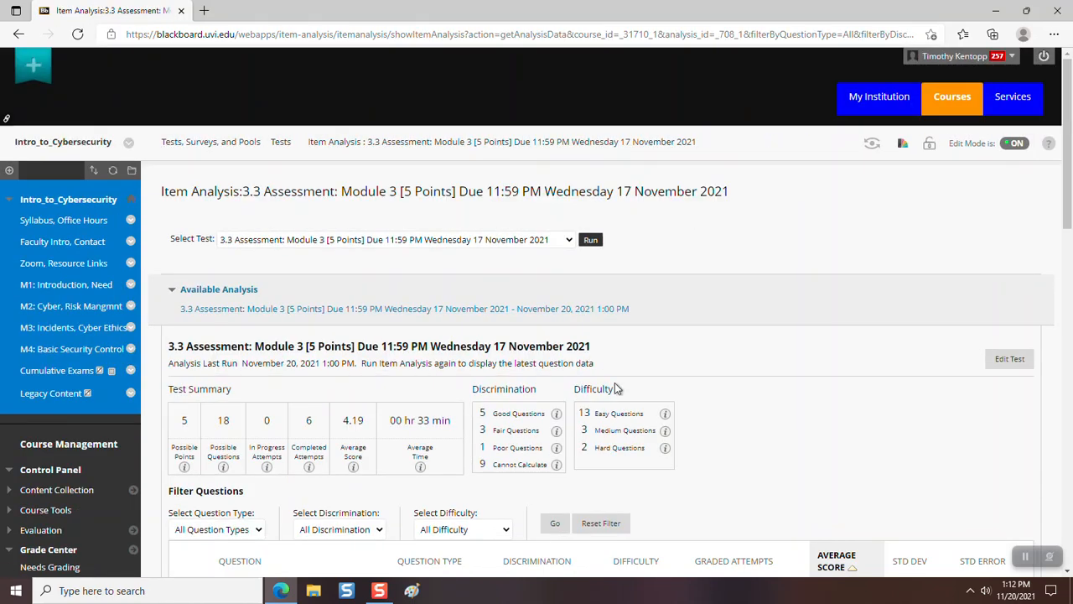
{"action": "scroll", "scroll_direction": "down", "scroll_amount": 3}
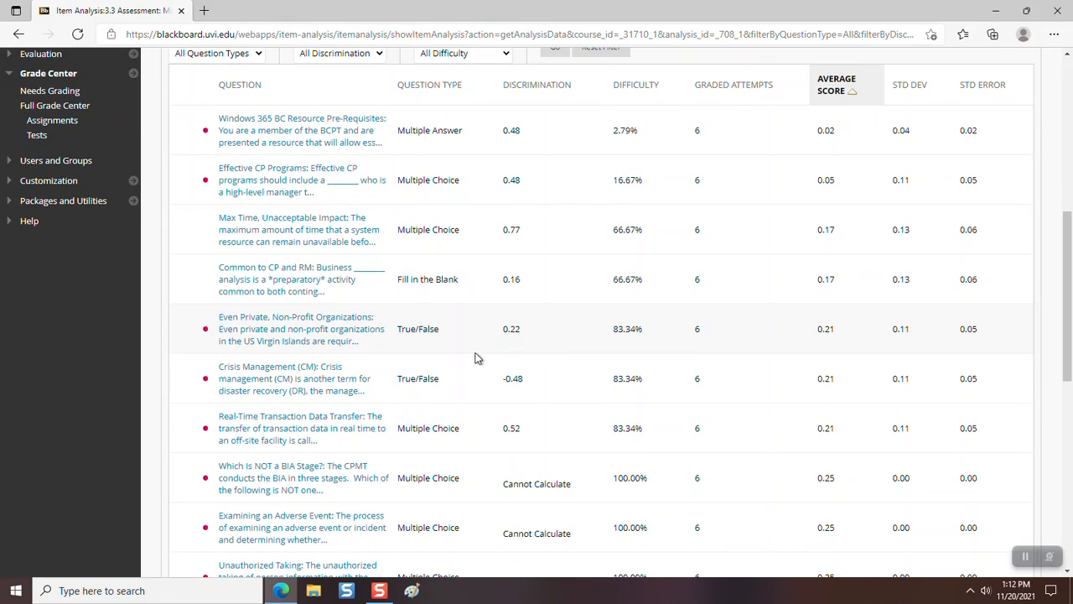
{"action": "mouse_move", "coordinate": [302, 359]}
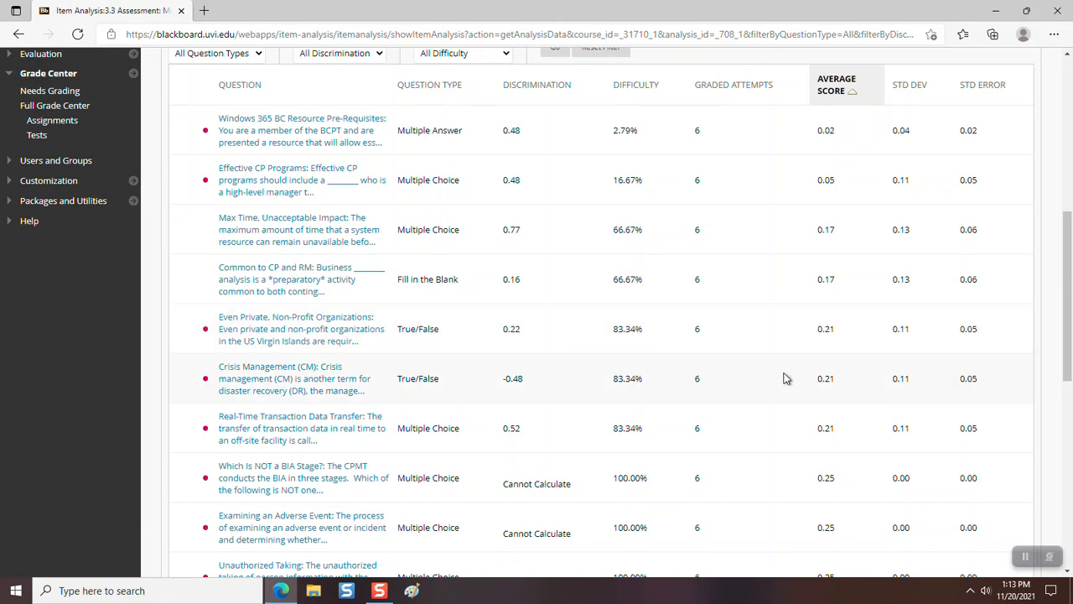
{"action": "mouse_move", "coordinate": [764, 409]}
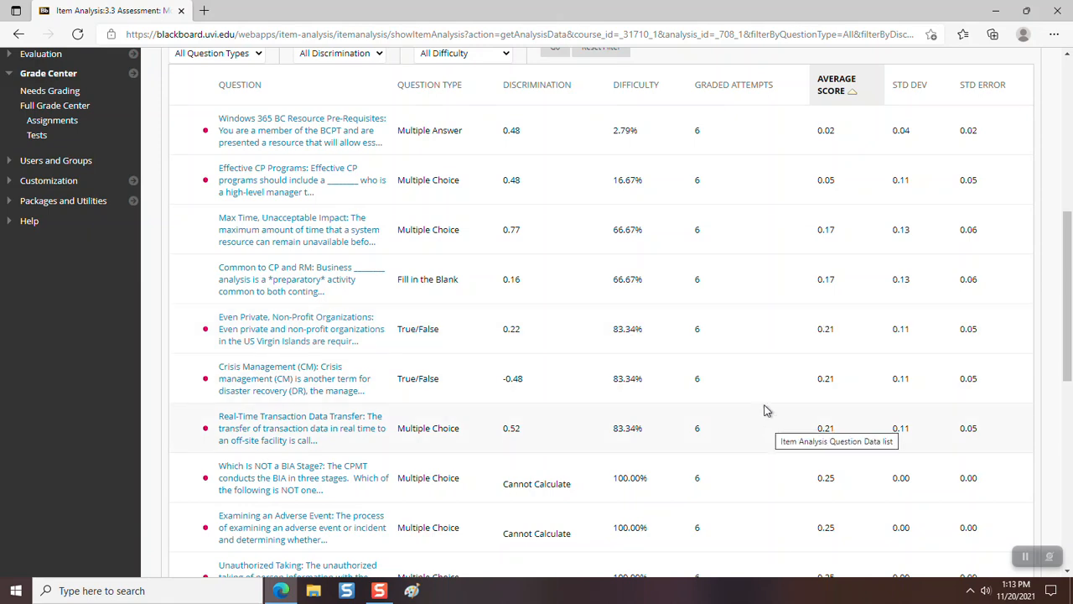
{"action": "mouse_move", "coordinate": [684, 423]}
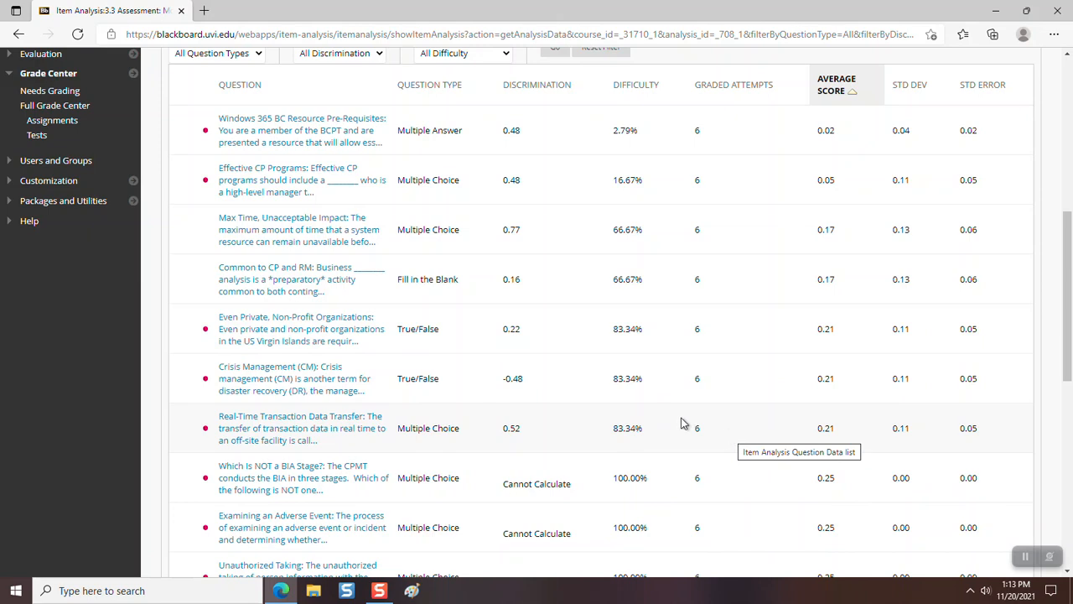
View the Even Private, Non-Profit Organizations True/False question details and highlight 'required'.
{"action": "left_click", "coordinate": [302, 327]}
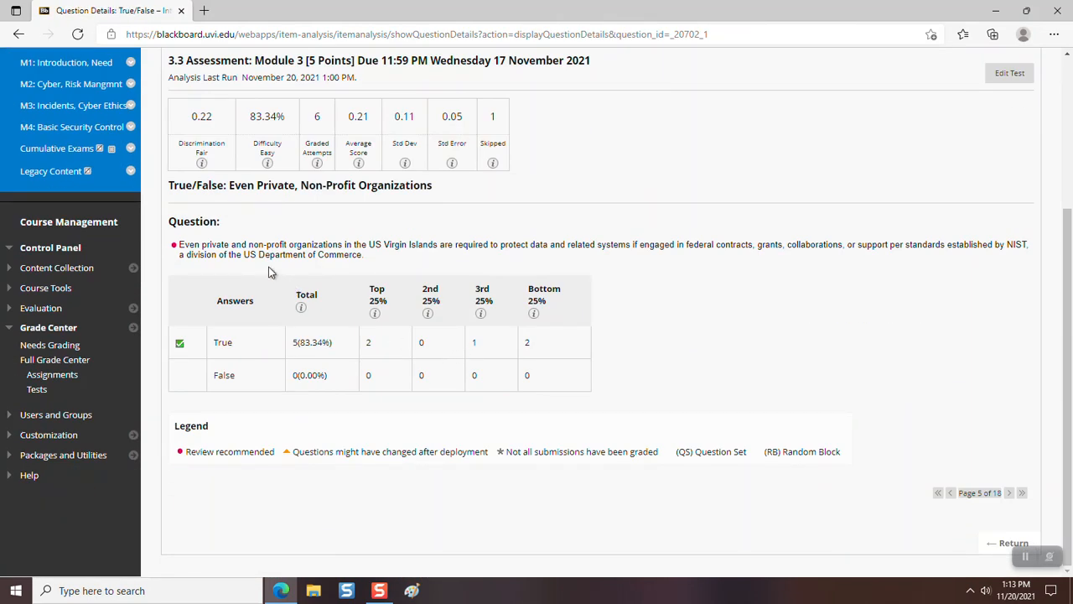
{"action": "mouse_move", "coordinate": [222, 193]}
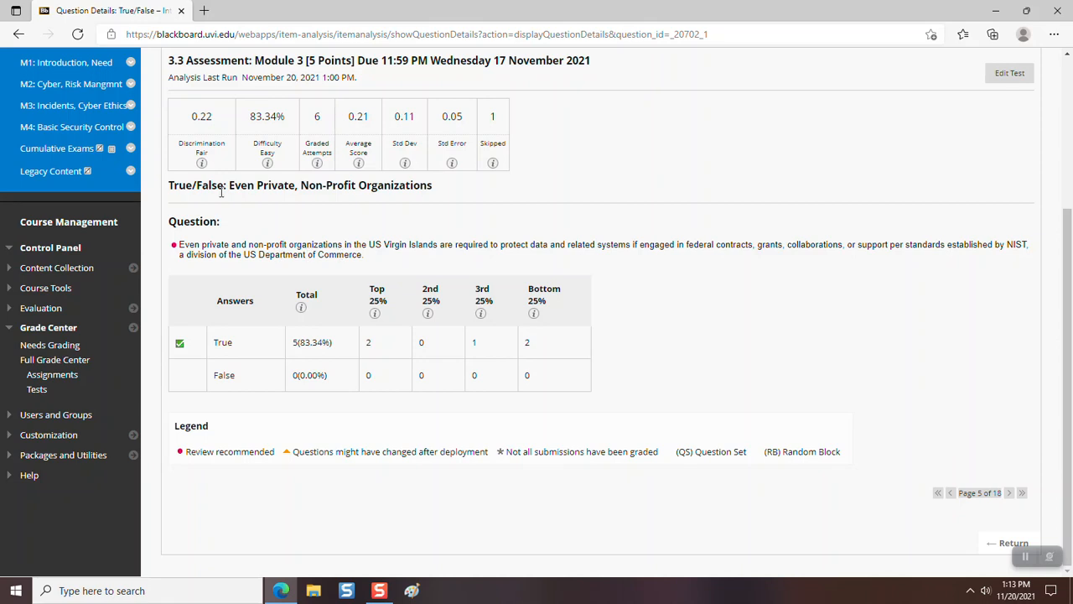
{"action": "mouse_move", "coordinate": [381, 291]}
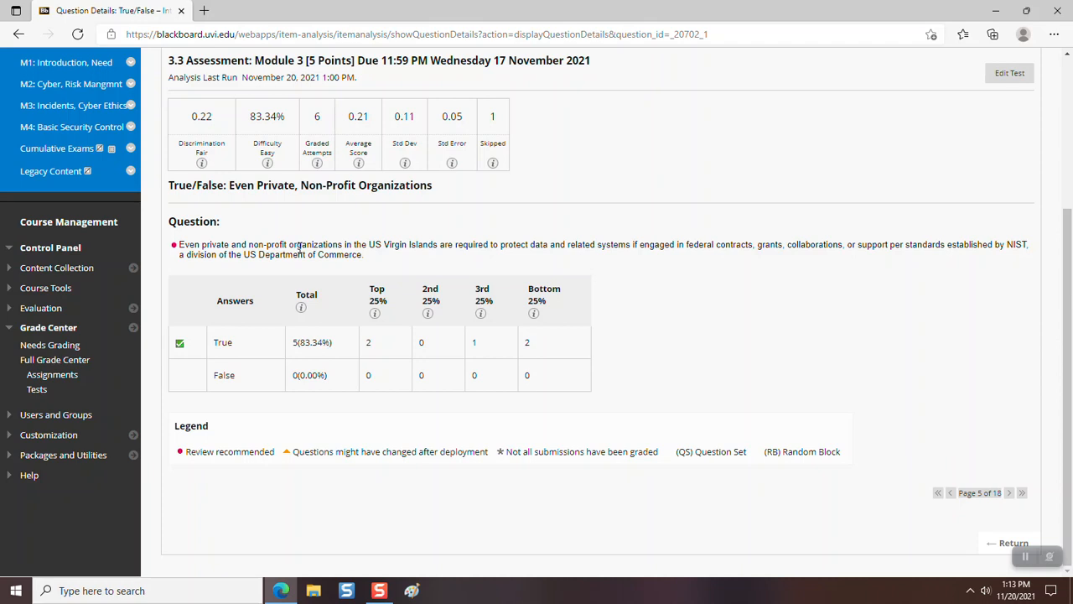
{"action": "mouse_move", "coordinate": [473, 255]}
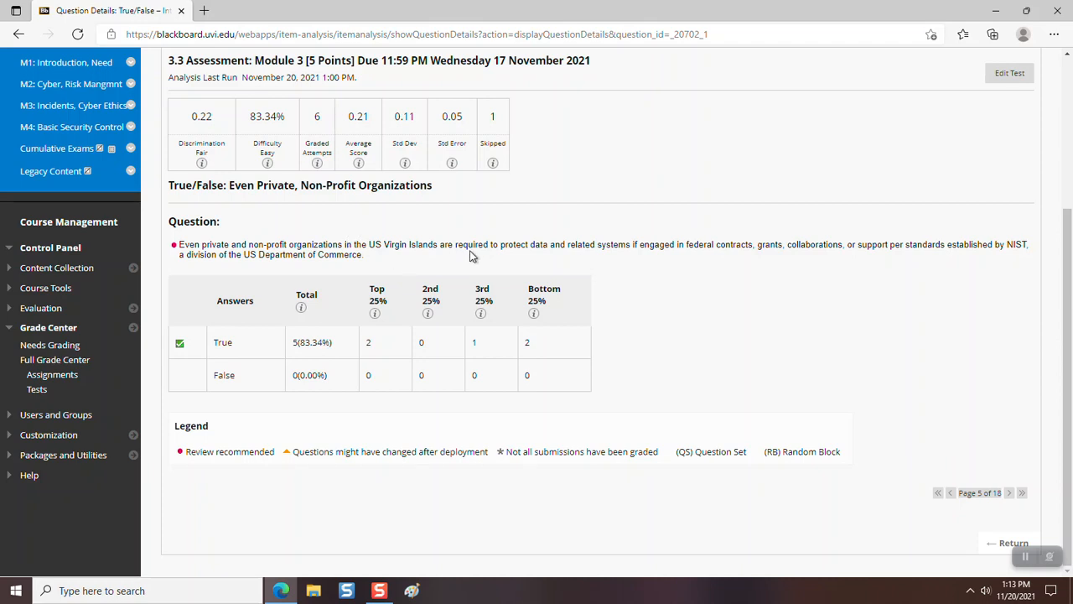
{"action": "double_click", "coordinate": [471, 245]}
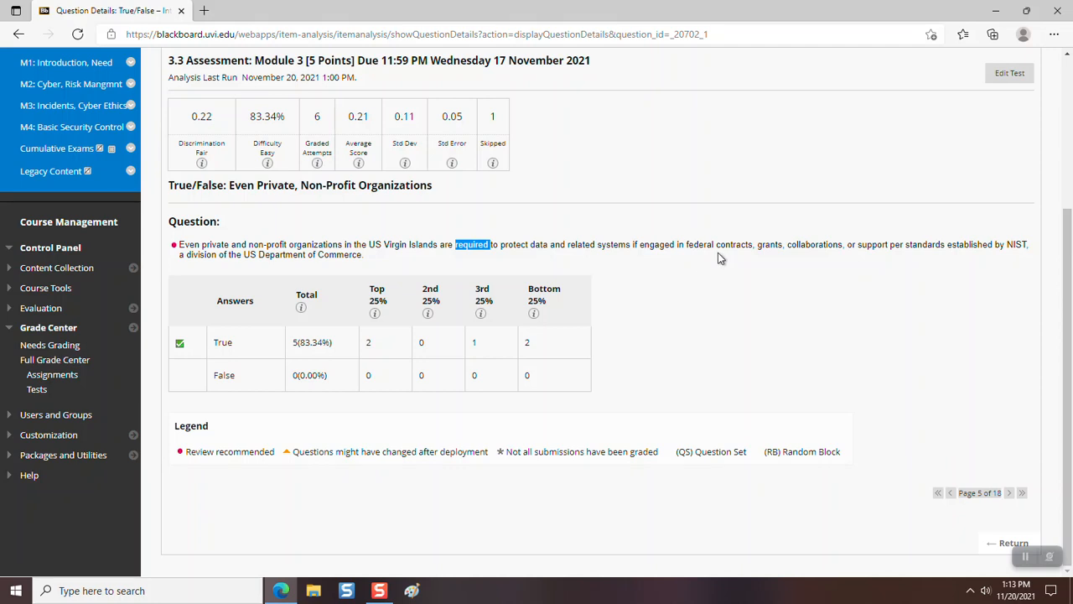
{"action": "mouse_move", "coordinate": [813, 256]}
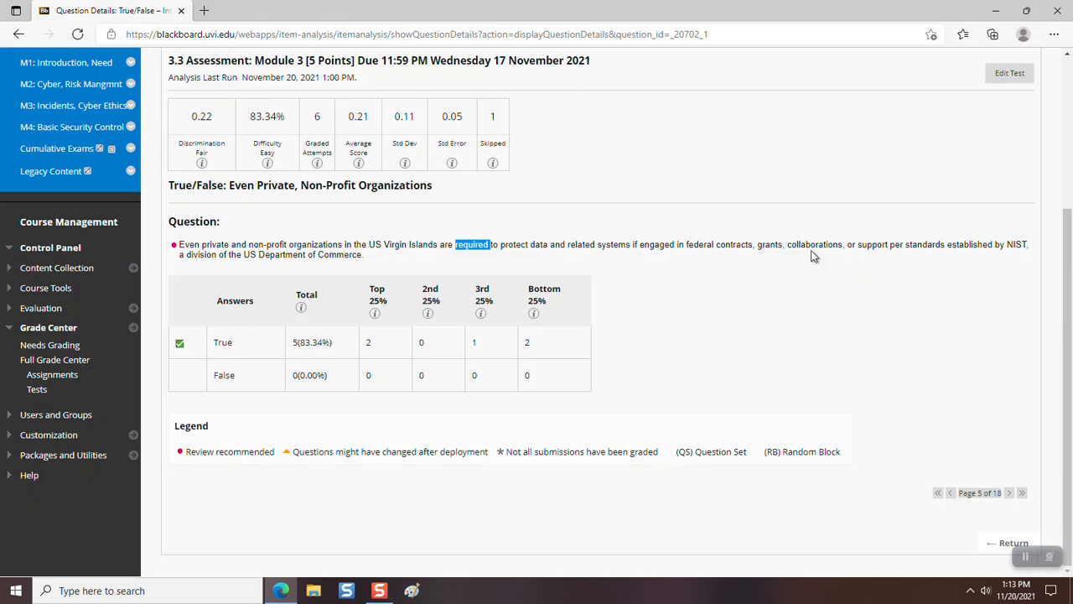
{"action": "mouse_move", "coordinate": [939, 269]}
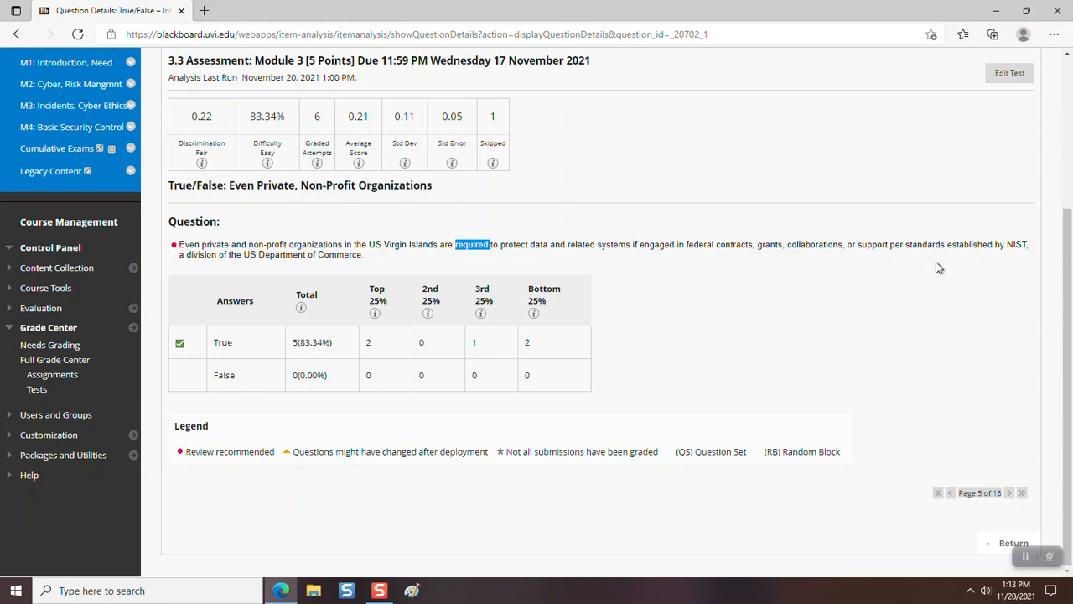
{"action": "mouse_move", "coordinate": [1026, 259]}
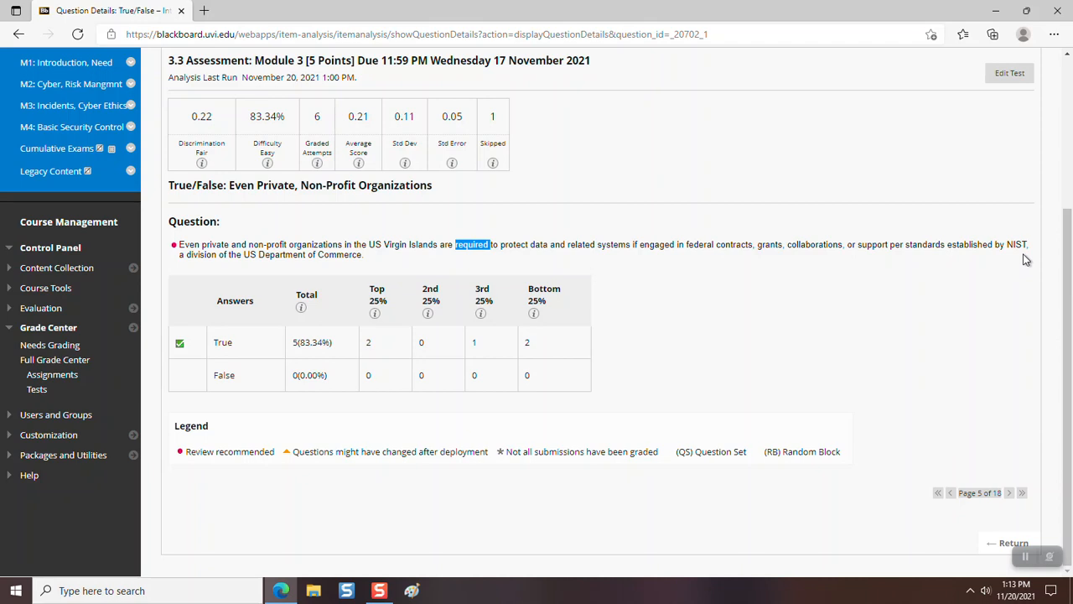
{"action": "mouse_move", "coordinate": [291, 279]}
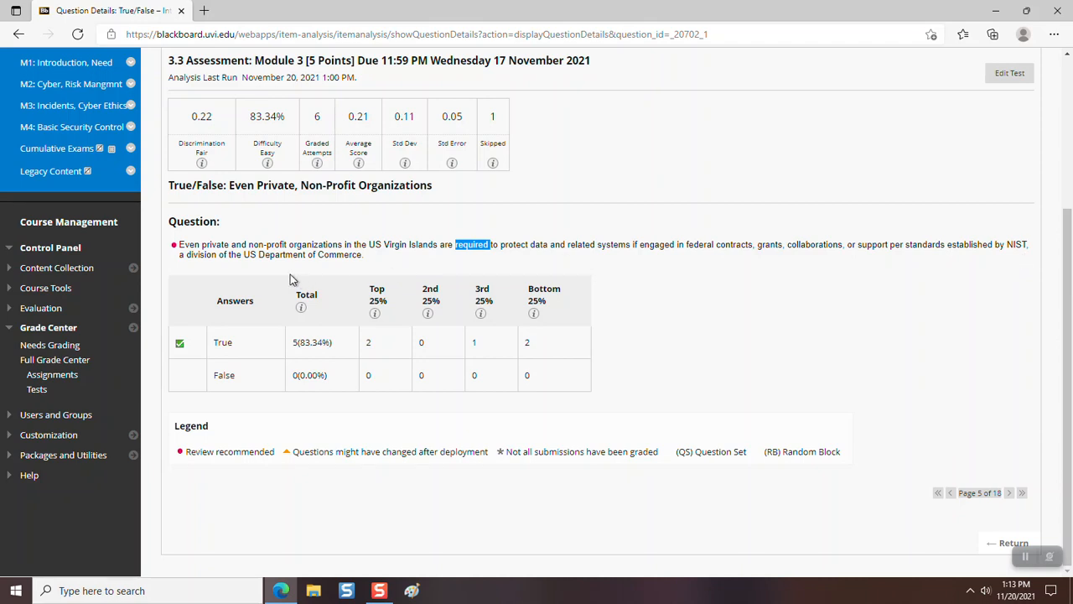
{"action": "mouse_move", "coordinate": [268, 352]}
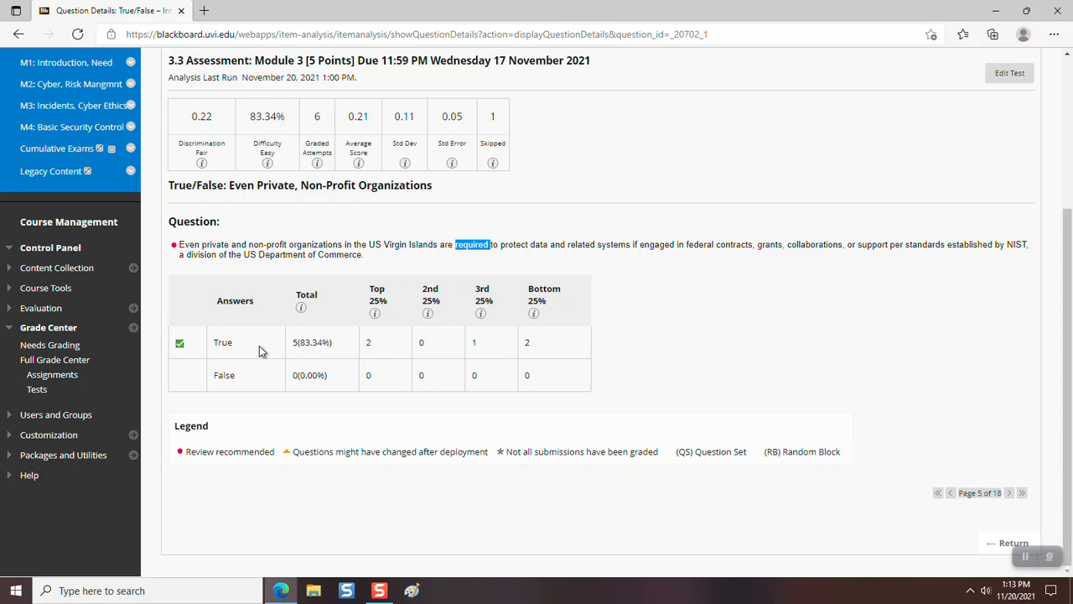
{"action": "mouse_move", "coordinate": [359, 131]}
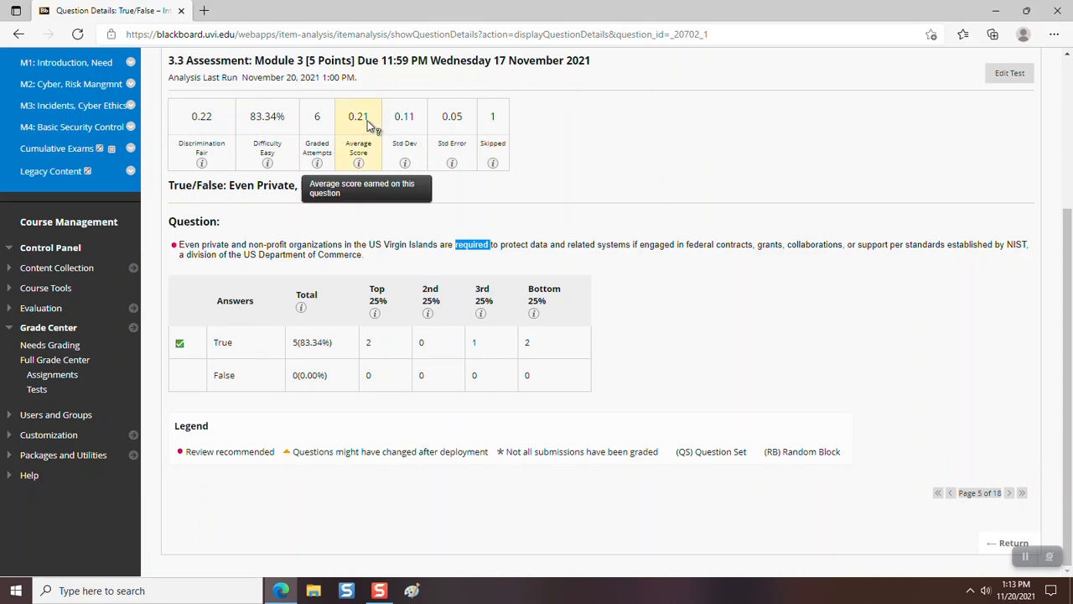
{"action": "mouse_move", "coordinate": [426, 231]}
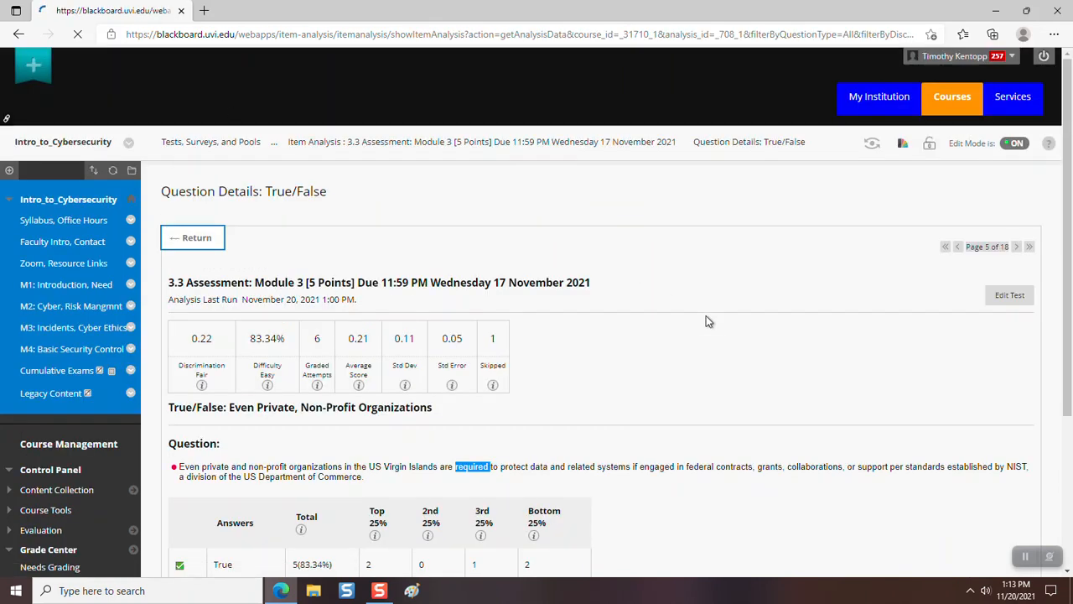
Return to the Item Analysis list showing Crisis Management and later questions.
{"action": "left_click", "coordinate": [192, 238]}
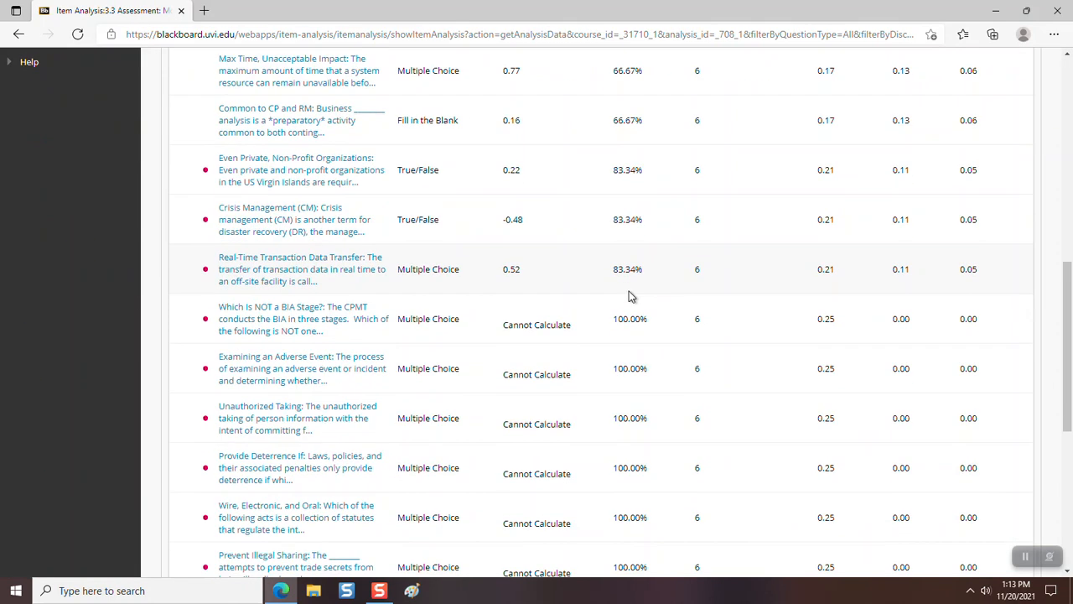
{"action": "mouse_move", "coordinate": [619, 295]}
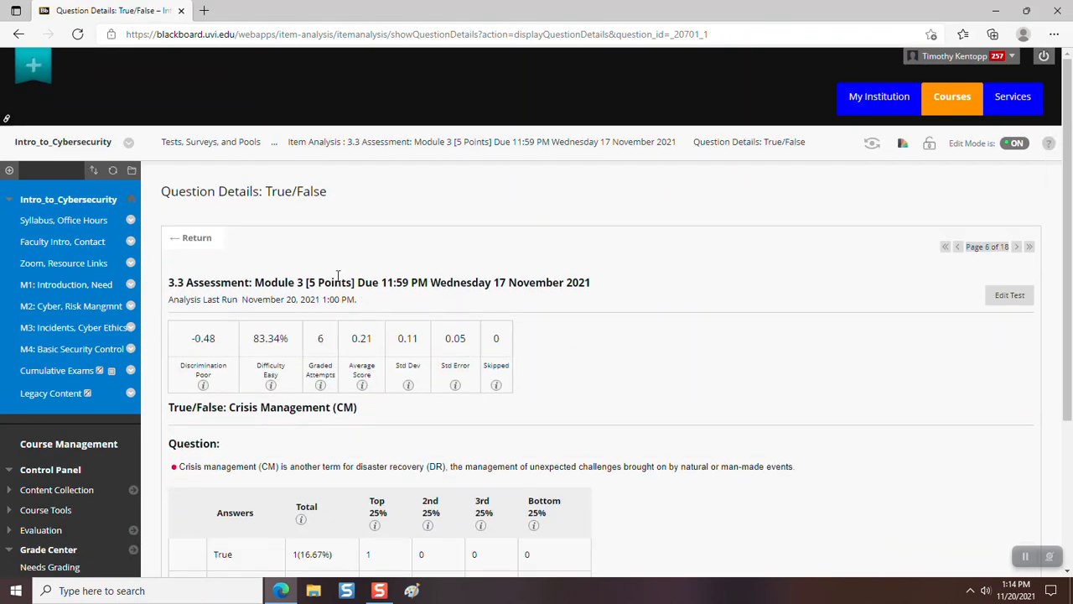
{"action": "scroll", "scroll_direction": "down", "scroll_amount": 3}
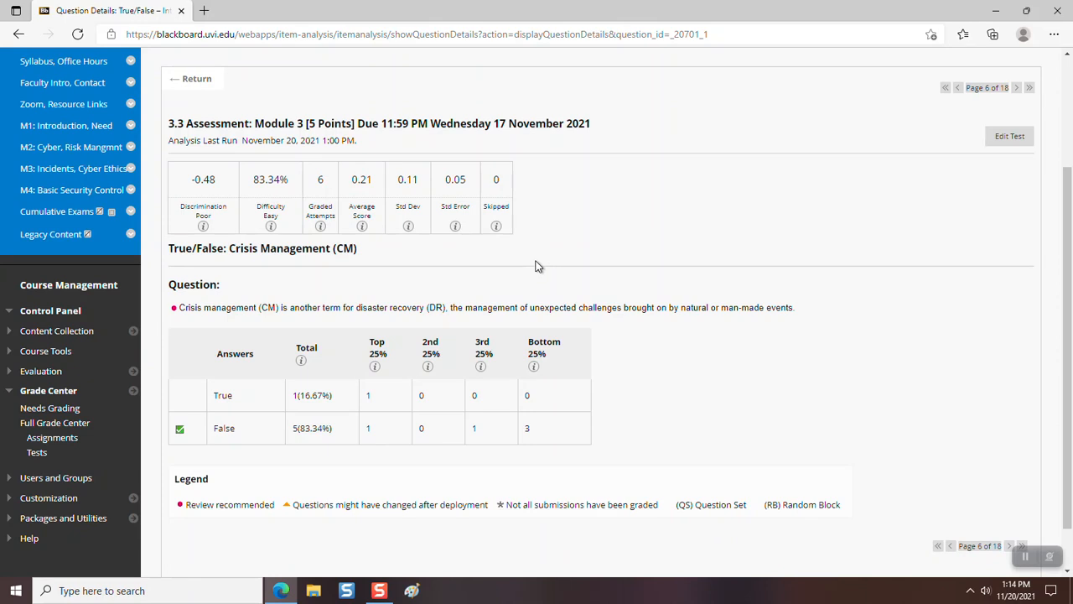
{"action": "mouse_move", "coordinate": [362, 404]}
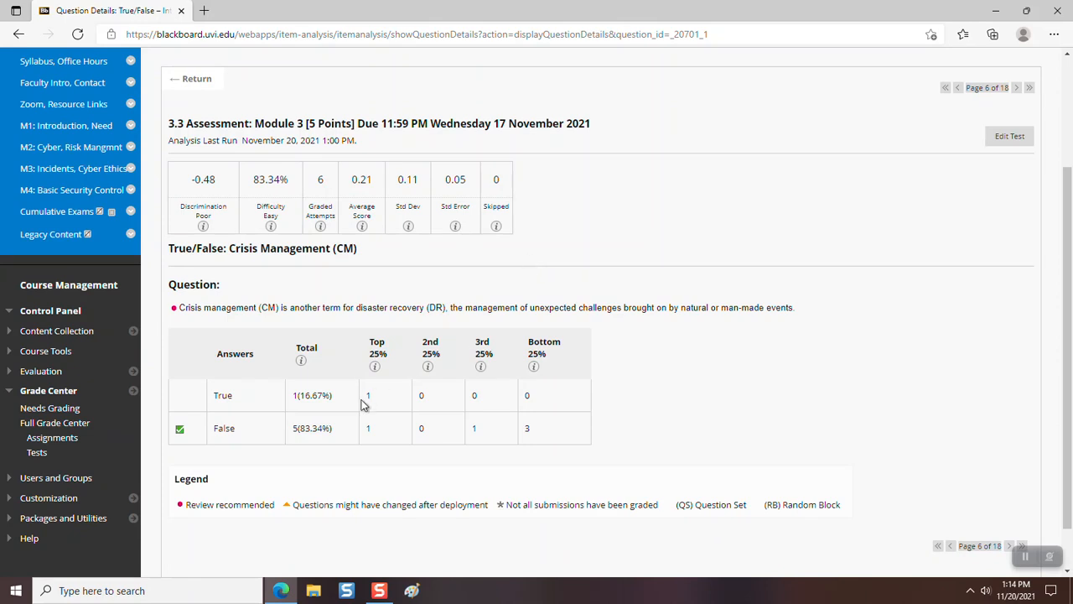
{"action": "mouse_move", "coordinate": [406, 404]}
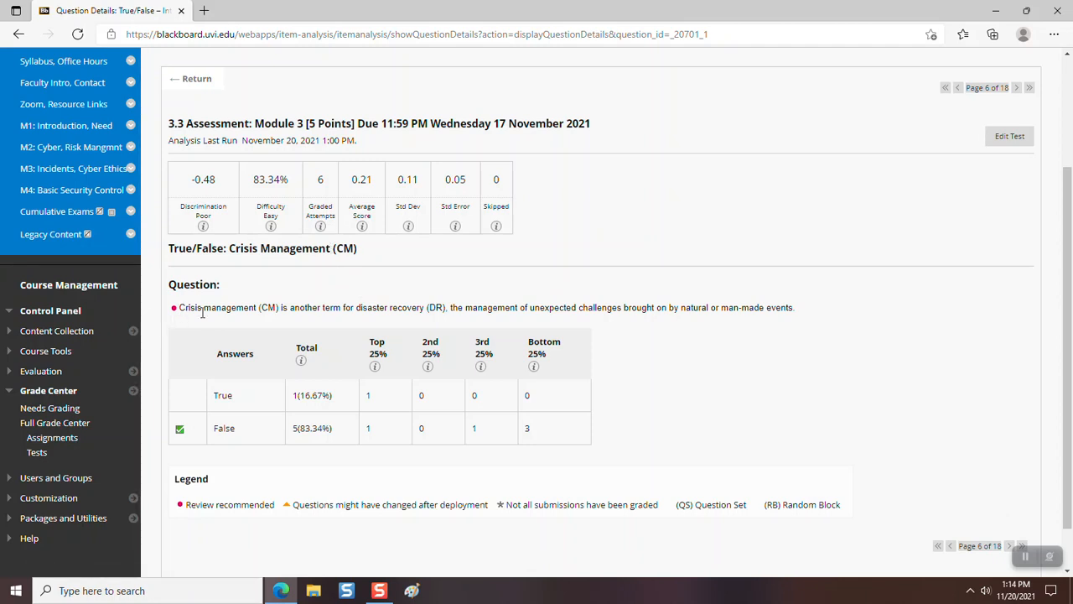
{"action": "mouse_move", "coordinate": [287, 306]}
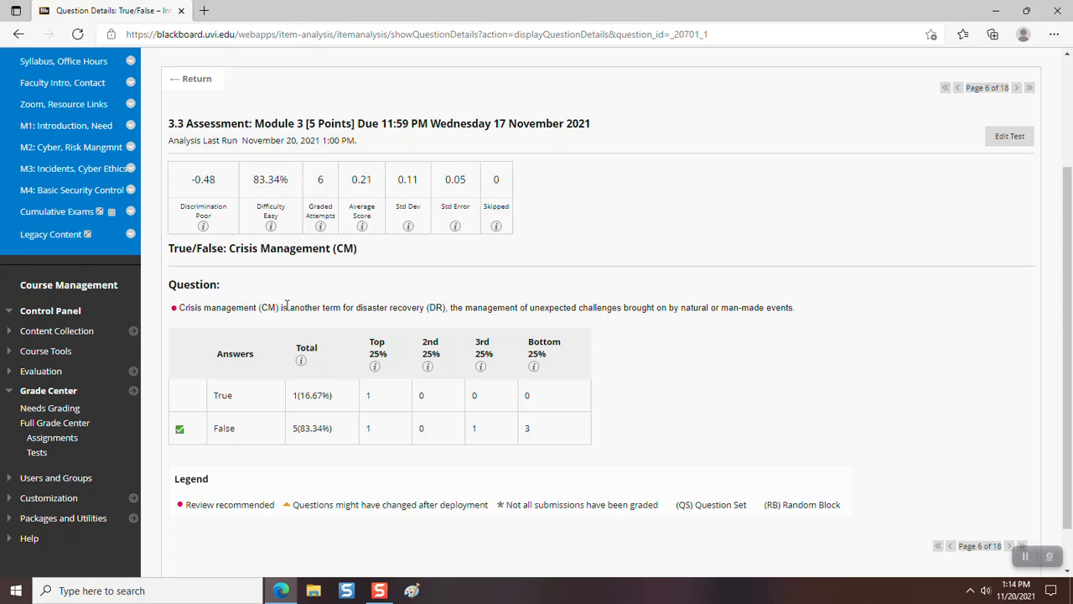
{"action": "mouse_move", "coordinate": [429, 322]}
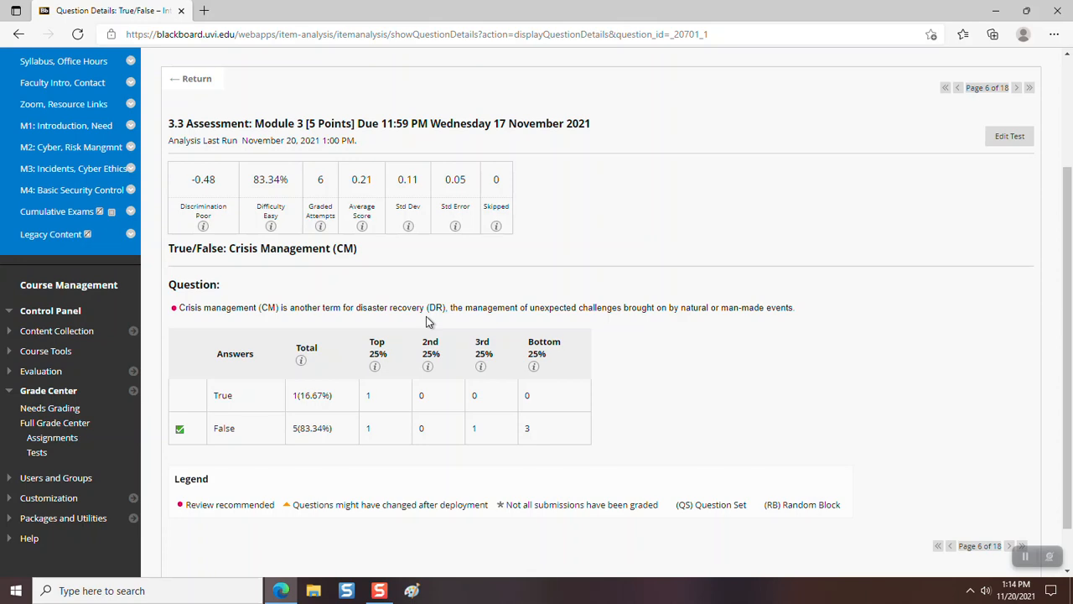
{"action": "mouse_move", "coordinate": [584, 310]}
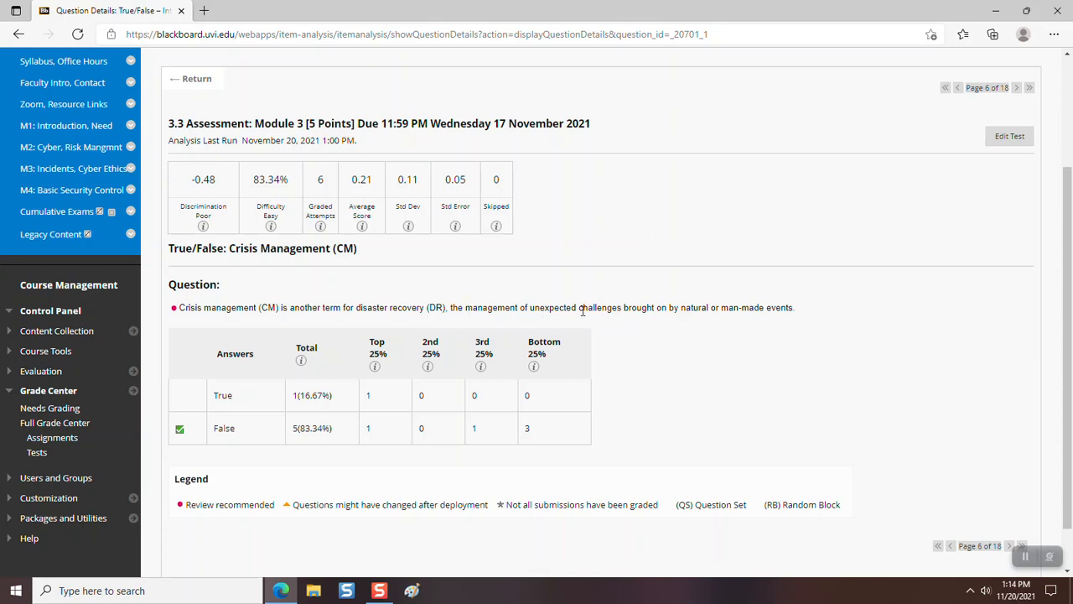
{"action": "mouse_move", "coordinate": [618, 322]}
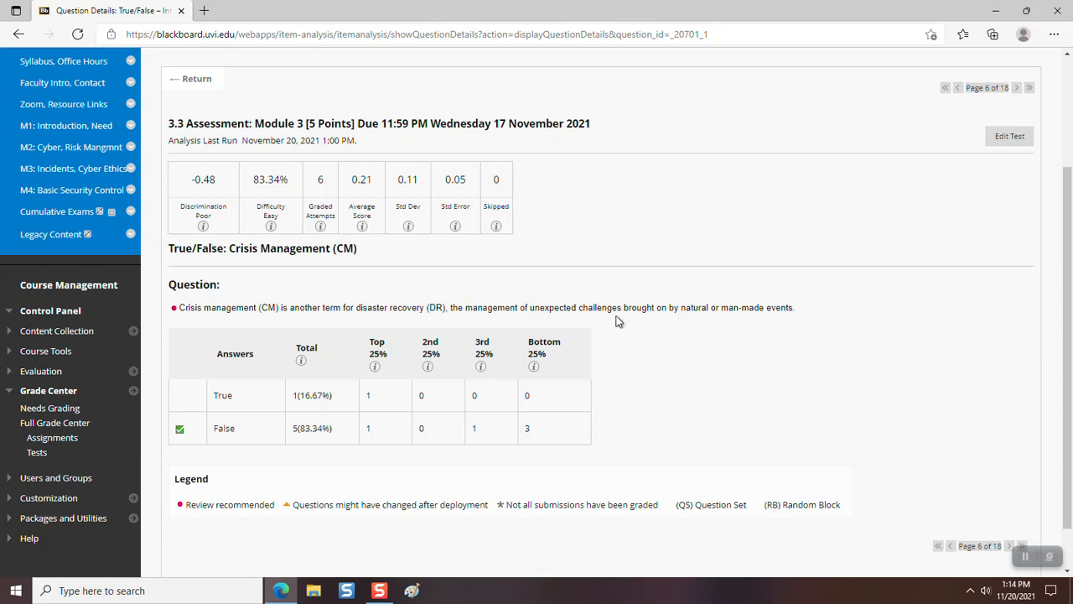
{"action": "mouse_move", "coordinate": [701, 326]}
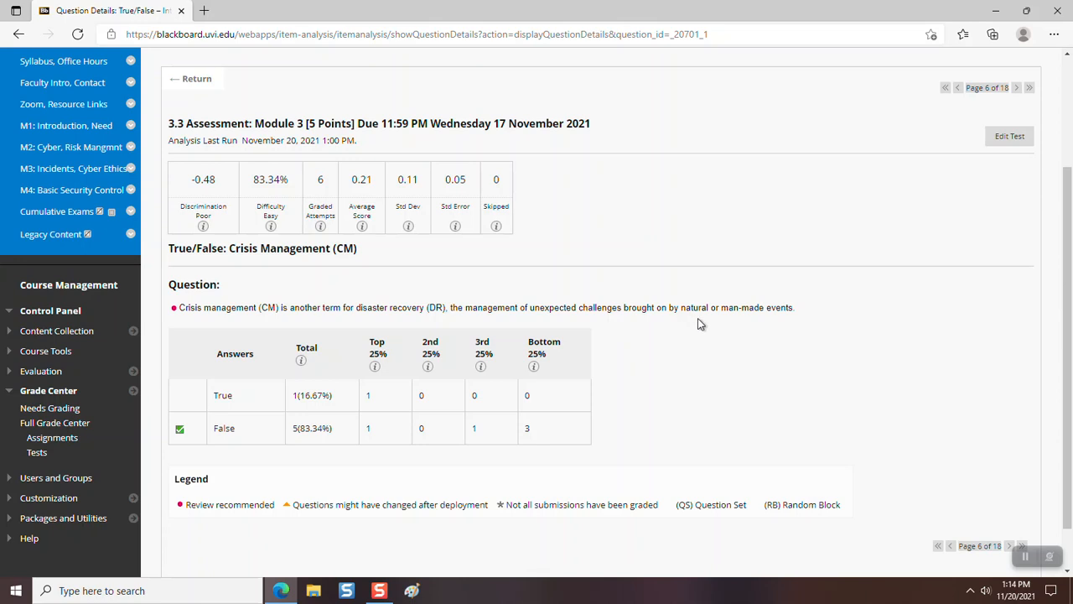
{"action": "mouse_move", "coordinate": [812, 333]}
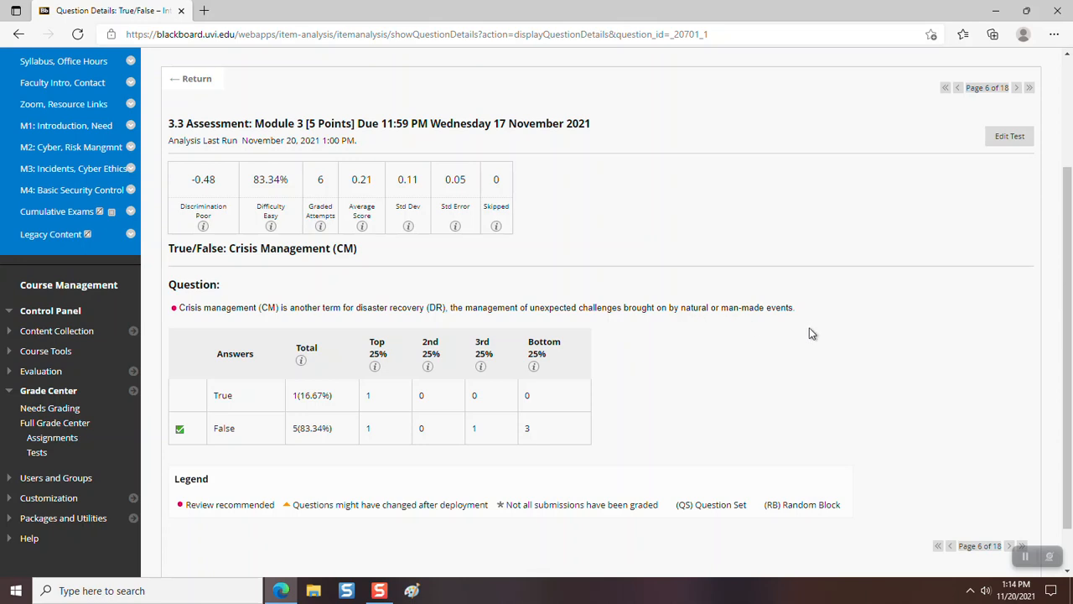
{"action": "mouse_move", "coordinate": [845, 400]}
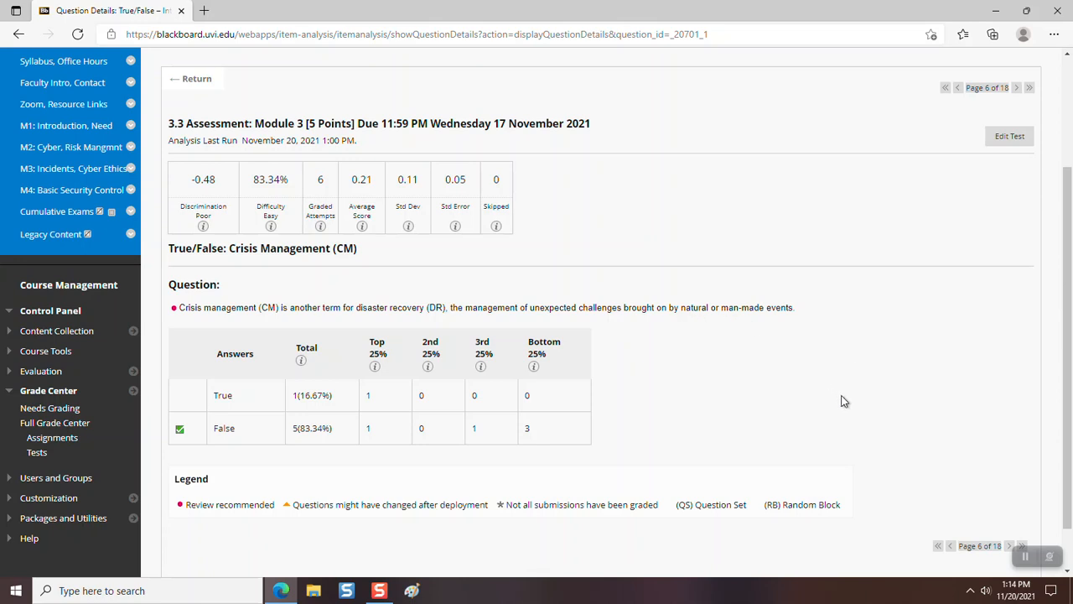
{"action": "mouse_move", "coordinate": [862, 403]}
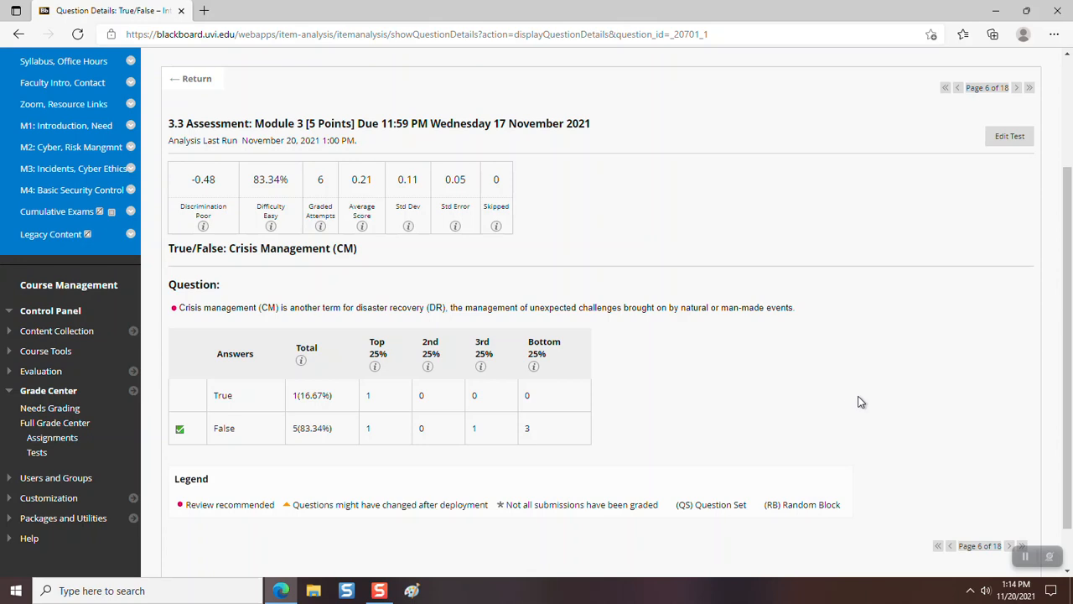
{"action": "mouse_move", "coordinate": [859, 386]}
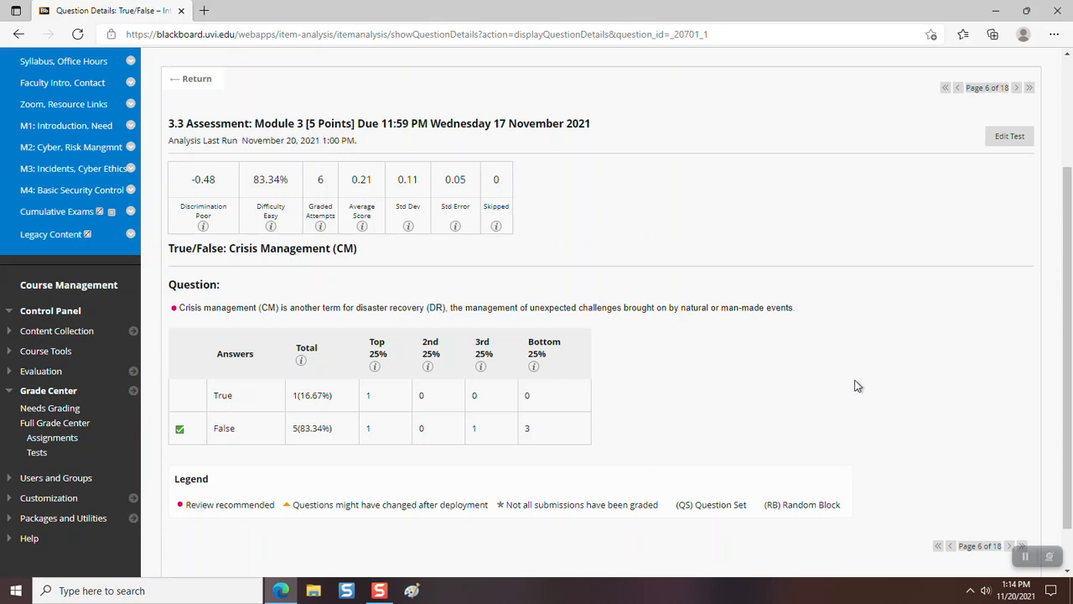
{"action": "mouse_move", "coordinate": [872, 331]}
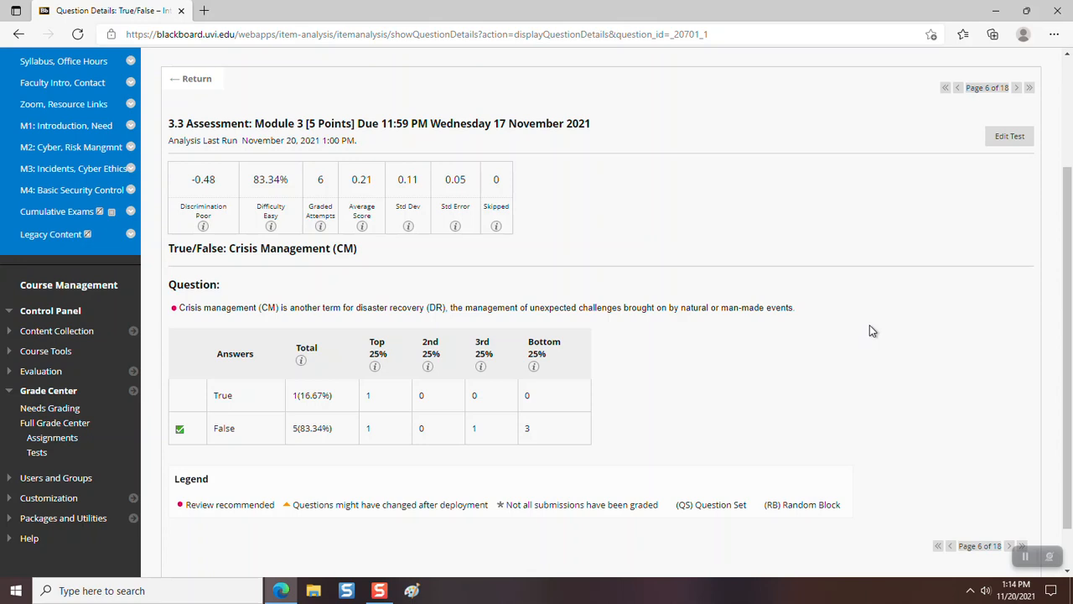
{"action": "mouse_move", "coordinate": [808, 261]}
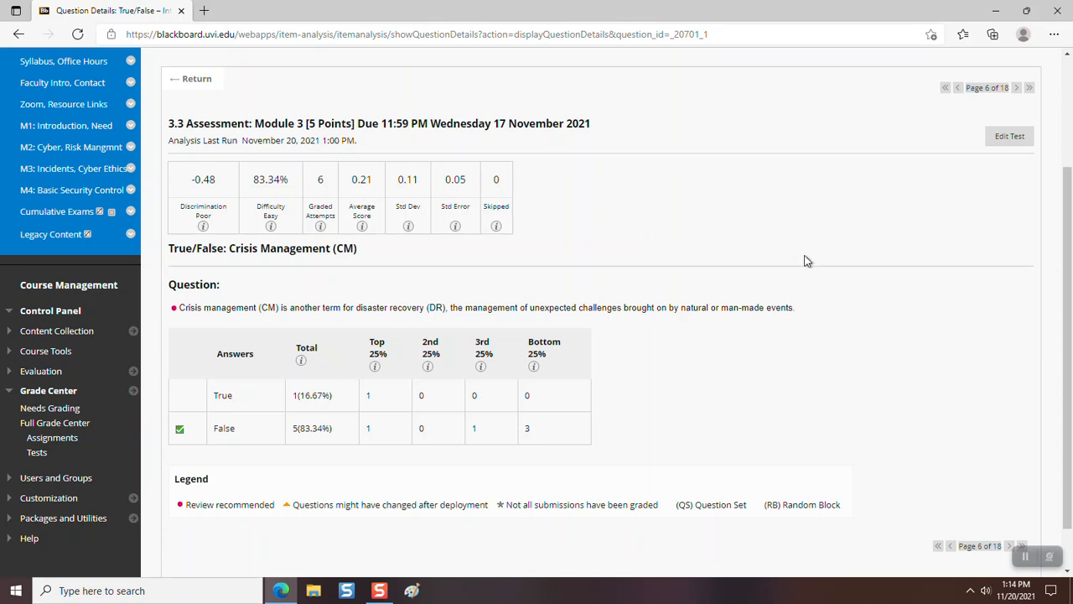
{"action": "mouse_move", "coordinate": [580, 241]}
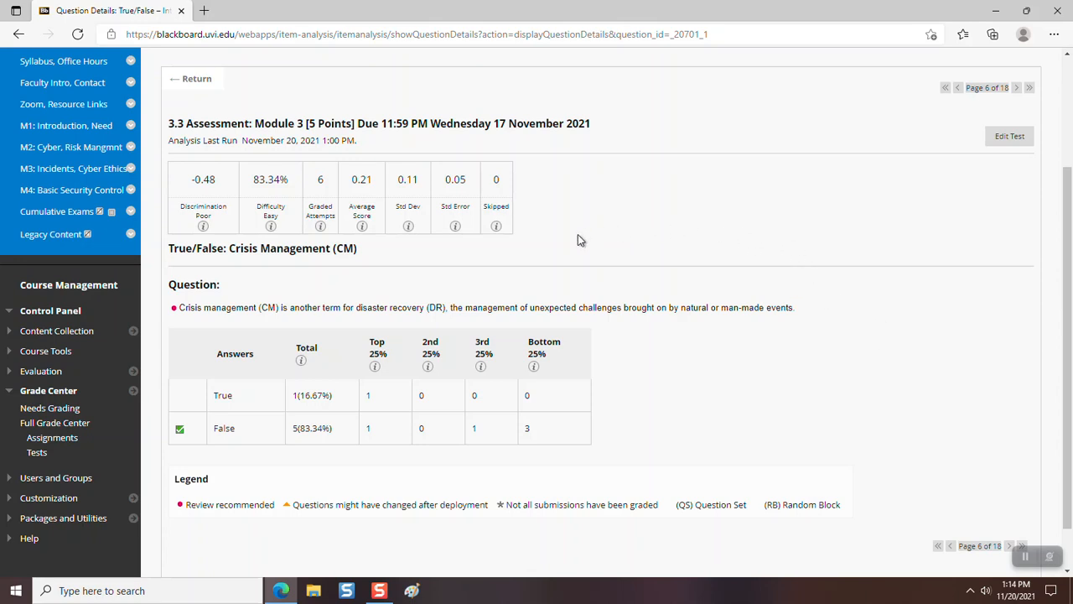
{"action": "mouse_move", "coordinate": [446, 450]}
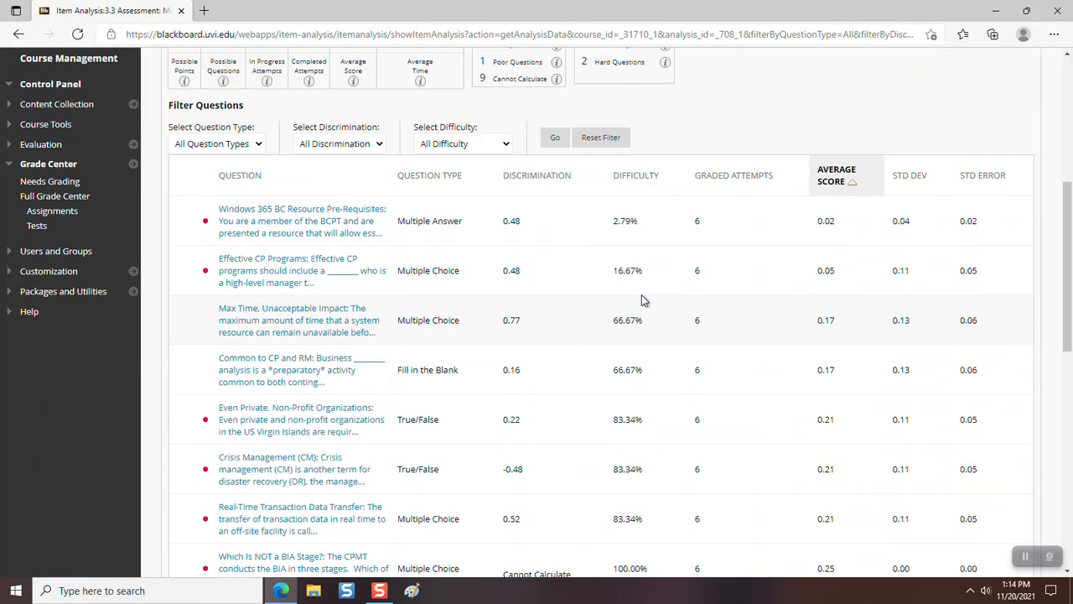
View the Real-Time Transaction Data Transfer question details, page 7 of 18.
{"action": "scroll", "scroll_direction": "down", "scroll_amount": 3}
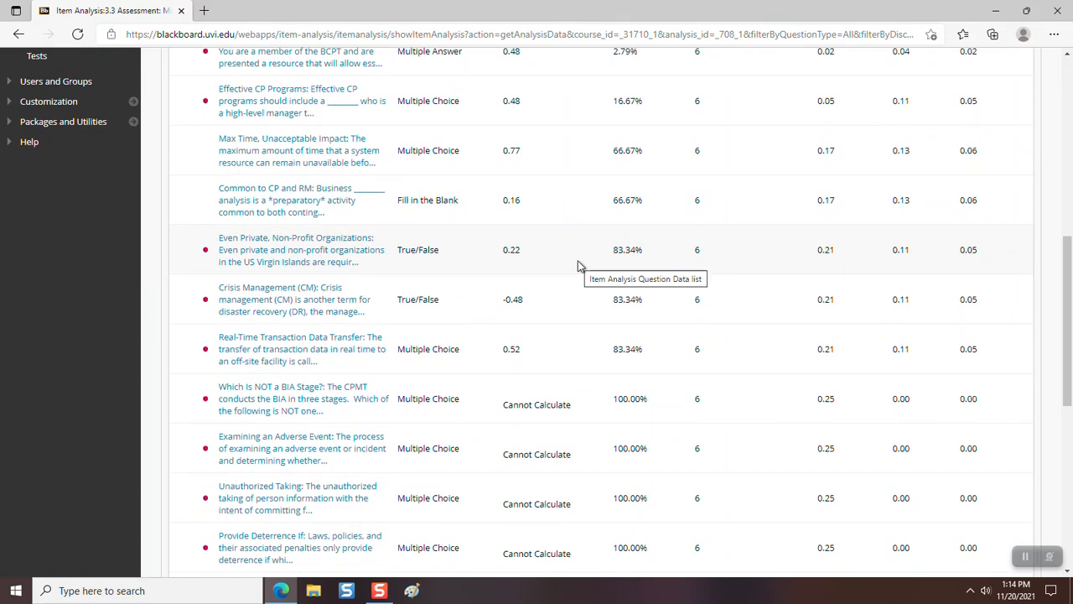
{"action": "mouse_move", "coordinate": [265, 366]}
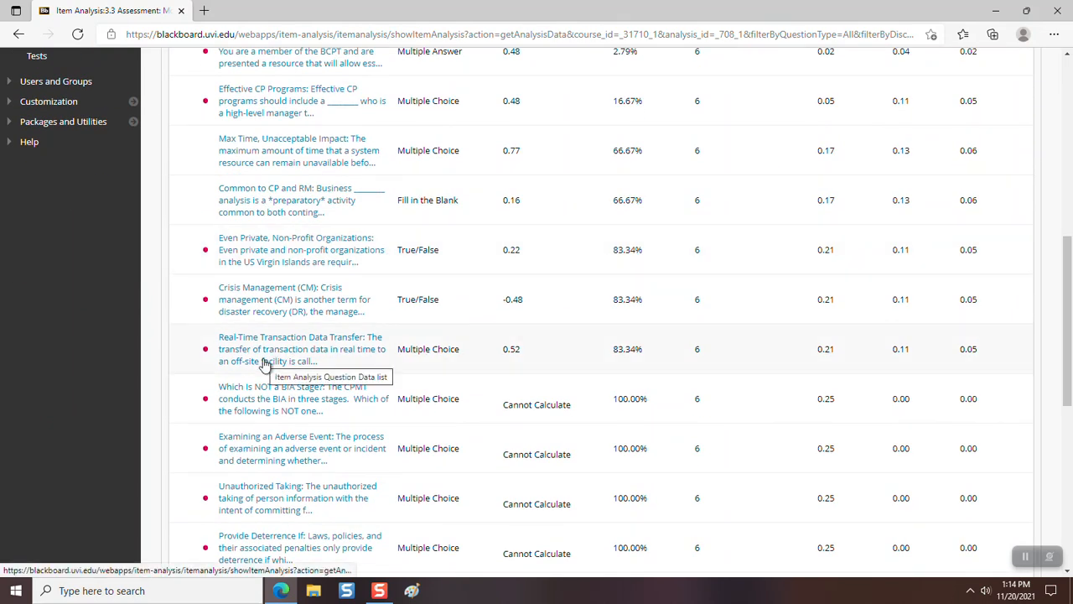
{"action": "left_click", "coordinate": [302, 348]}
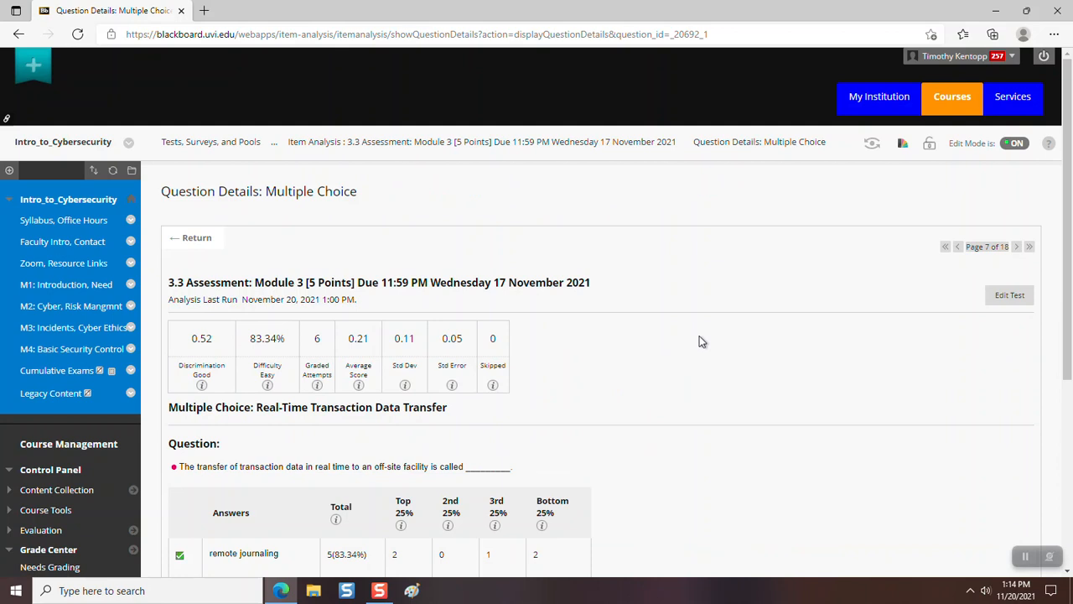
{"action": "scroll", "scroll_direction": "down", "scroll_amount": 3}
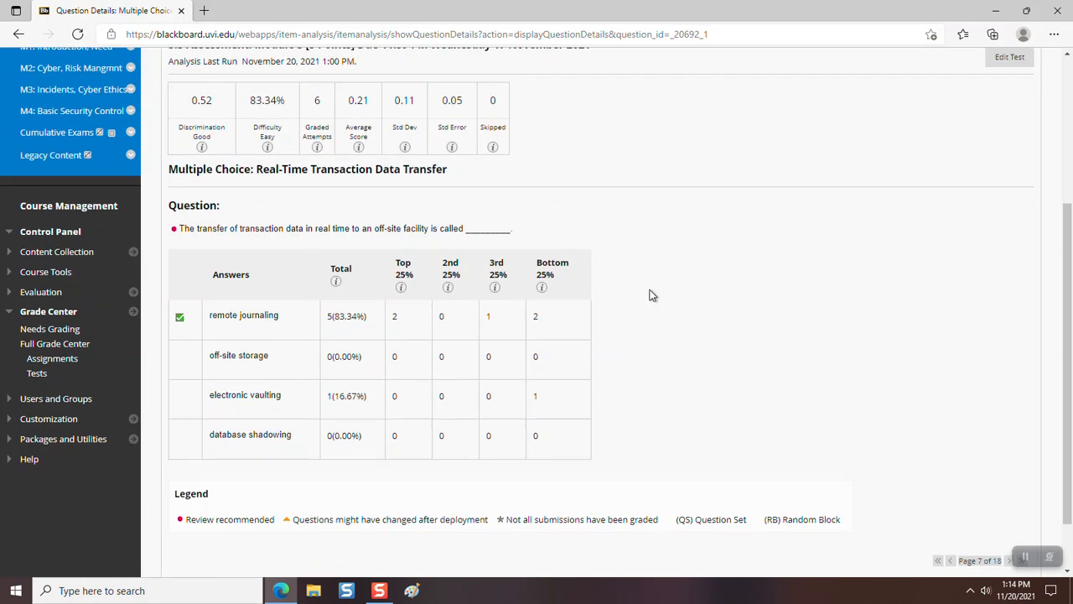
{"action": "mouse_move", "coordinate": [652, 291]}
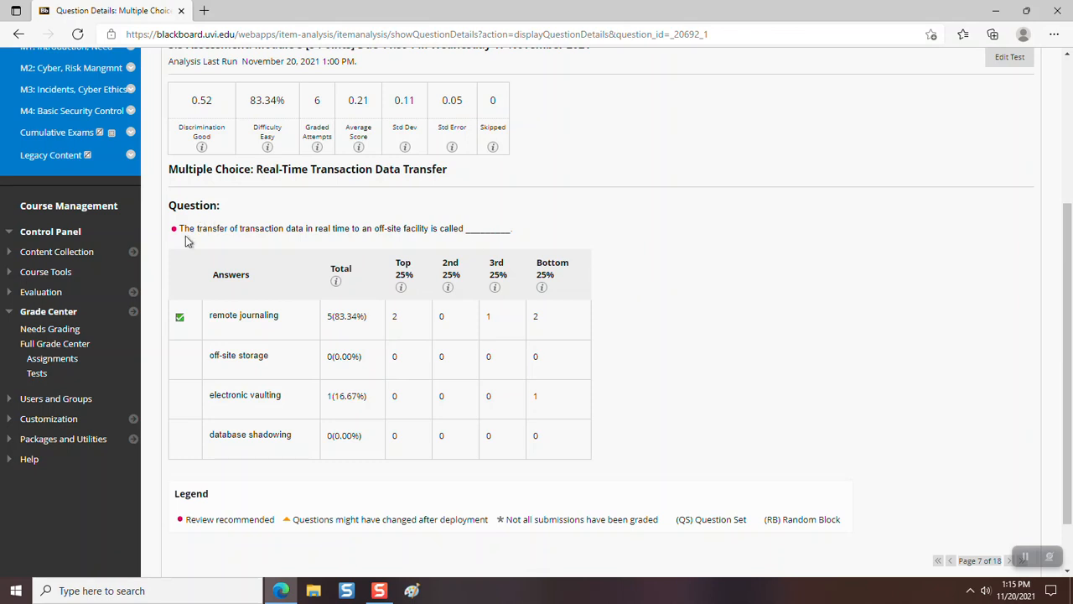
{"action": "mouse_move", "coordinate": [251, 235]}
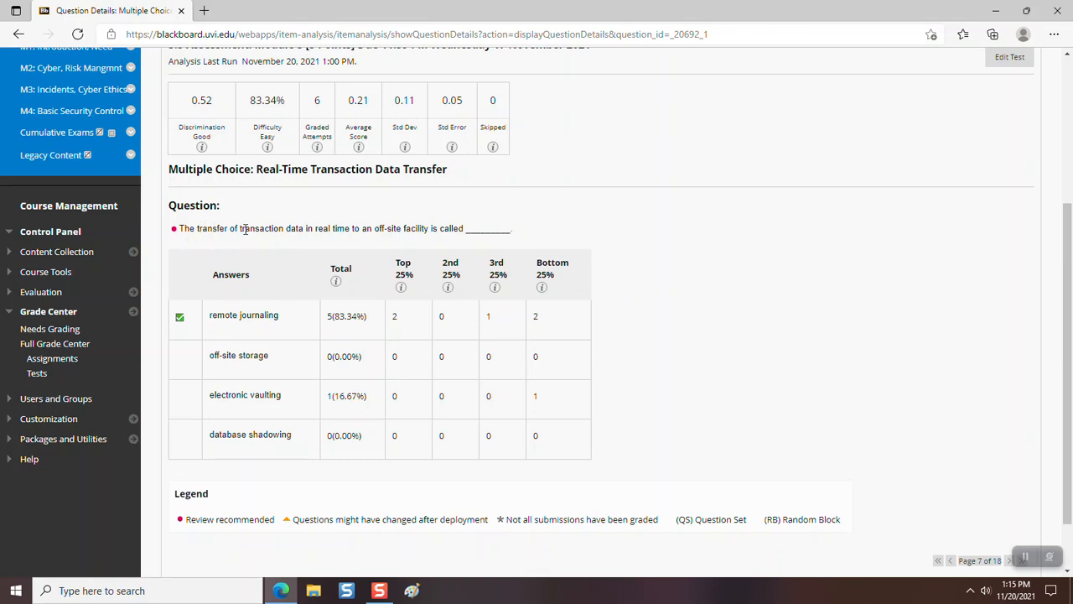
{"action": "double_click", "coordinate": [261, 228]}
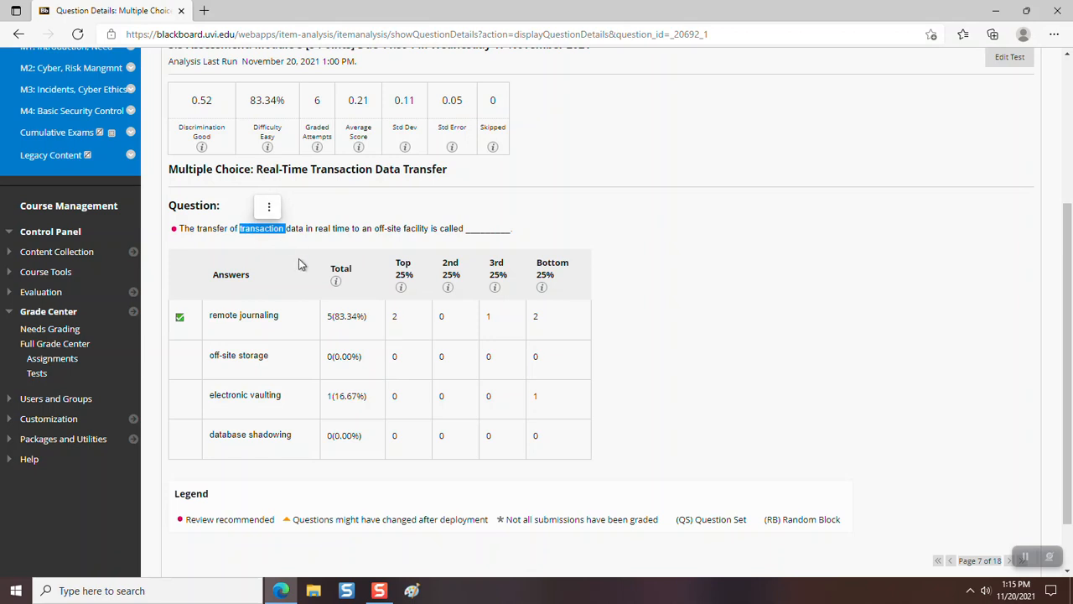
{"action": "mouse_move", "coordinate": [221, 254]}
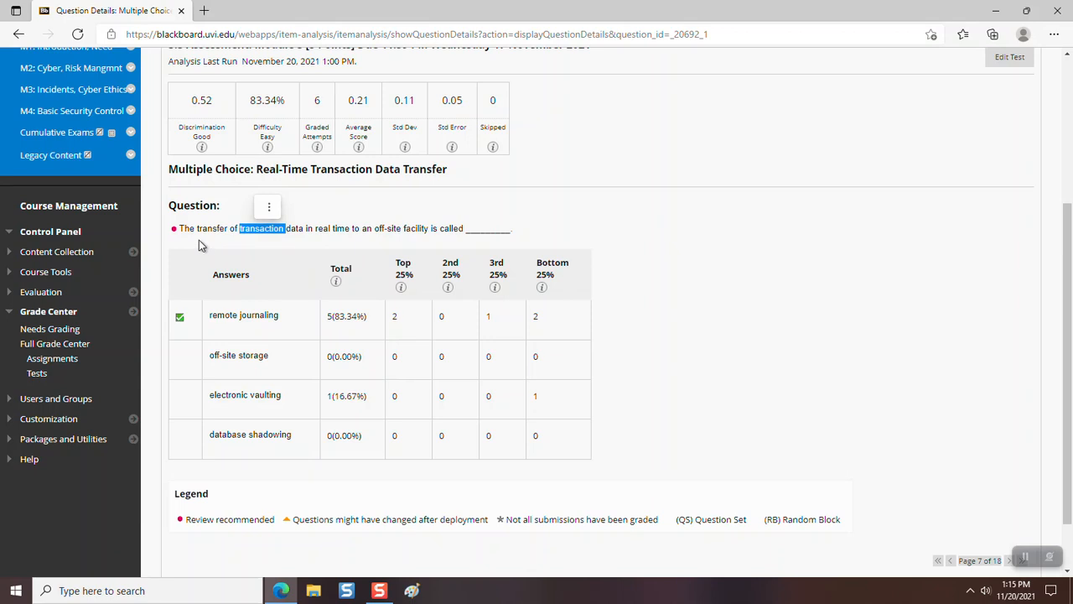
{"action": "mouse_move", "coordinate": [255, 248]}
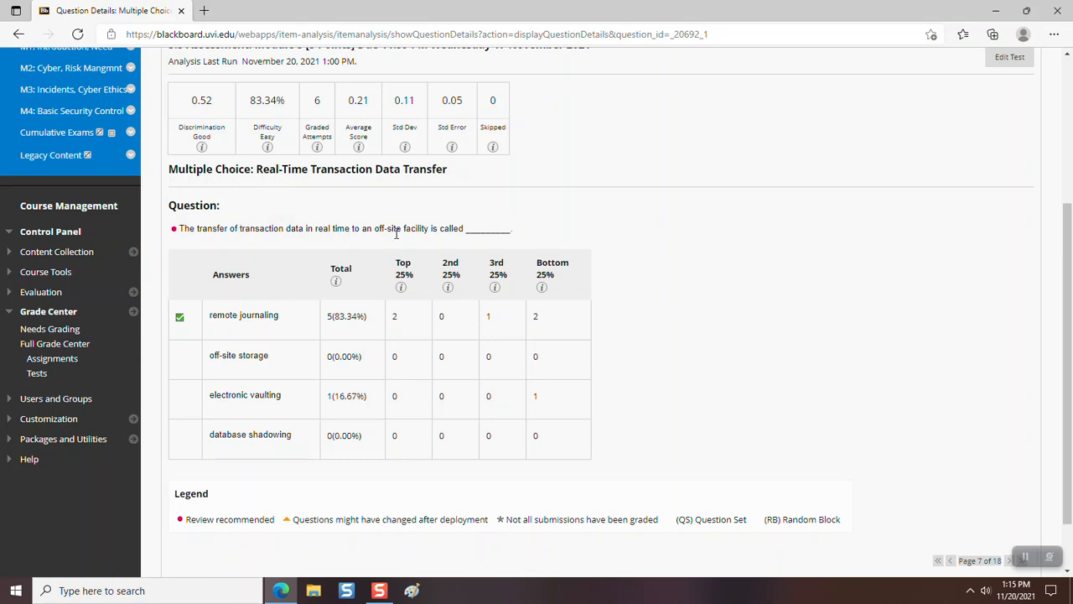
{"action": "mouse_move", "coordinate": [245, 327]}
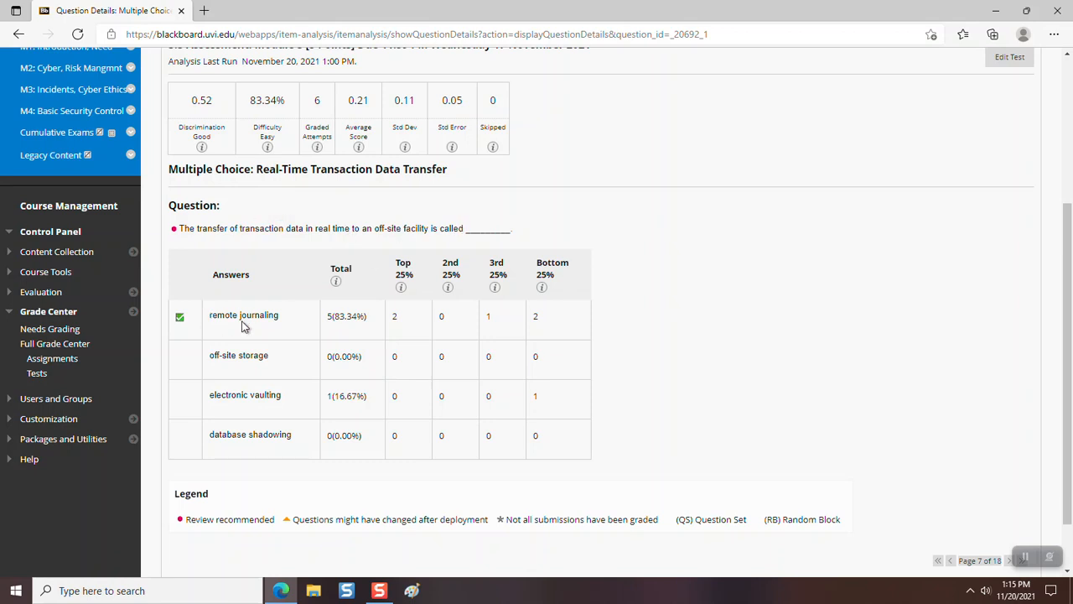
{"action": "double_click", "coordinate": [262, 315]}
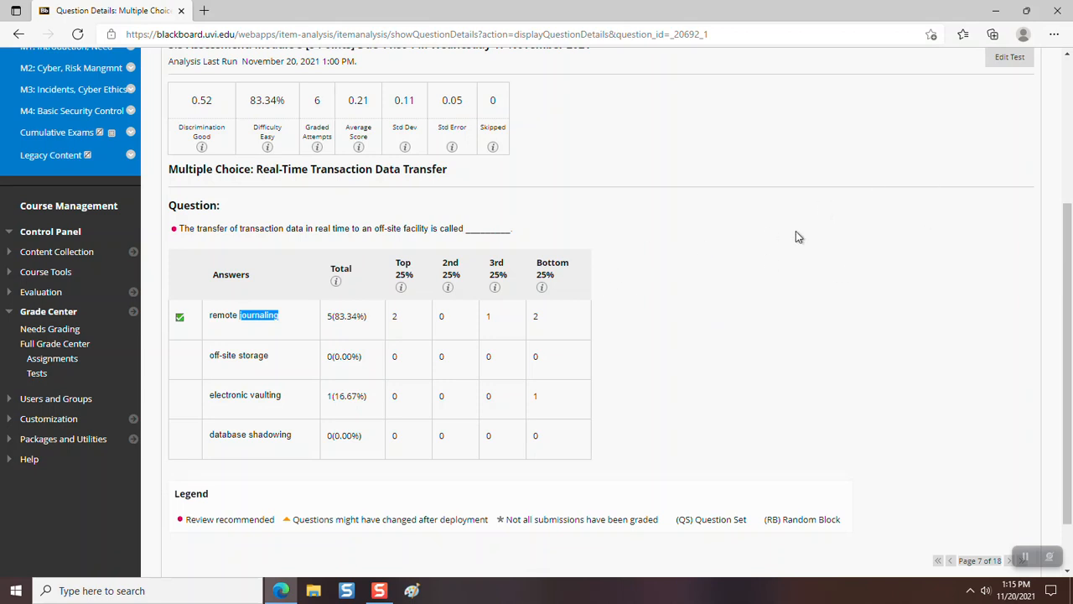
{"action": "mouse_move", "coordinate": [829, 242]}
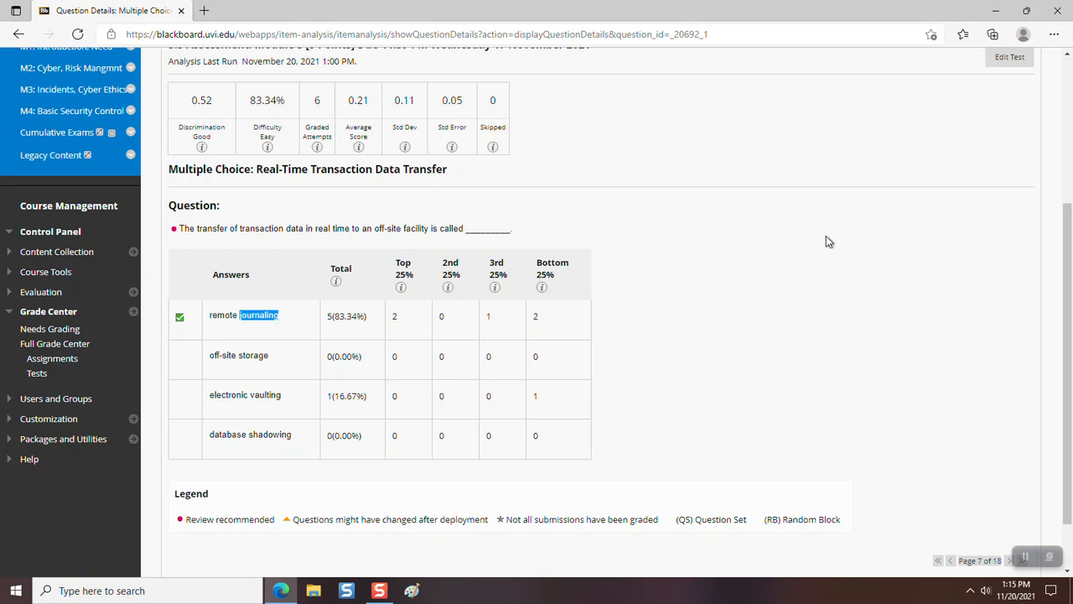
{"action": "mouse_move", "coordinate": [623, 252]}
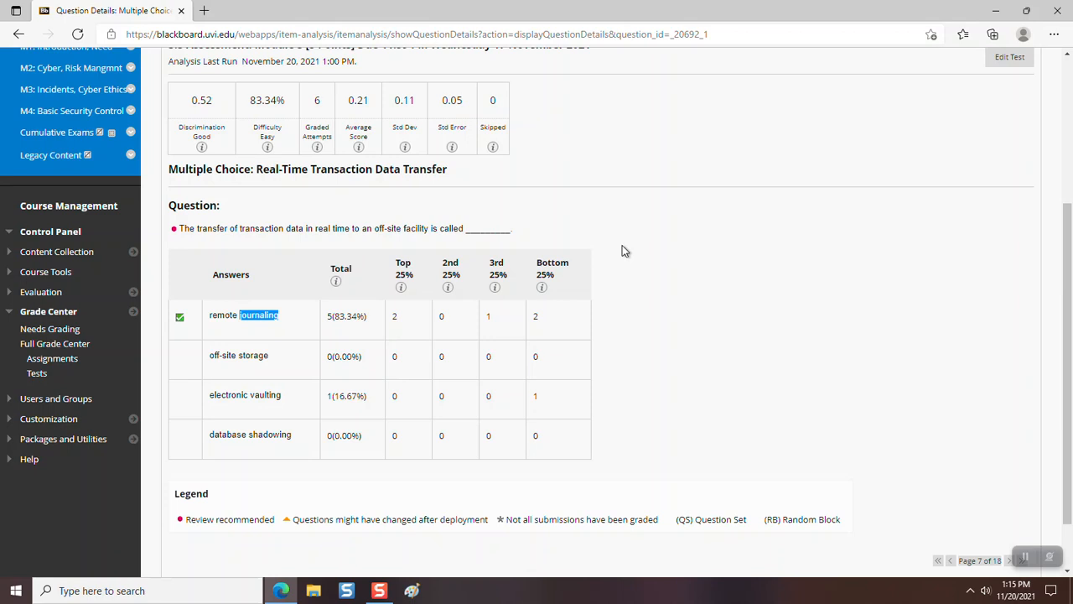
{"action": "mouse_move", "coordinate": [624, 245]}
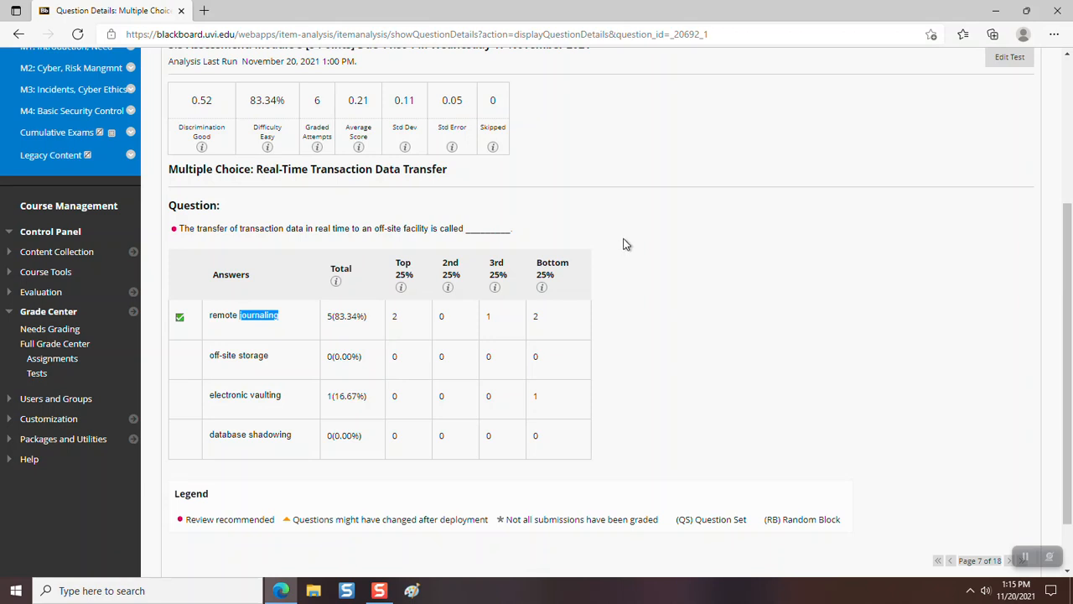
{"action": "mouse_move", "coordinate": [746, 226]}
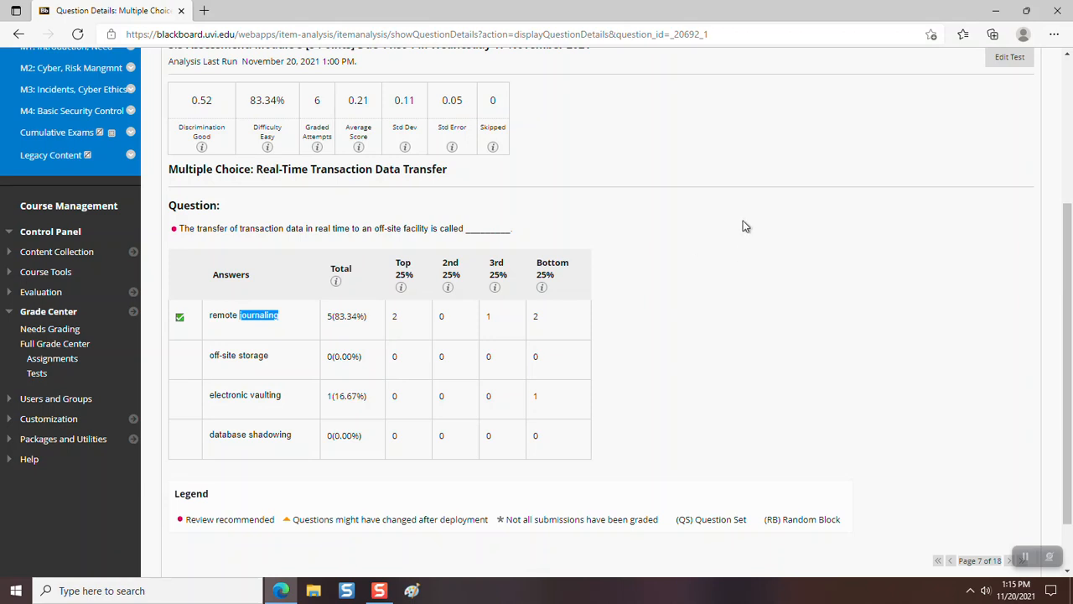
{"action": "mouse_move", "coordinate": [646, 262]}
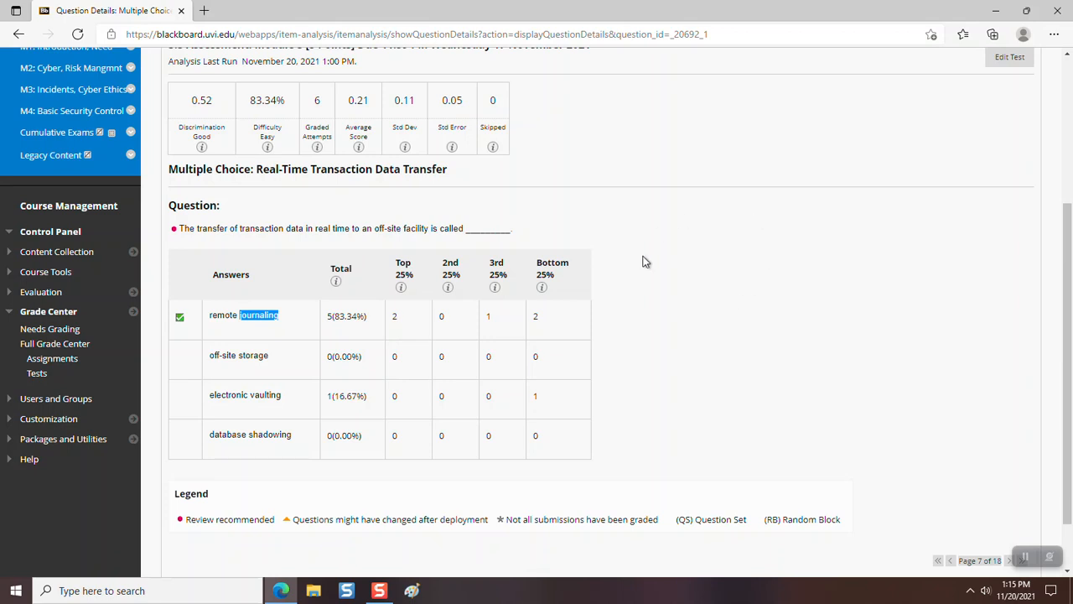
{"action": "mouse_move", "coordinate": [551, 292]}
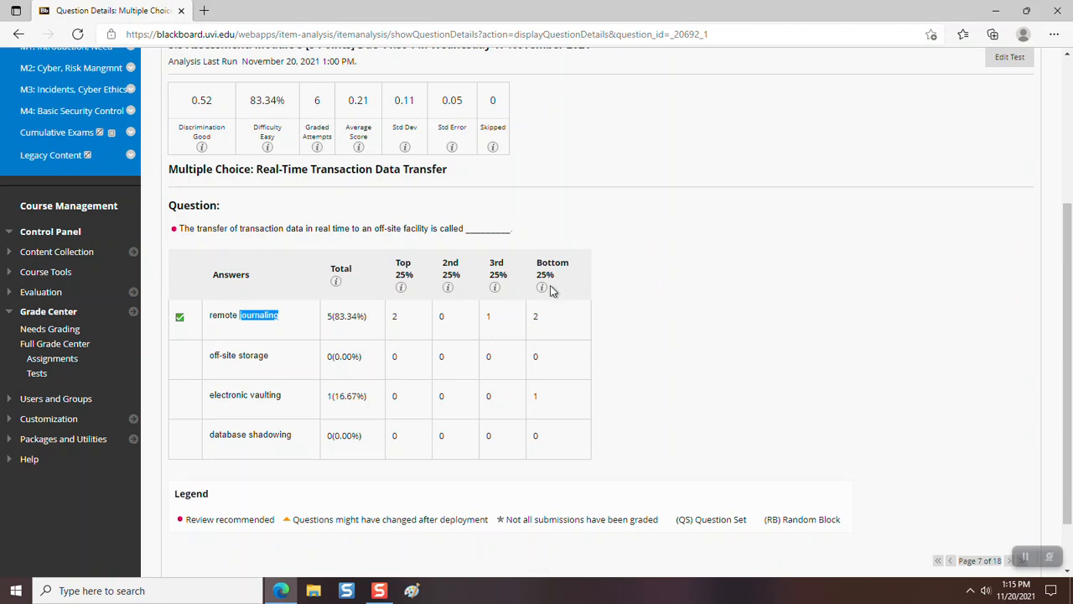
{"action": "mouse_move", "coordinate": [654, 248]}
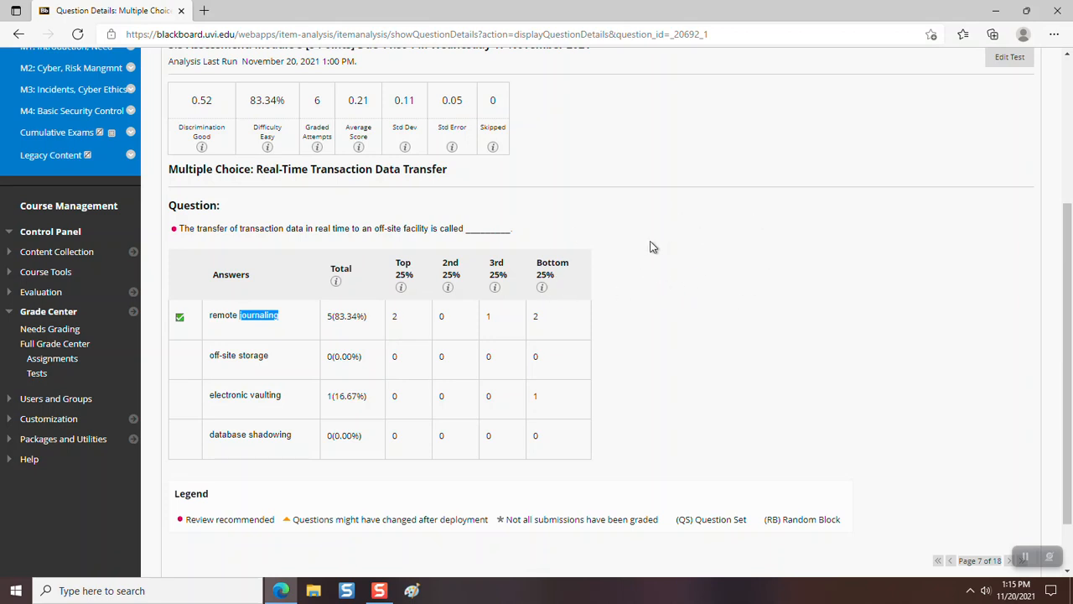
{"action": "mouse_move", "coordinate": [635, 239]}
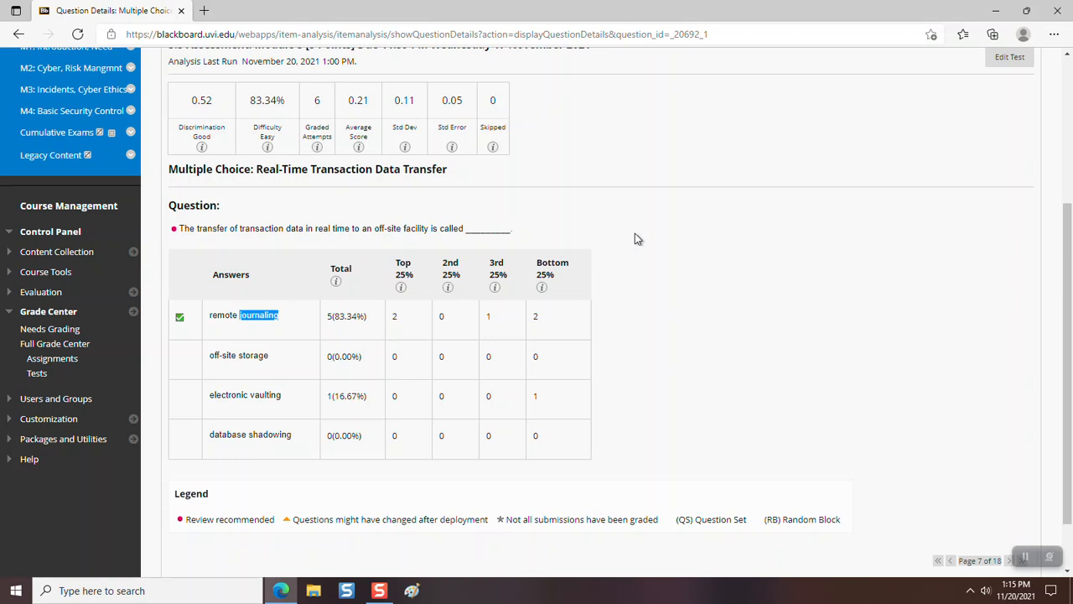
{"action": "mouse_move", "coordinate": [639, 234]}
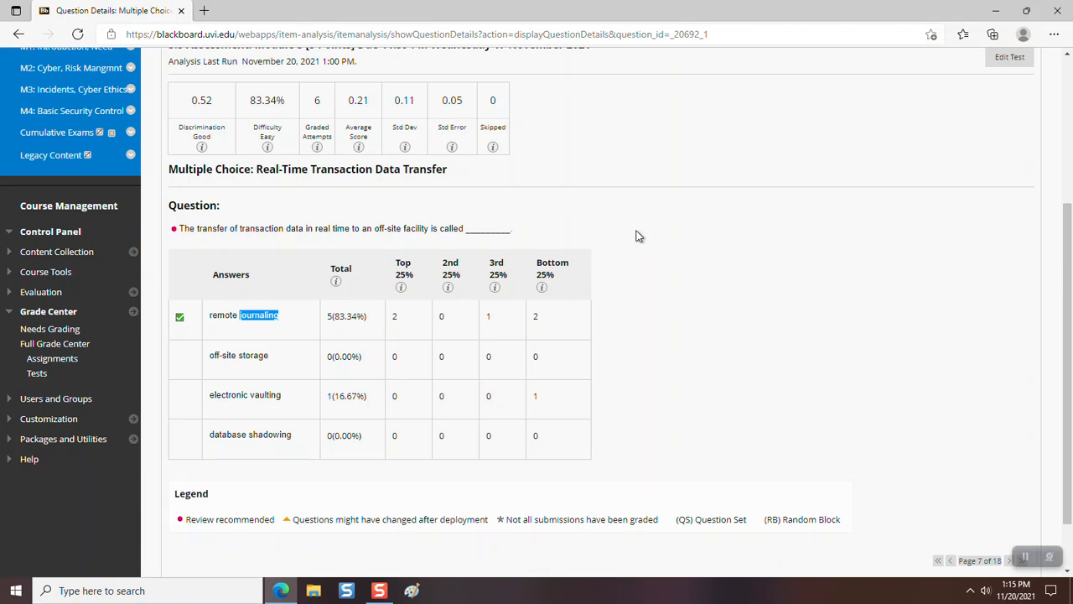
{"action": "mouse_move", "coordinate": [640, 238]}
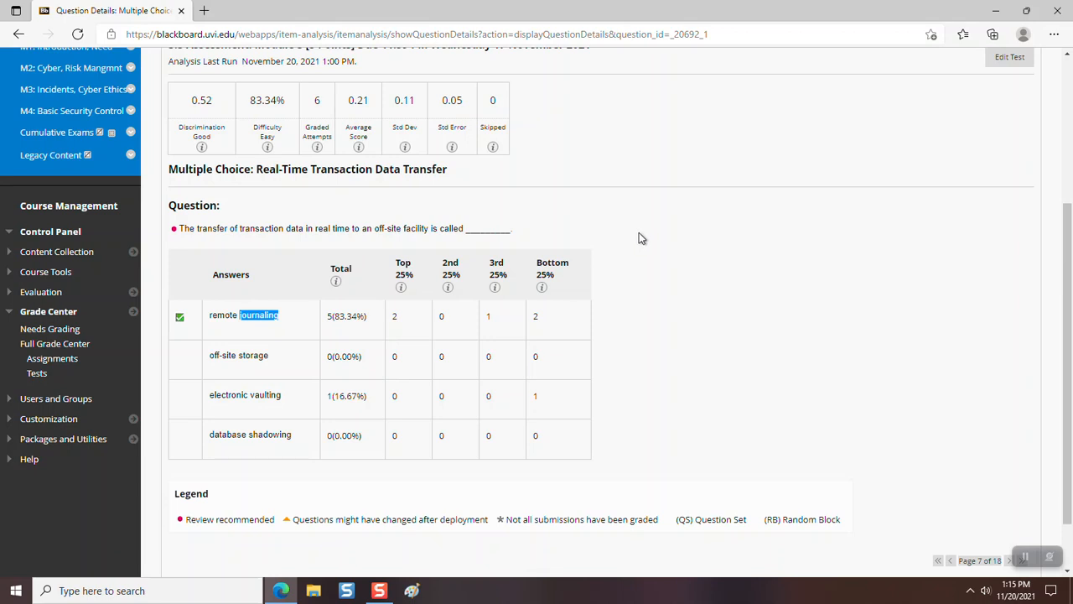
{"action": "mouse_move", "coordinate": [699, 295]}
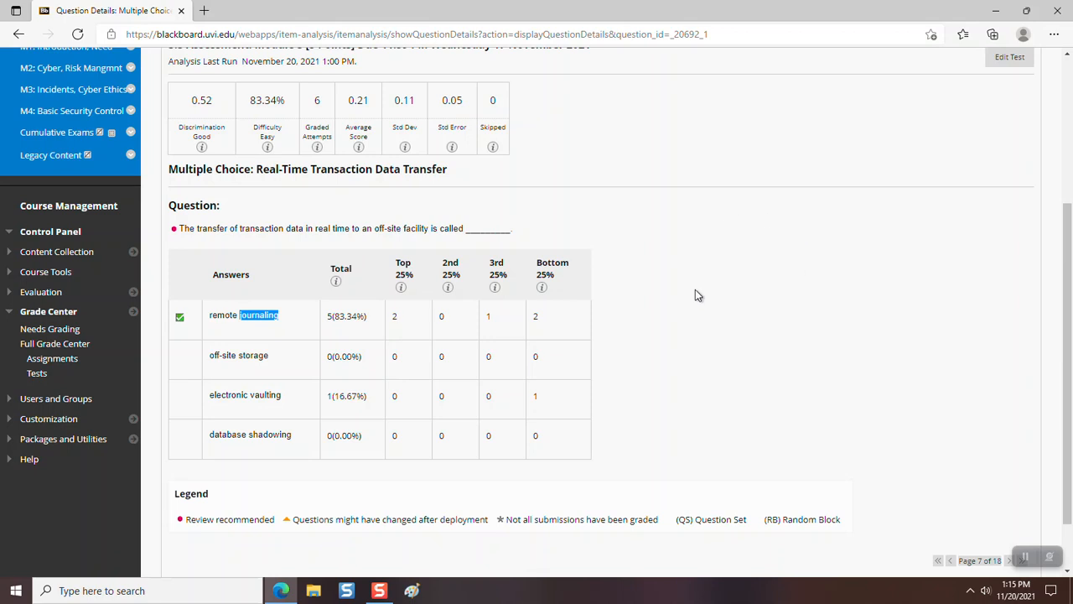
{"action": "mouse_move", "coordinate": [523, 310]}
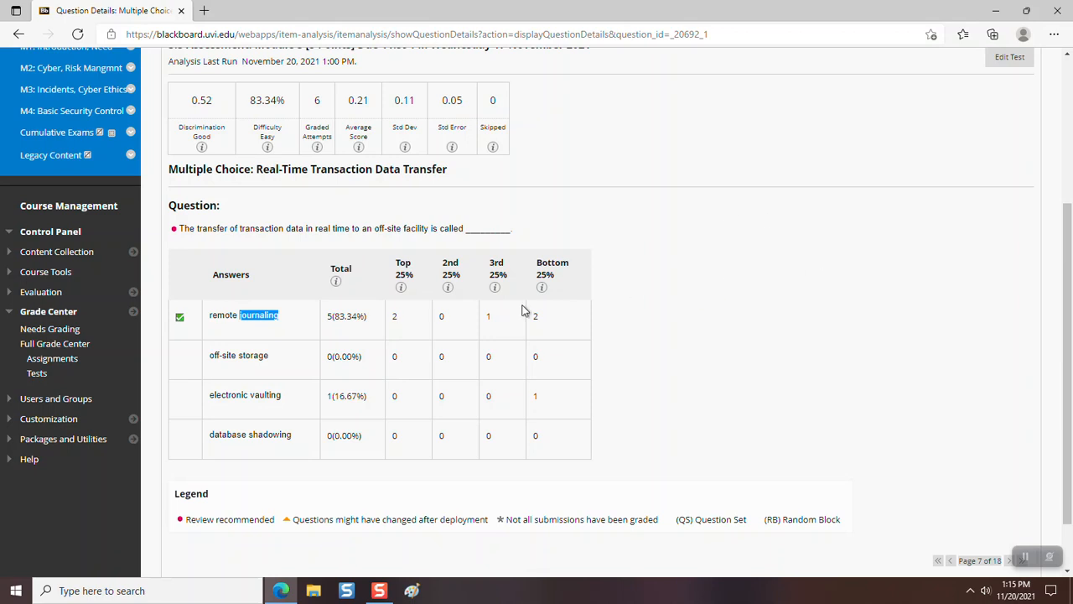
{"action": "mouse_move", "coordinate": [402, 260]}
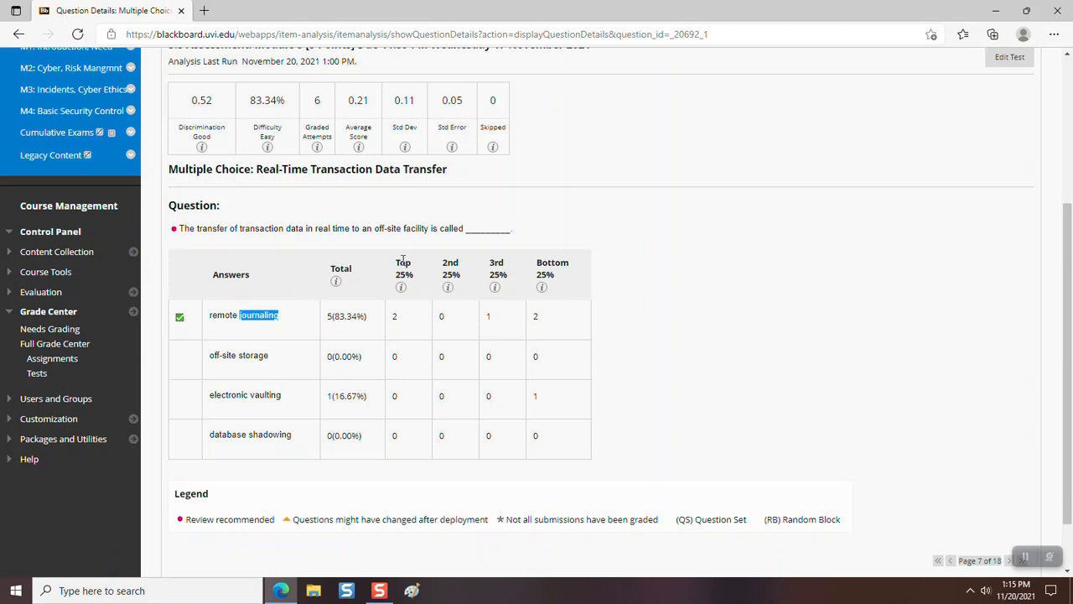
{"action": "mouse_move", "coordinate": [362, 258]}
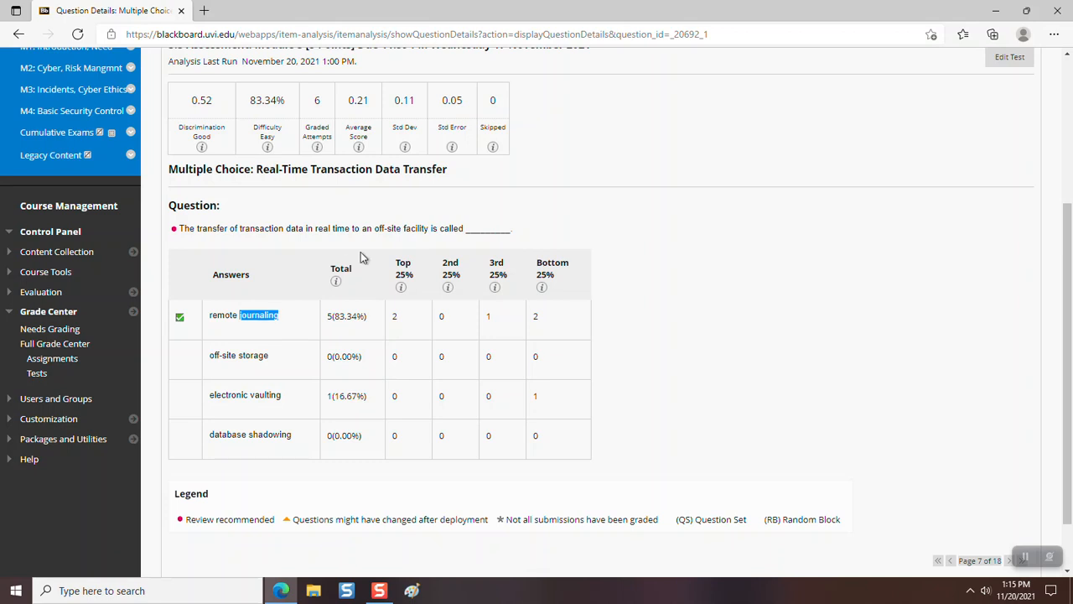
{"action": "mouse_move", "coordinate": [255, 382]}
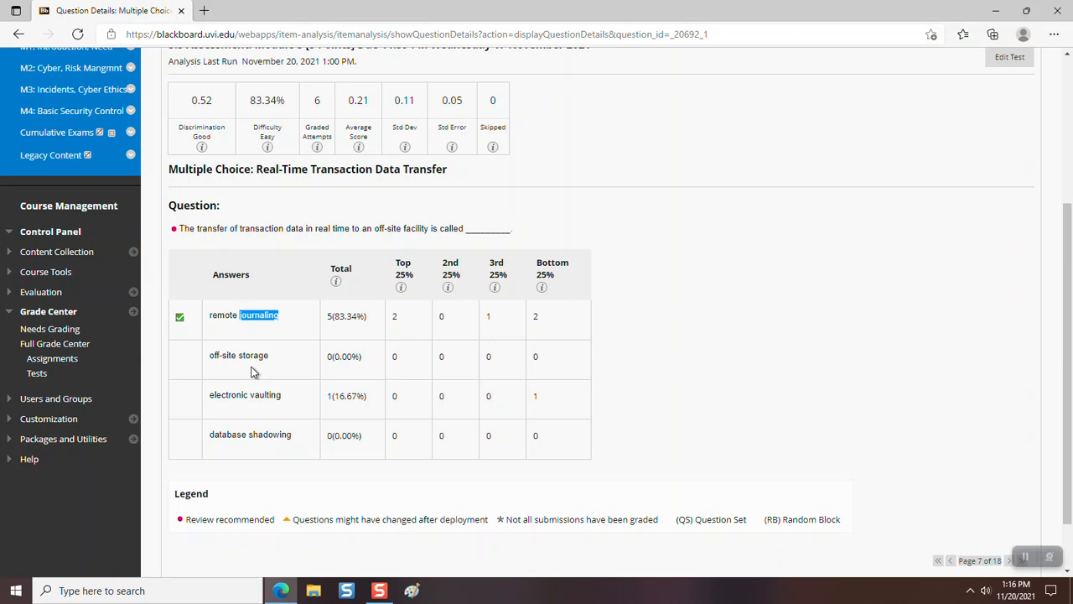
{"action": "mouse_move", "coordinate": [262, 396]}
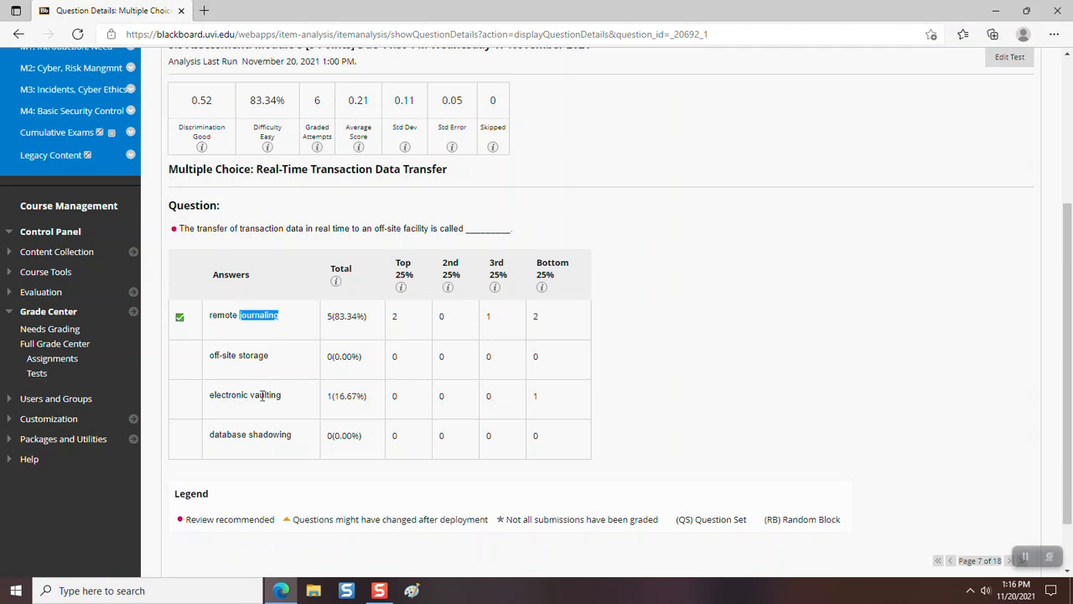
{"action": "double_click", "coordinate": [265, 394]}
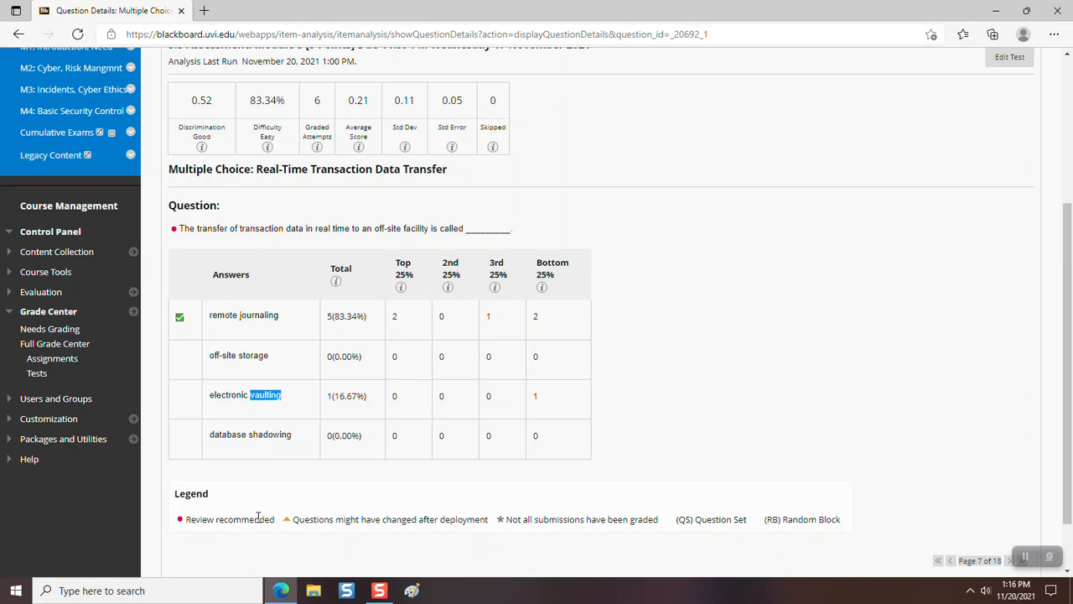
{"action": "mouse_move", "coordinate": [376, 248]}
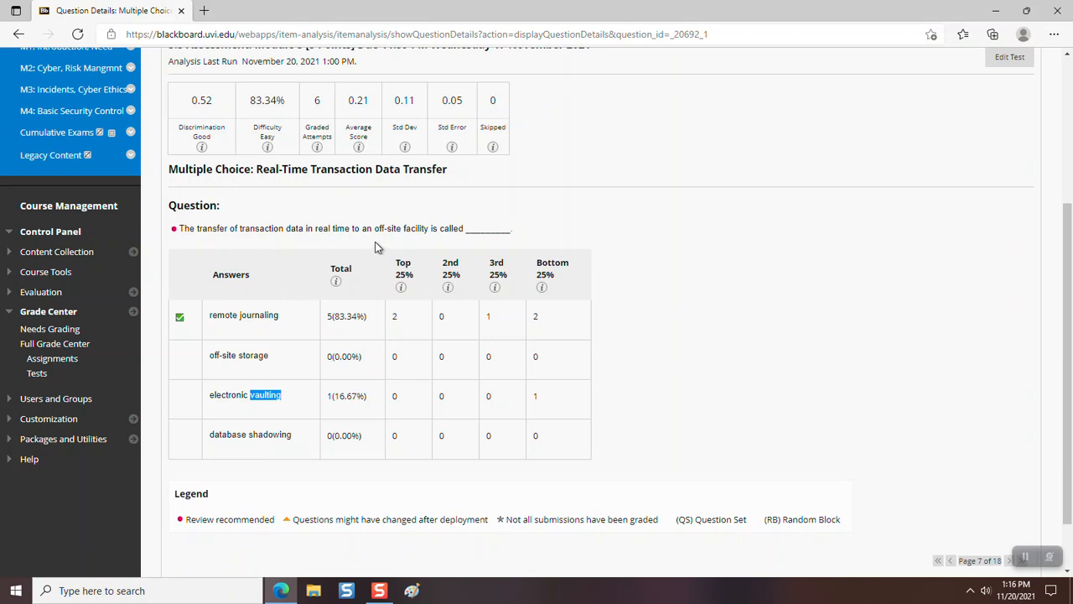
{"action": "mouse_move", "coordinate": [383, 235]}
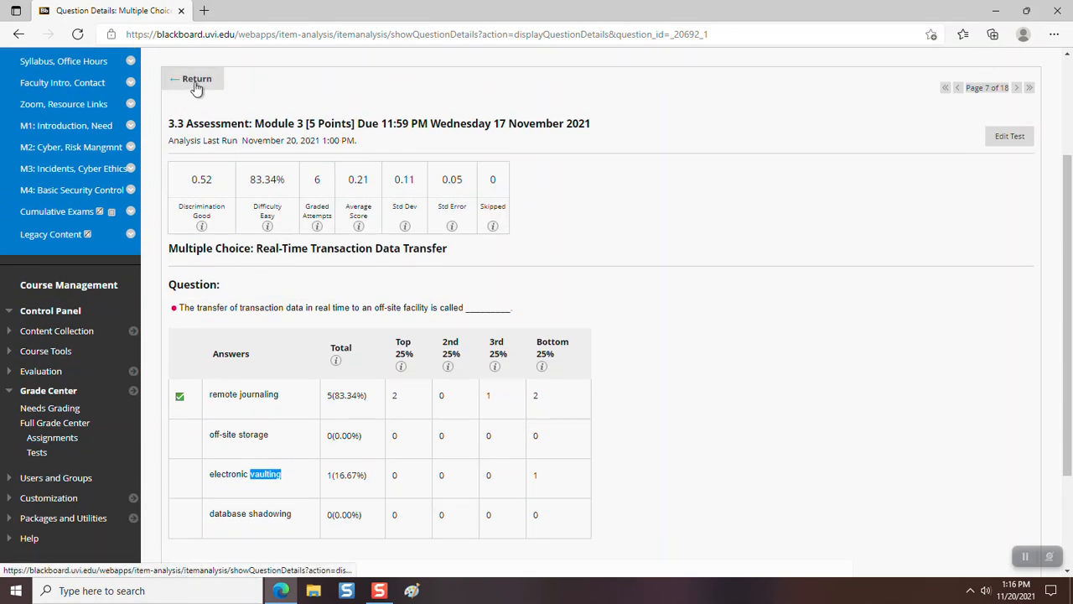
Return to the Item Analysis list showing all 18 items down to Match Law With Description.
{"action": "left_click", "coordinate": [191, 79]}
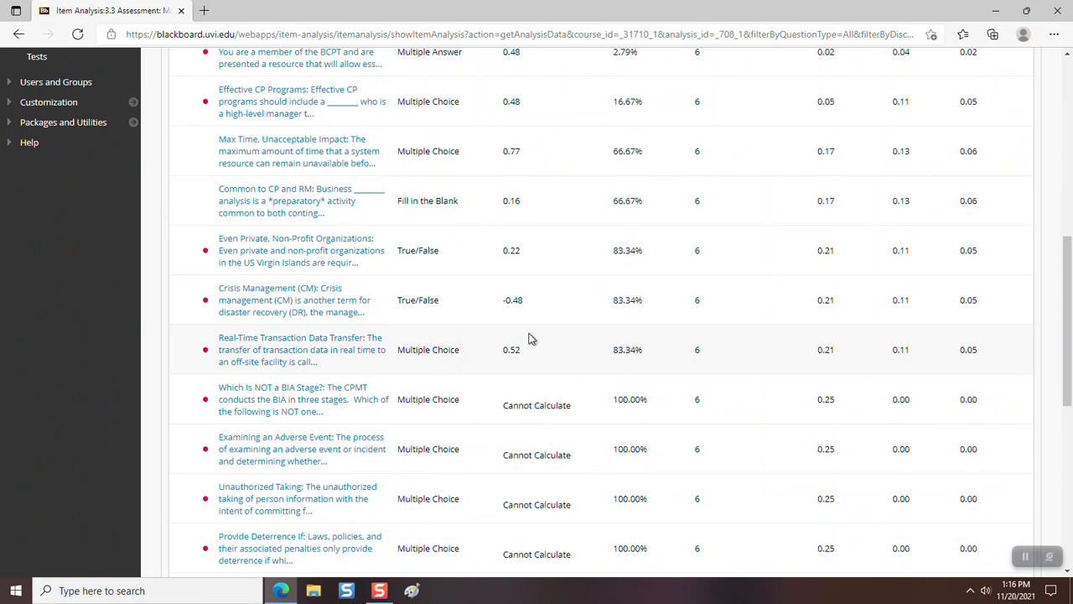
{"action": "scroll", "scroll_direction": "down", "scroll_amount": 3}
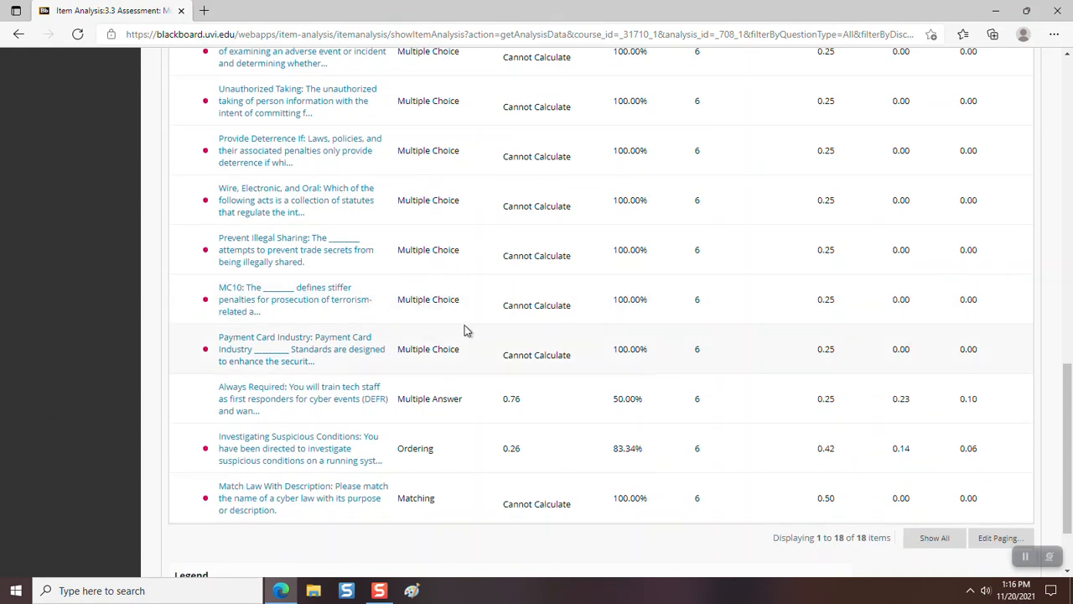
{"action": "mouse_move", "coordinate": [293, 369]}
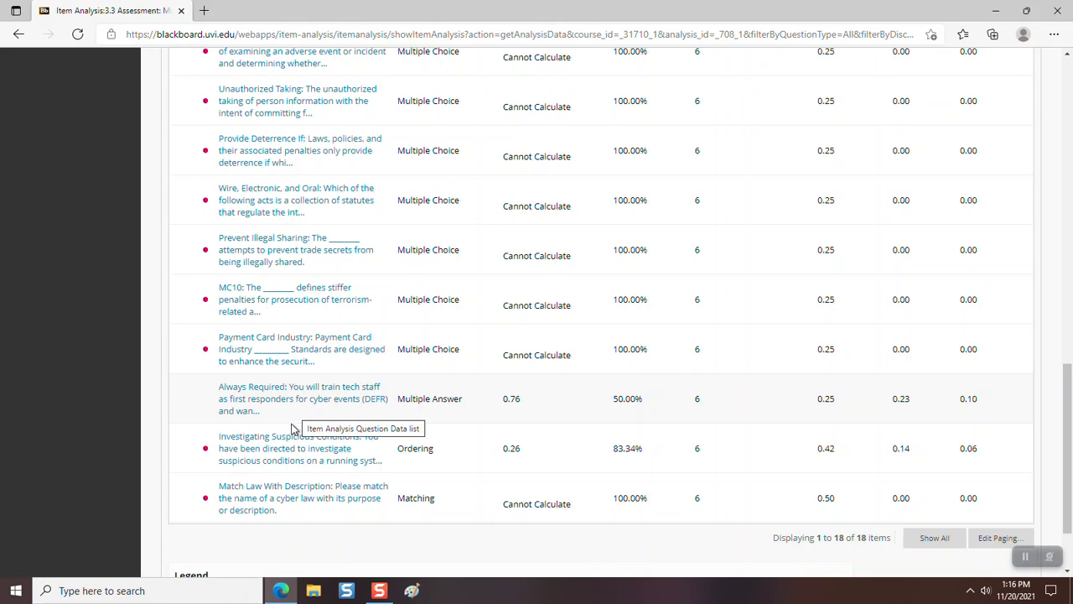
{"action": "mouse_move", "coordinate": [272, 411]}
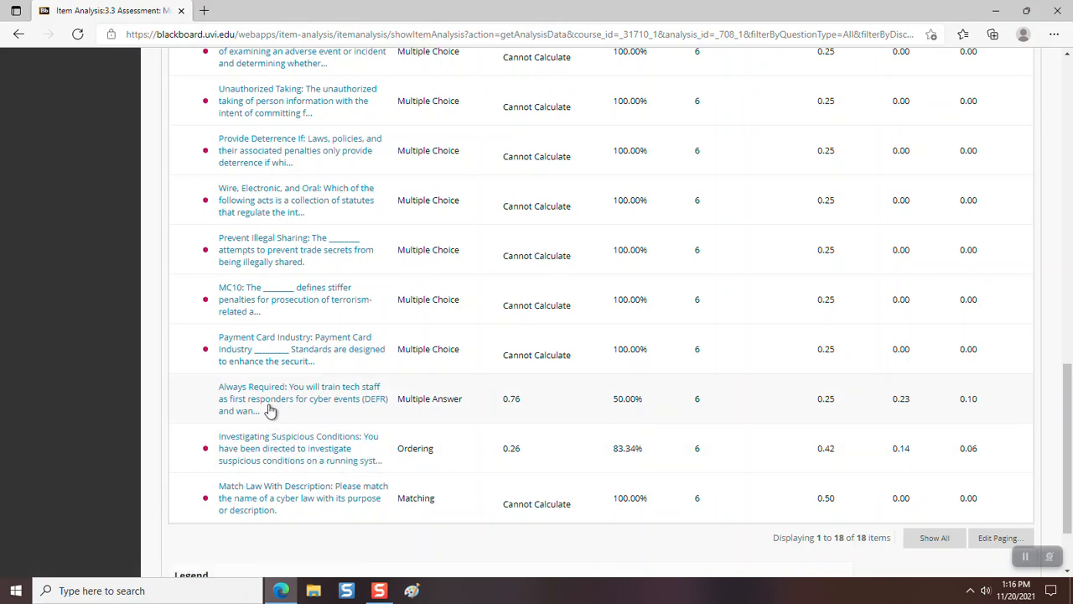
View the Always Required multiple-answer question details, page 16 of 18.
{"action": "left_click", "coordinate": [302, 399]}
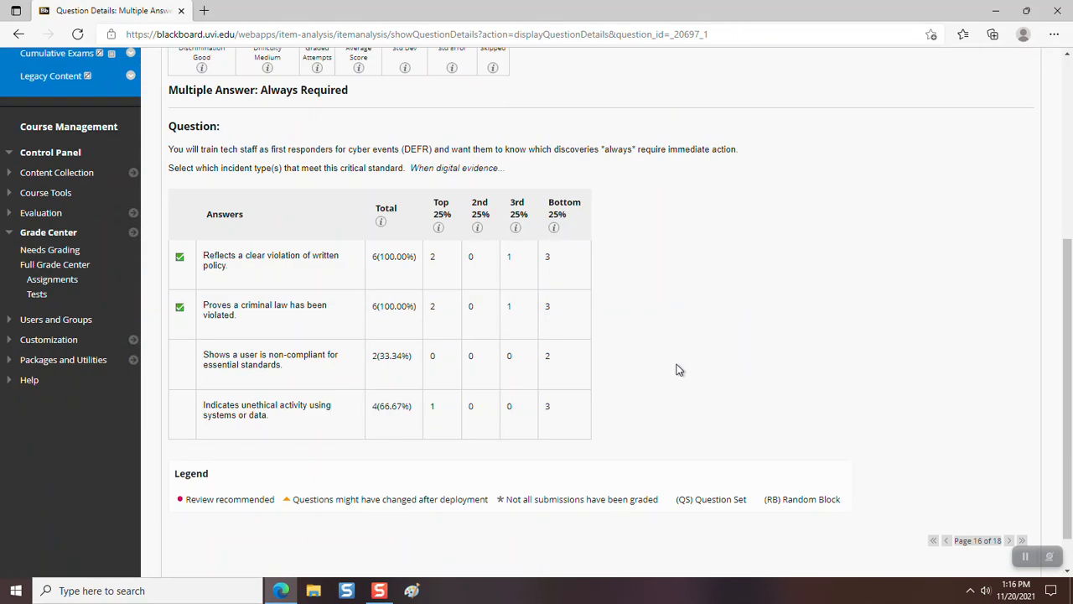
{"action": "mouse_move", "coordinate": [617, 222]}
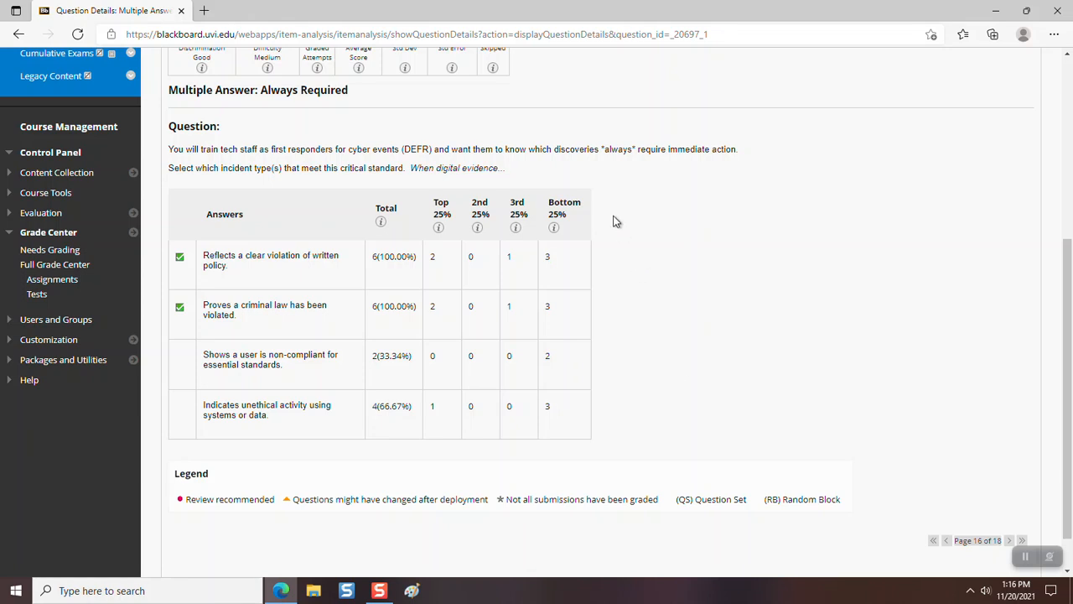
{"action": "mouse_move", "coordinate": [282, 164]}
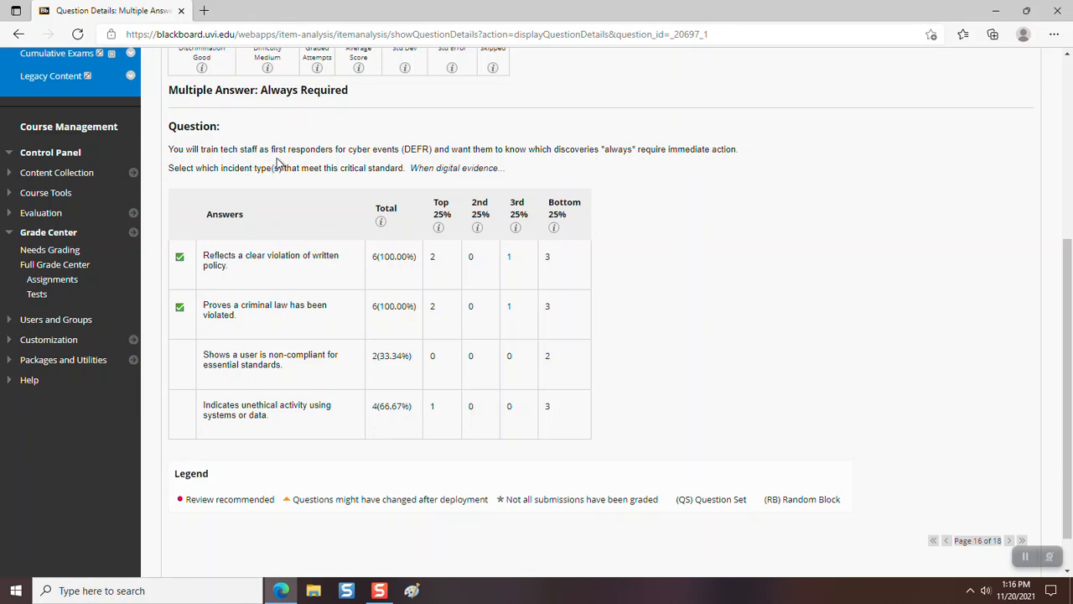
{"action": "mouse_move", "coordinate": [356, 166]}
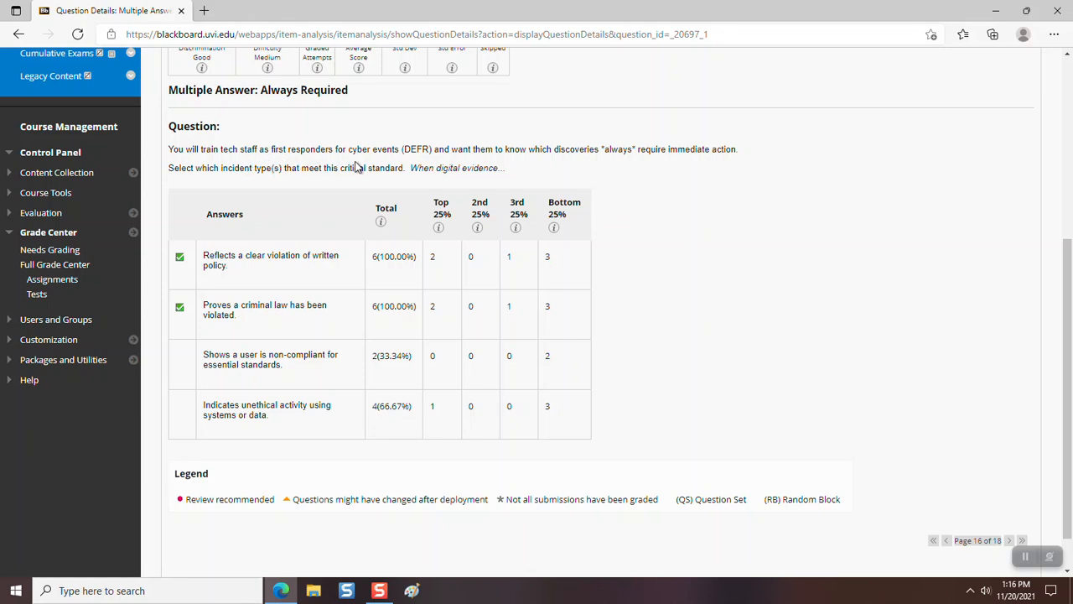
{"action": "mouse_move", "coordinate": [405, 161]}
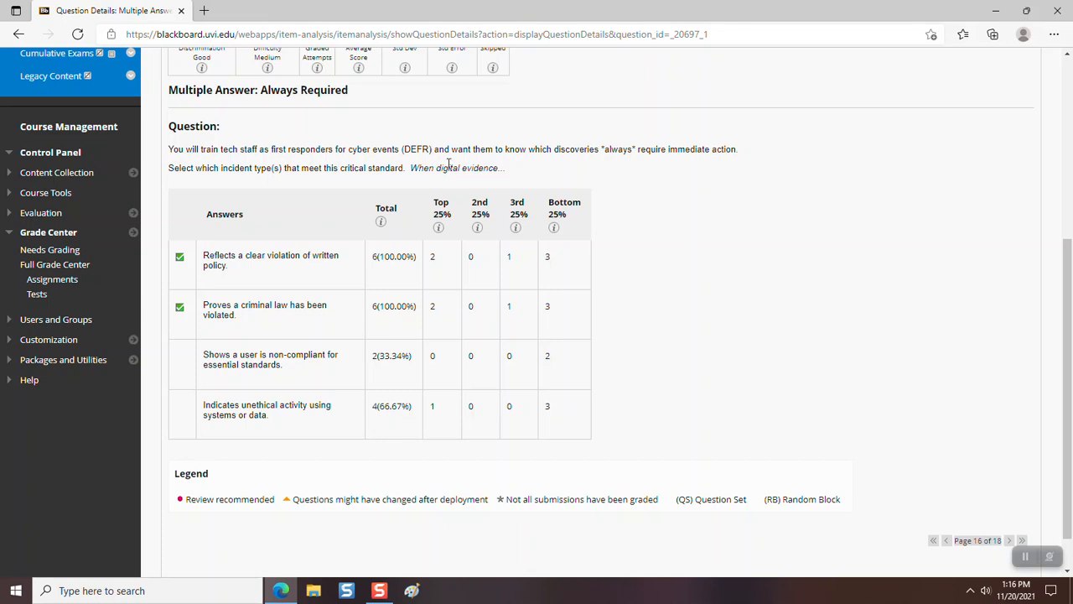
{"action": "mouse_move", "coordinate": [446, 166]}
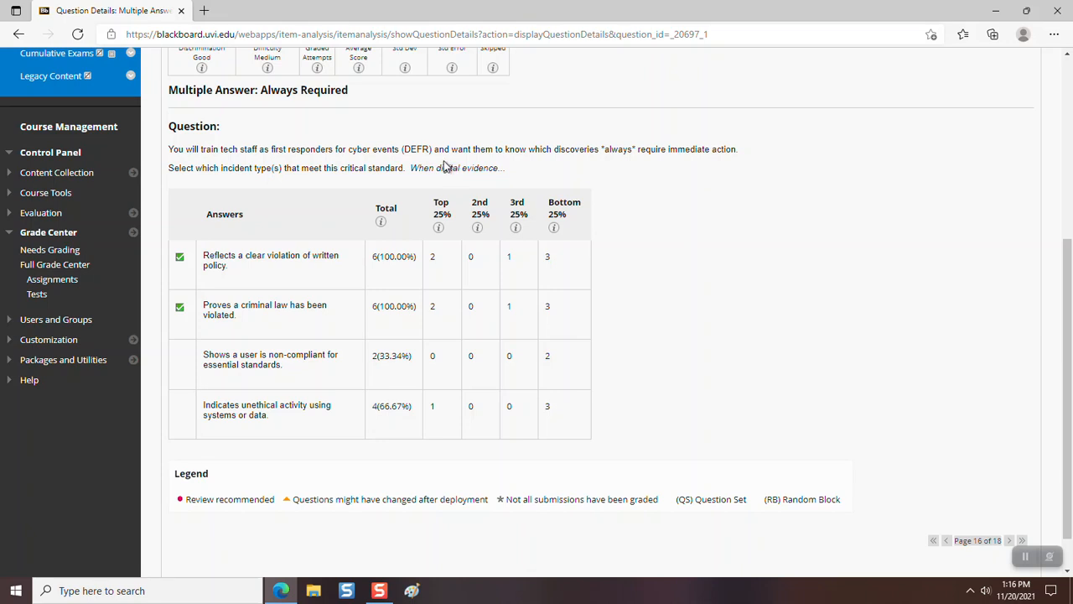
{"action": "mouse_move", "coordinate": [499, 164]}
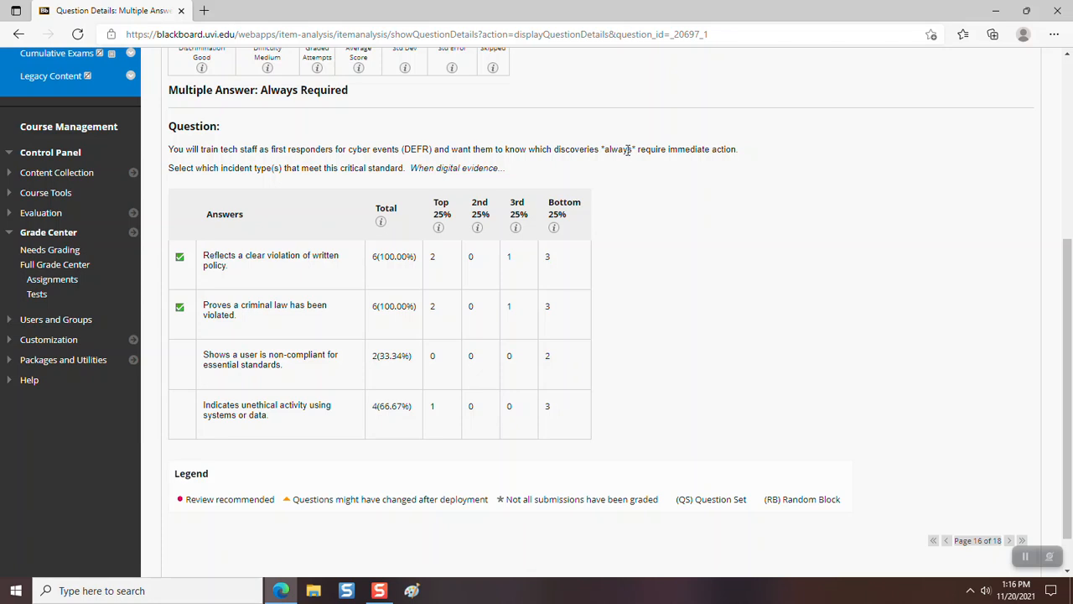
{"action": "mouse_move", "coordinate": [711, 166]}
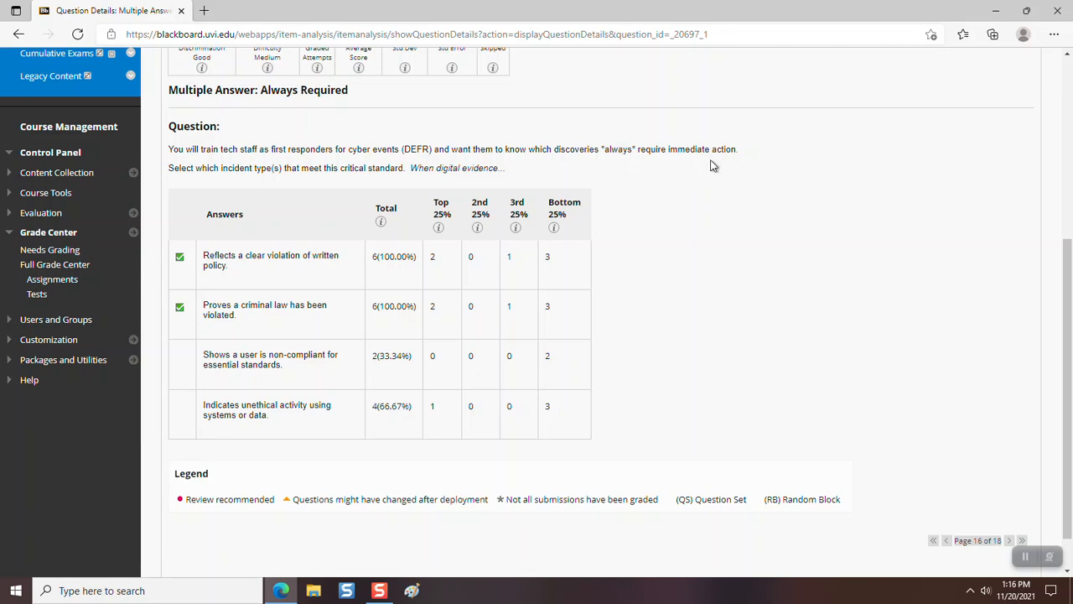
{"action": "mouse_move", "coordinate": [723, 161]}
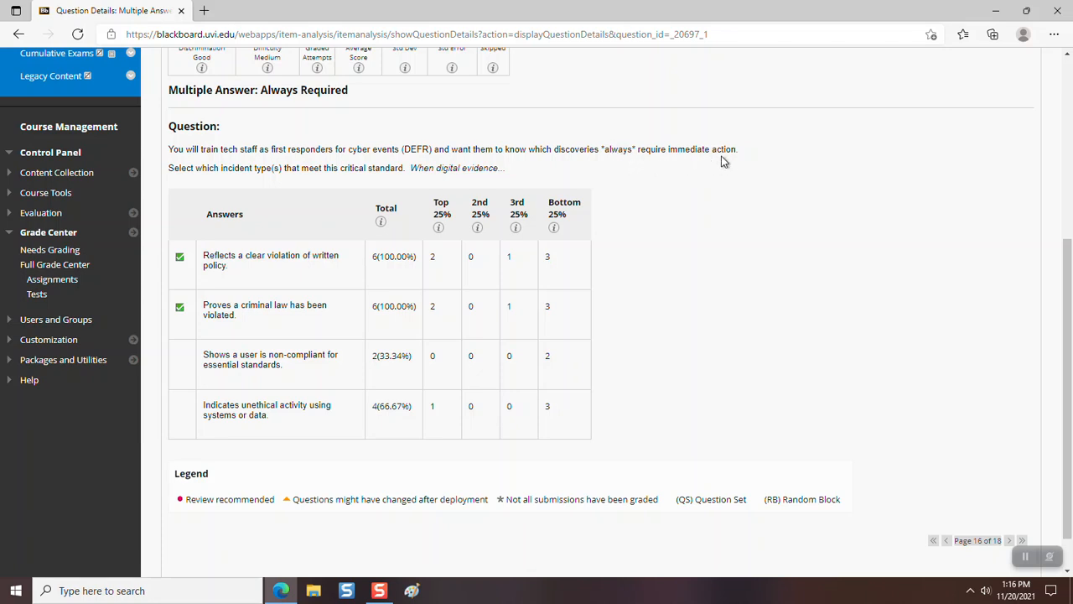
{"action": "mouse_move", "coordinate": [721, 166]}
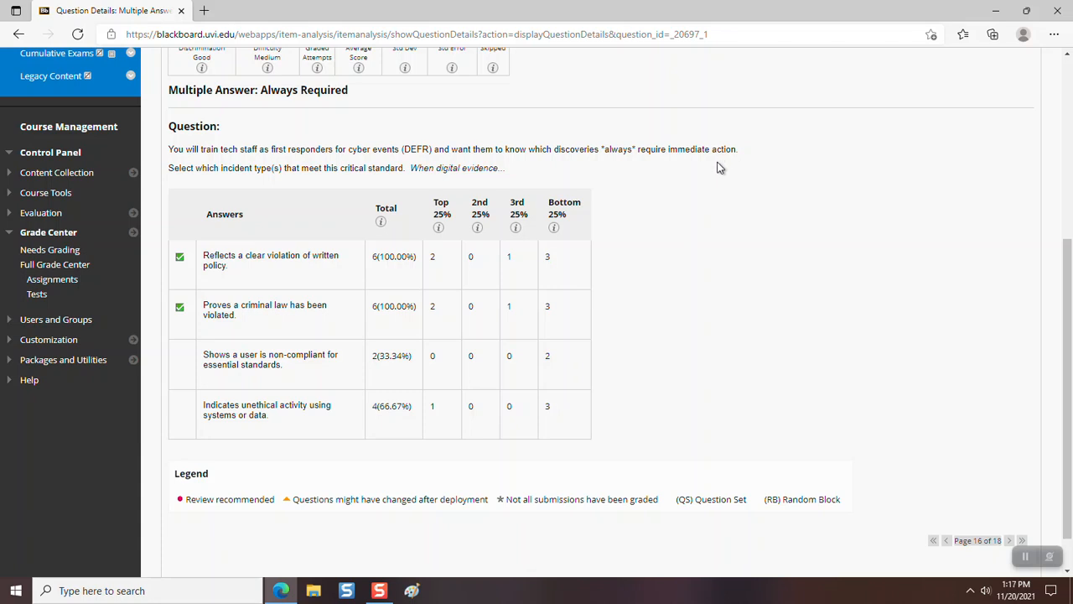
{"action": "mouse_move", "coordinate": [708, 180]}
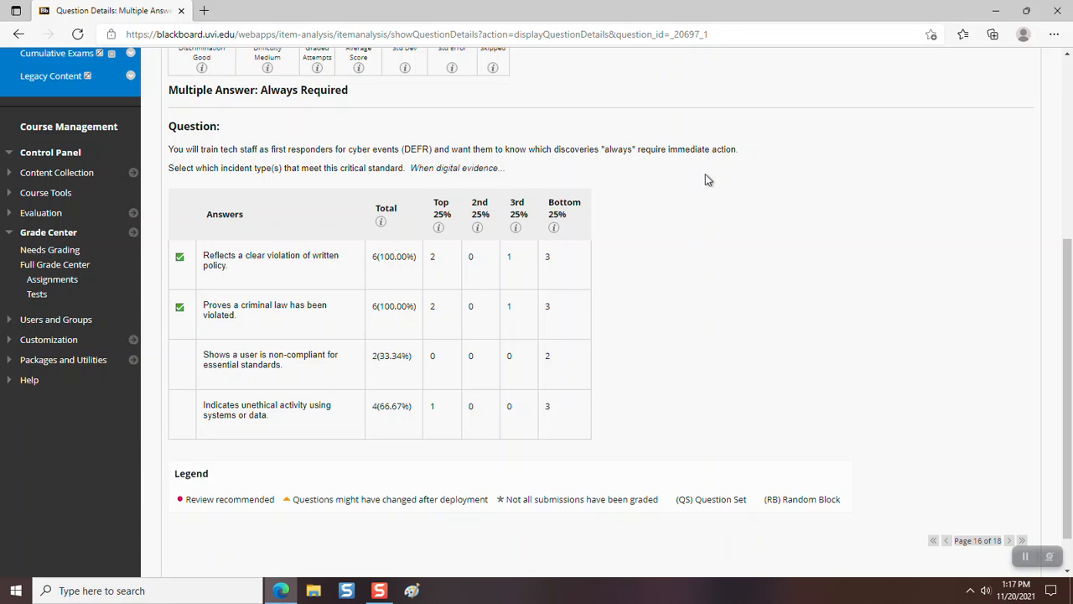
{"action": "mouse_move", "coordinate": [695, 185]}
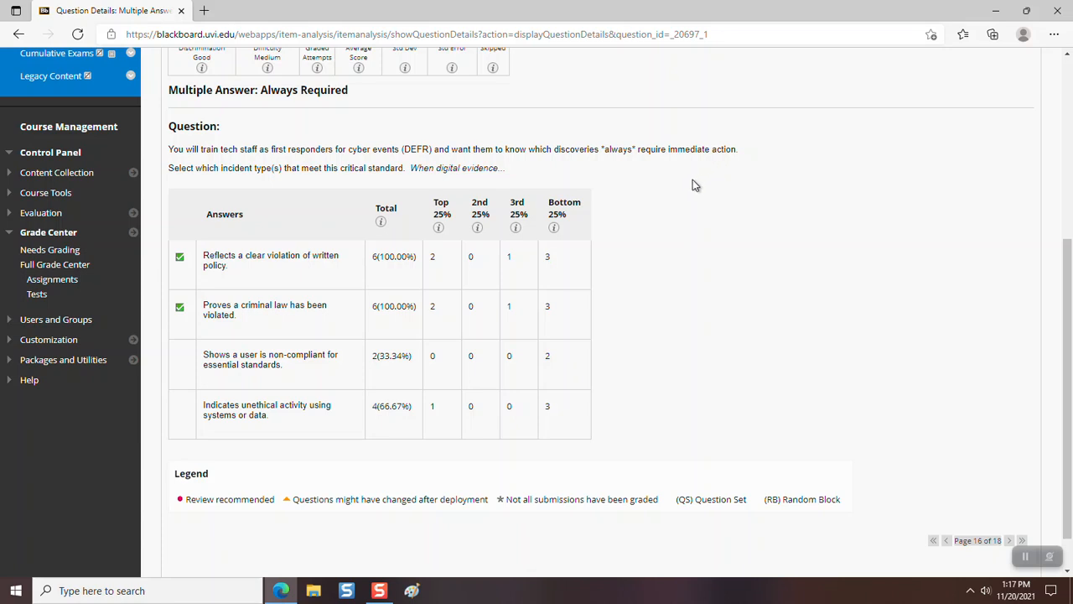
{"action": "mouse_move", "coordinate": [664, 191]}
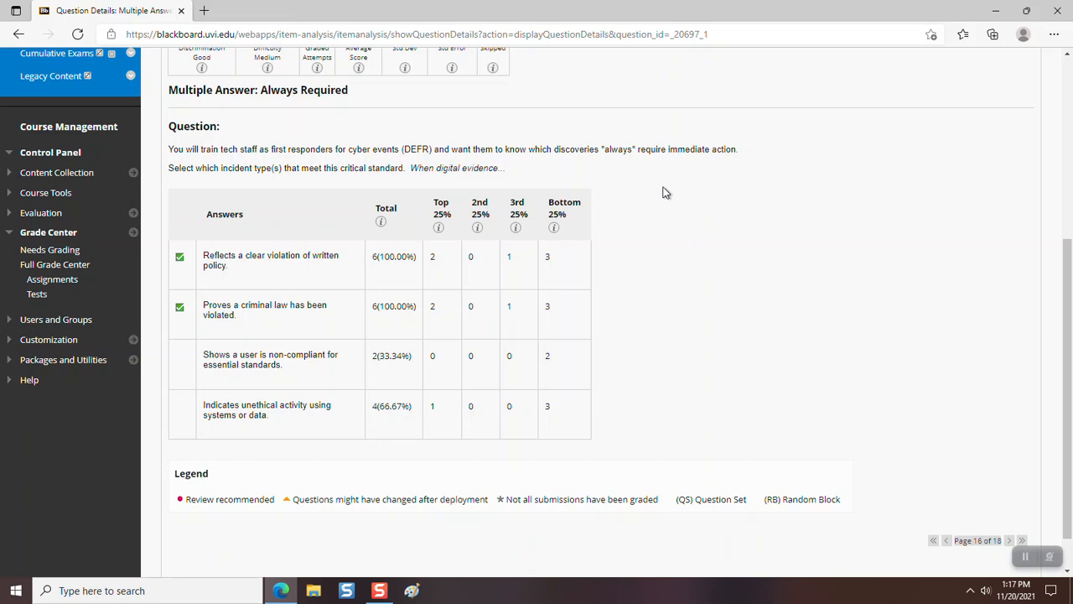
{"action": "mouse_move", "coordinate": [677, 207]}
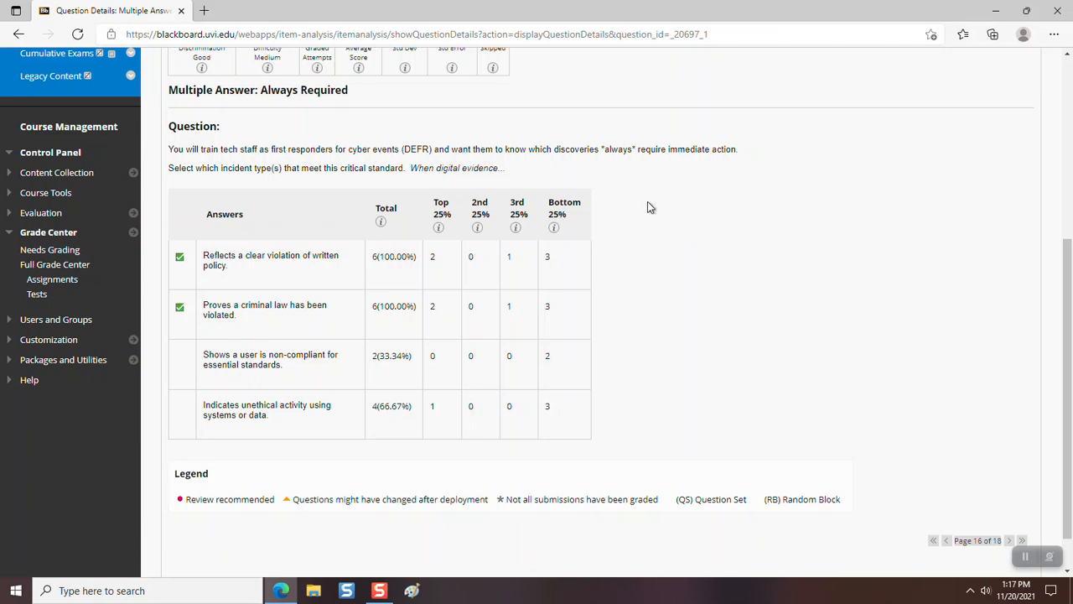
{"action": "mouse_move", "coordinate": [728, 201]}
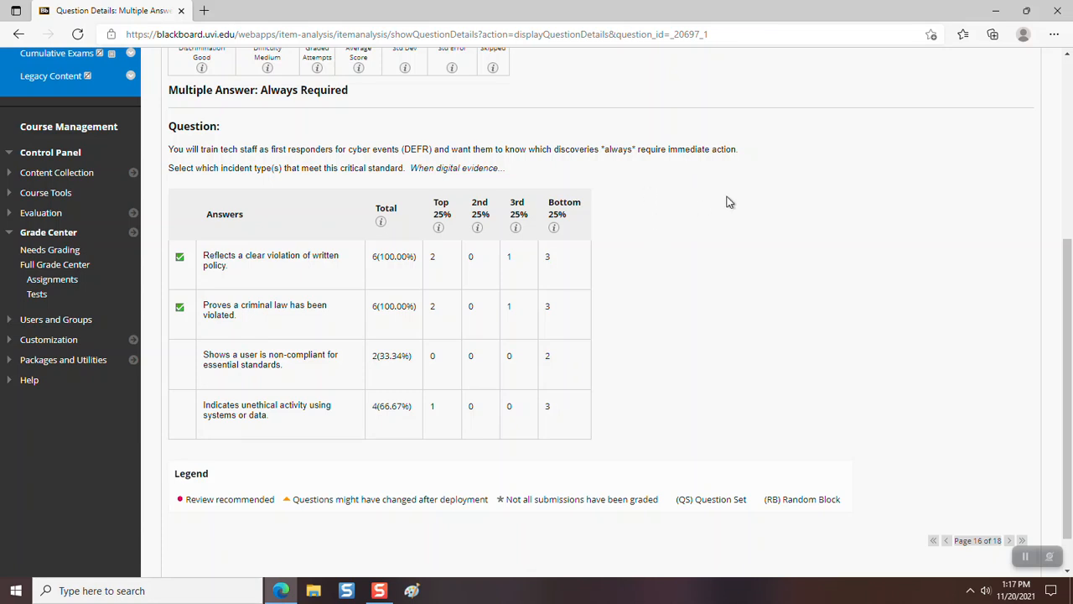
{"action": "mouse_move", "coordinate": [705, 188]}
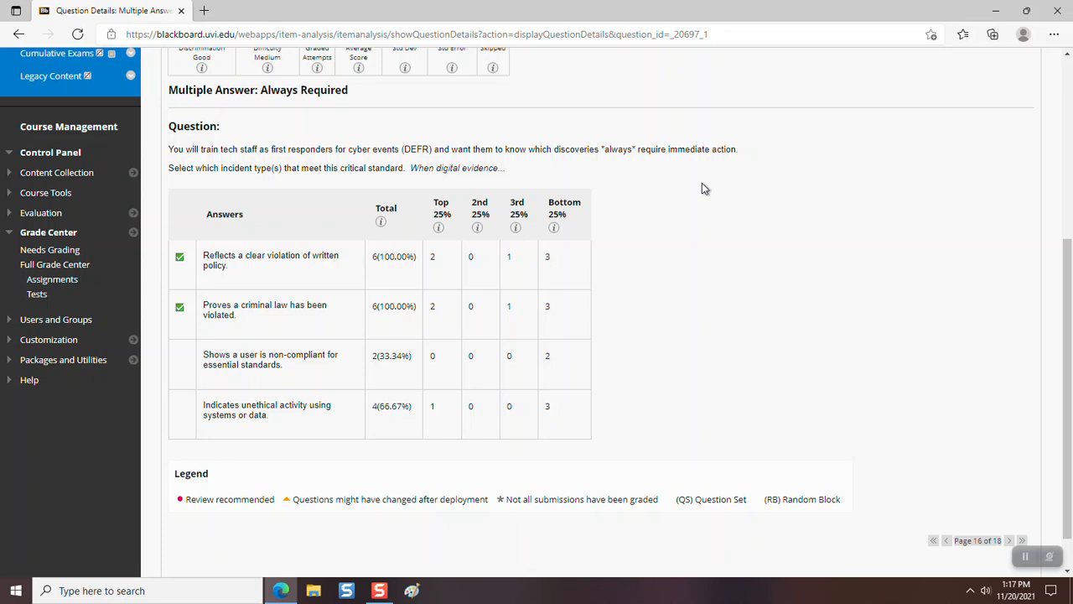
{"action": "mouse_move", "coordinate": [698, 173]}
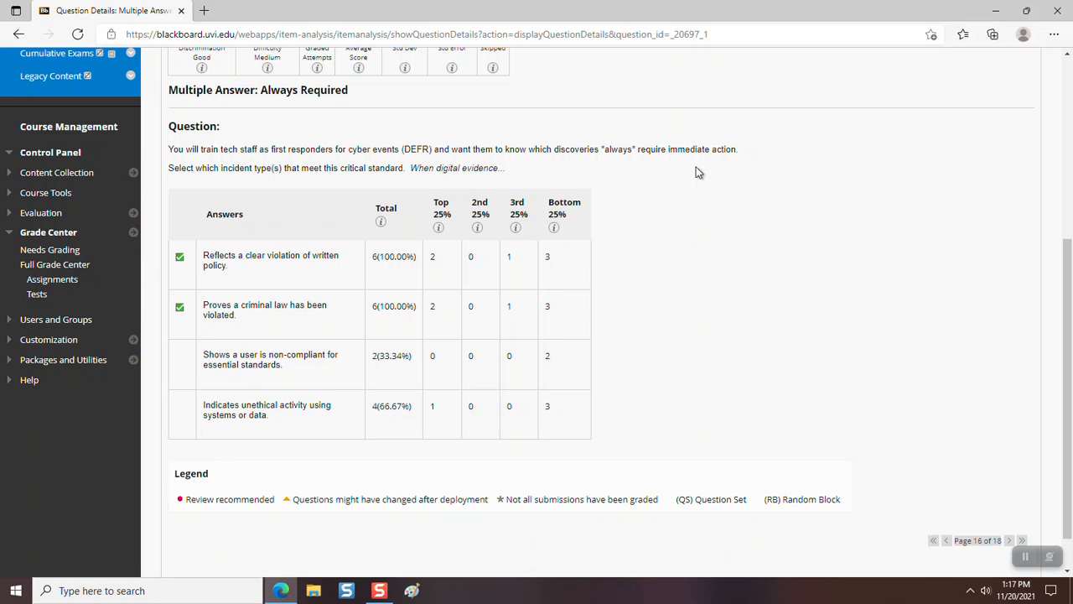
{"action": "mouse_move", "coordinate": [694, 168]}
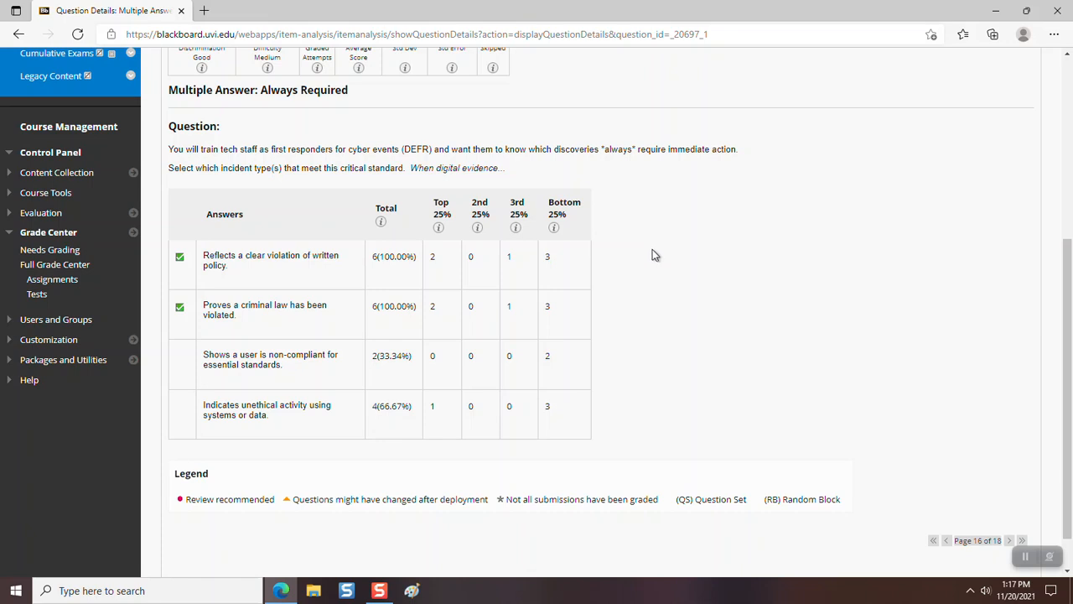
{"action": "mouse_move", "coordinate": [657, 235]}
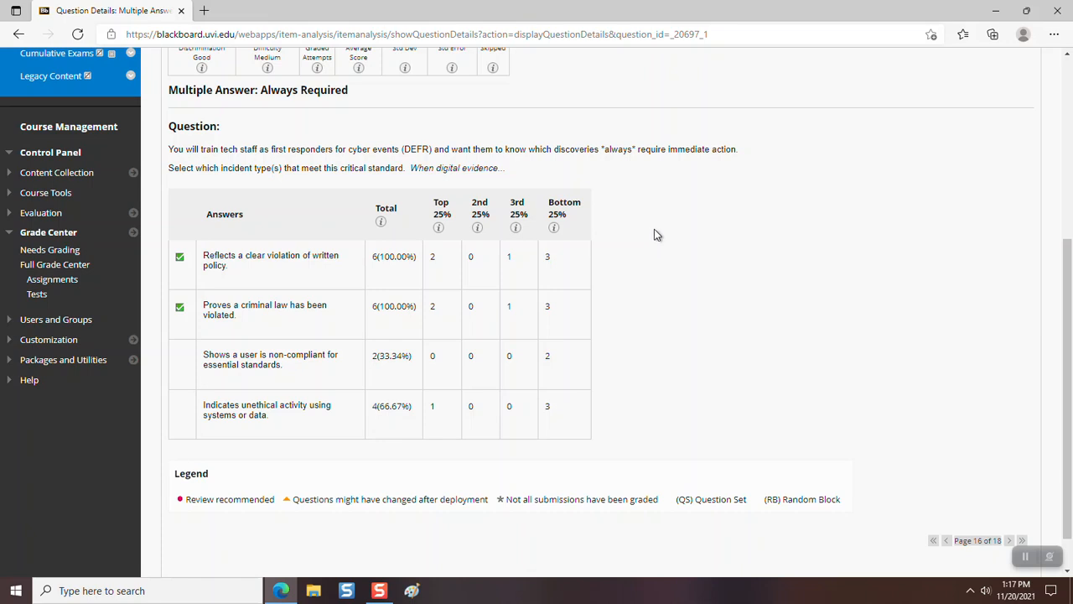
{"action": "mouse_move", "coordinate": [650, 228]}
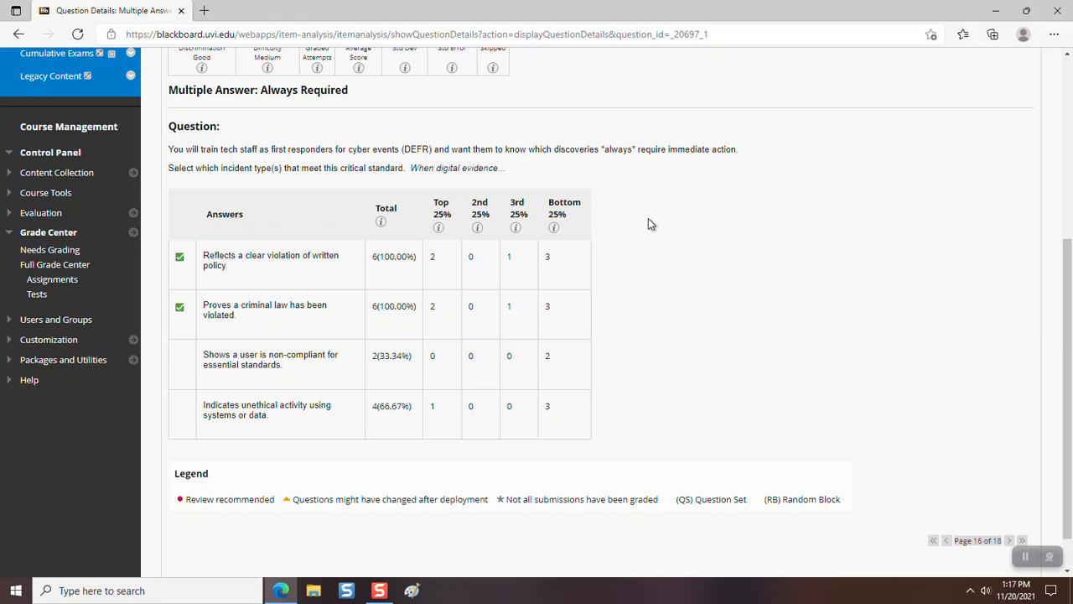
{"action": "mouse_move", "coordinate": [640, 232]}
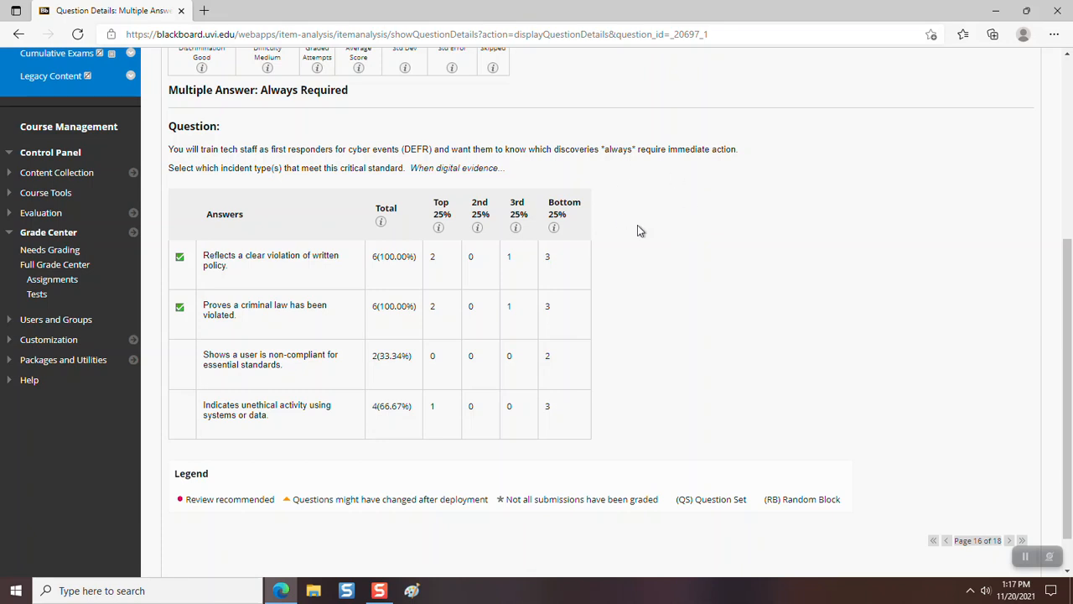
{"action": "mouse_move", "coordinate": [820, 213]}
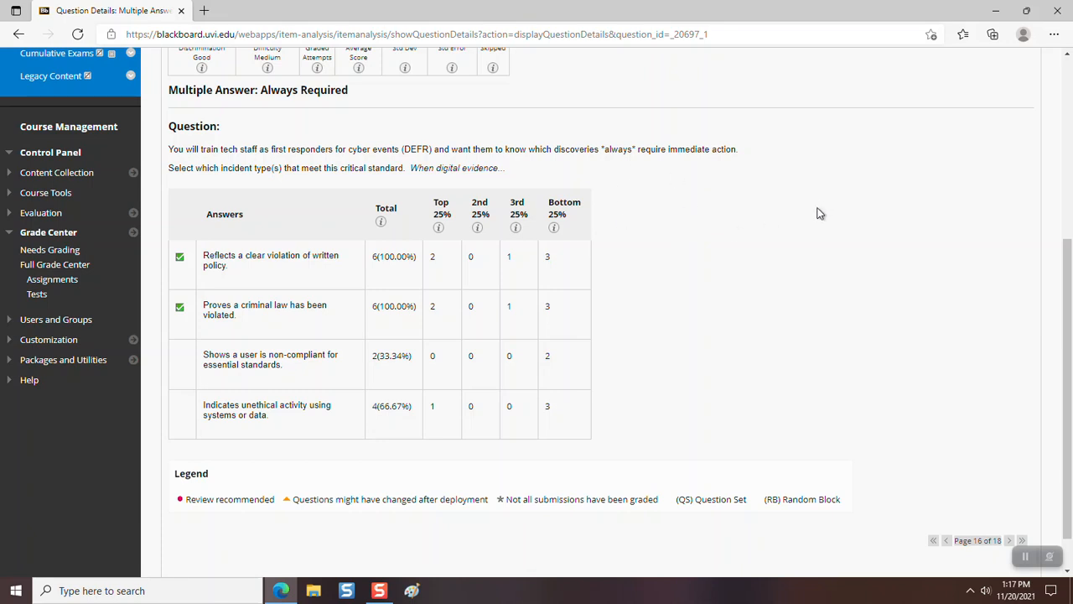
{"action": "mouse_move", "coordinate": [704, 283]}
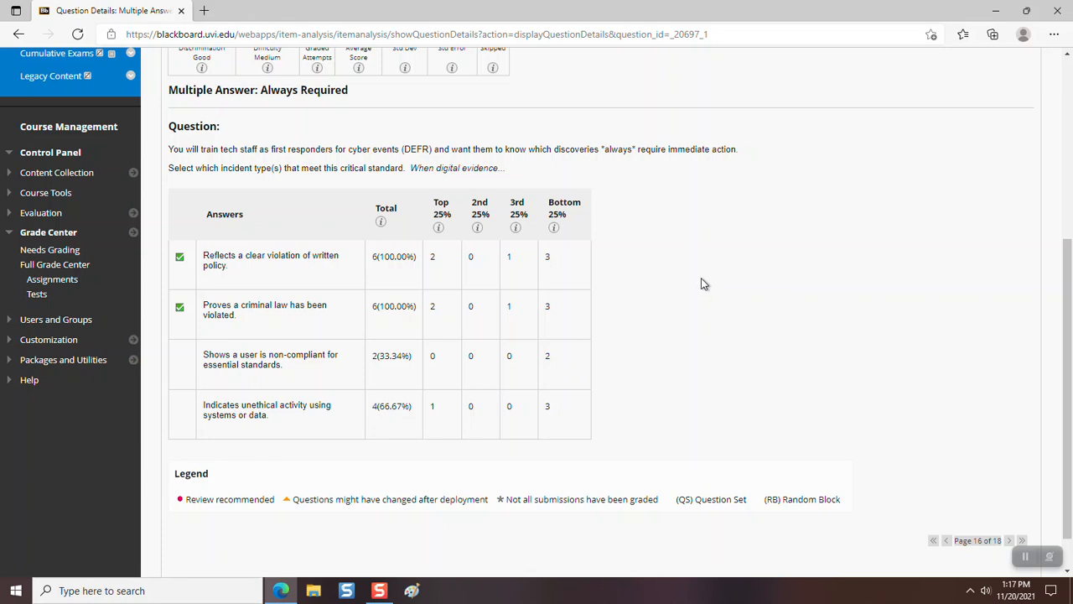
{"action": "mouse_move", "coordinate": [586, 298]}
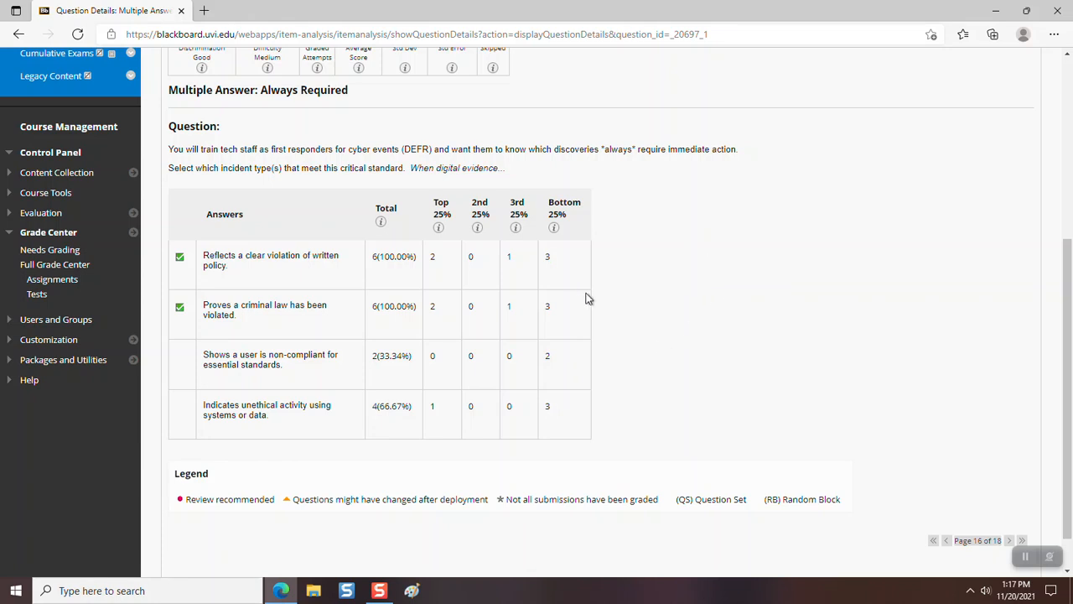
{"action": "mouse_move", "coordinate": [658, 262]}
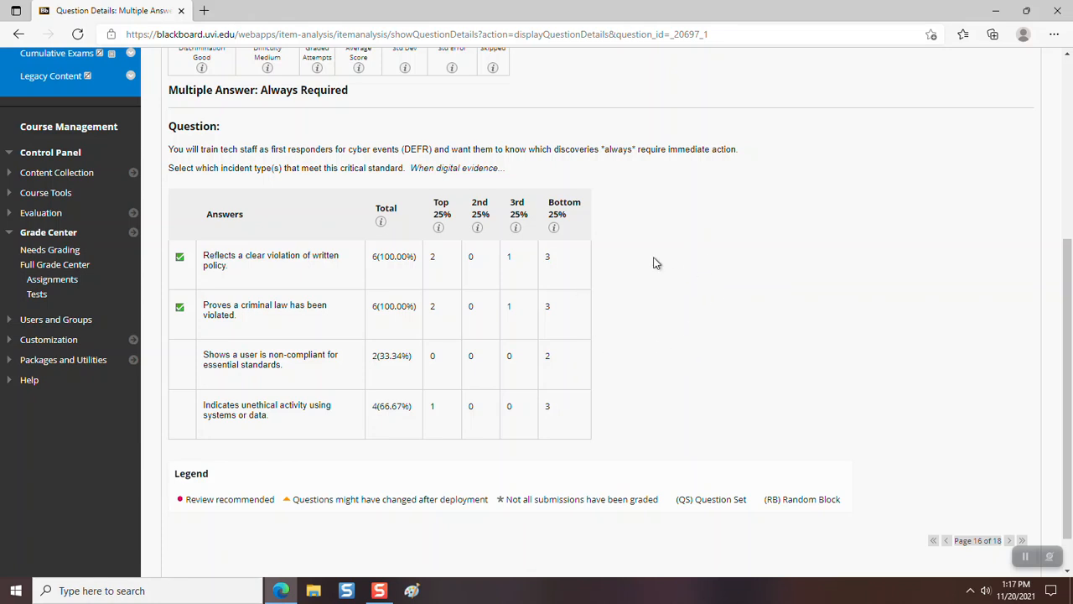
{"action": "mouse_move", "coordinate": [654, 265]}
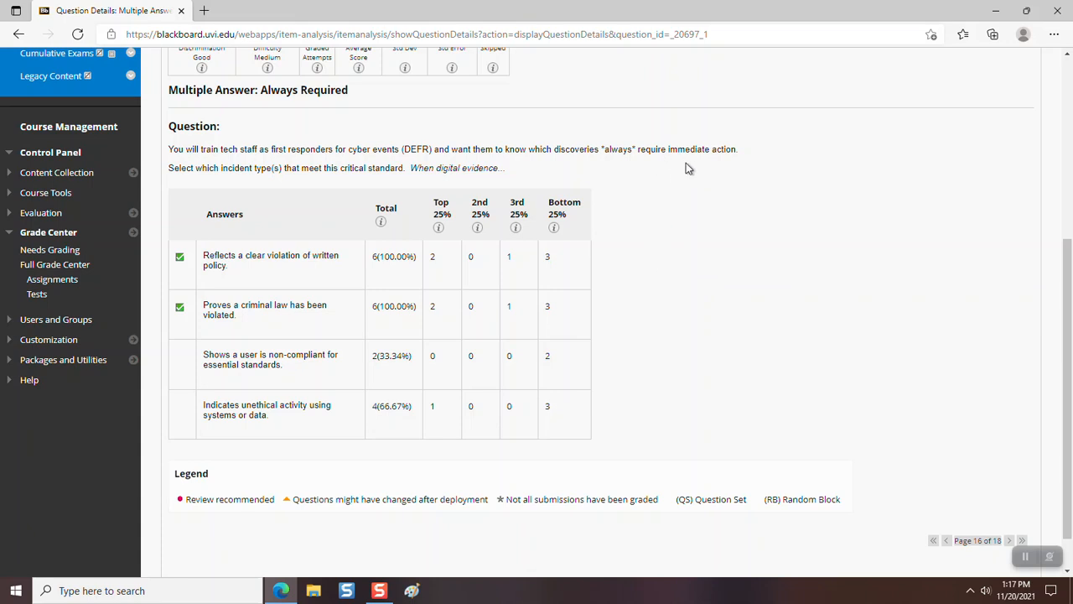
{"action": "mouse_move", "coordinate": [718, 329]}
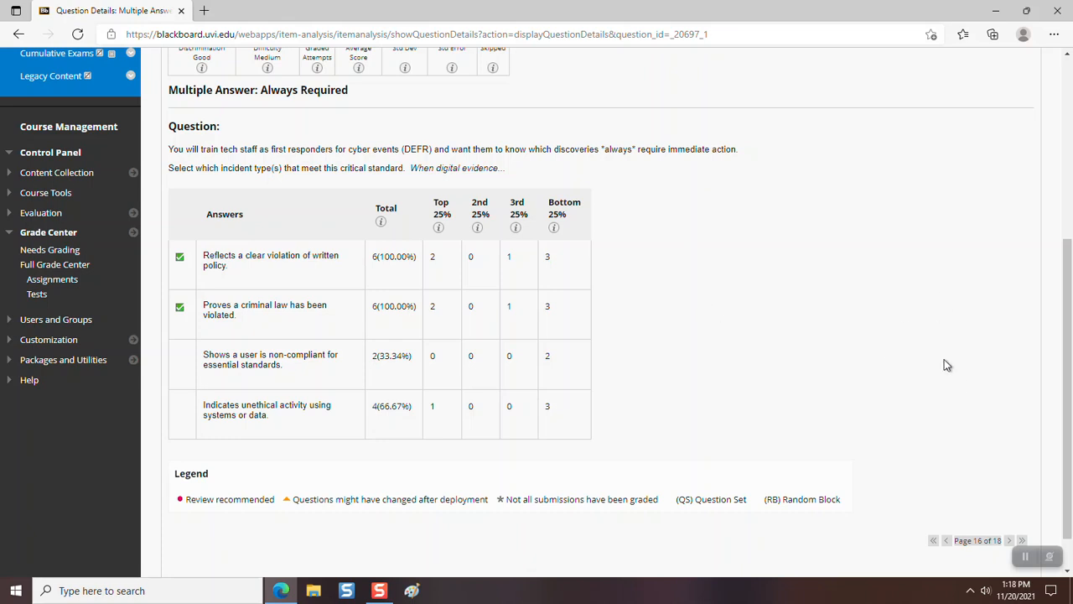
{"action": "mouse_move", "coordinate": [895, 166]}
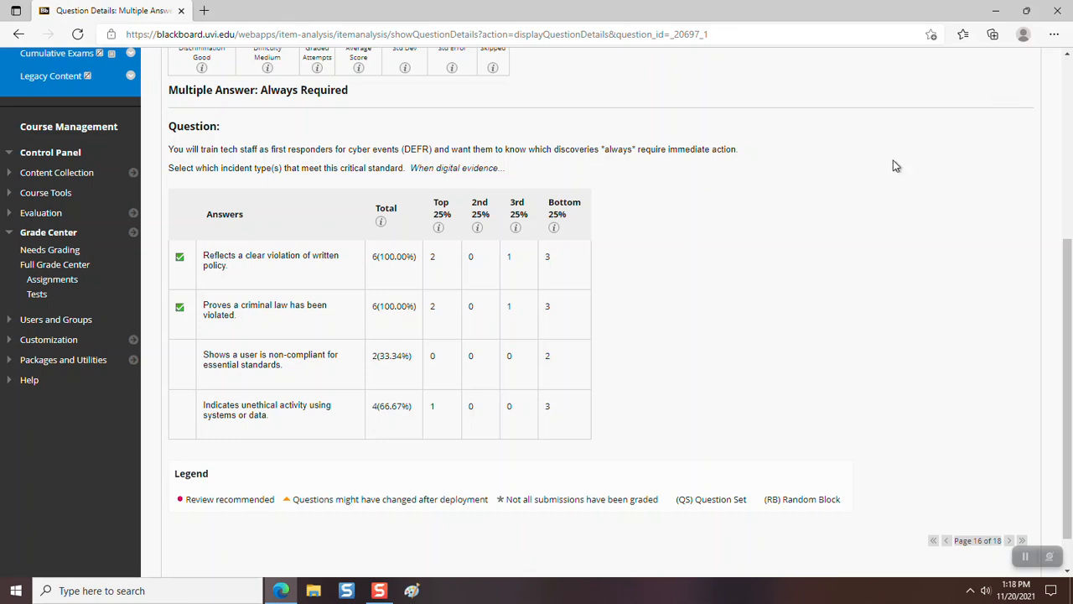
{"action": "mouse_move", "coordinate": [945, 224]}
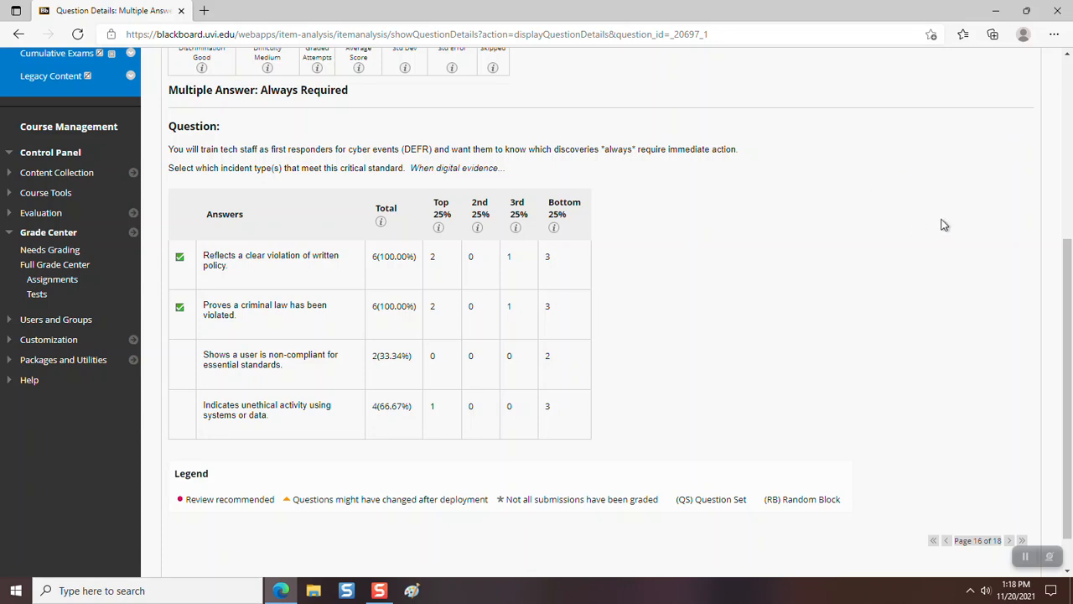
{"action": "mouse_move", "coordinate": [952, 223]}
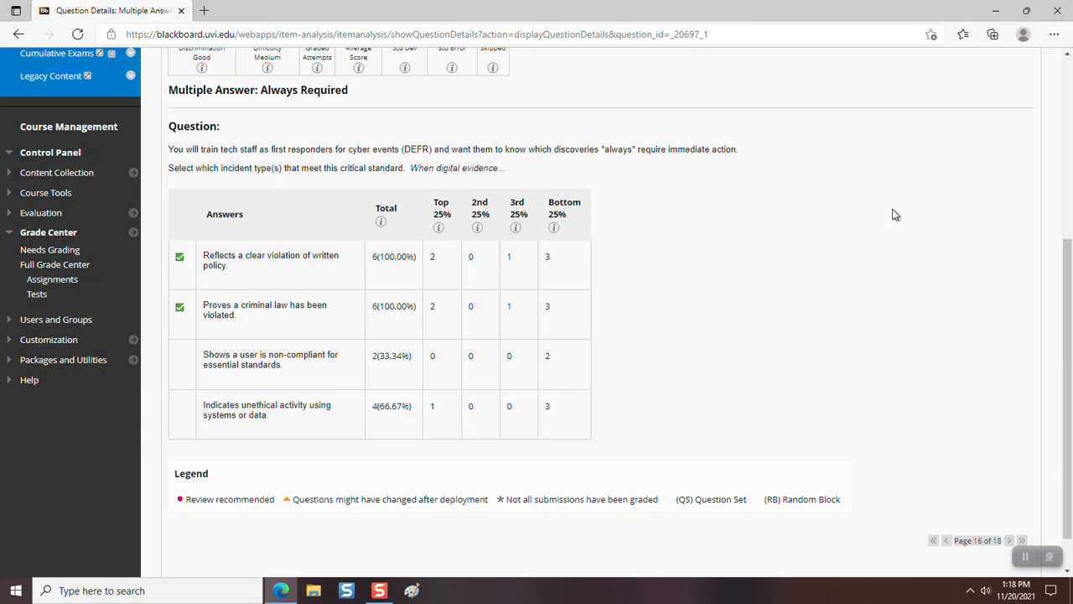
{"action": "mouse_move", "coordinate": [892, 206]}
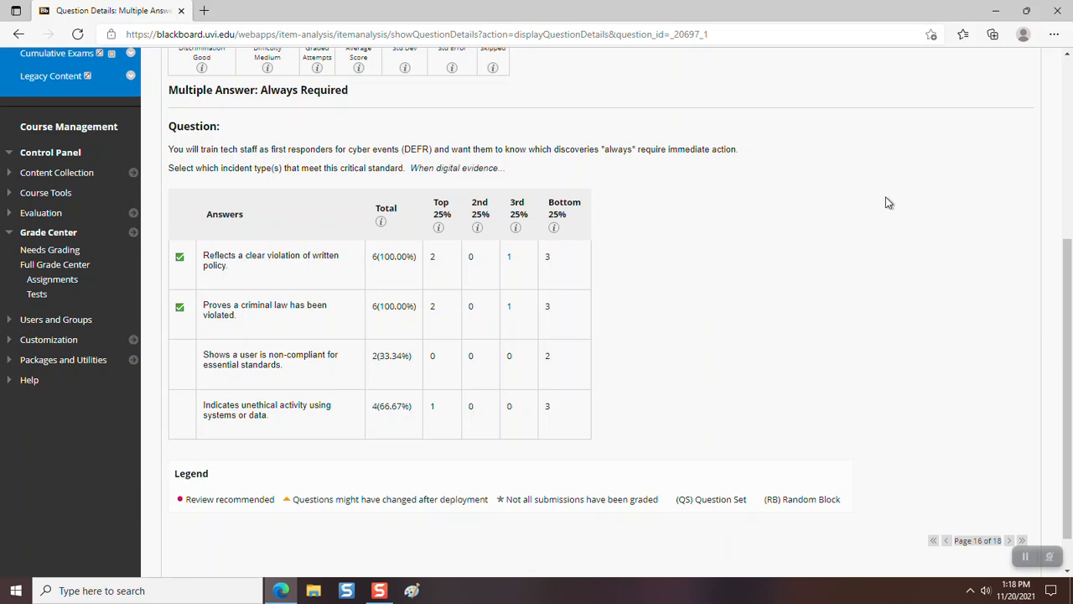
{"action": "mouse_move", "coordinate": [780, 173]}
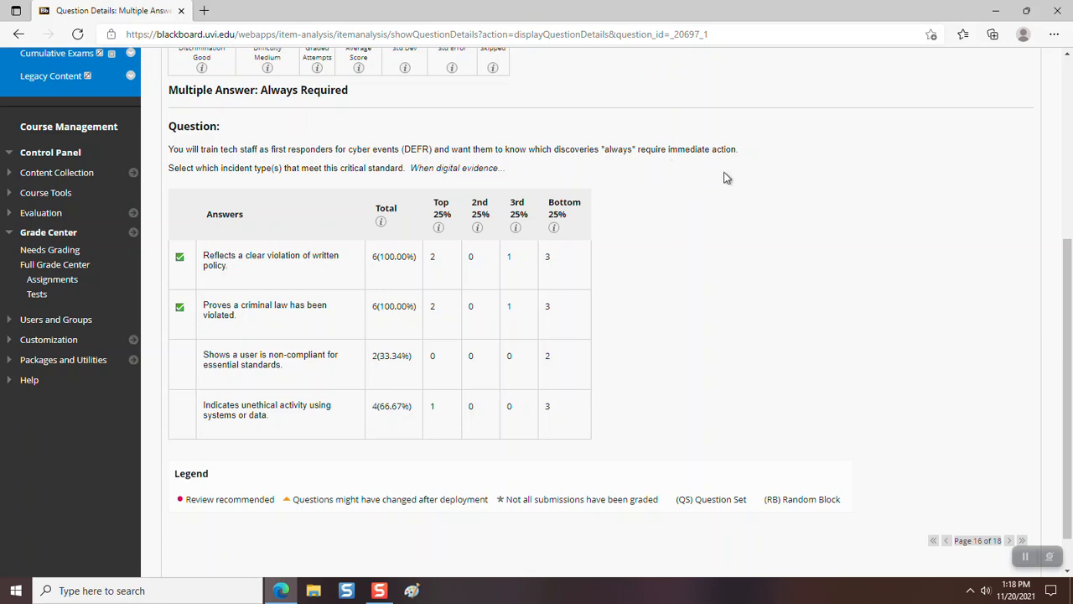
{"action": "mouse_move", "coordinate": [243, 325]}
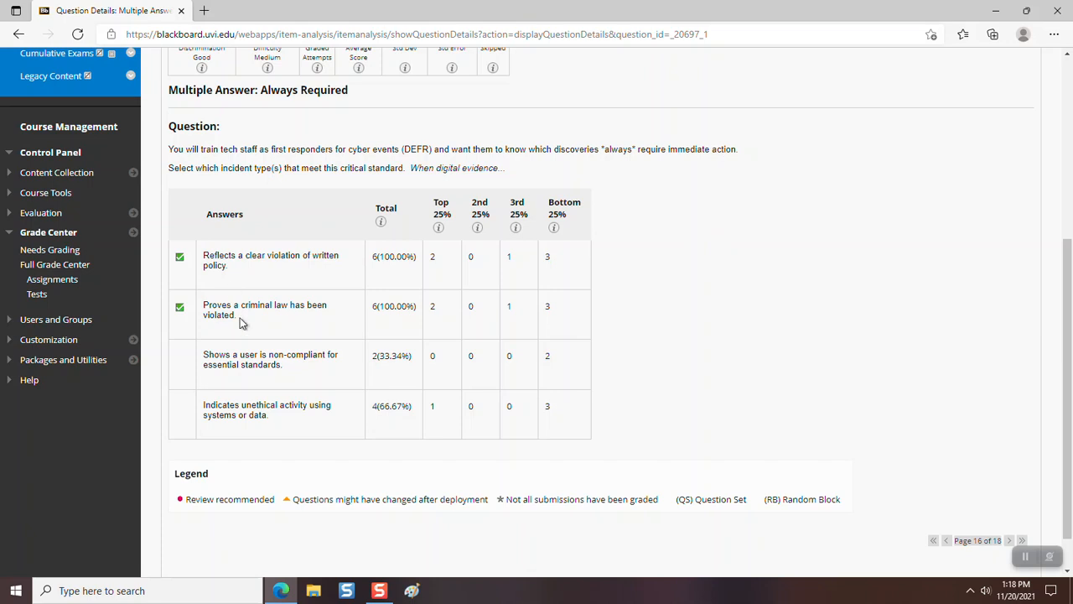
{"action": "mouse_move", "coordinate": [244, 337]}
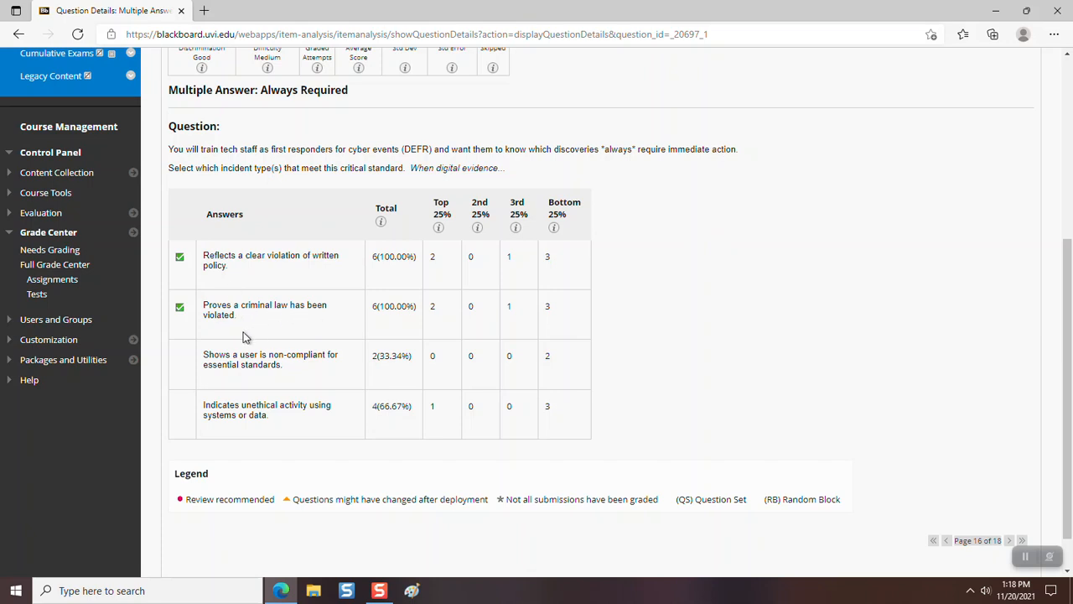
{"action": "mouse_move", "coordinate": [277, 325]}
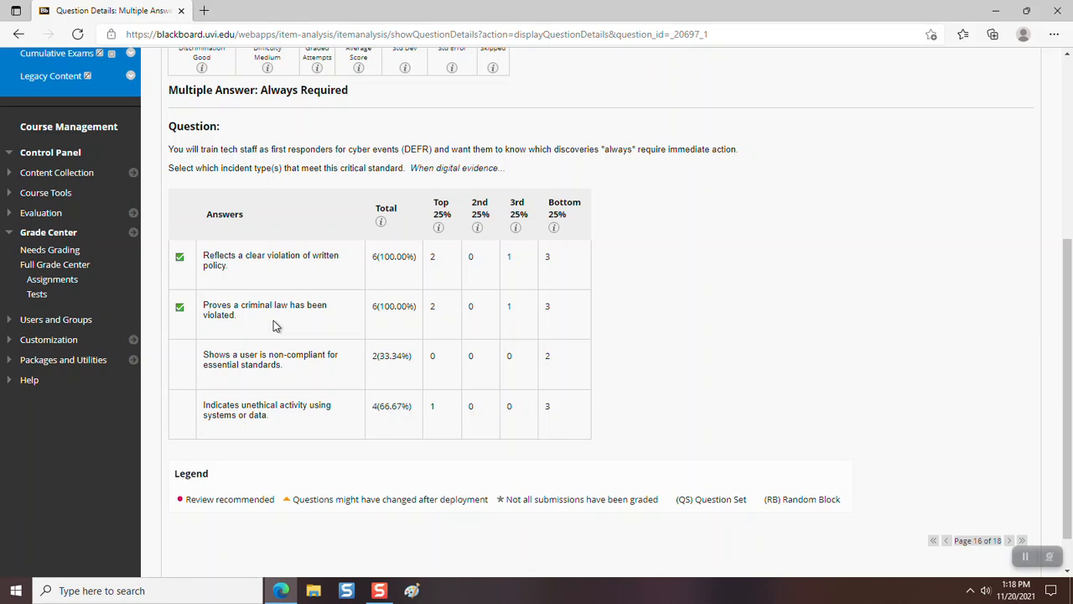
{"action": "mouse_move", "coordinate": [255, 362]}
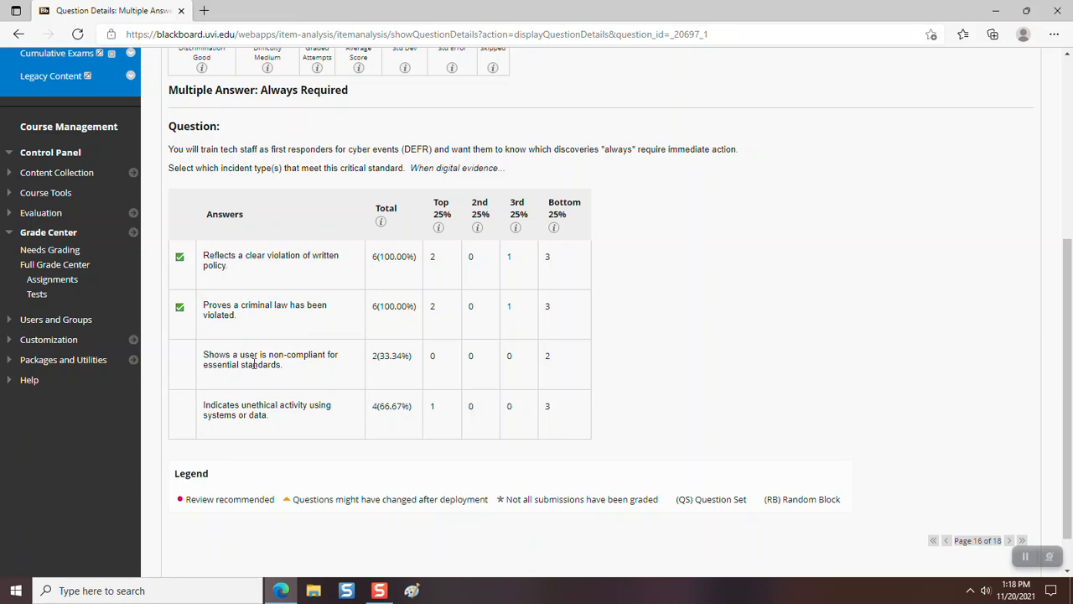
{"action": "mouse_move", "coordinate": [248, 375]}
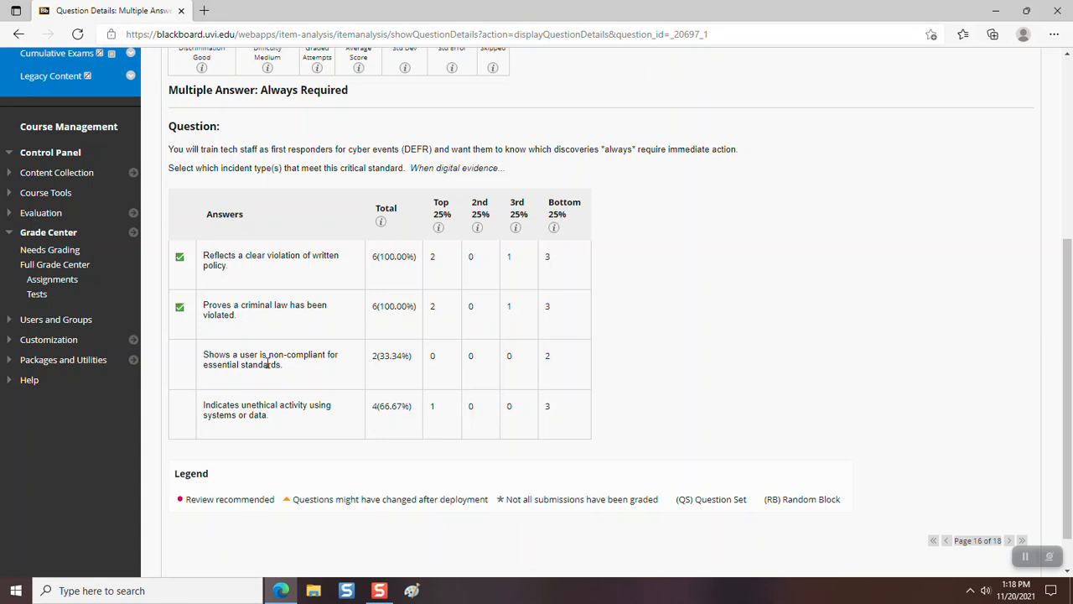
{"action": "mouse_move", "coordinate": [264, 375]}
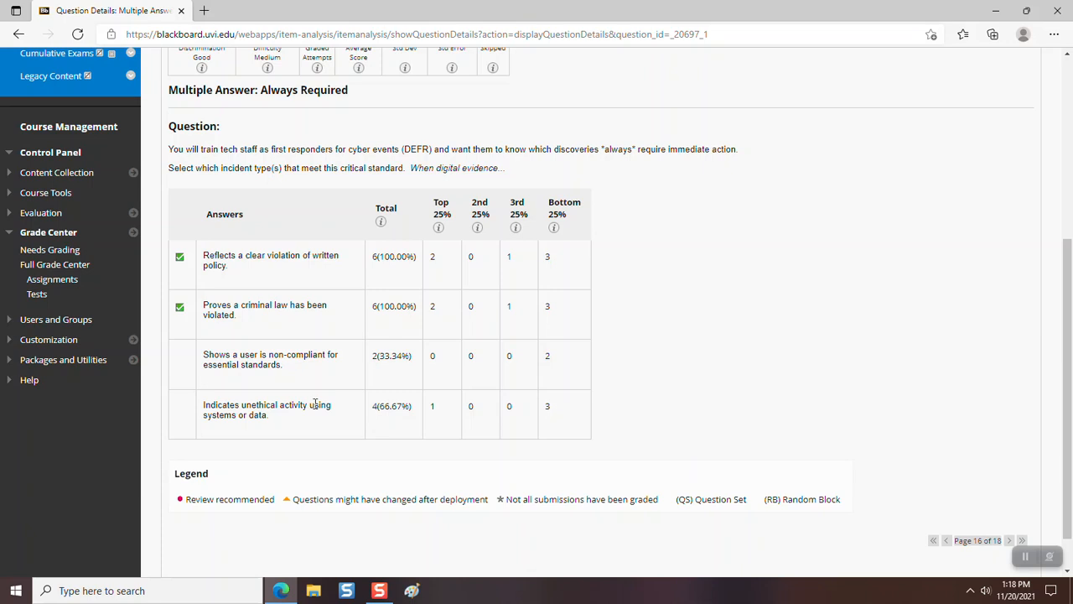
{"action": "mouse_move", "coordinate": [278, 425]}
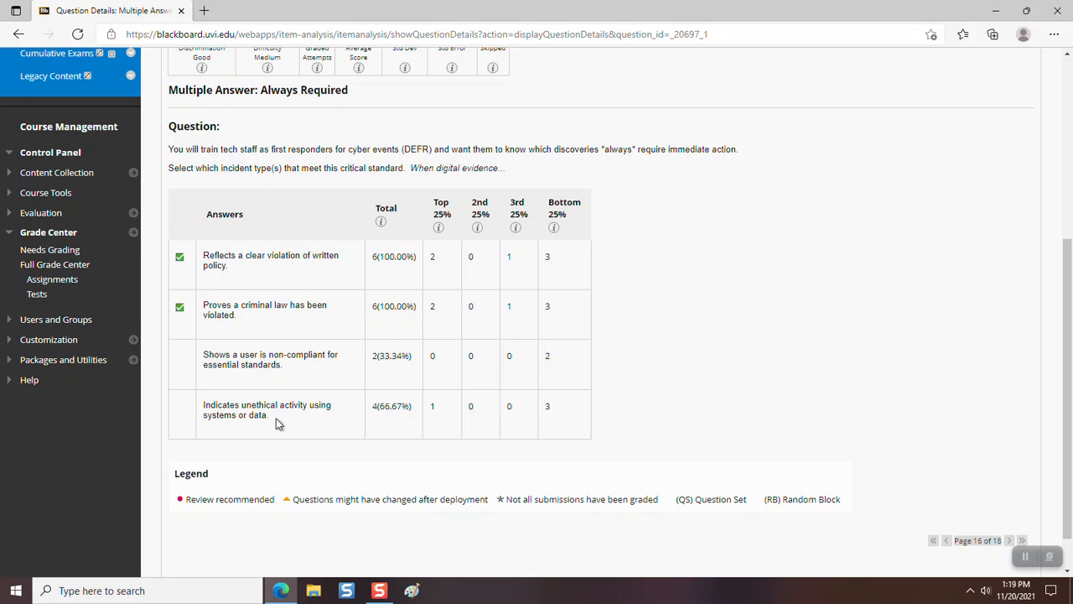
{"action": "mouse_move", "coordinate": [259, 441]}
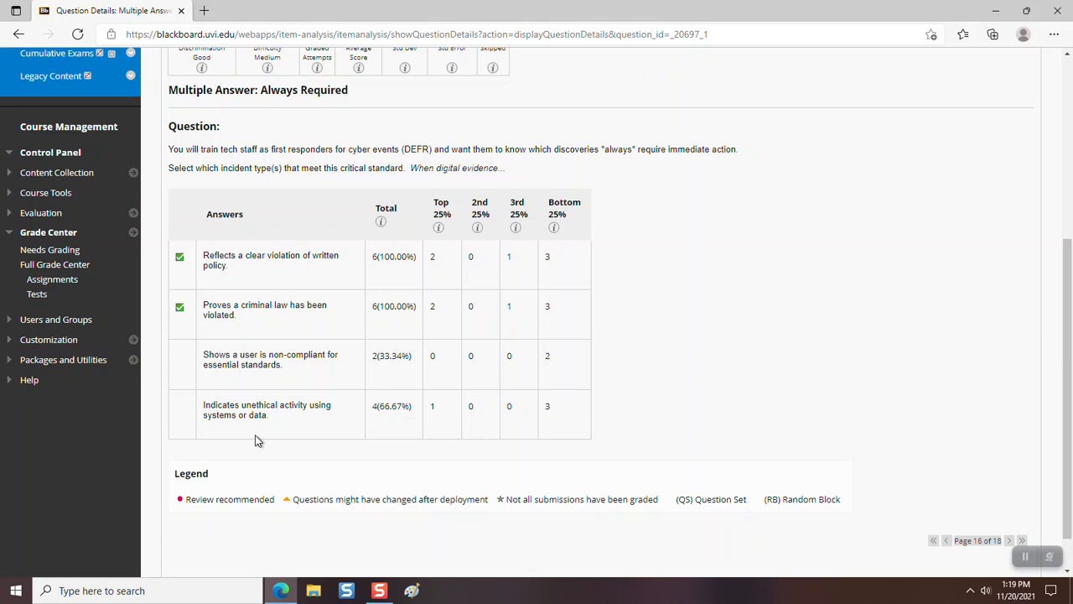
{"action": "double_click", "coordinate": [260, 404]}
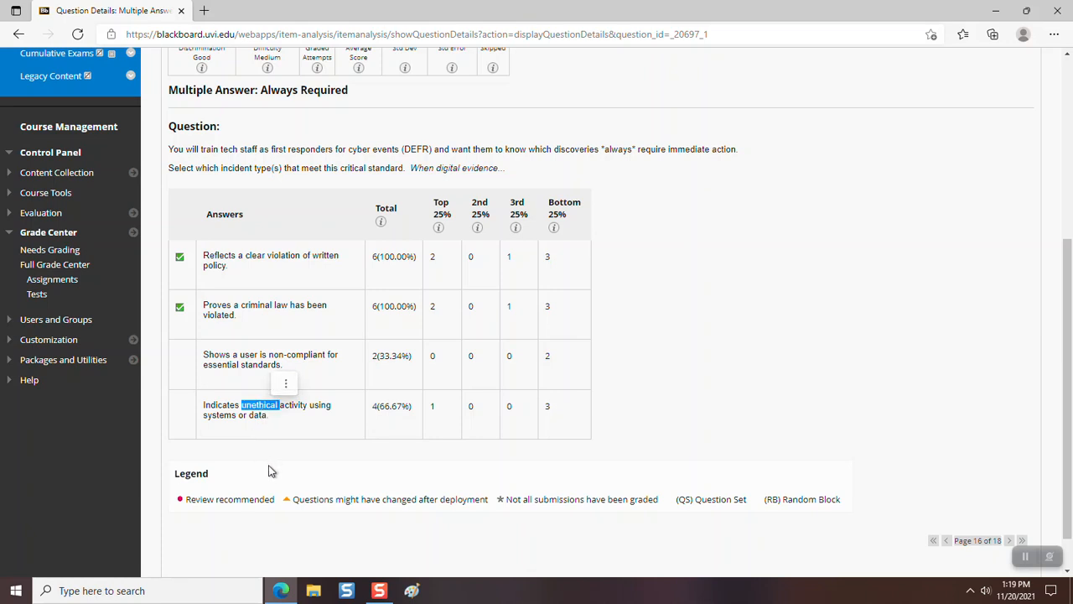
{"action": "mouse_move", "coordinate": [276, 473]}
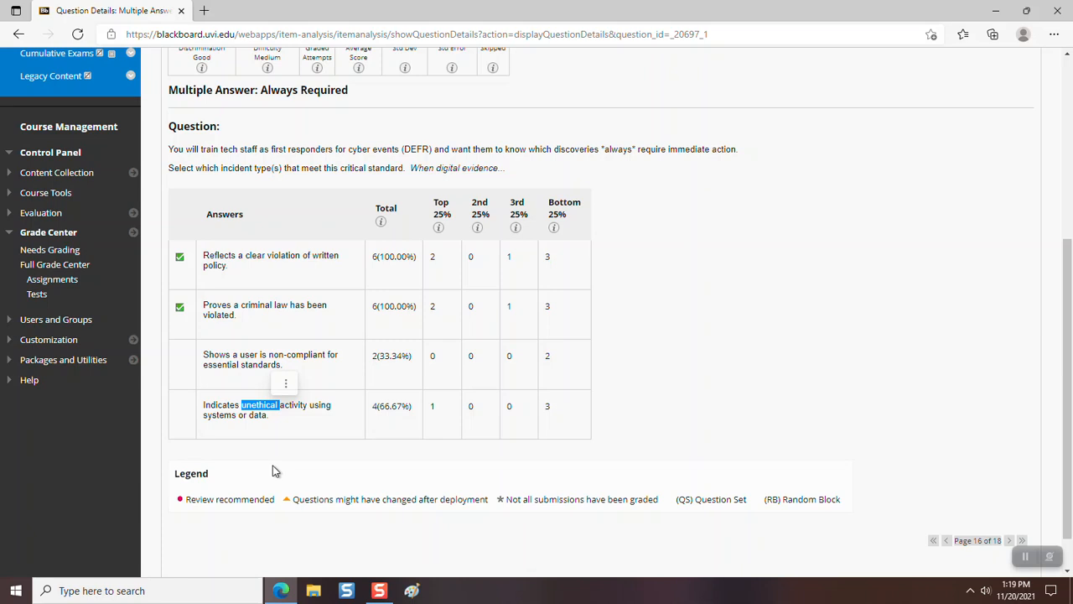
{"action": "mouse_move", "coordinate": [272, 463]}
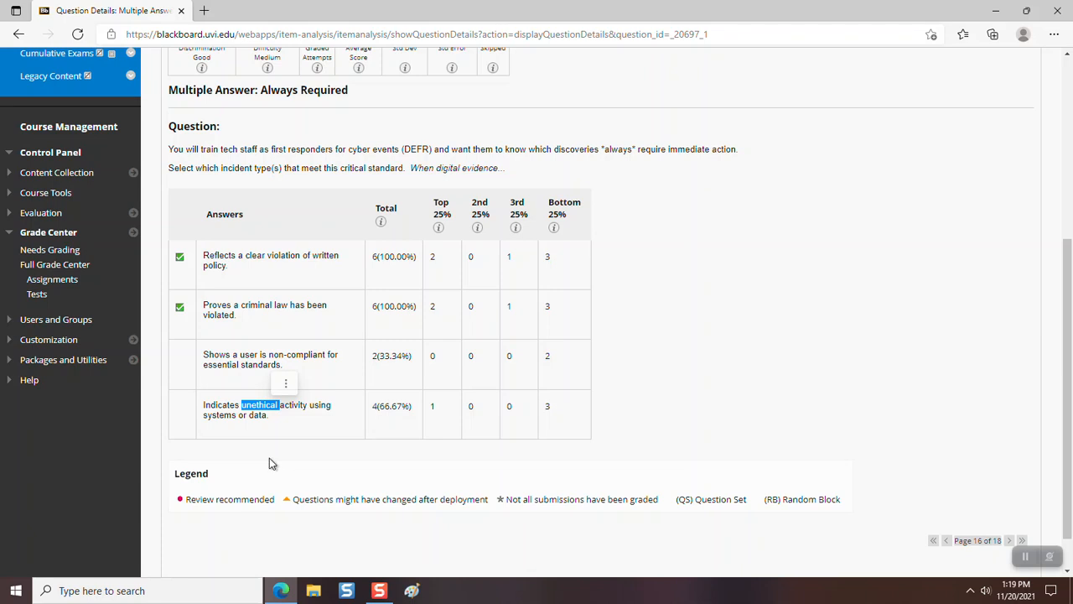
{"action": "mouse_move", "coordinate": [678, 291]}
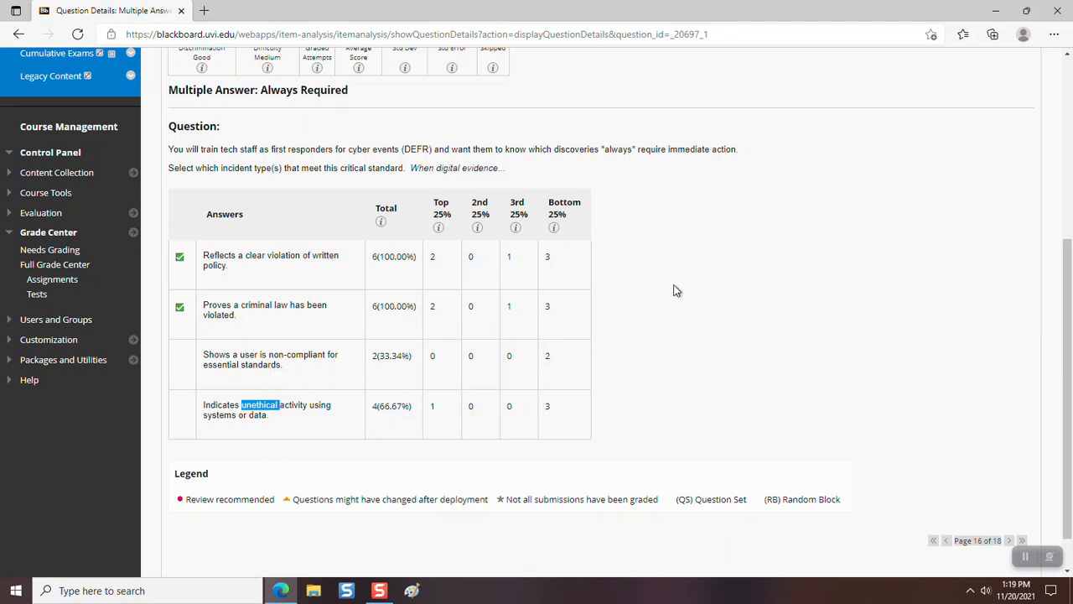
{"action": "mouse_move", "coordinate": [681, 268]}
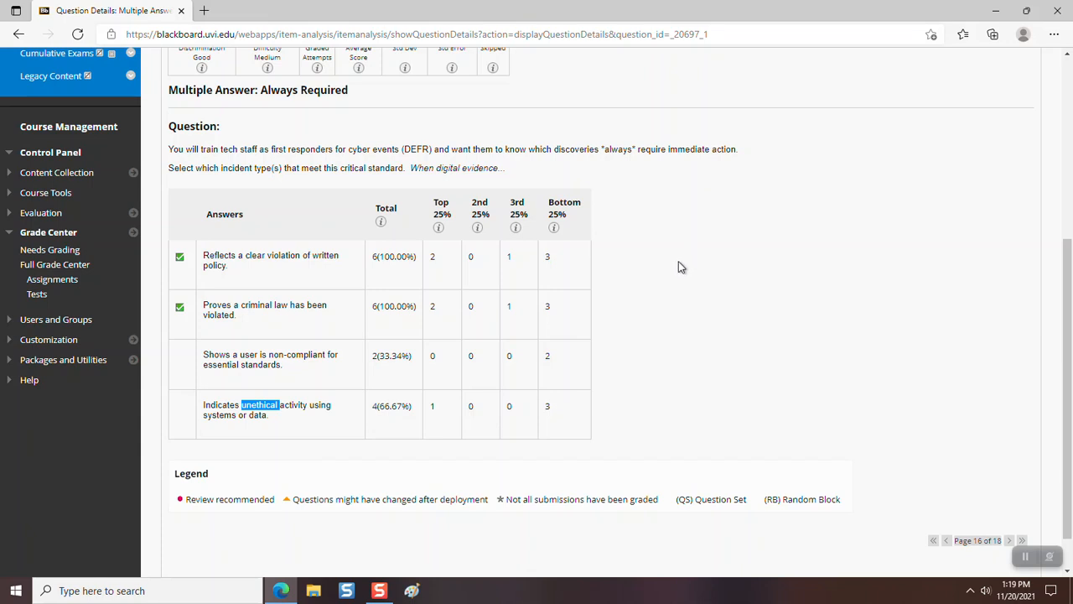
{"action": "mouse_move", "coordinate": [618, 155]}
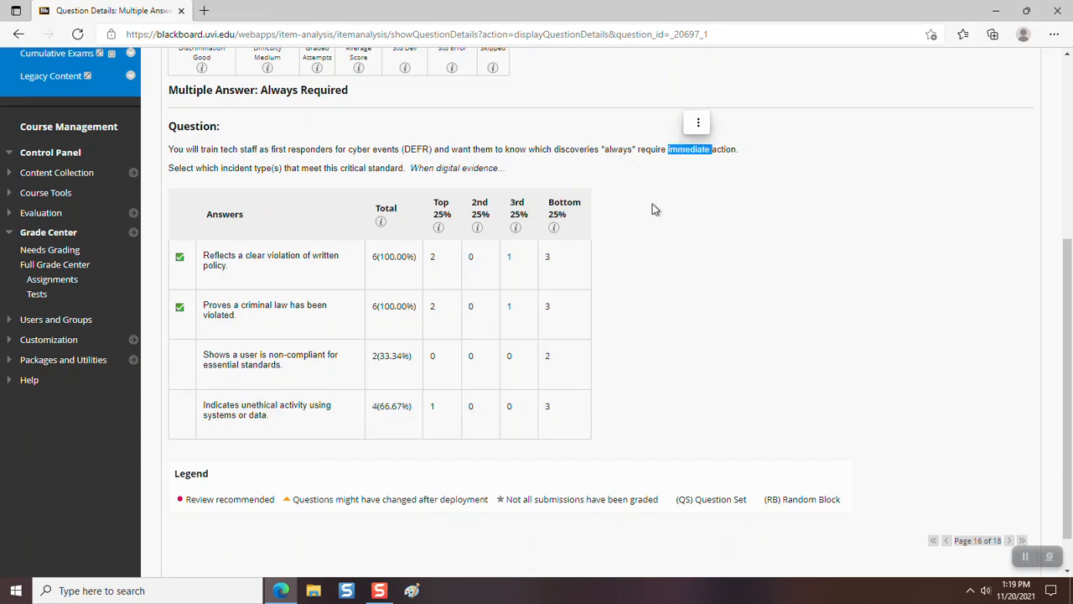
{"action": "mouse_move", "coordinate": [650, 409]}
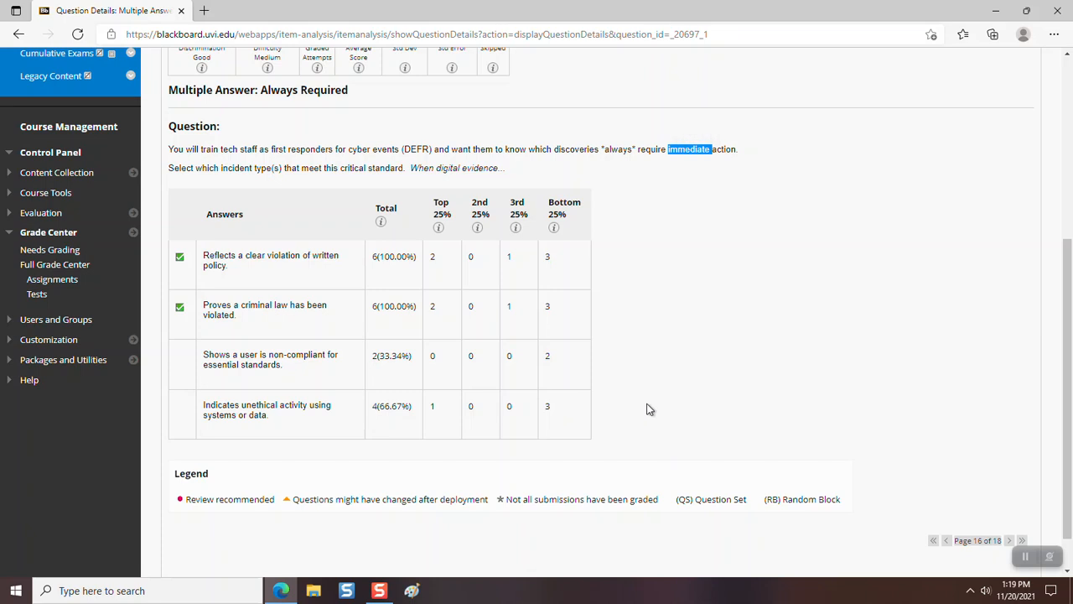
{"action": "mouse_move", "coordinate": [671, 282]}
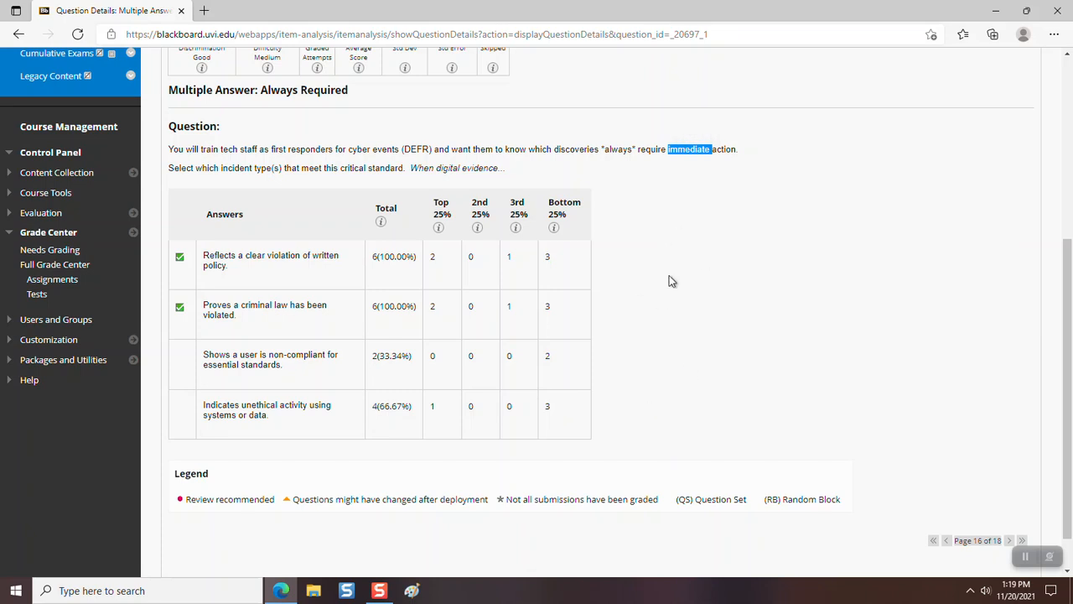
{"action": "mouse_move", "coordinate": [708, 300]}
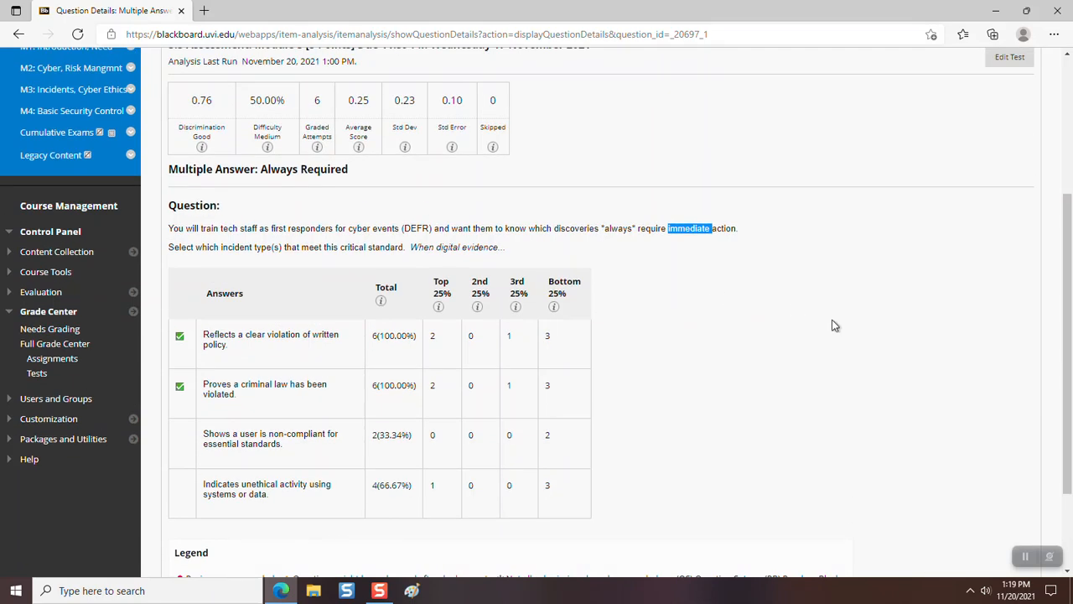
{"action": "mouse_move", "coordinate": [832, 399]}
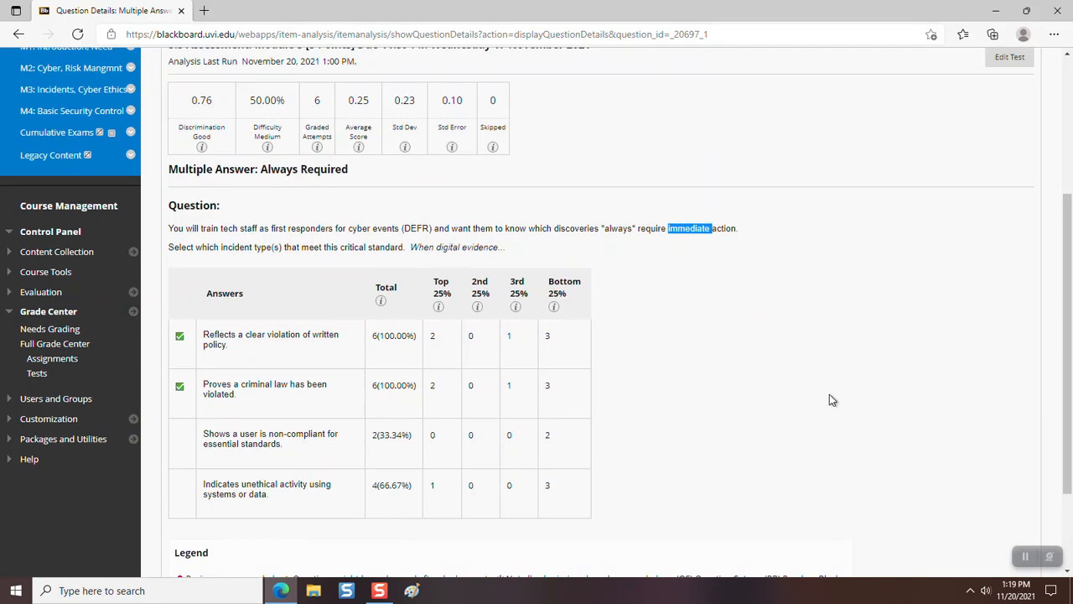
{"action": "mouse_move", "coordinate": [829, 395]}
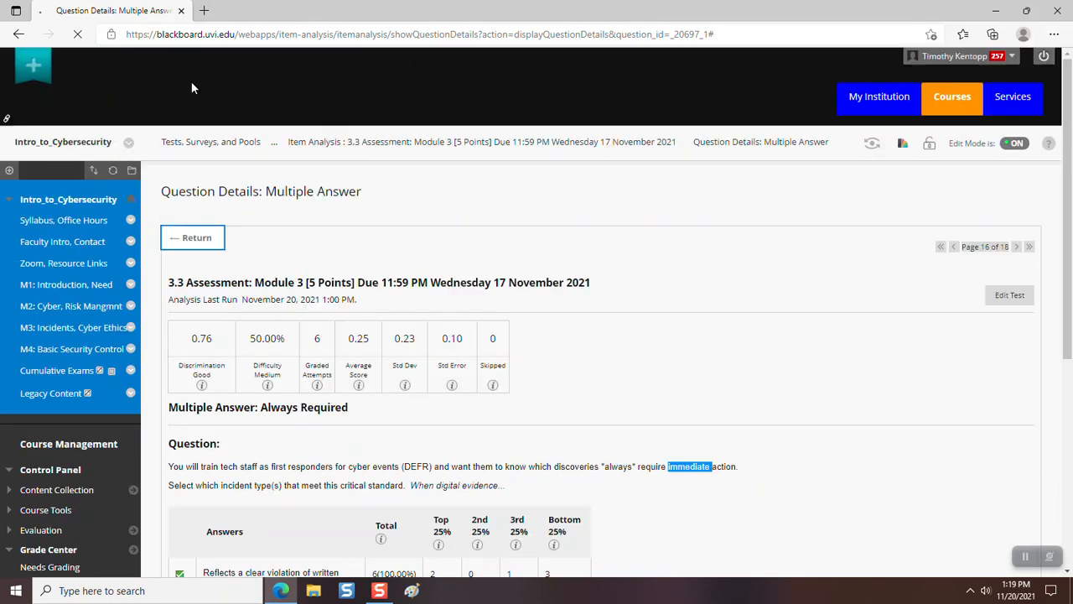
Return to the question list and view the Investigating Suspicious Conditions ordering question's per-position answer counts.
{"action": "left_click", "coordinate": [192, 238]}
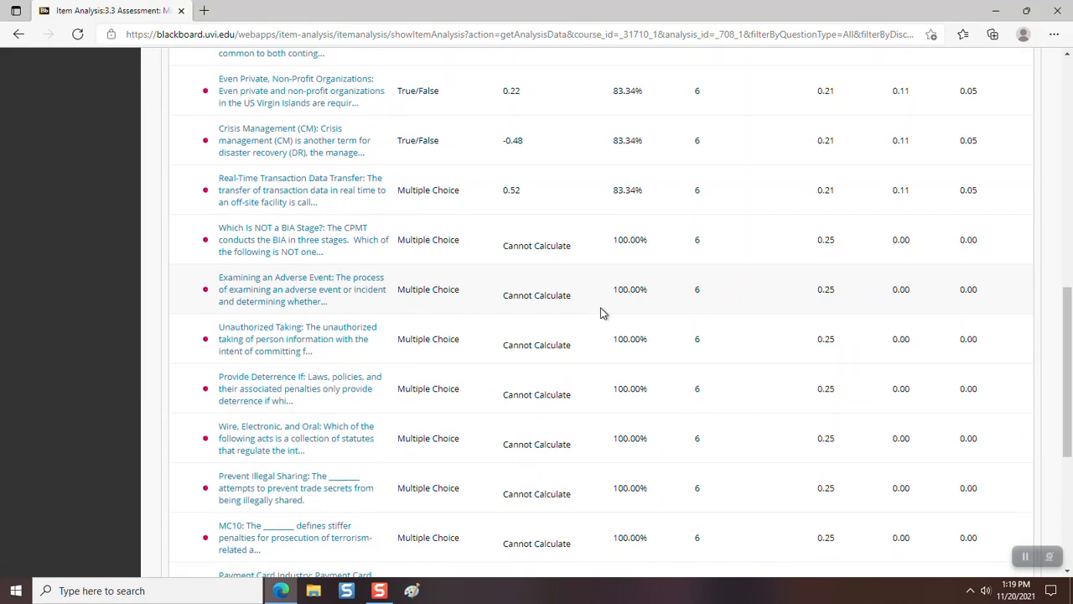
{"action": "scroll", "scroll_direction": "down", "scroll_amount": 3}
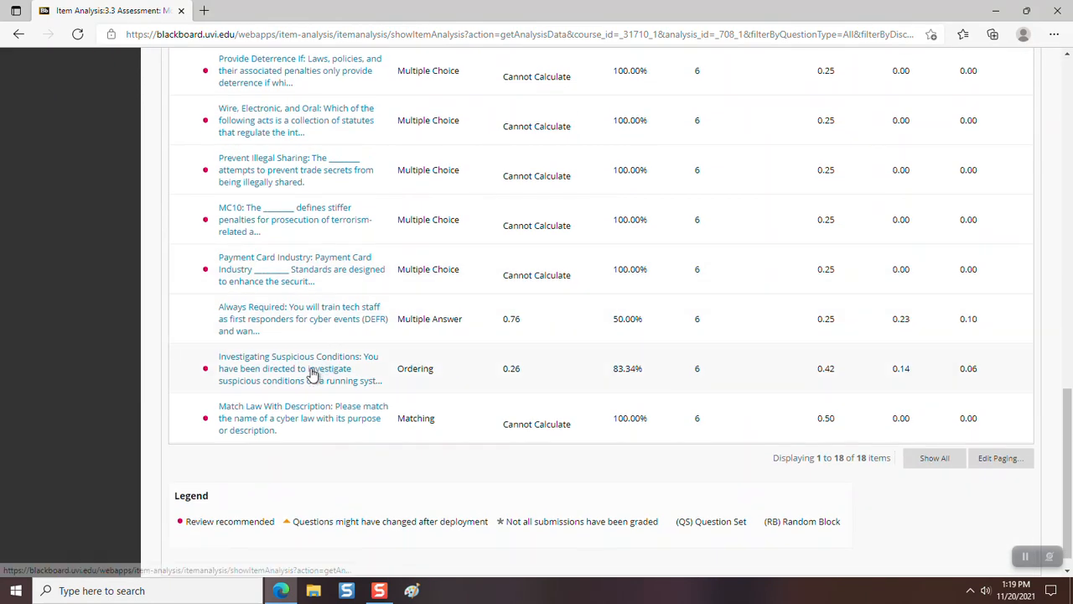
{"action": "left_click", "coordinate": [298, 369]}
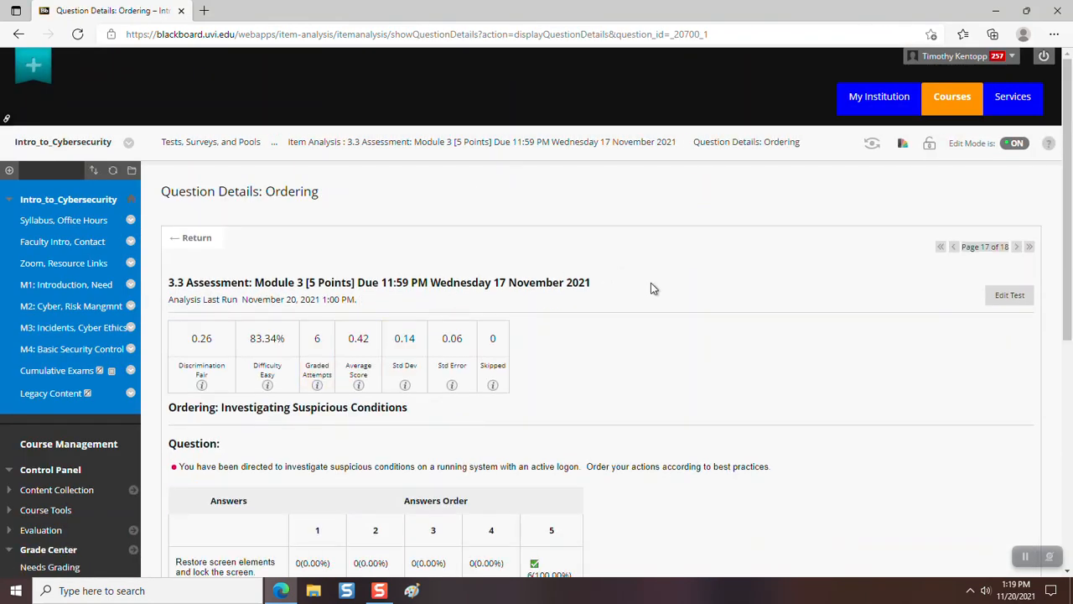
{"action": "scroll", "scroll_direction": "down", "scroll_amount": 3}
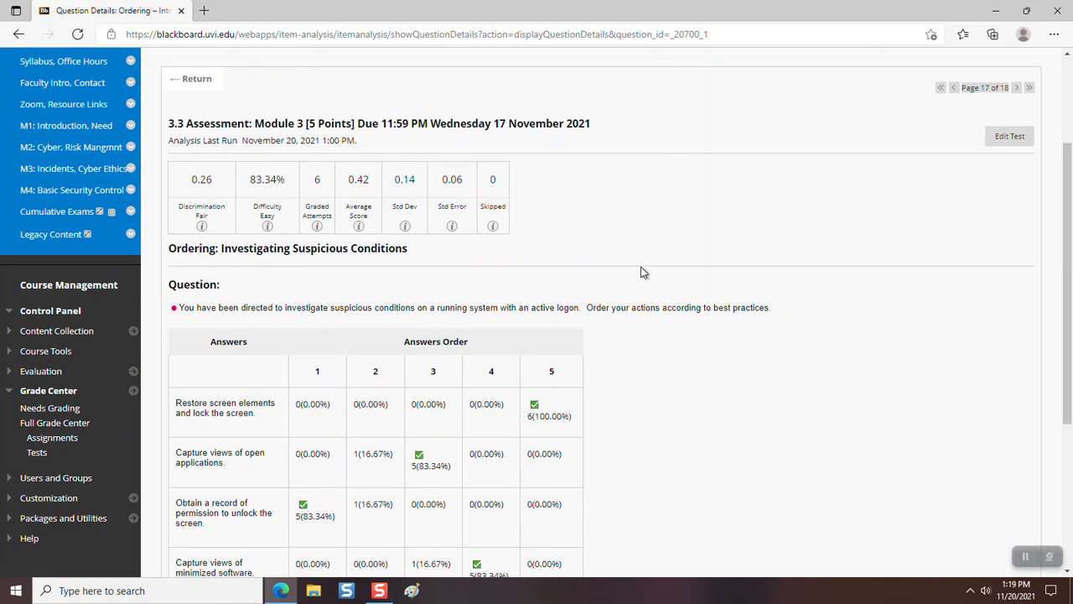
{"action": "mouse_move", "coordinate": [644, 261]}
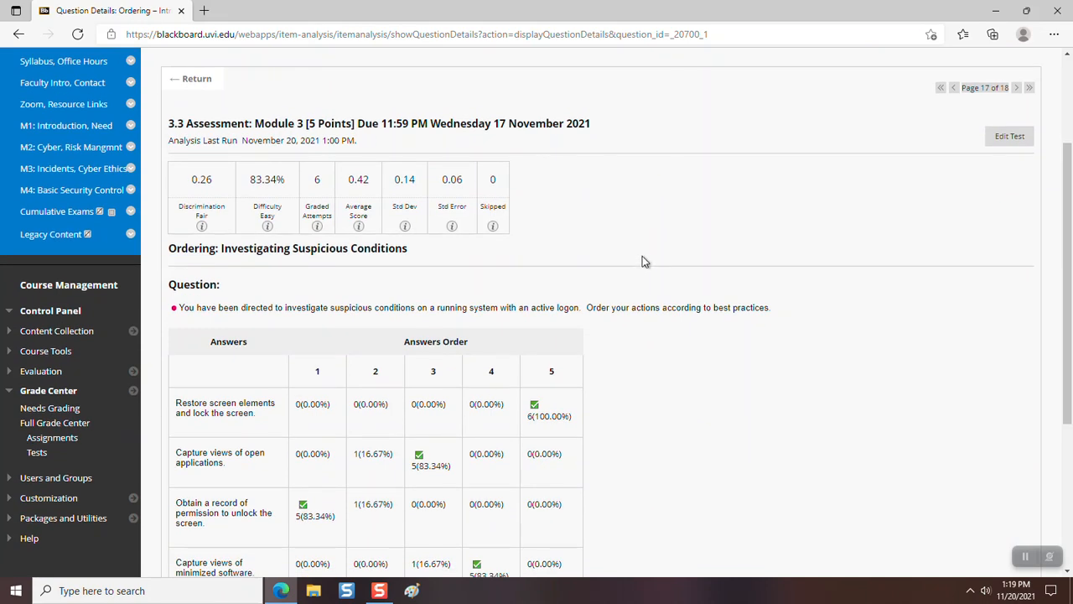
{"action": "mouse_move", "coordinate": [600, 235]}
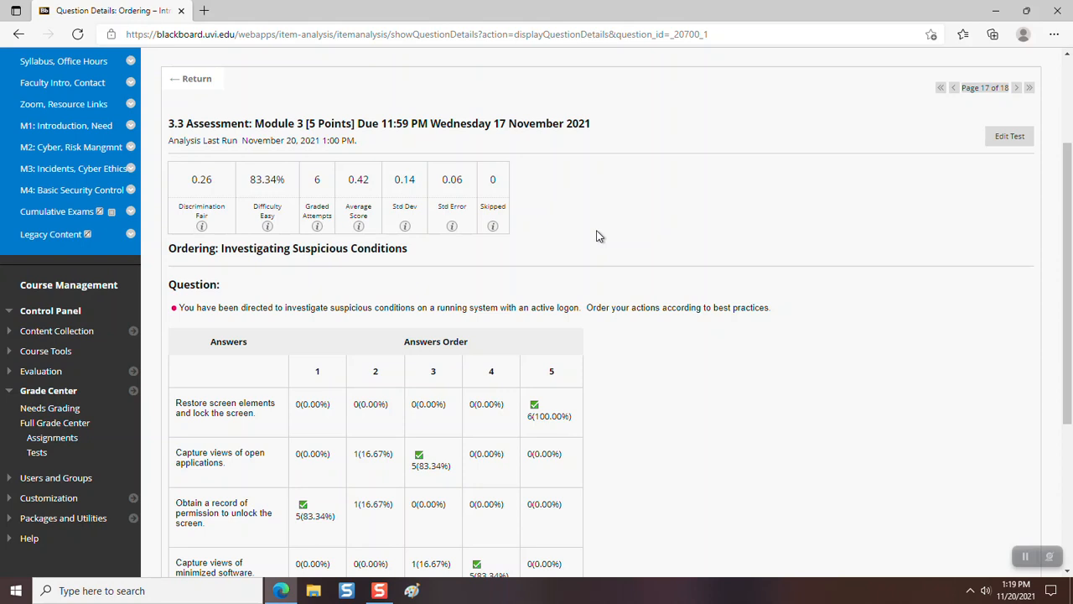
{"action": "mouse_move", "coordinate": [636, 250]}
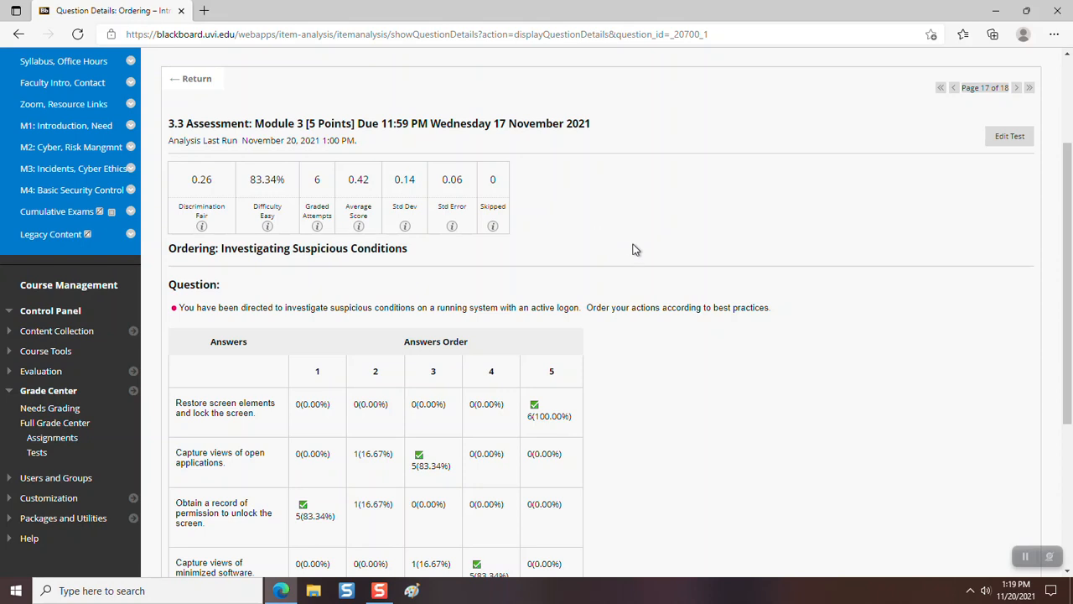
{"action": "scroll", "scroll_direction": "down", "scroll_amount": 3}
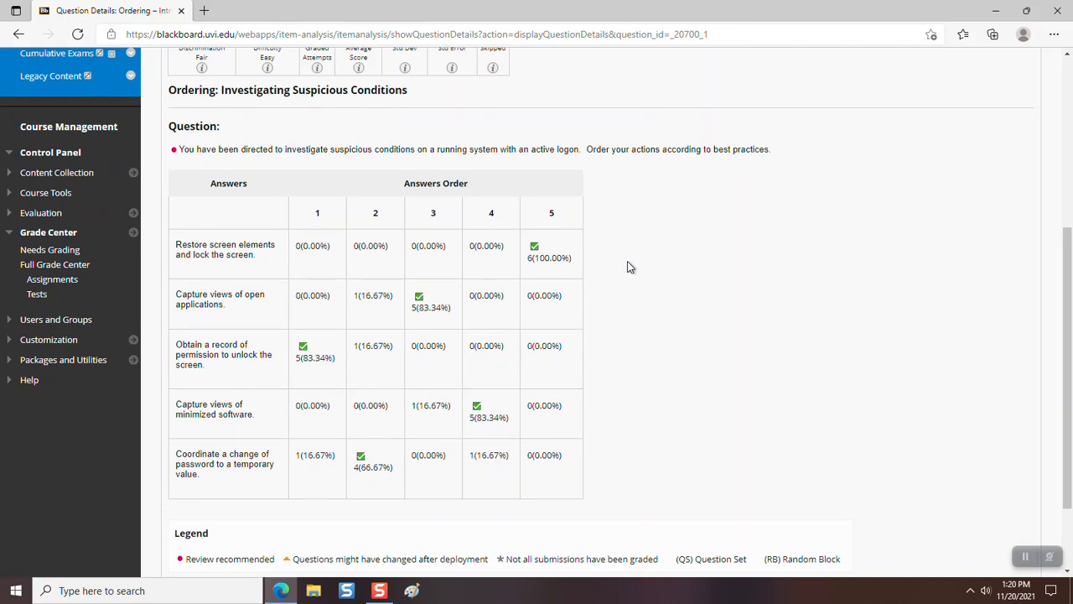
{"action": "mouse_move", "coordinate": [350, 161]}
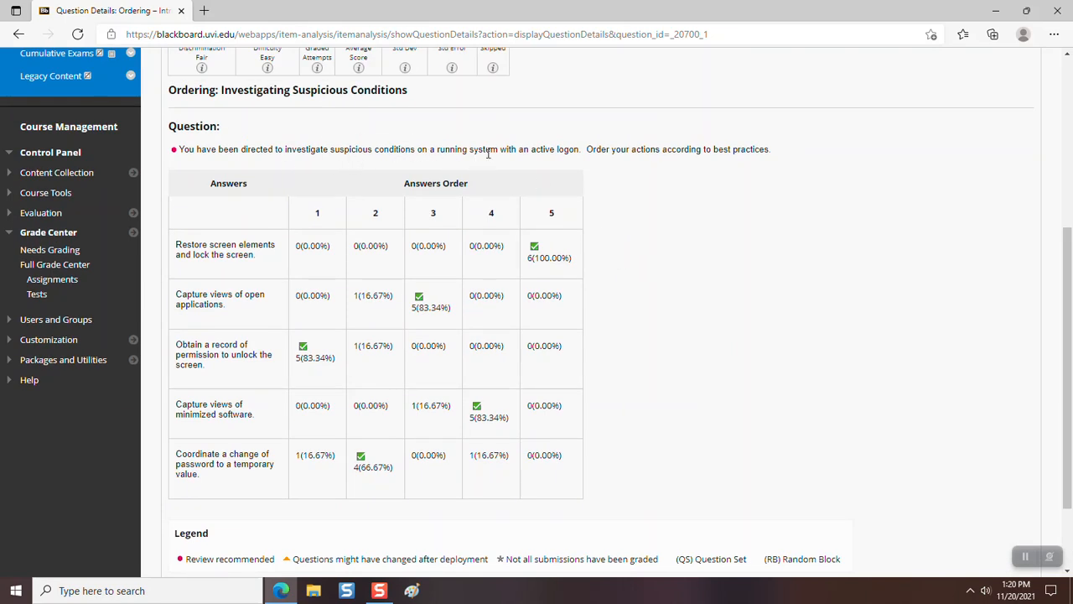
{"action": "mouse_move", "coordinate": [581, 149]}
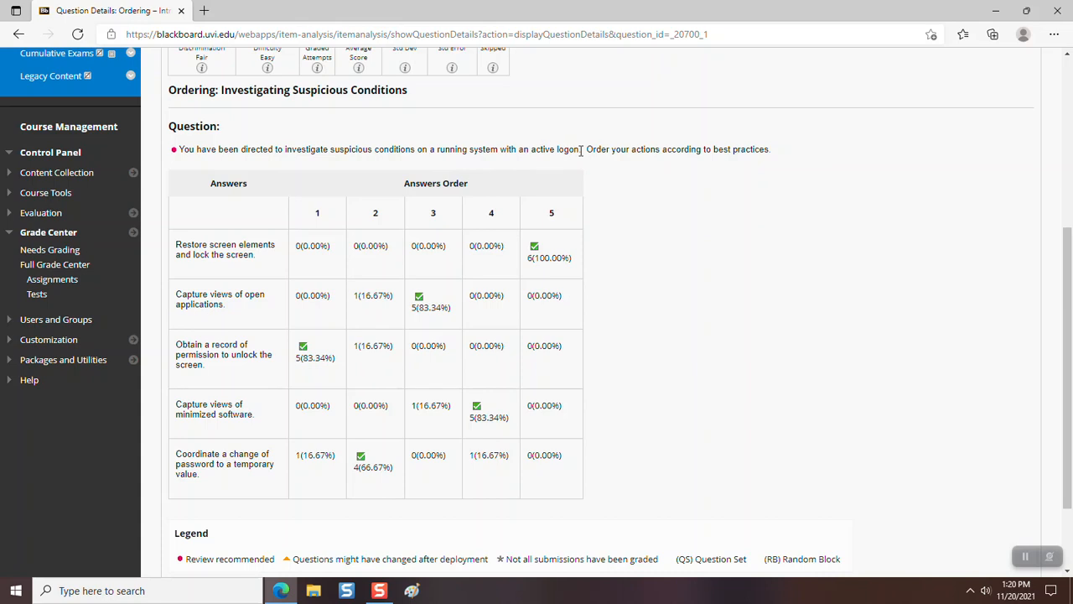
{"action": "mouse_move", "coordinate": [577, 150]}
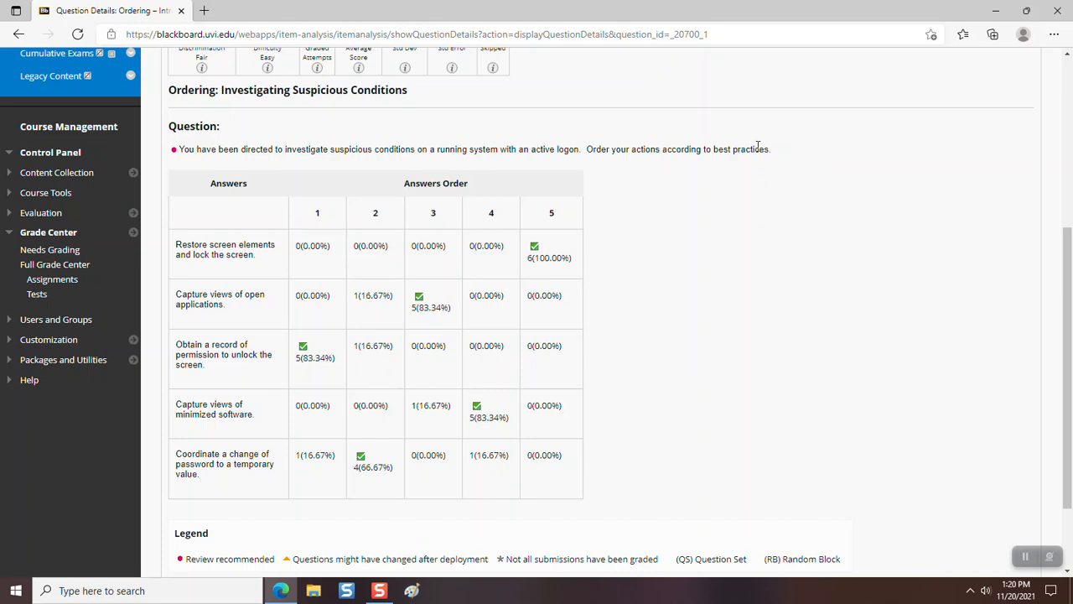
{"action": "mouse_move", "coordinate": [318, 344]}
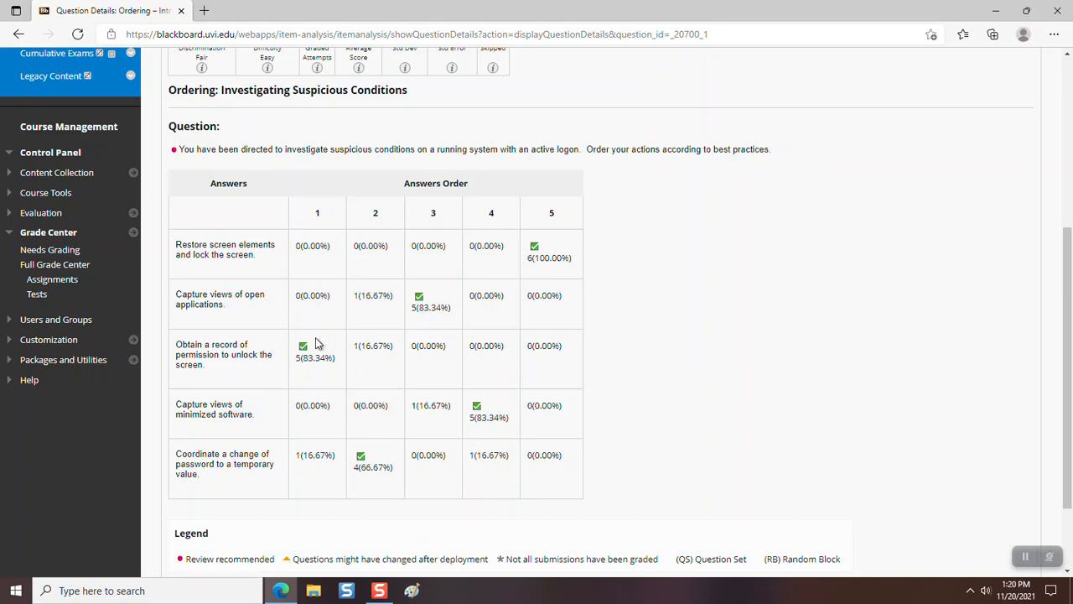
{"action": "mouse_move", "coordinate": [295, 366]}
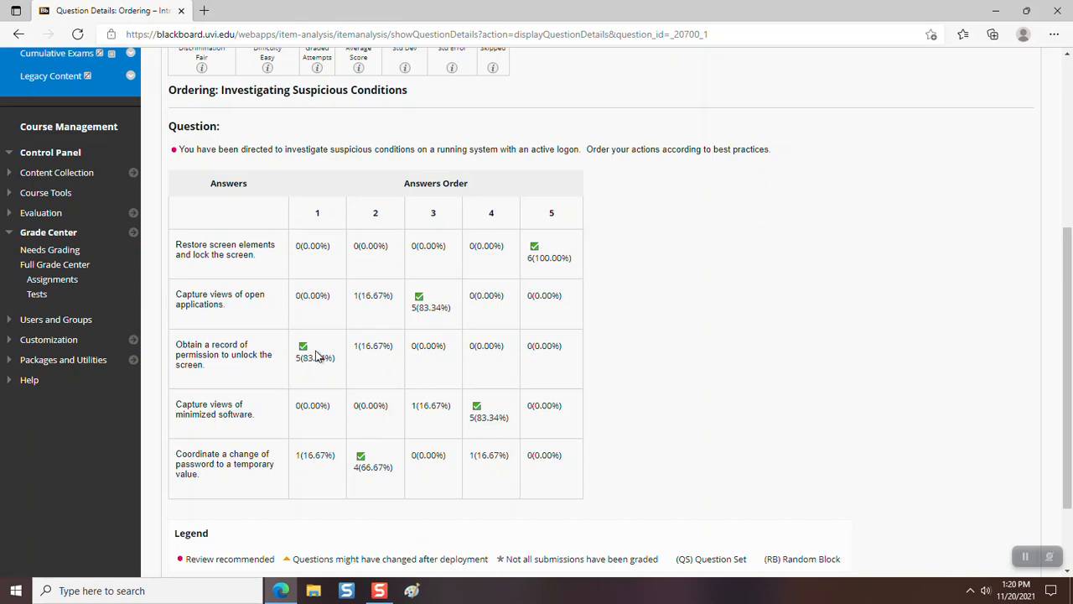
{"action": "mouse_move", "coordinate": [529, 175]}
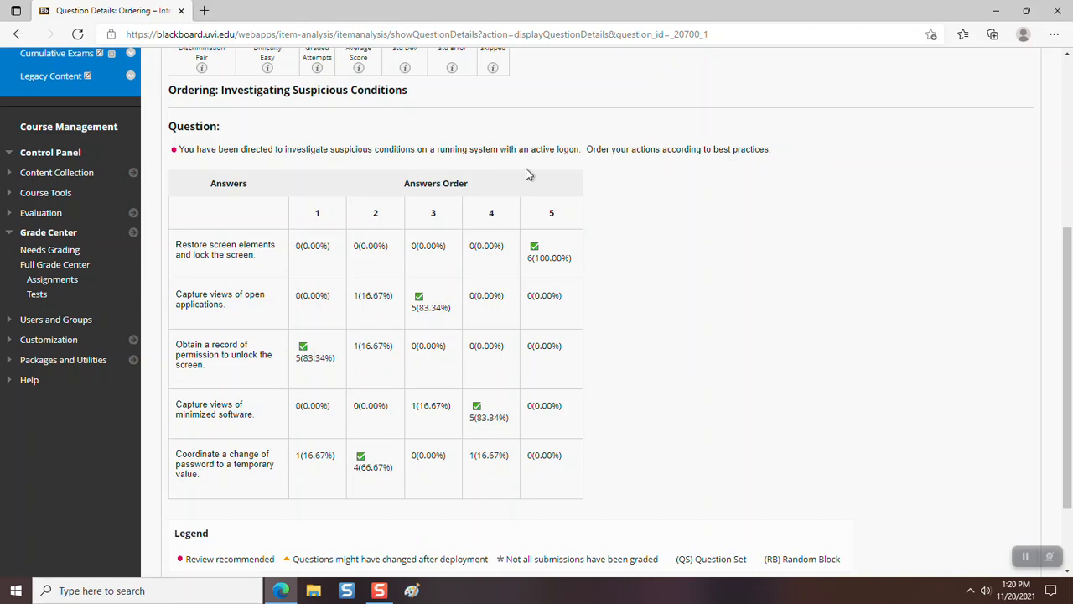
{"action": "mouse_move", "coordinate": [540, 166]}
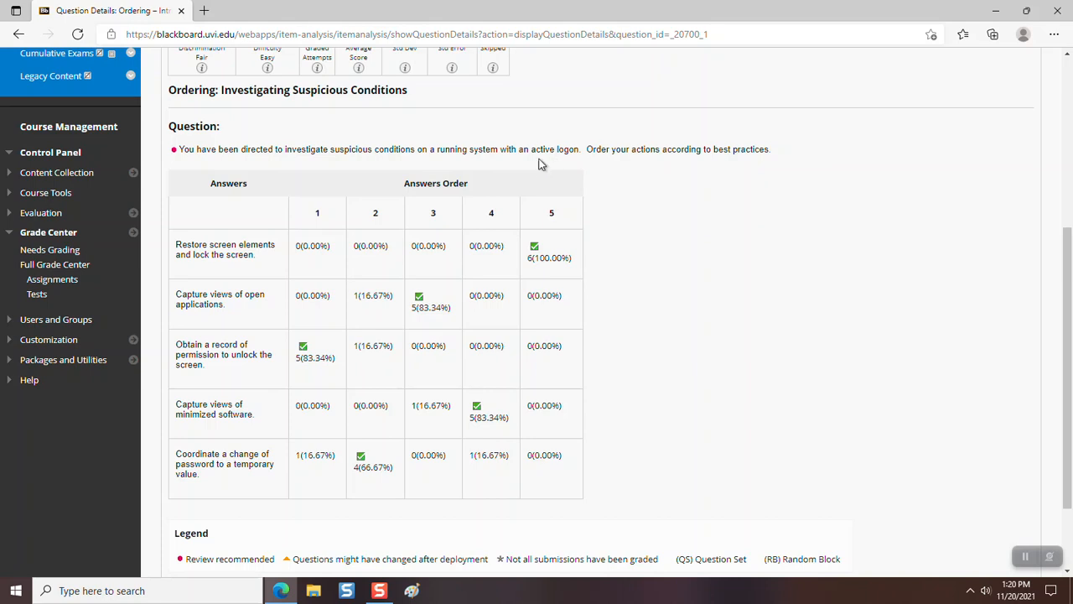
{"action": "mouse_move", "coordinate": [887, 177]}
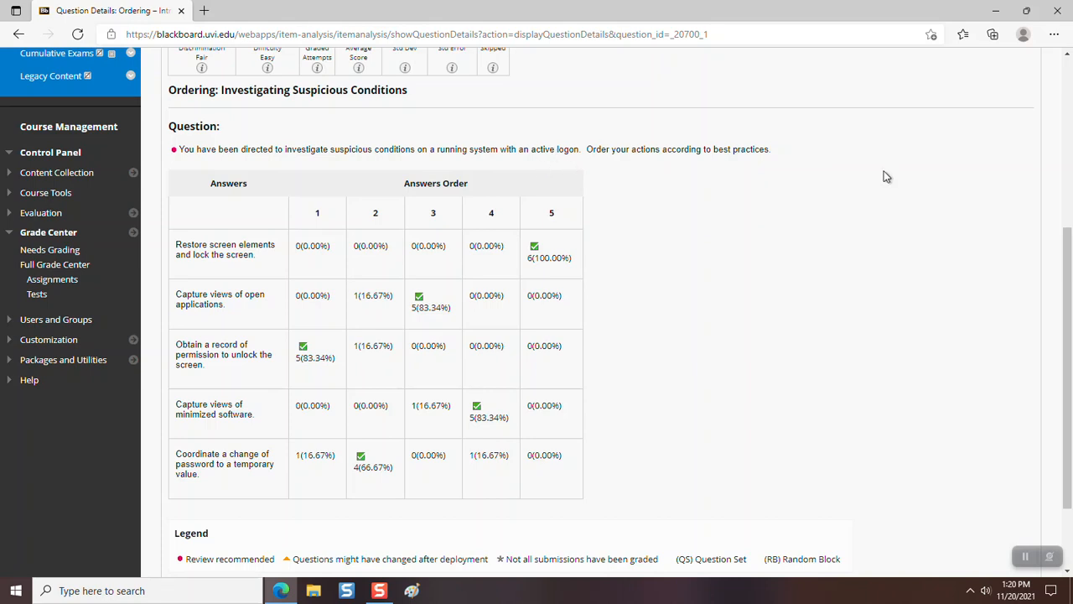
{"action": "mouse_move", "coordinate": [929, 137]}
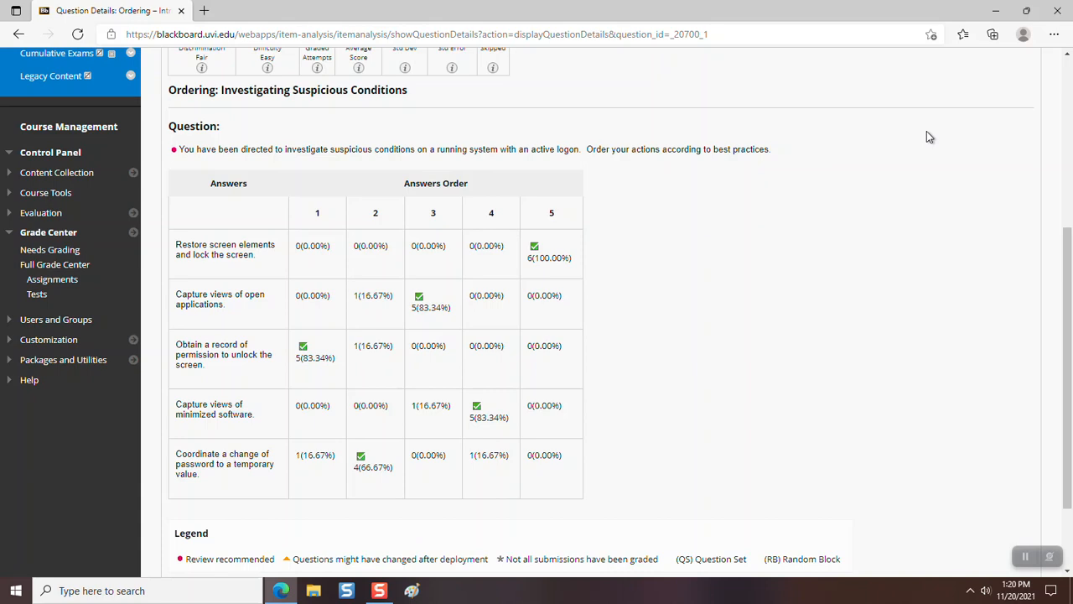
{"action": "mouse_move", "coordinate": [688, 332]}
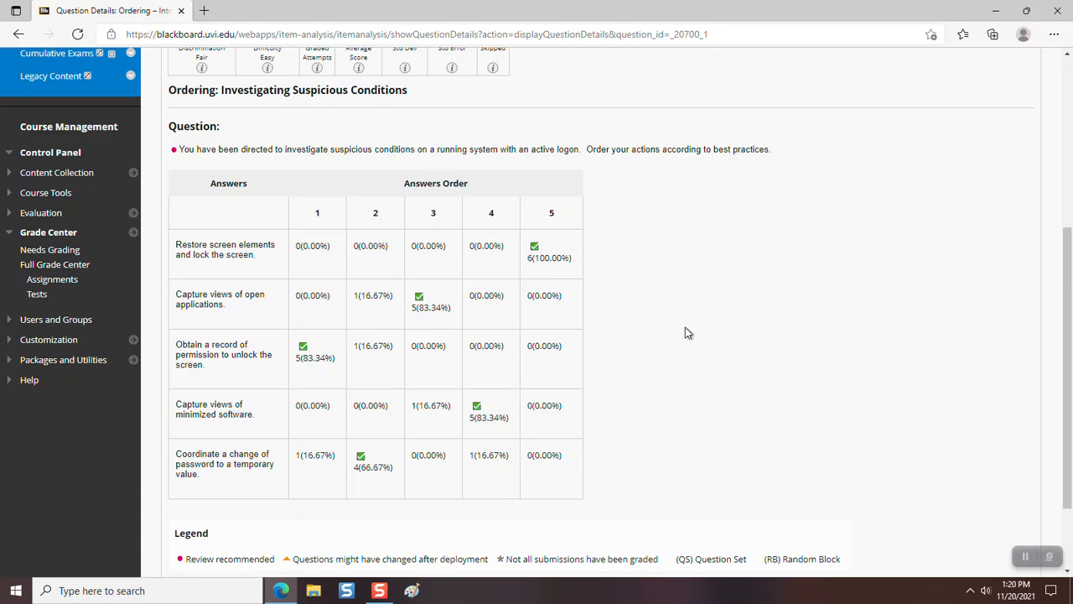
{"action": "mouse_move", "coordinate": [208, 379]}
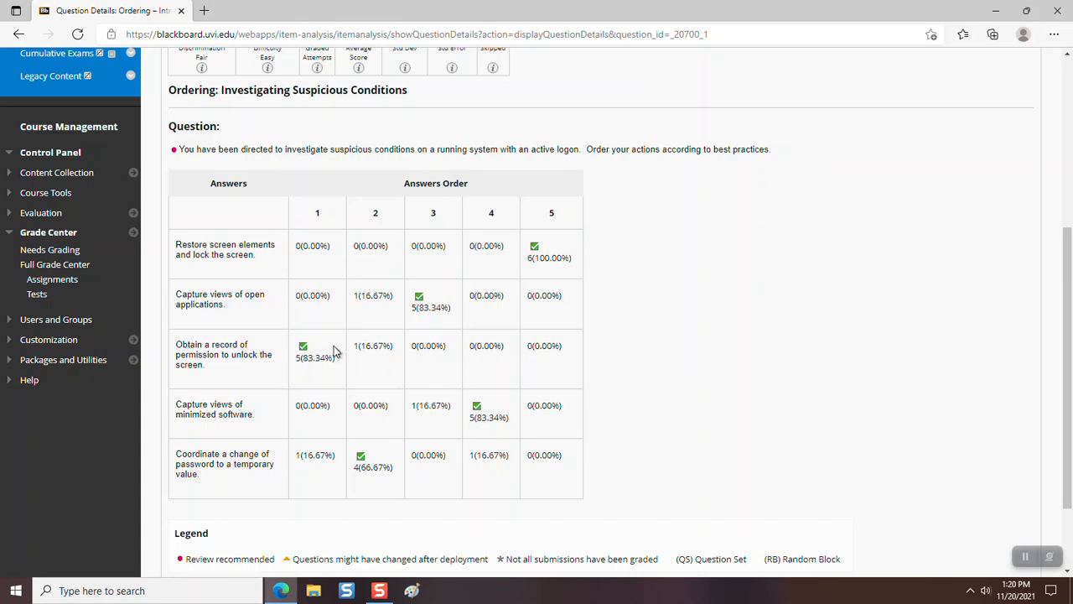
{"action": "mouse_move", "coordinate": [365, 433]}
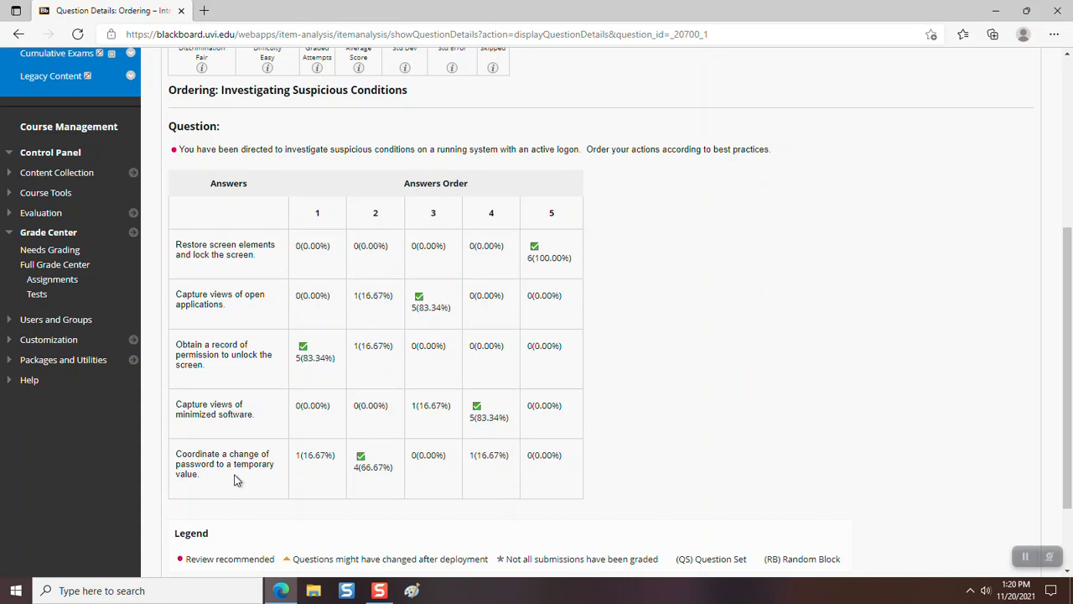
{"action": "mouse_move", "coordinate": [245, 483]}
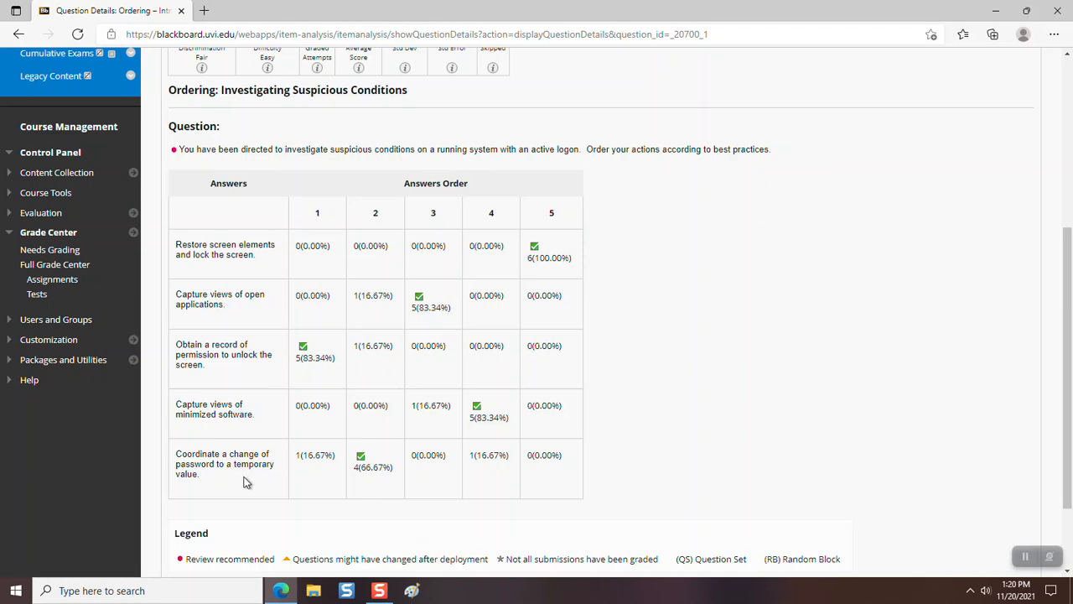
{"action": "mouse_move", "coordinate": [366, 161]}
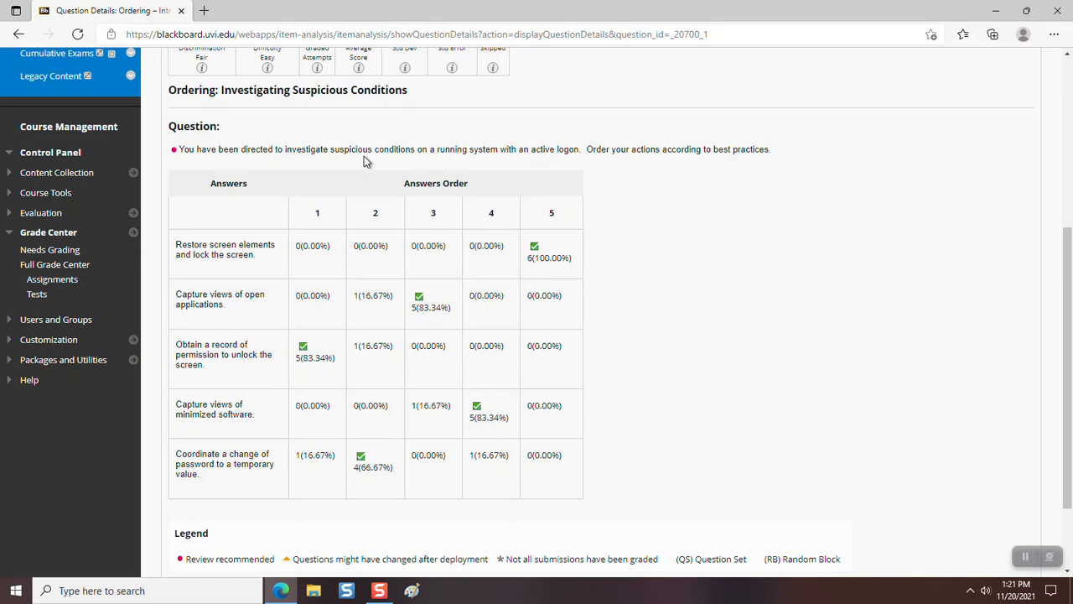
{"action": "mouse_move", "coordinate": [365, 158]}
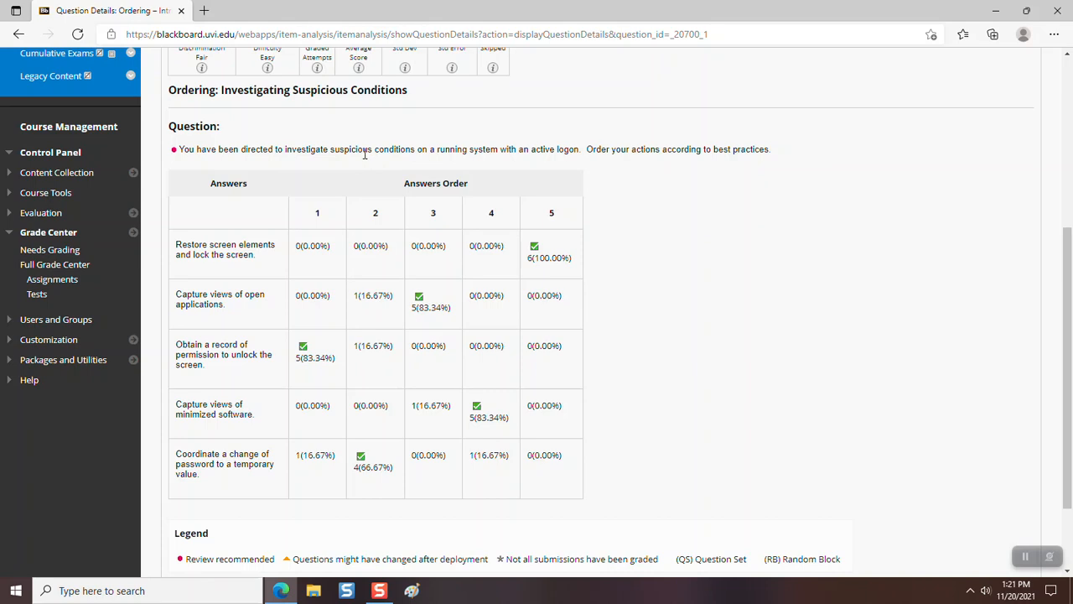
{"action": "mouse_move", "coordinate": [402, 161]}
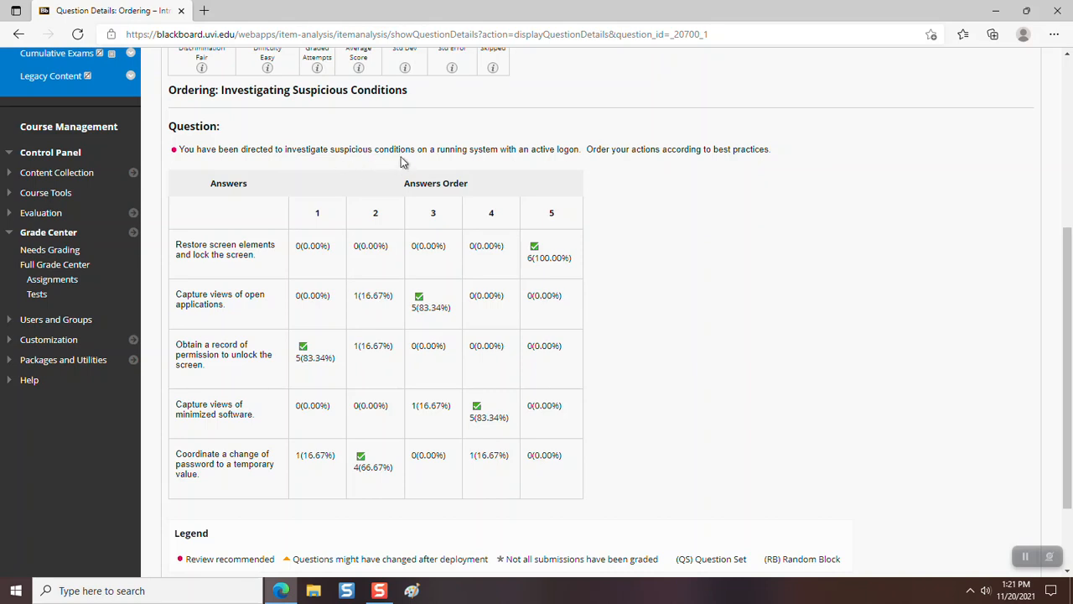
{"action": "mouse_move", "coordinate": [403, 168]}
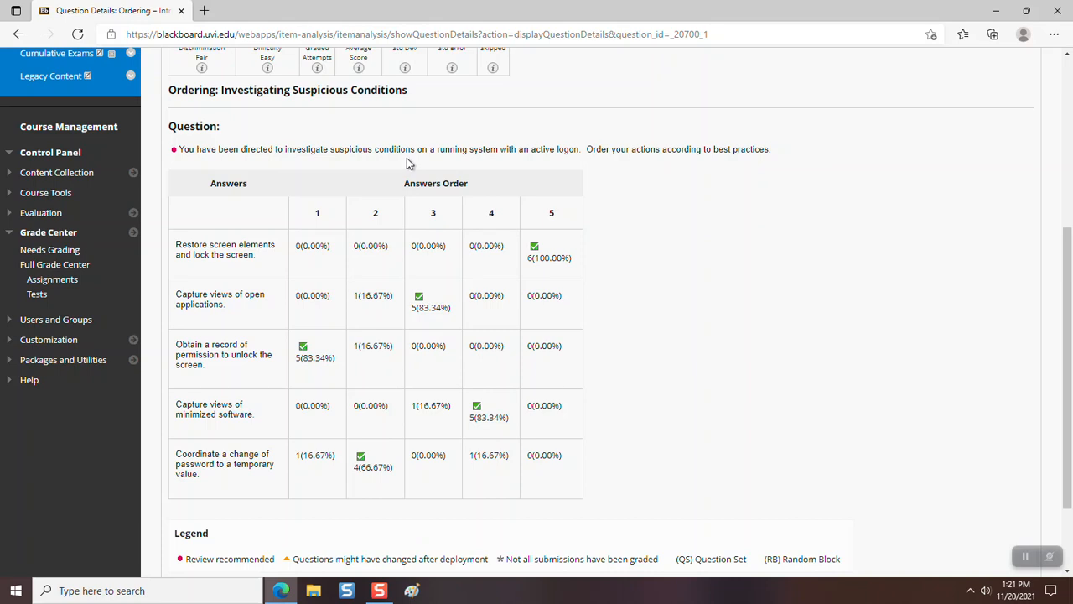
{"action": "mouse_move", "coordinate": [411, 164]}
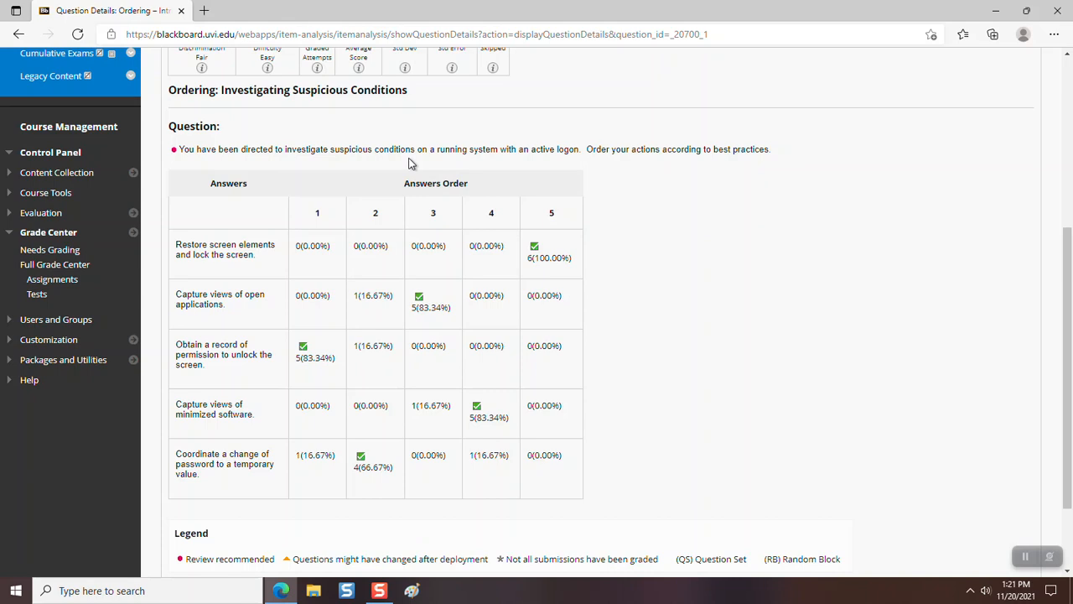
{"action": "mouse_move", "coordinate": [372, 235]}
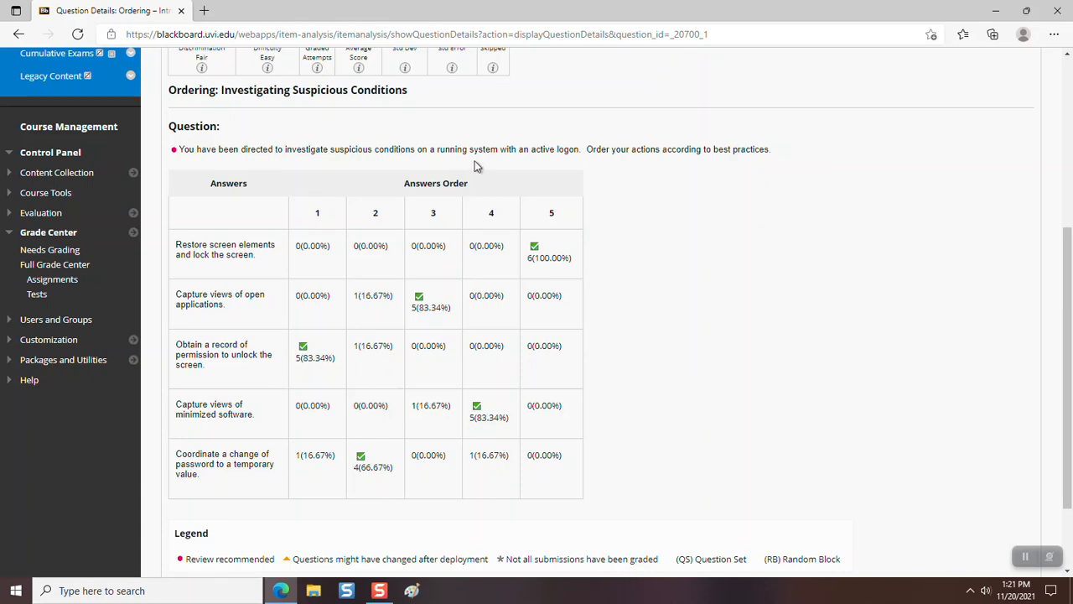
{"action": "mouse_move", "coordinate": [340, 423]}
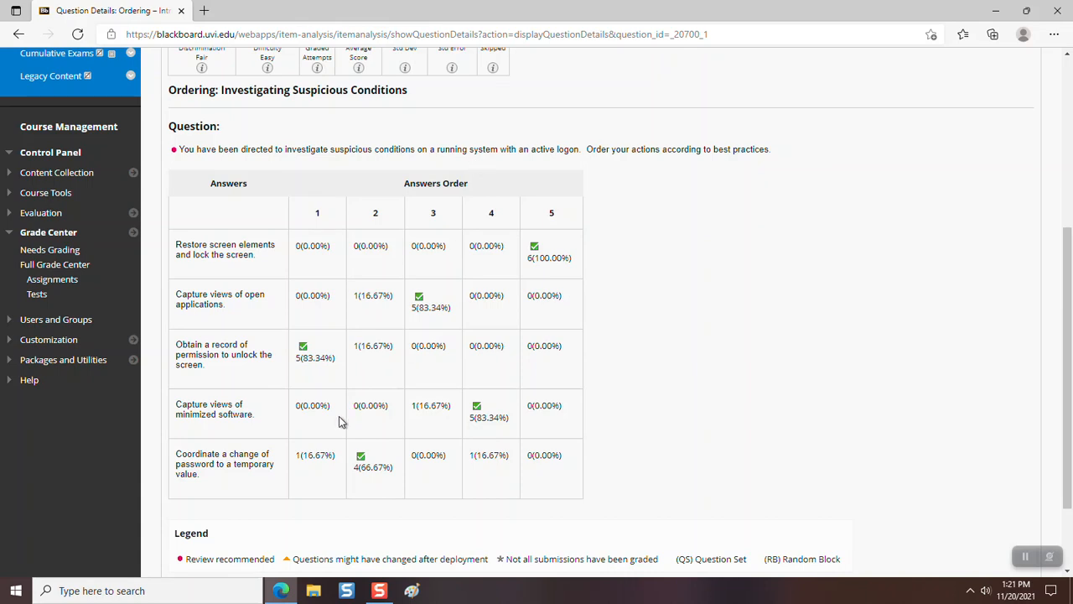
{"action": "mouse_move", "coordinate": [351, 413]}
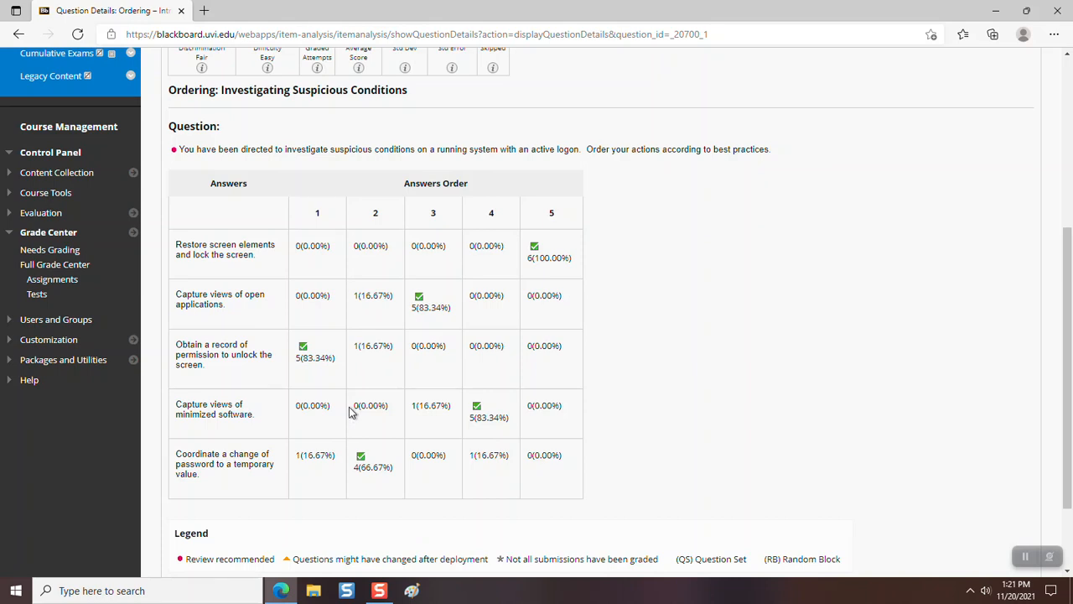
{"action": "mouse_move", "coordinate": [419, 322]}
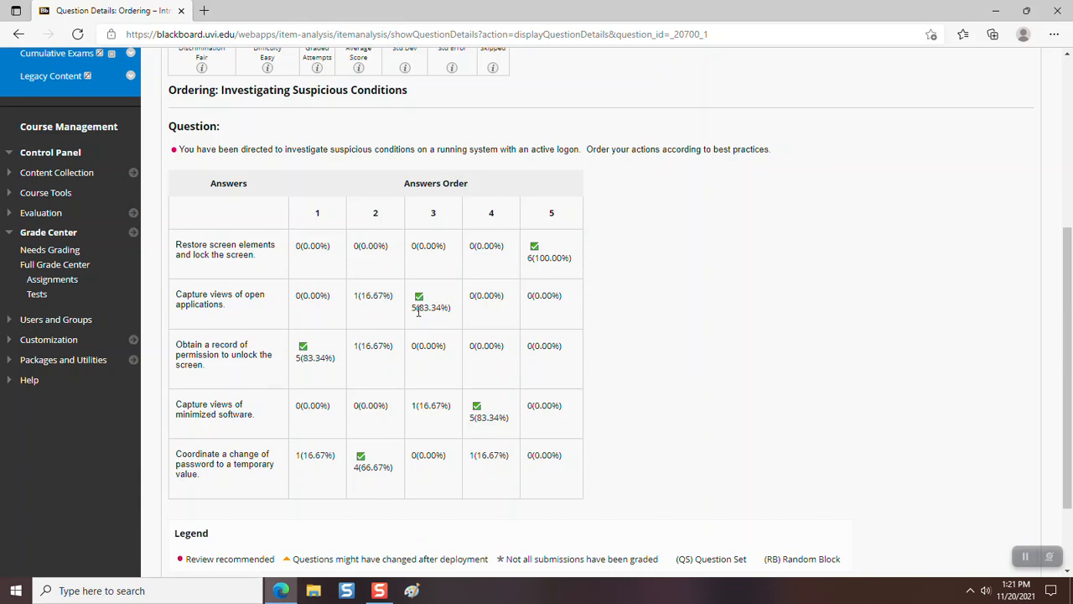
{"action": "mouse_move", "coordinate": [420, 308]}
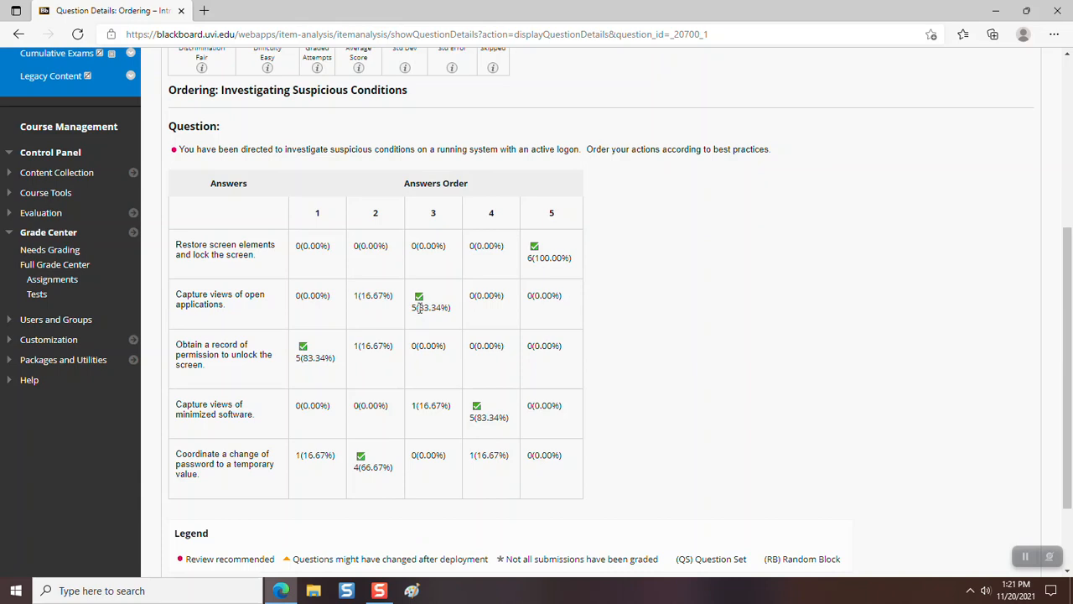
{"action": "mouse_move", "coordinate": [432, 302]}
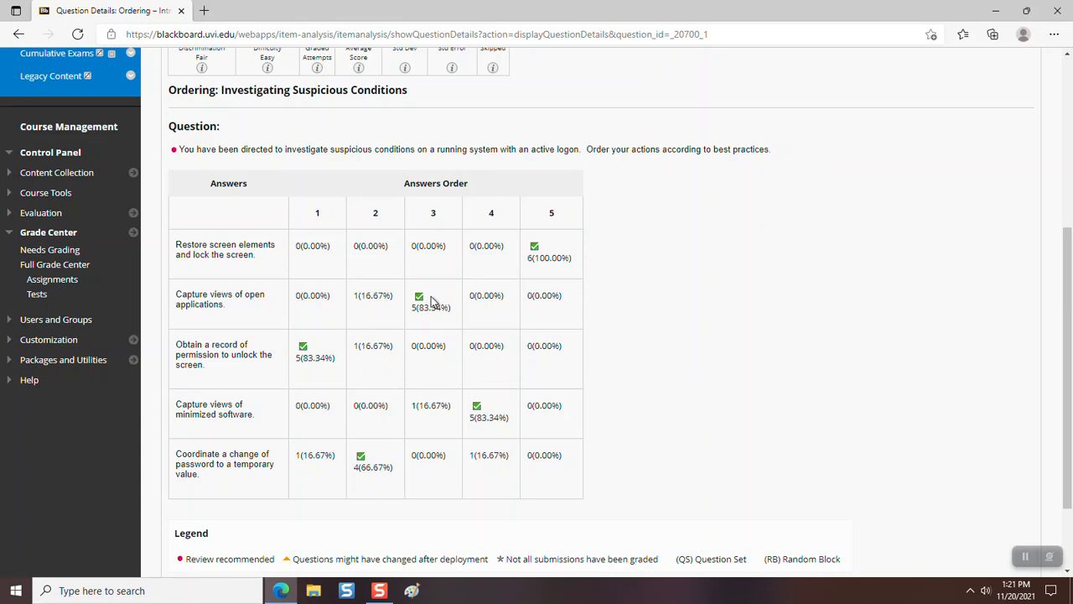
{"action": "mouse_move", "coordinate": [526, 167]}
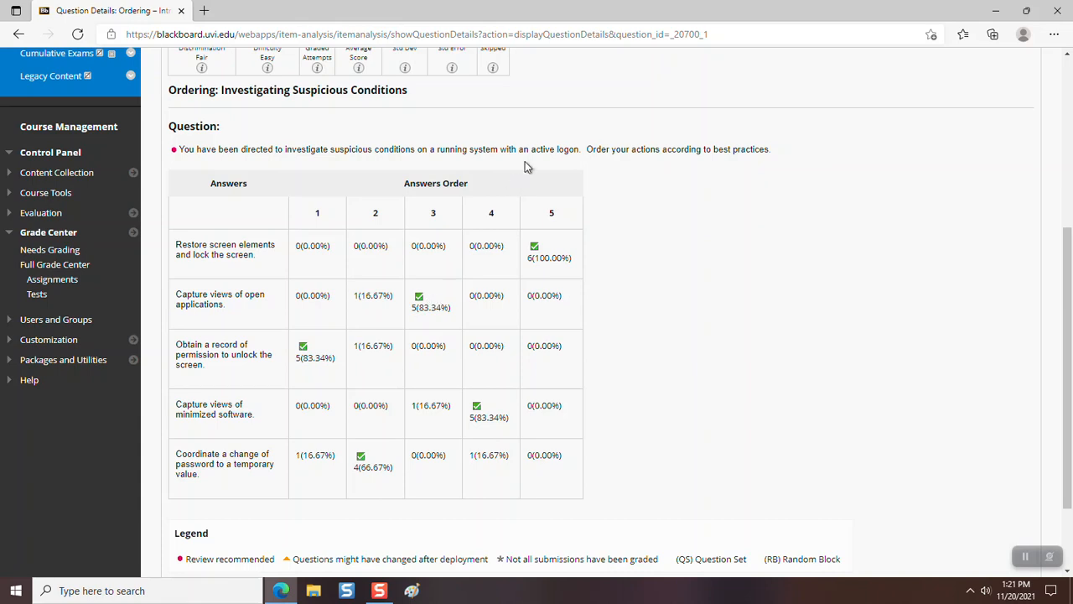
{"action": "mouse_move", "coordinate": [218, 325]}
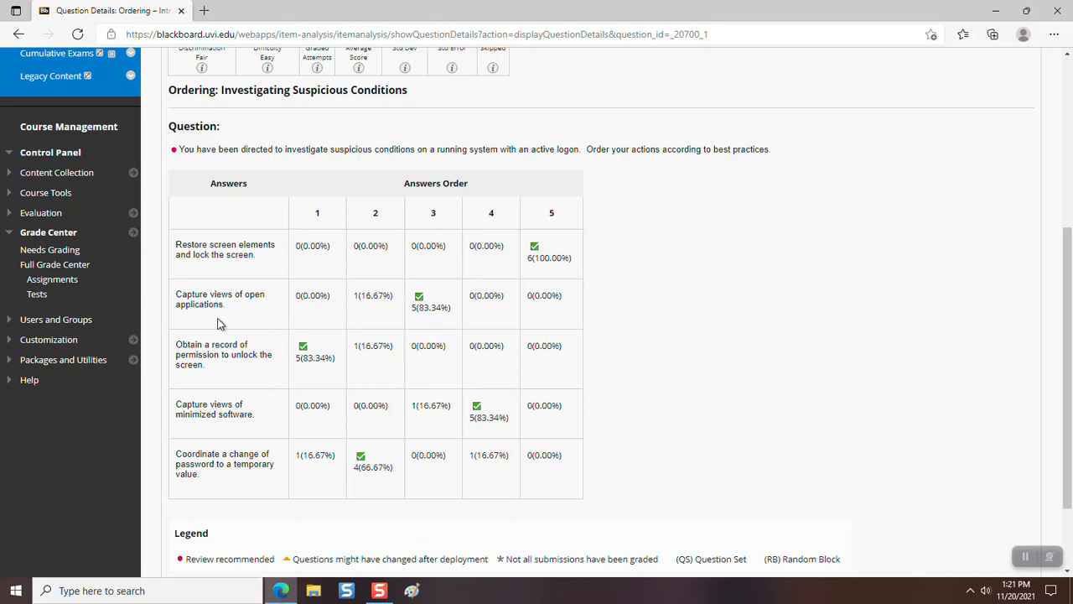
{"action": "mouse_move", "coordinate": [238, 315]}
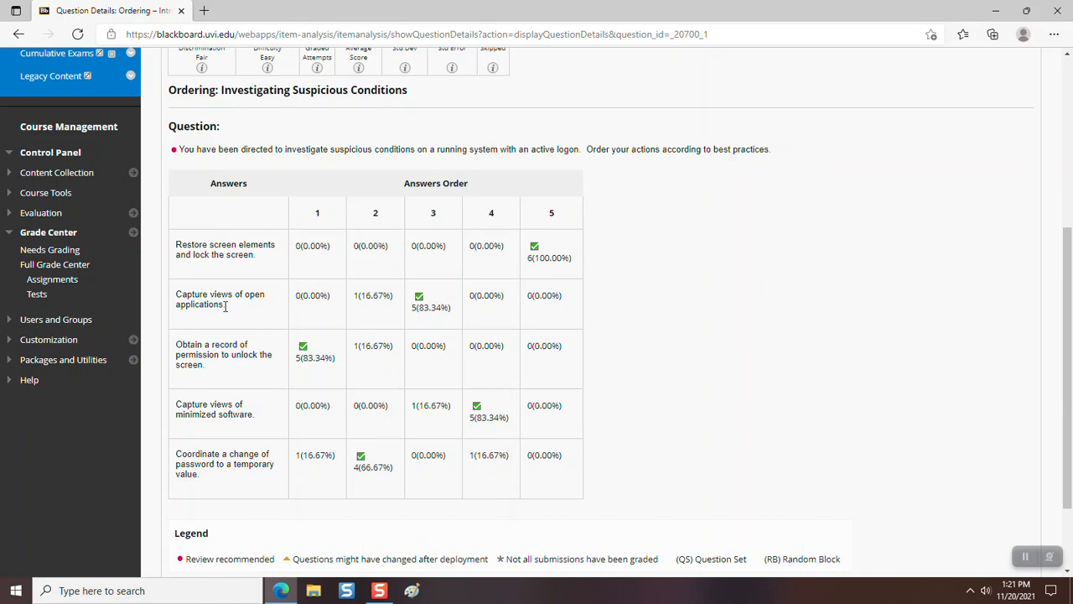
{"action": "mouse_move", "coordinate": [718, 240]}
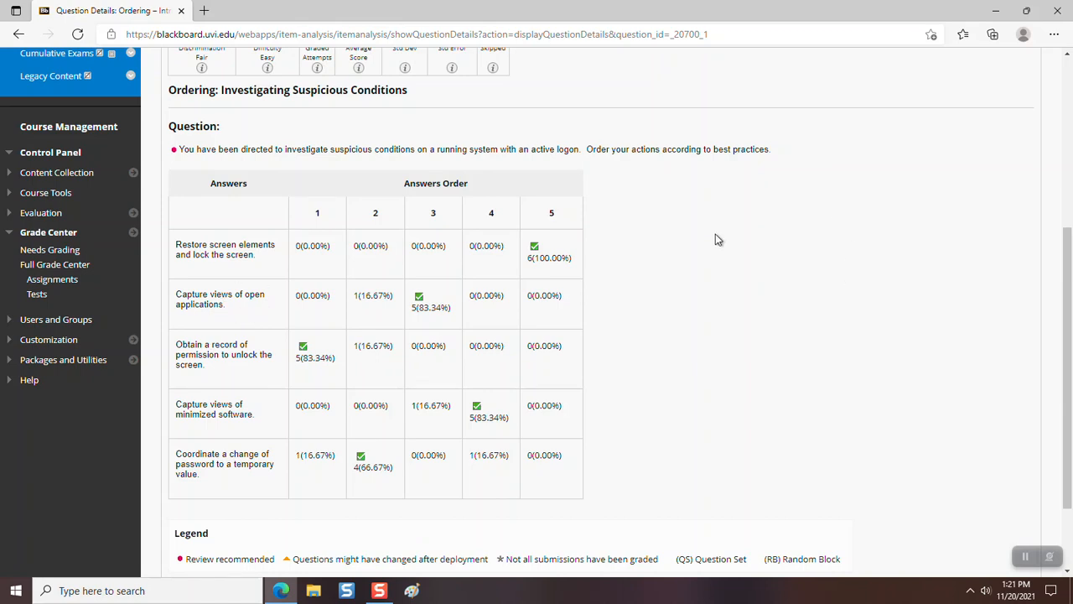
{"action": "mouse_move", "coordinate": [842, 218]}
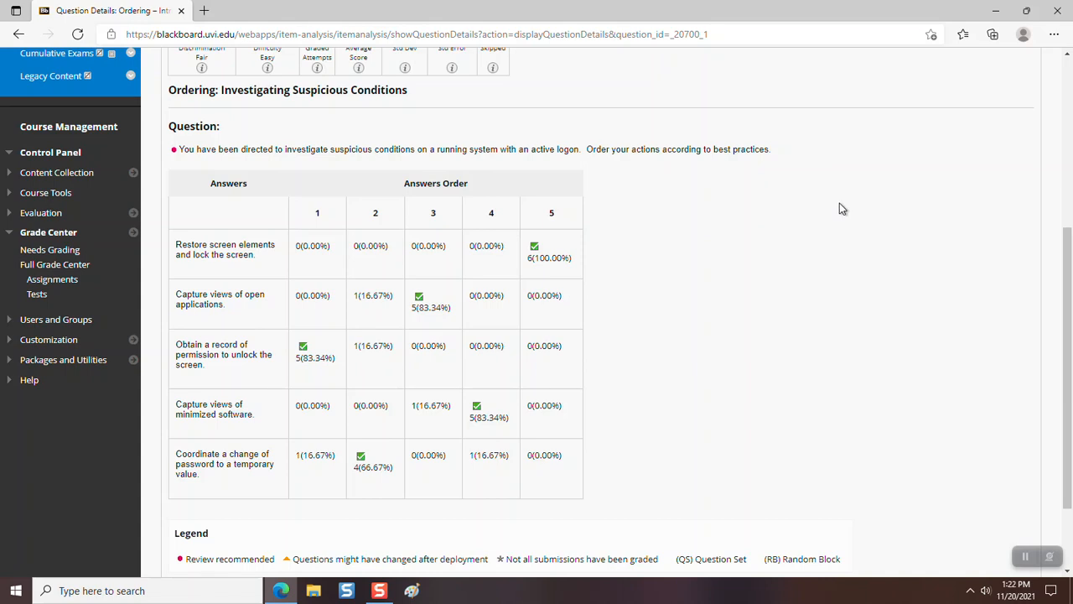
{"action": "mouse_move", "coordinate": [845, 206]}
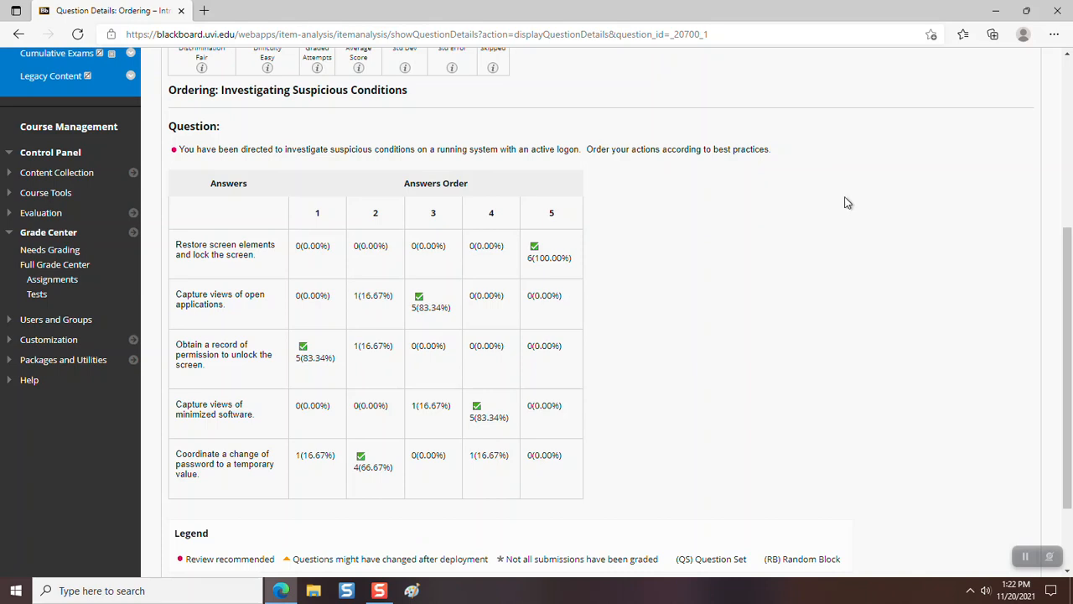
{"action": "mouse_move", "coordinate": [852, 203]}
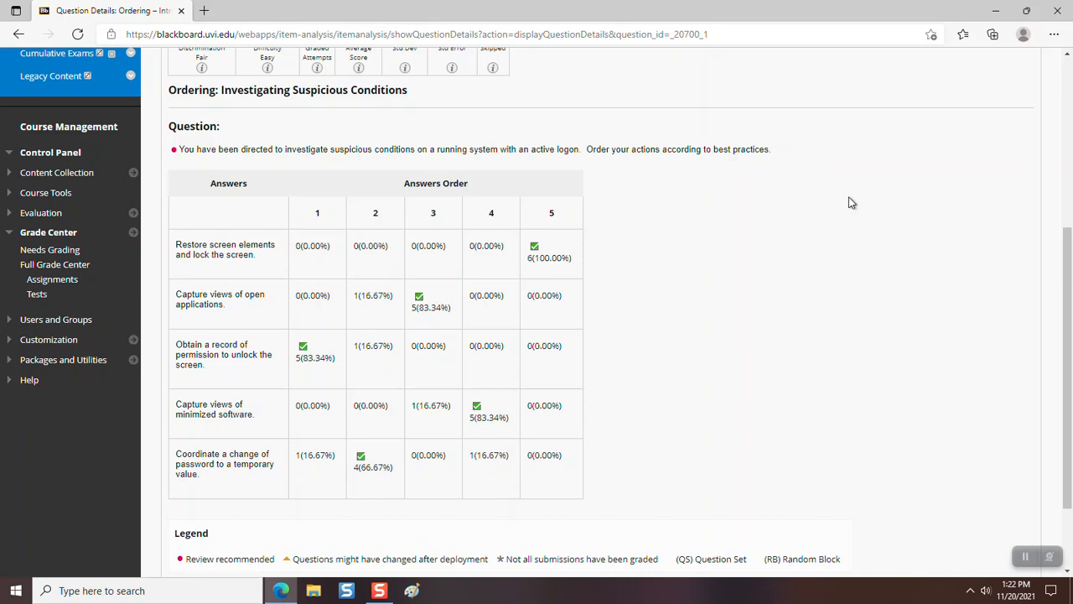
{"action": "mouse_move", "coordinate": [861, 223]}
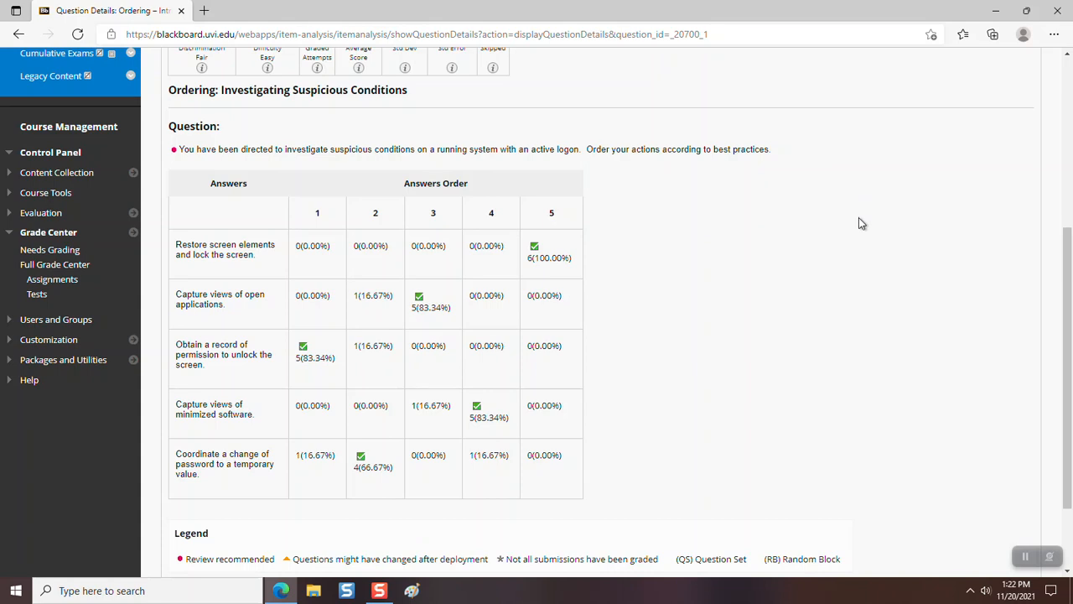
{"action": "mouse_move", "coordinate": [857, 268]}
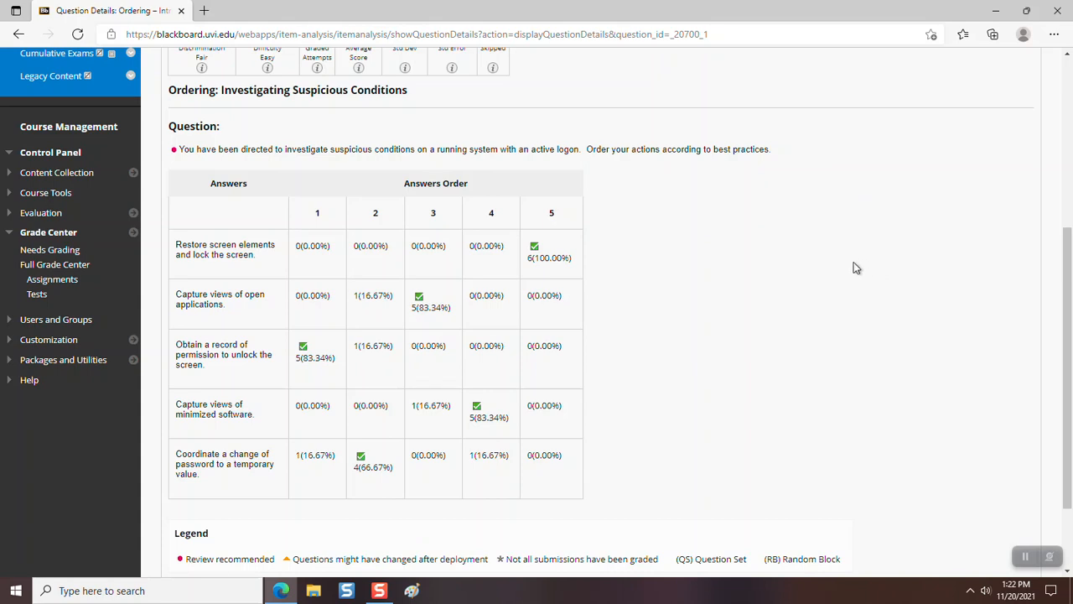
{"action": "mouse_move", "coordinate": [858, 241]}
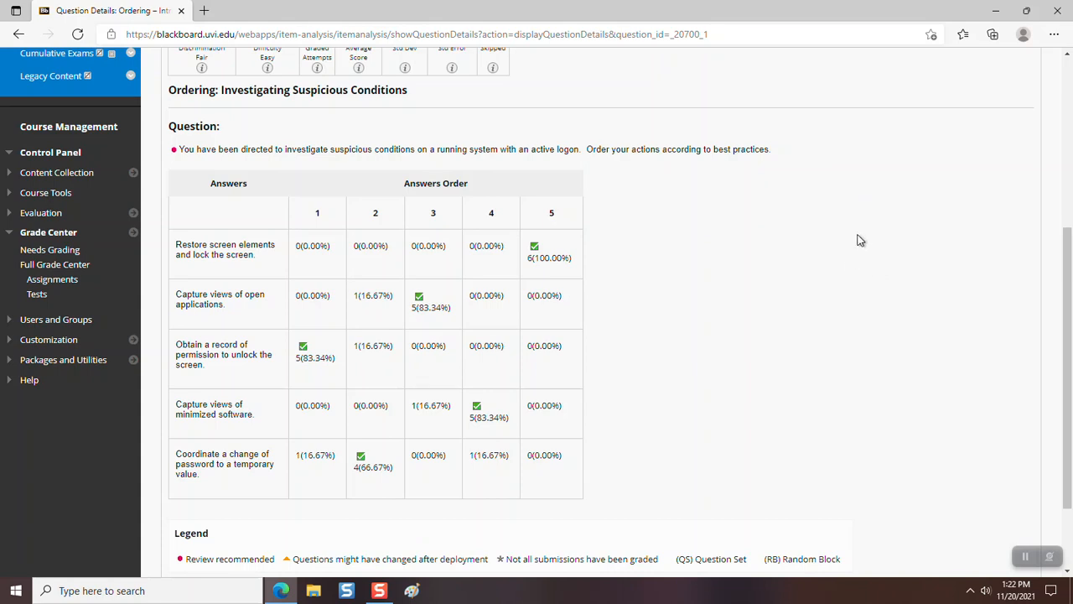
{"action": "mouse_move", "coordinate": [797, 259]}
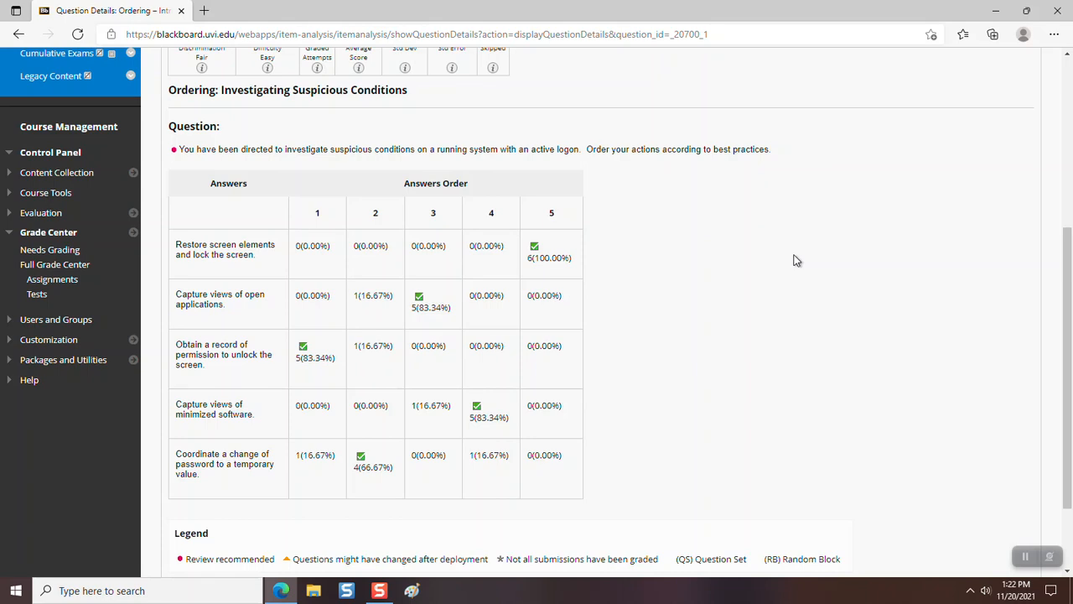
{"action": "mouse_move", "coordinate": [923, 231]}
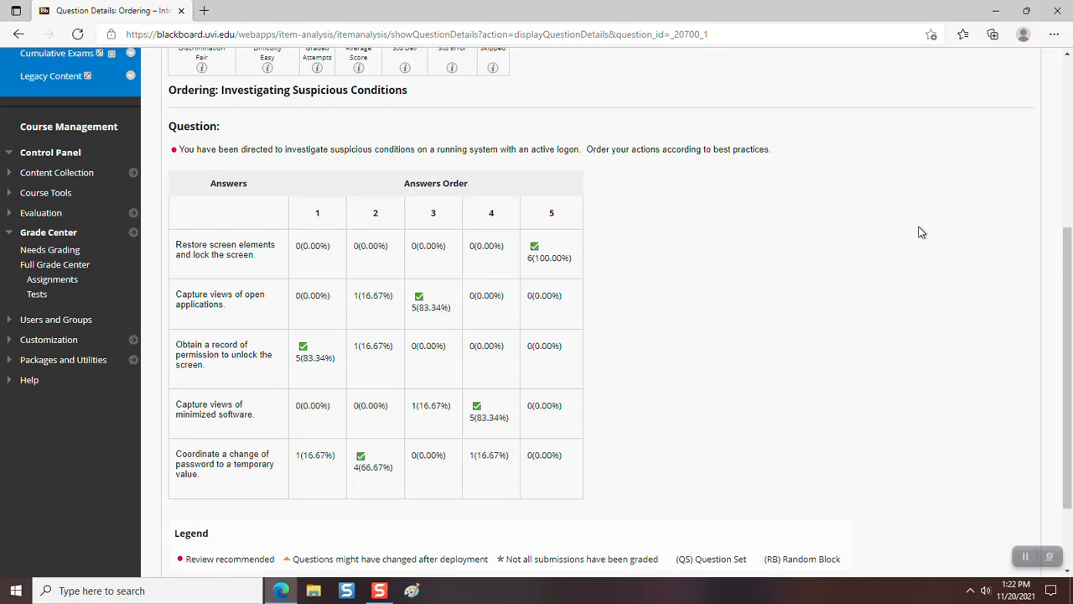
{"action": "mouse_move", "coordinate": [188, 434]}
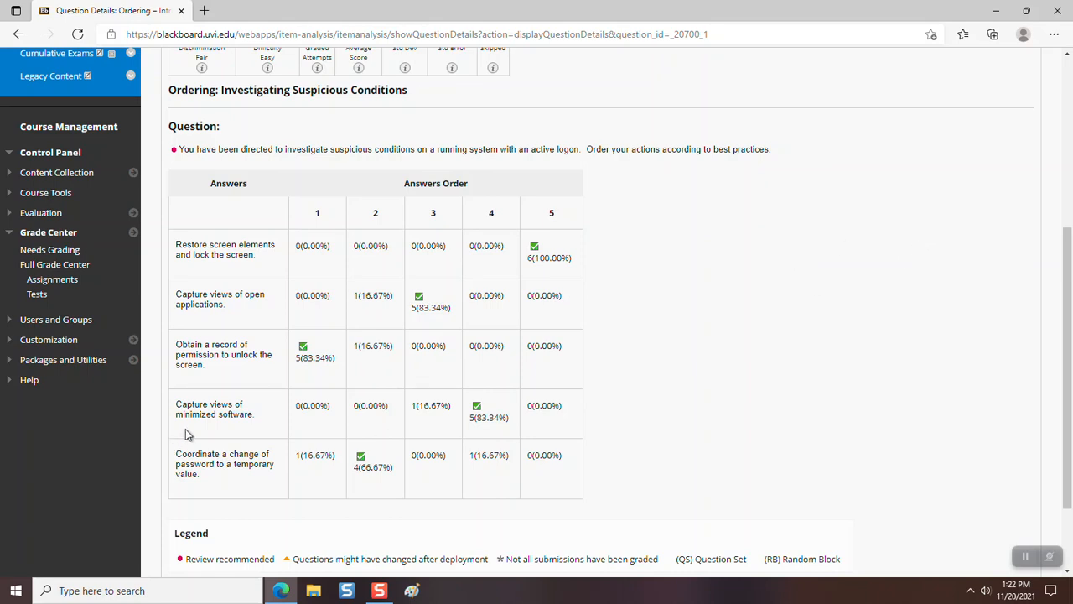
{"action": "mouse_move", "coordinate": [191, 435]}
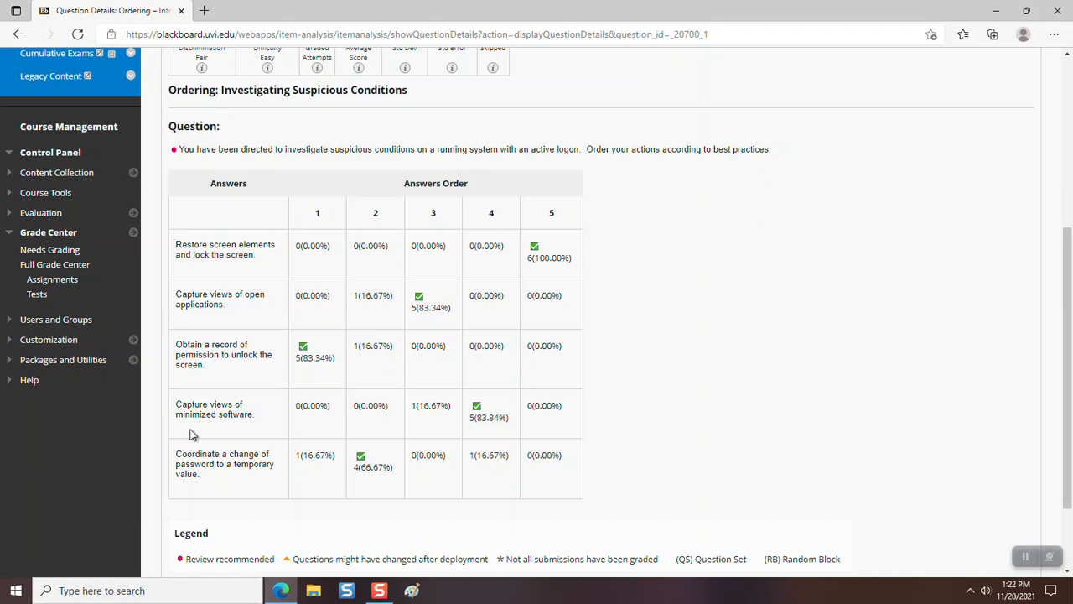
{"action": "mouse_move", "coordinate": [185, 429]}
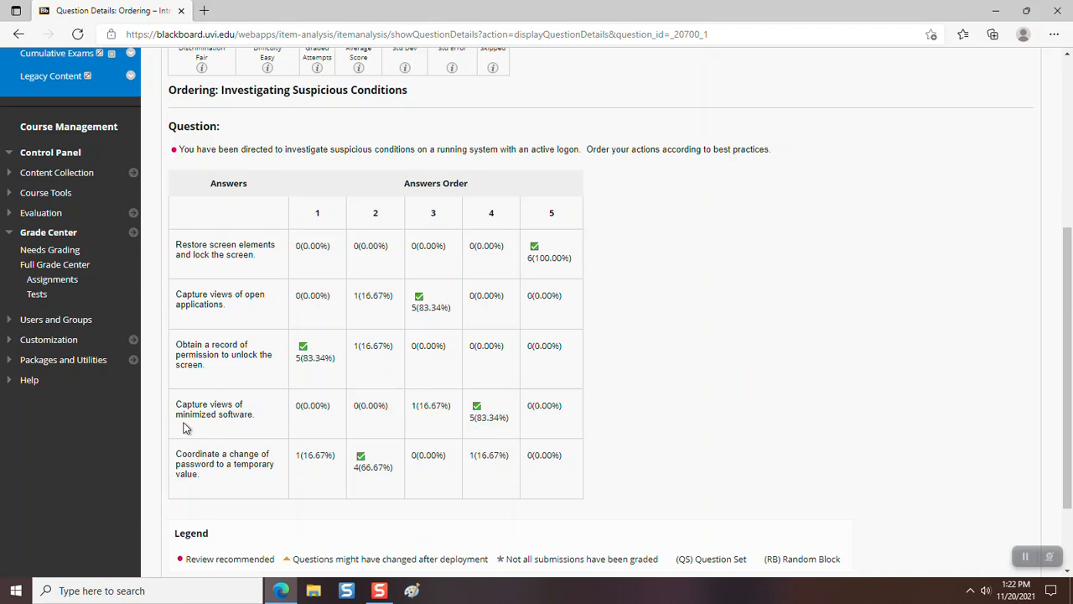
{"action": "mouse_move", "coordinate": [252, 412]}
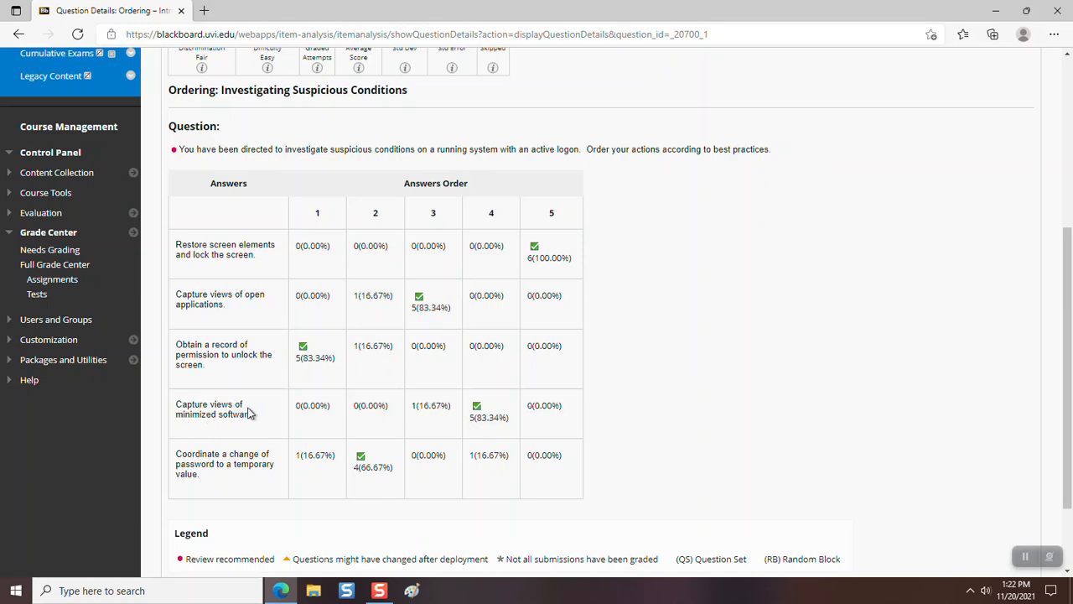
{"action": "mouse_move", "coordinate": [865, 345]}
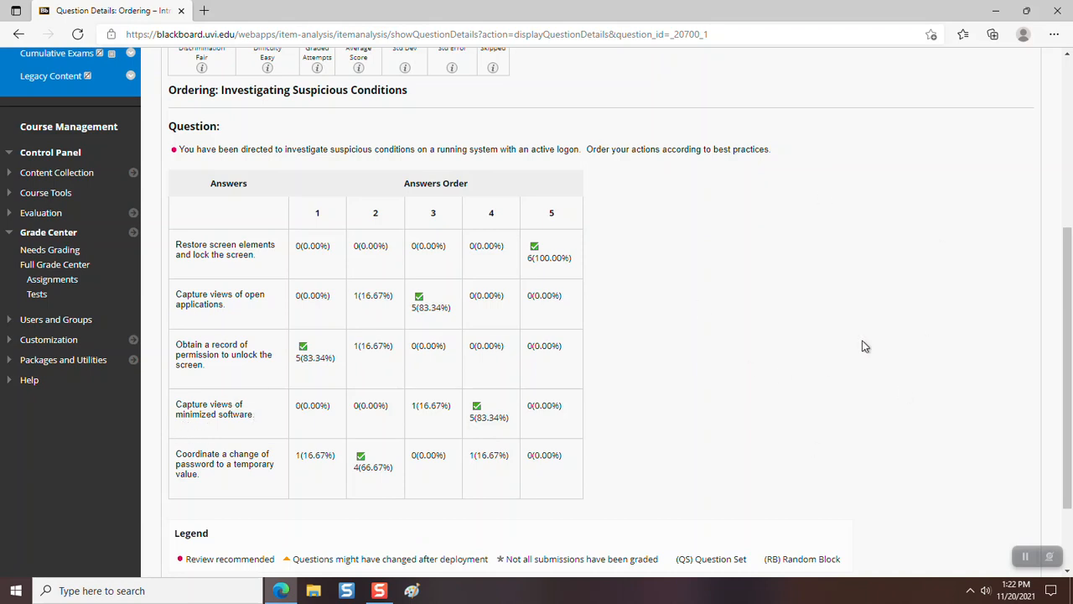
{"action": "mouse_move", "coordinate": [996, 558]}
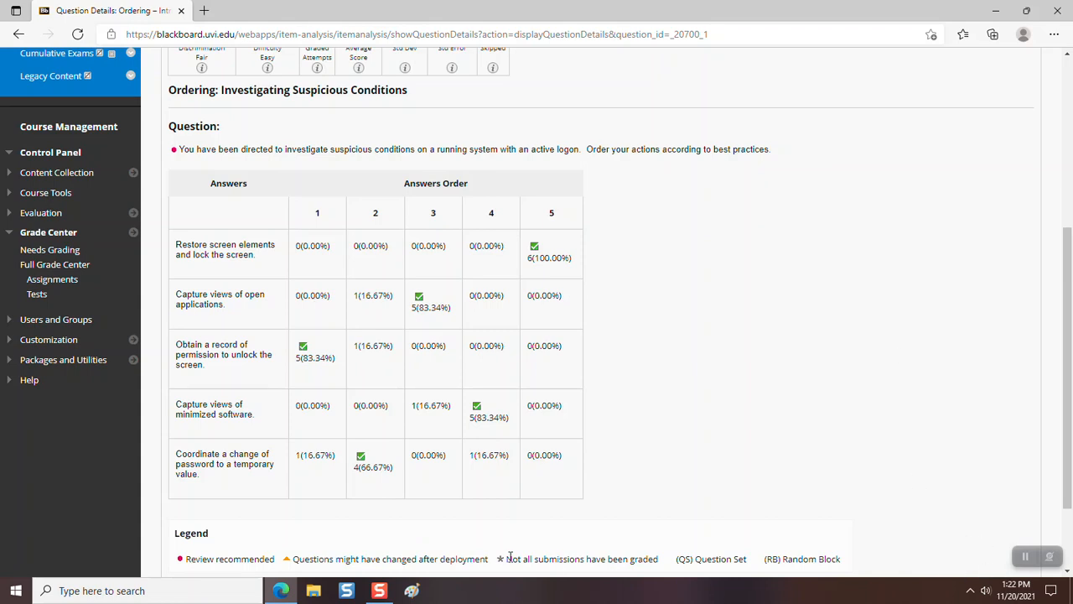
{"action": "mouse_move", "coordinate": [607, 577]}
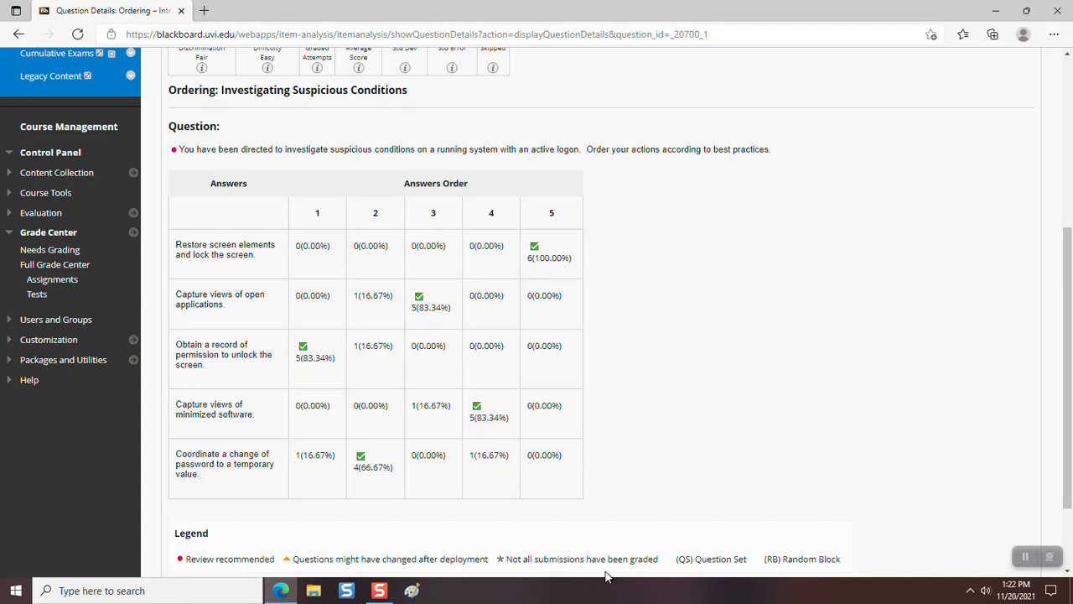
{"action": "mouse_move", "coordinate": [640, 359]}
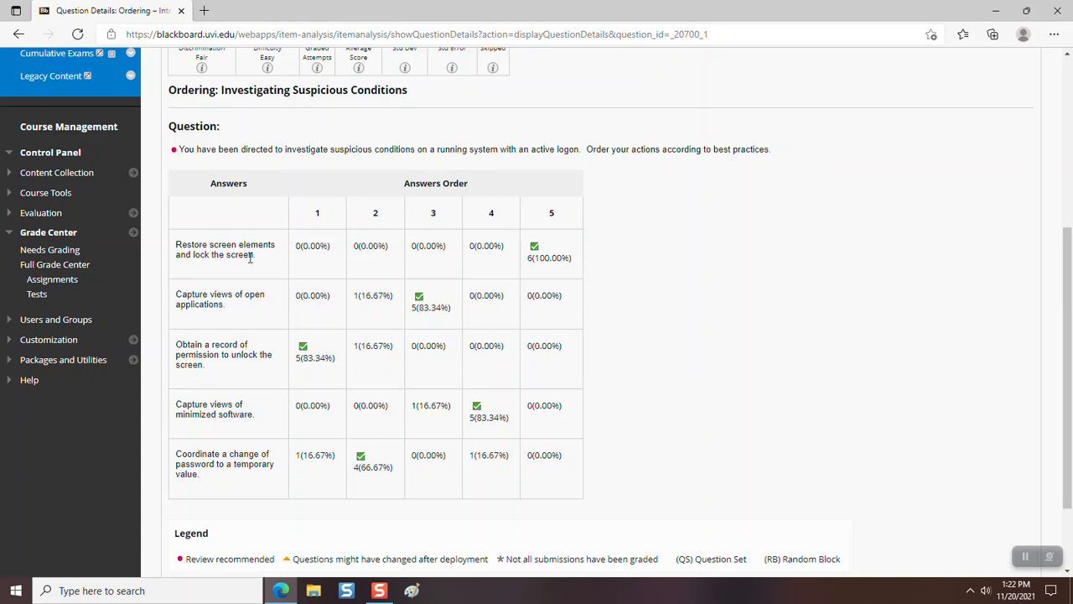
{"action": "mouse_move", "coordinate": [540, 165]}
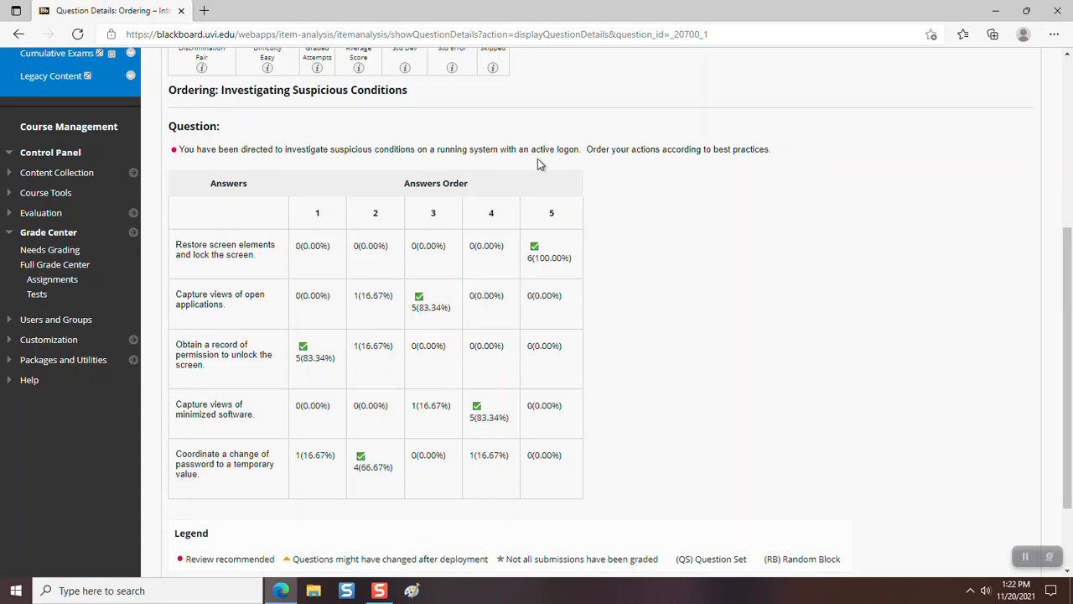
{"action": "mouse_move", "coordinate": [557, 154]}
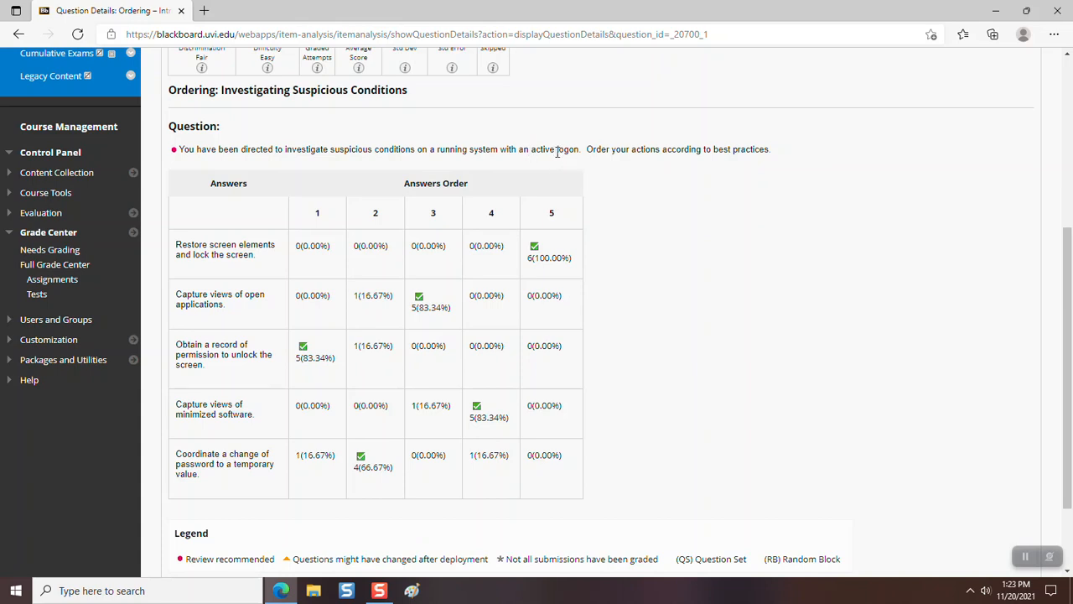
{"action": "mouse_move", "coordinate": [674, 200]}
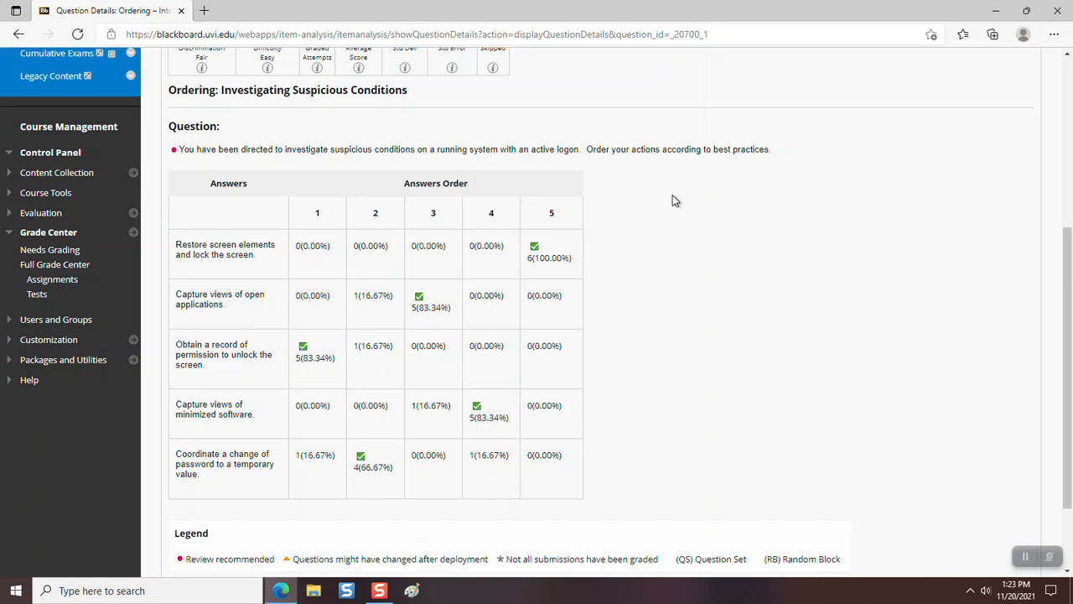
{"action": "mouse_move", "coordinate": [201, 443]}
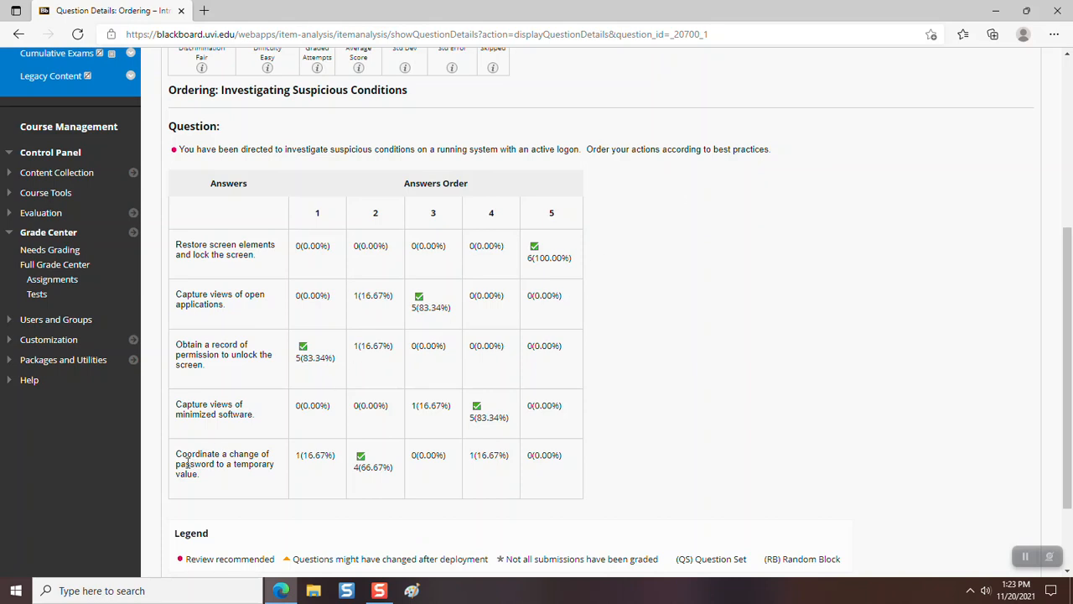
Highlight the 'Coordinate a change of password to a temporary value.' answer text.
{"action": "double_click", "coordinate": [183, 453]}
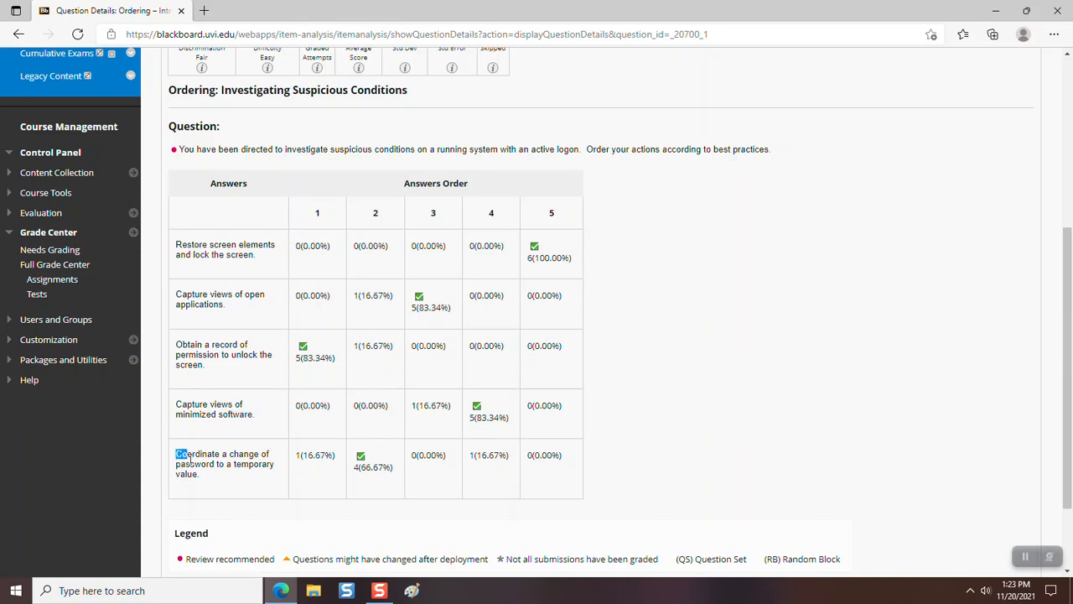
{"action": "triple_click", "coordinate": [225, 463]}
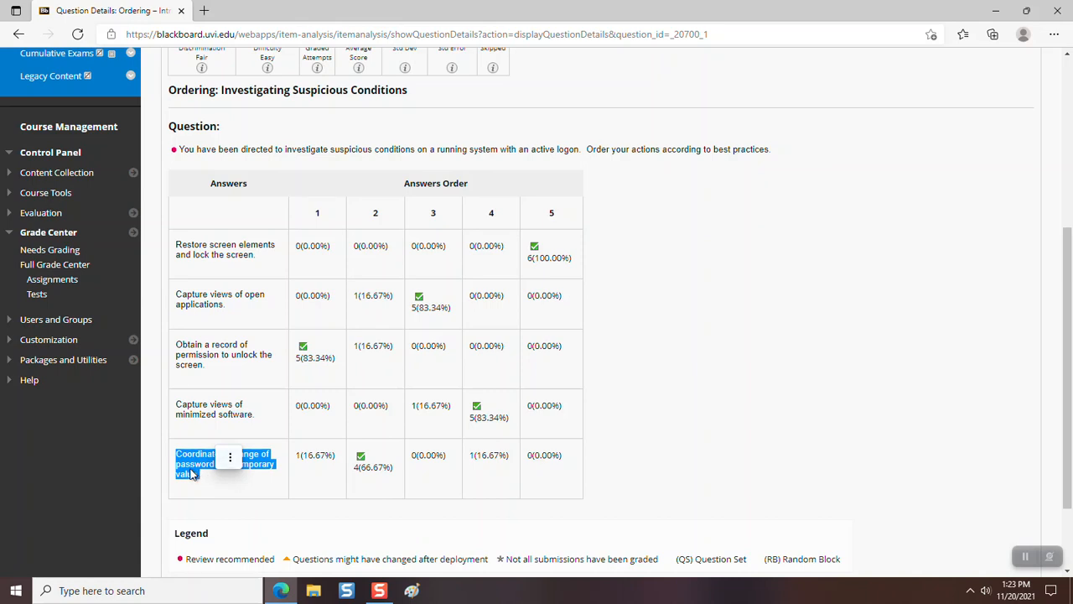
{"action": "mouse_move", "coordinate": [530, 299]}
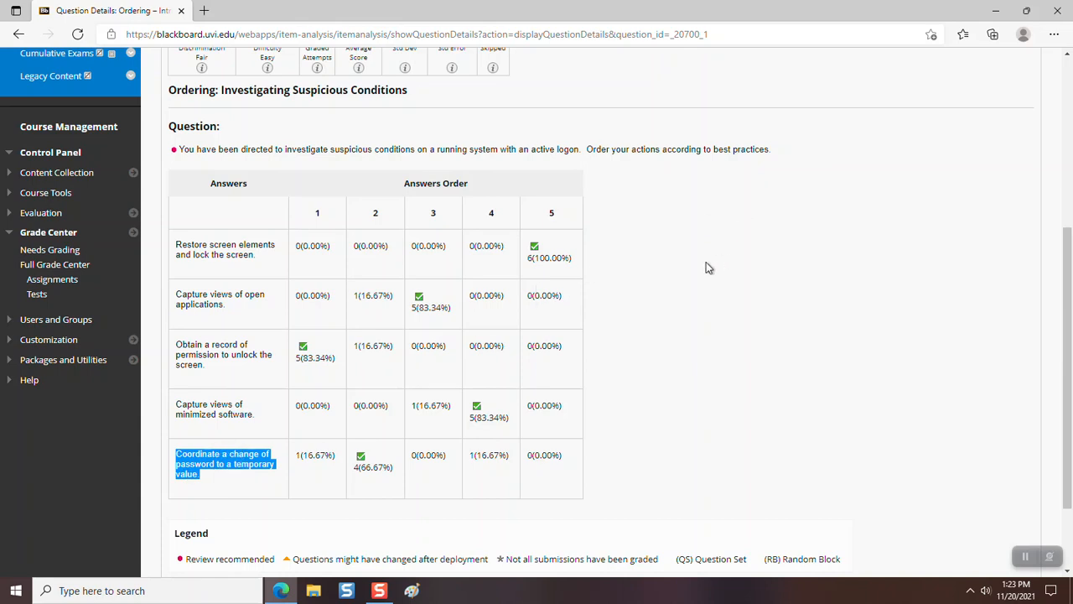
{"action": "mouse_move", "coordinate": [713, 265]}
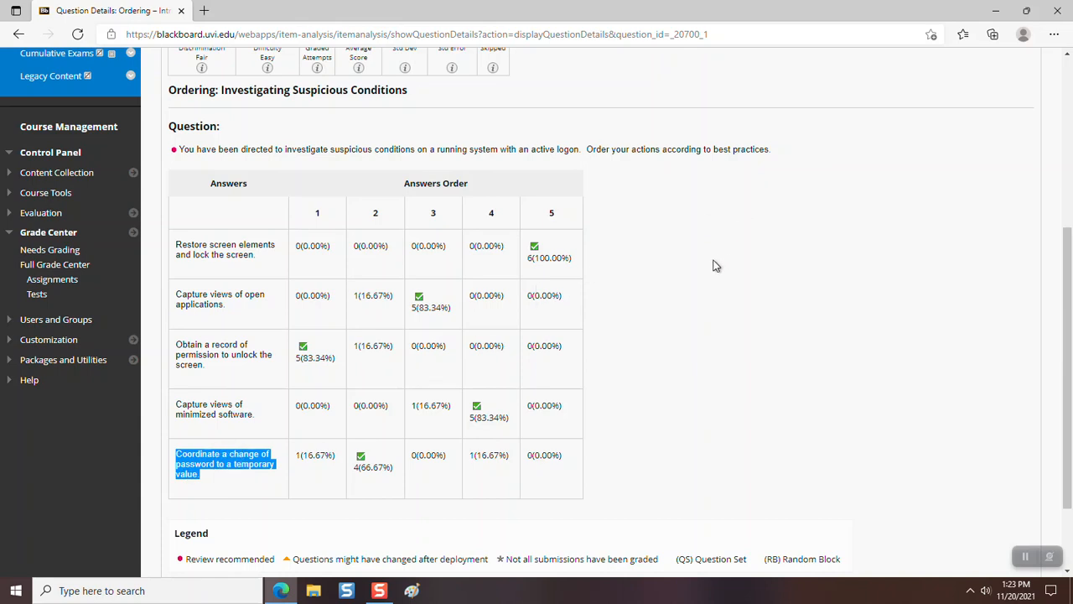
{"action": "mouse_move", "coordinate": [751, 238]}
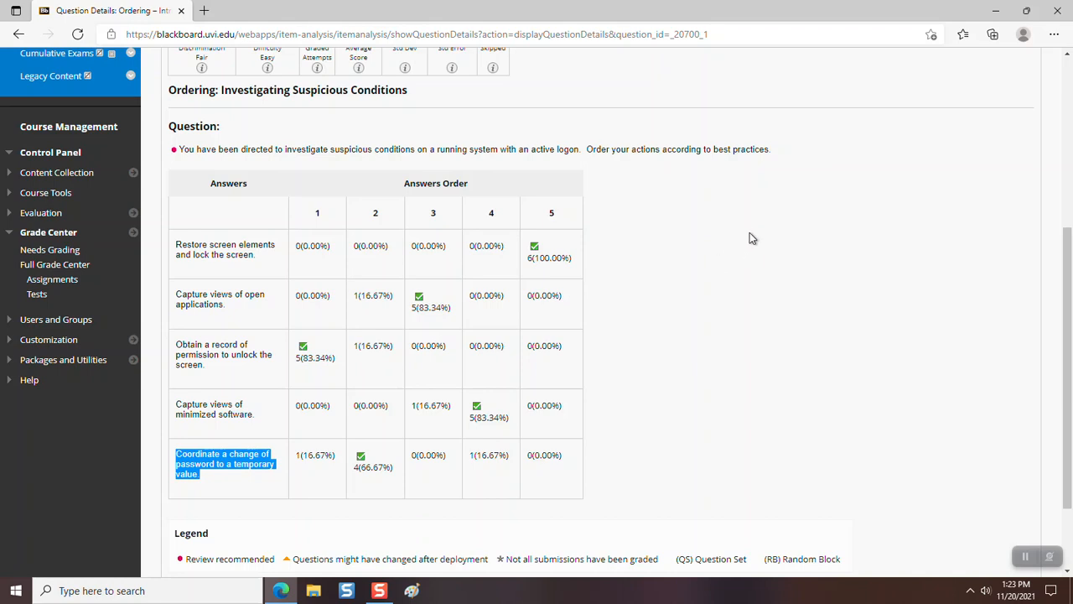
{"action": "mouse_move", "coordinate": [758, 227]}
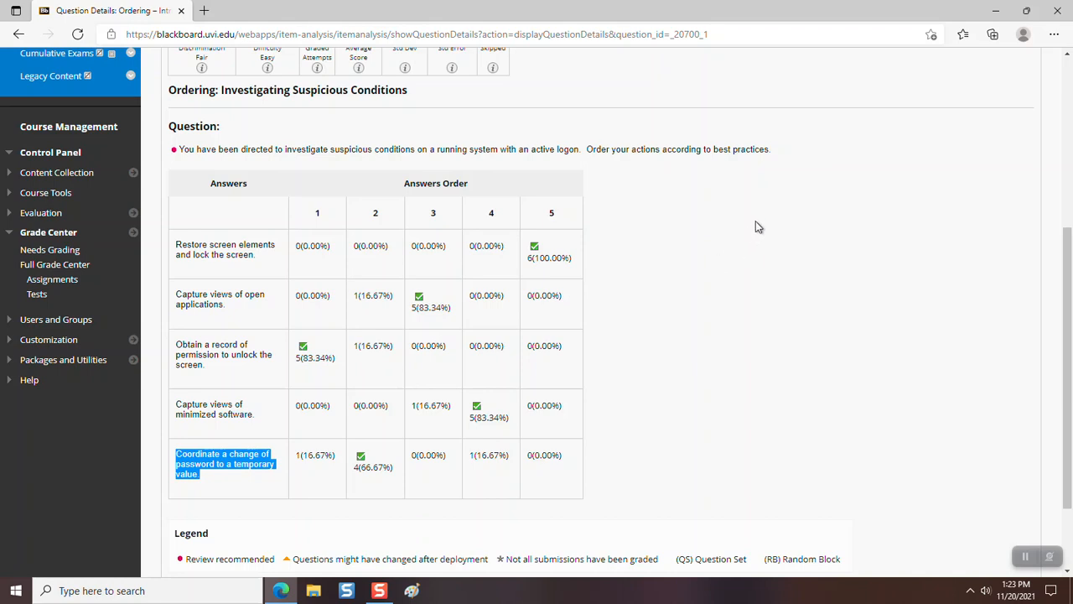
{"action": "mouse_move", "coordinate": [763, 225]}
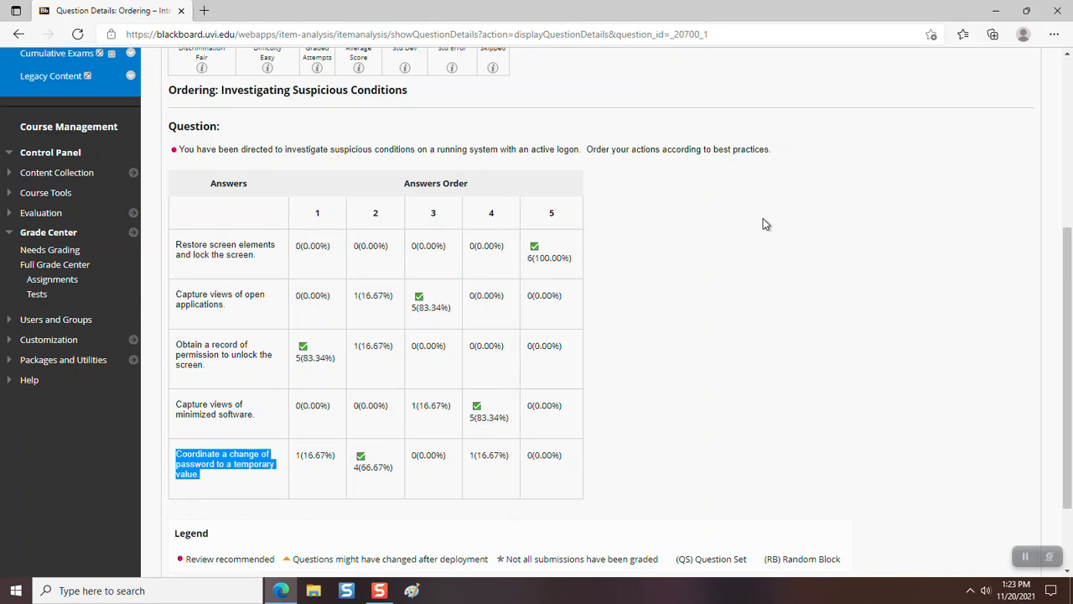
{"action": "mouse_move", "coordinate": [769, 221]}
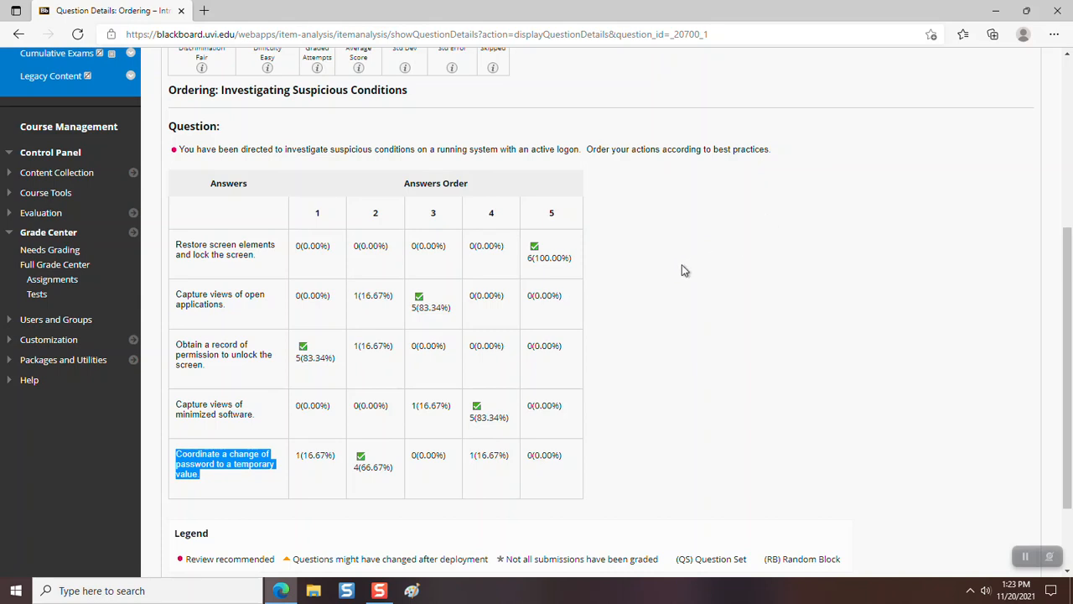
{"action": "mouse_move", "coordinate": [733, 302]}
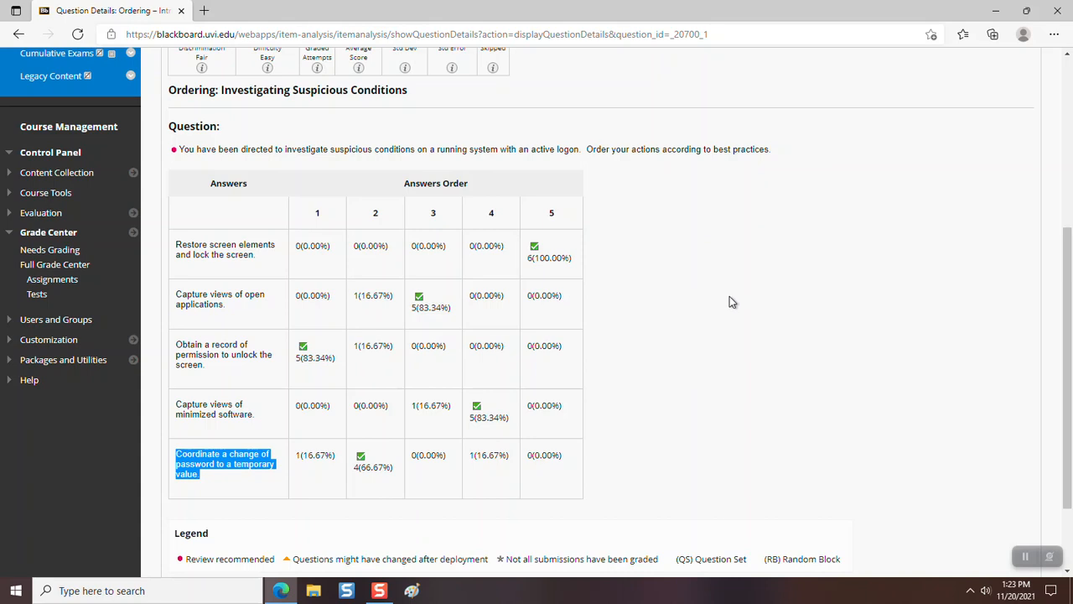
{"action": "mouse_move", "coordinate": [701, 285]}
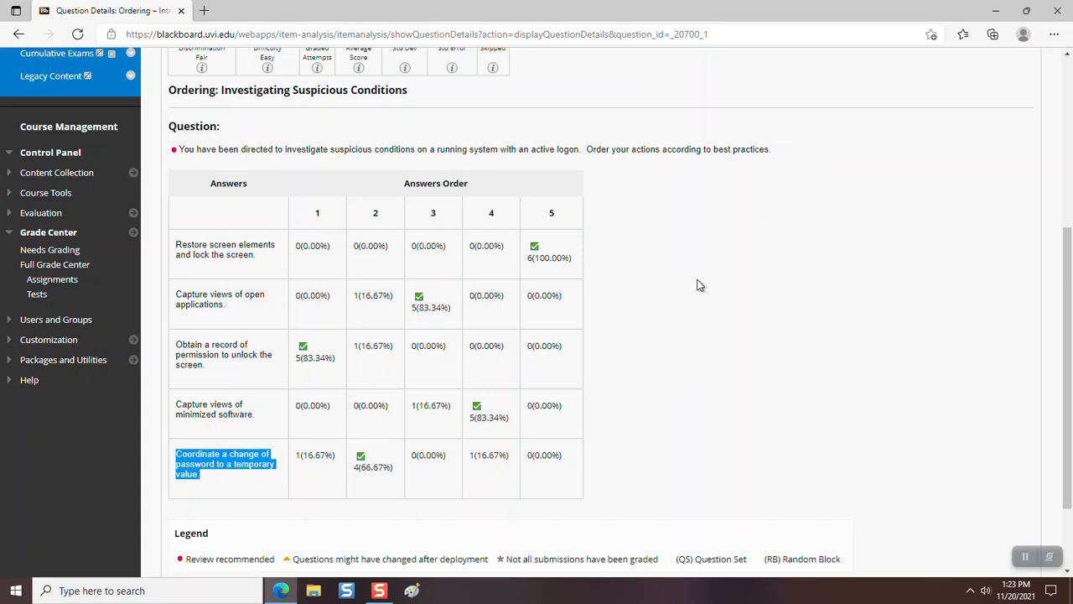
{"action": "mouse_move", "coordinate": [536, 165]}
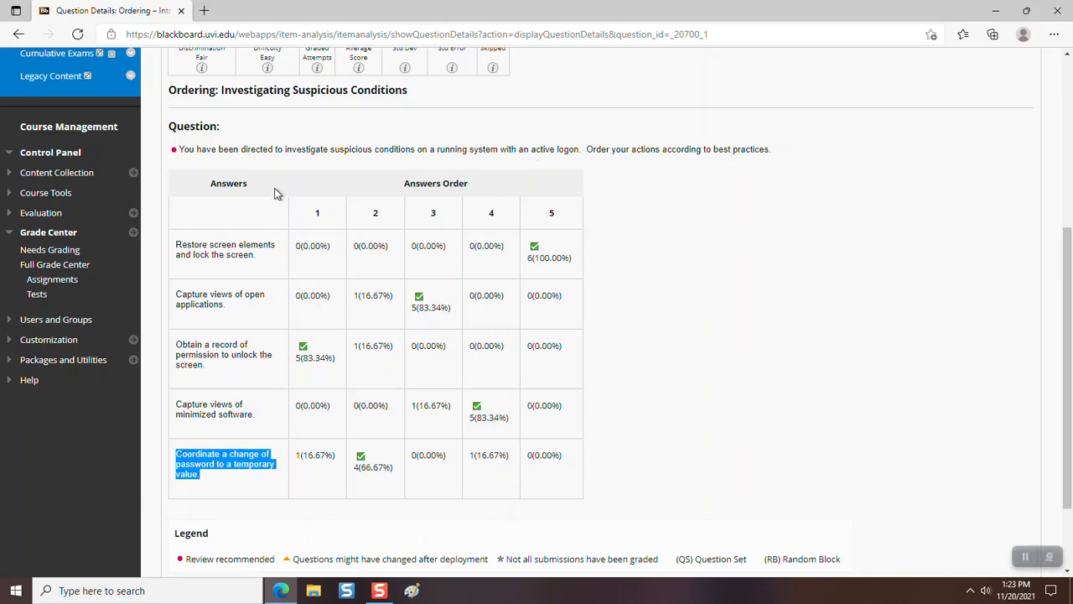
{"action": "mouse_move", "coordinate": [469, 345]}
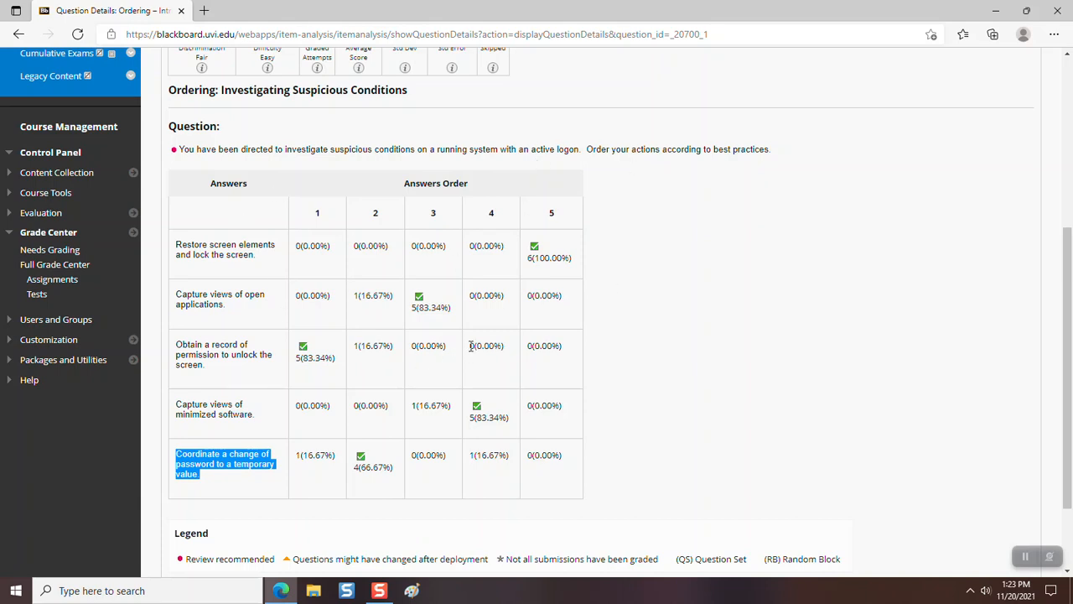
{"action": "mouse_move", "coordinate": [399, 408]}
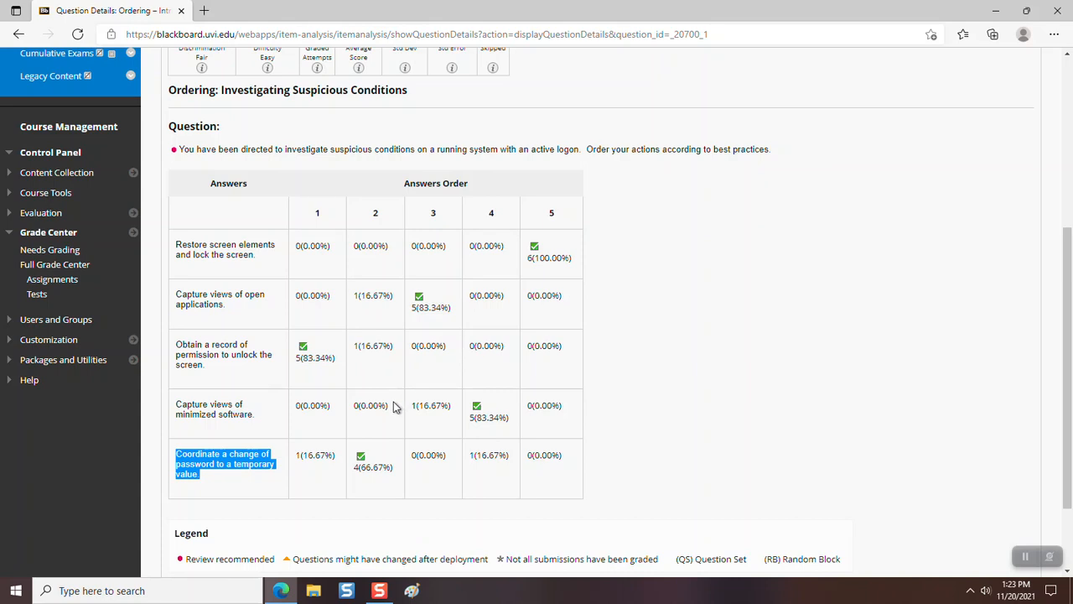
{"action": "mouse_move", "coordinate": [459, 420]}
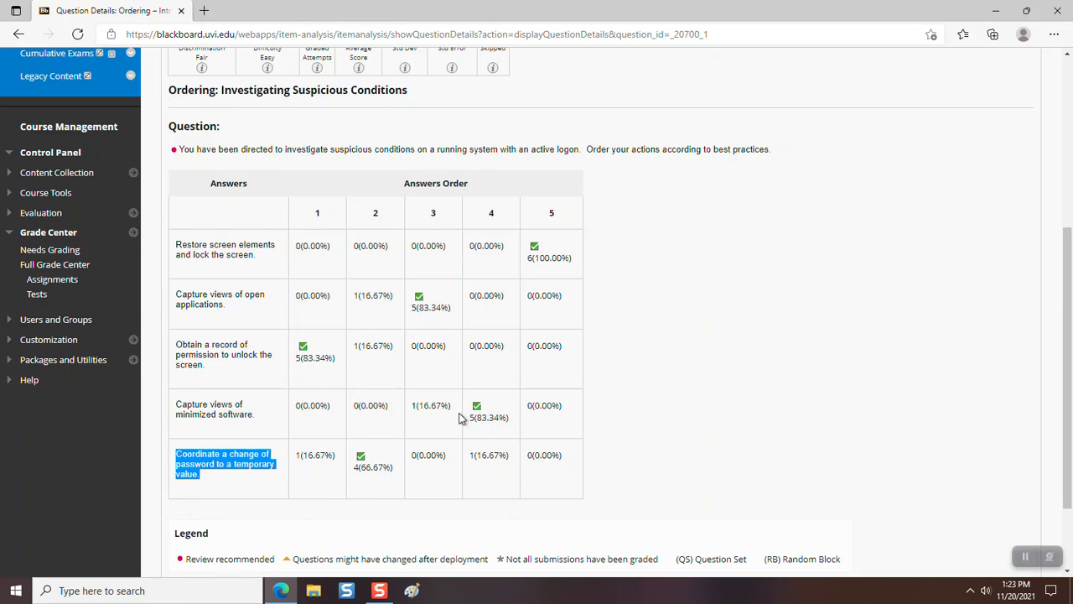
{"action": "mouse_move", "coordinate": [211, 372]}
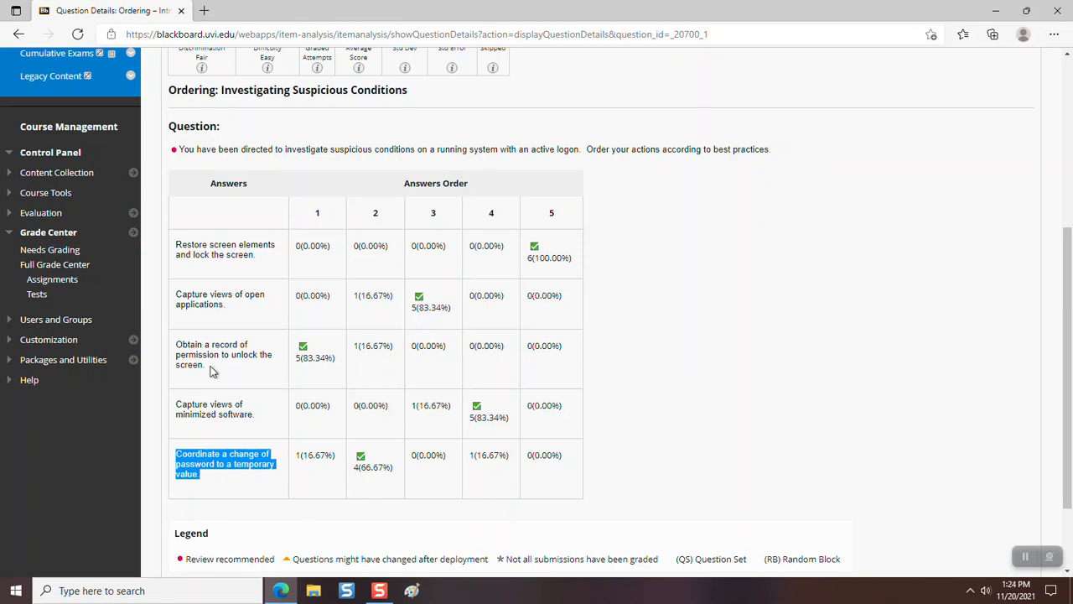
{"action": "mouse_move", "coordinate": [376, 490]}
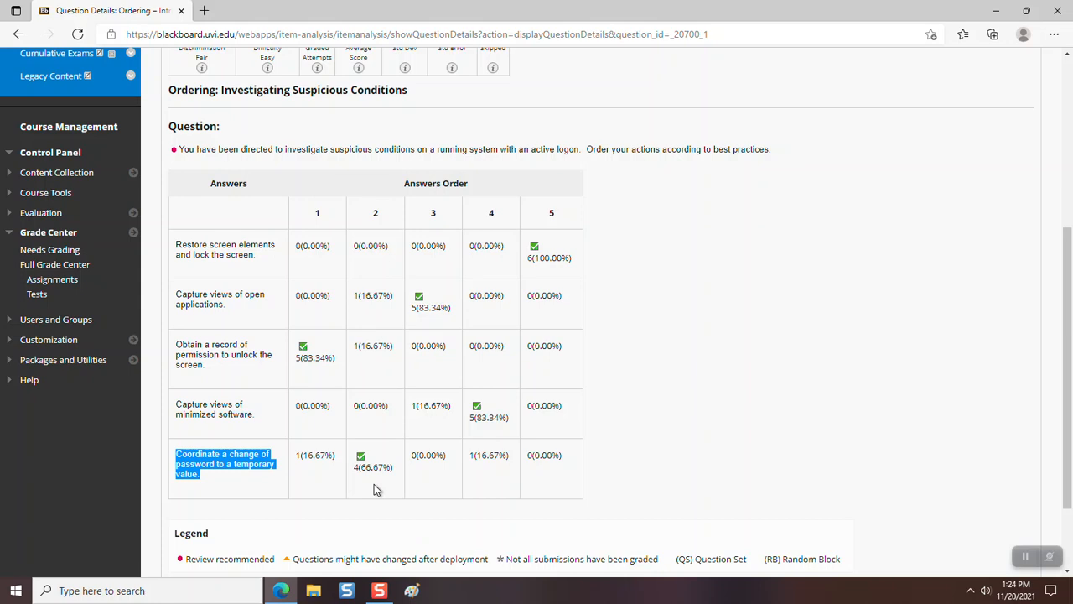
{"action": "mouse_move", "coordinate": [443, 332]}
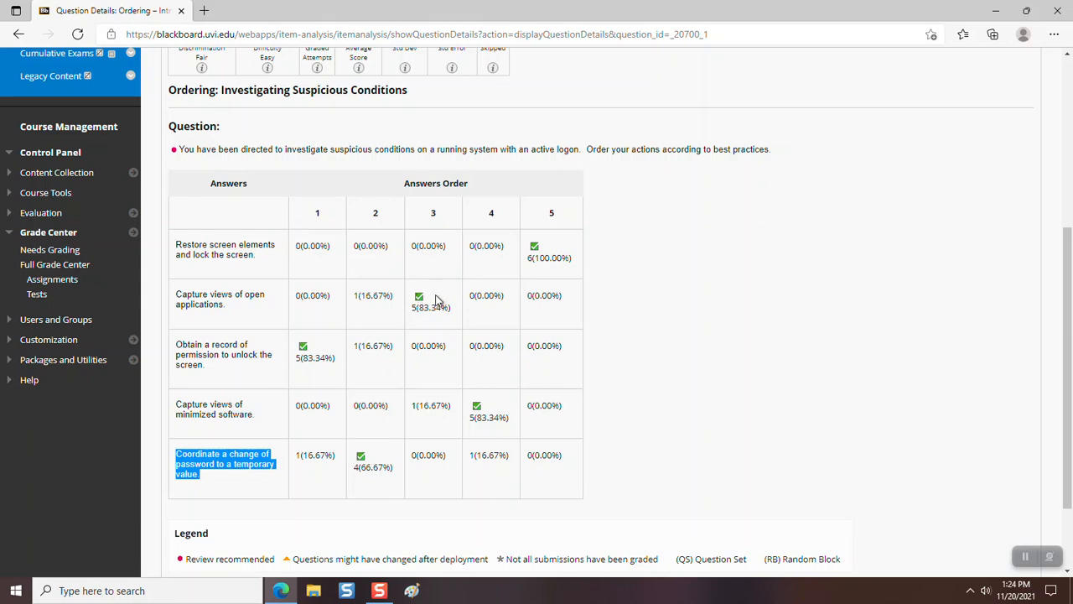
{"action": "mouse_move", "coordinate": [469, 417]}
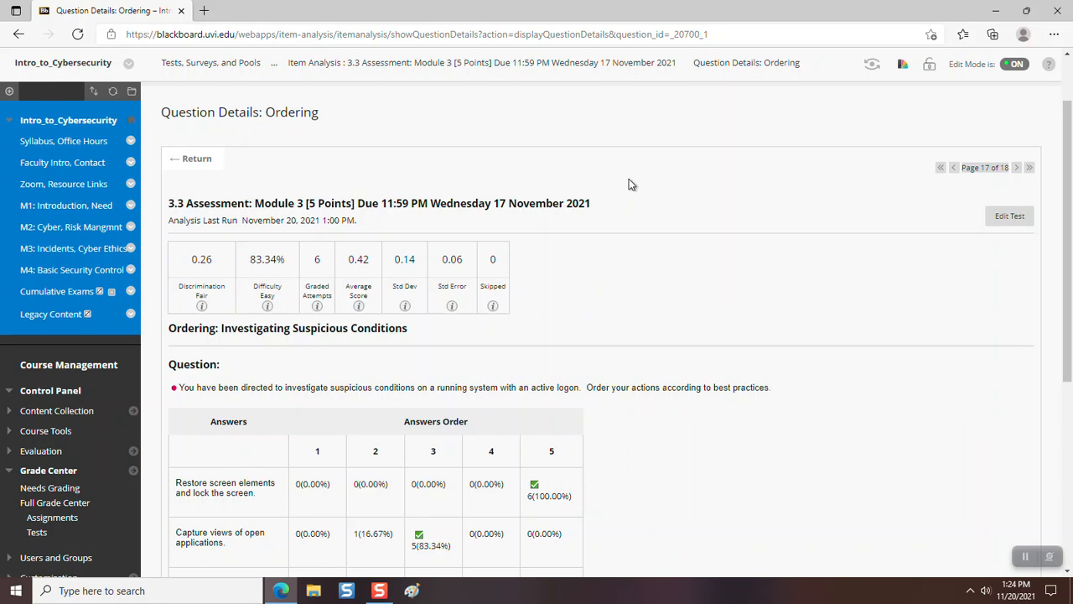
{"action": "mouse_move", "coordinate": [642, 179]}
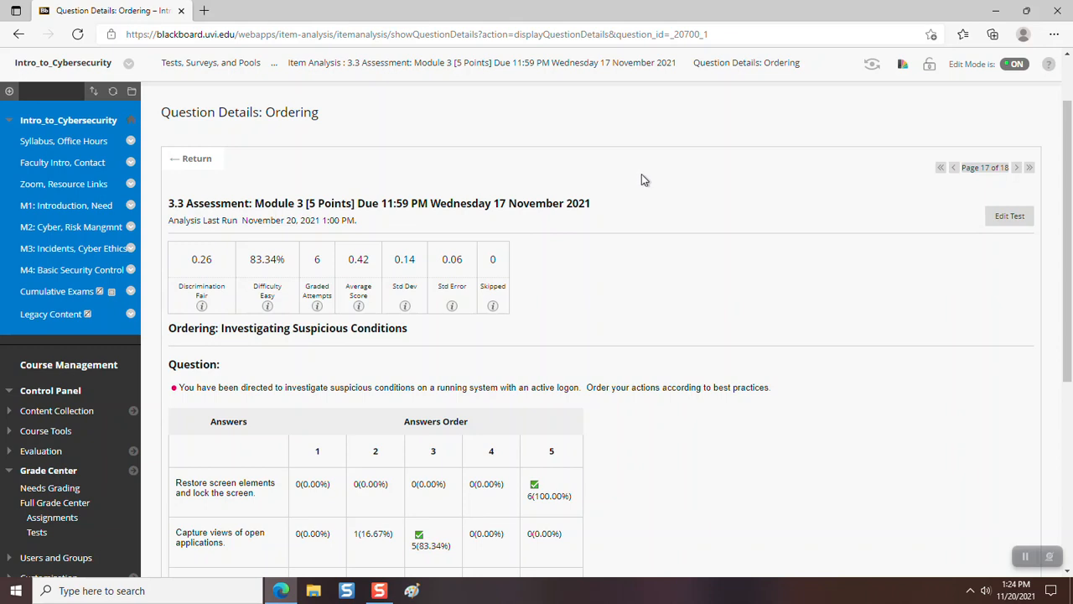
{"action": "scroll", "scroll_direction": "down", "scroll_amount": 3}
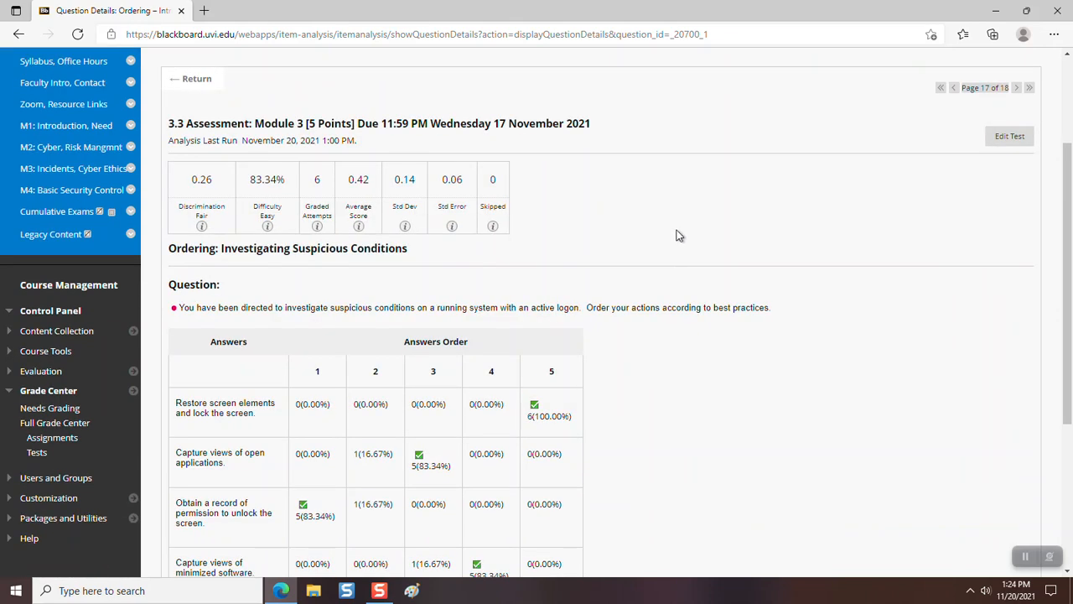
{"action": "scroll", "scroll_direction": "down", "scroll_amount": 3}
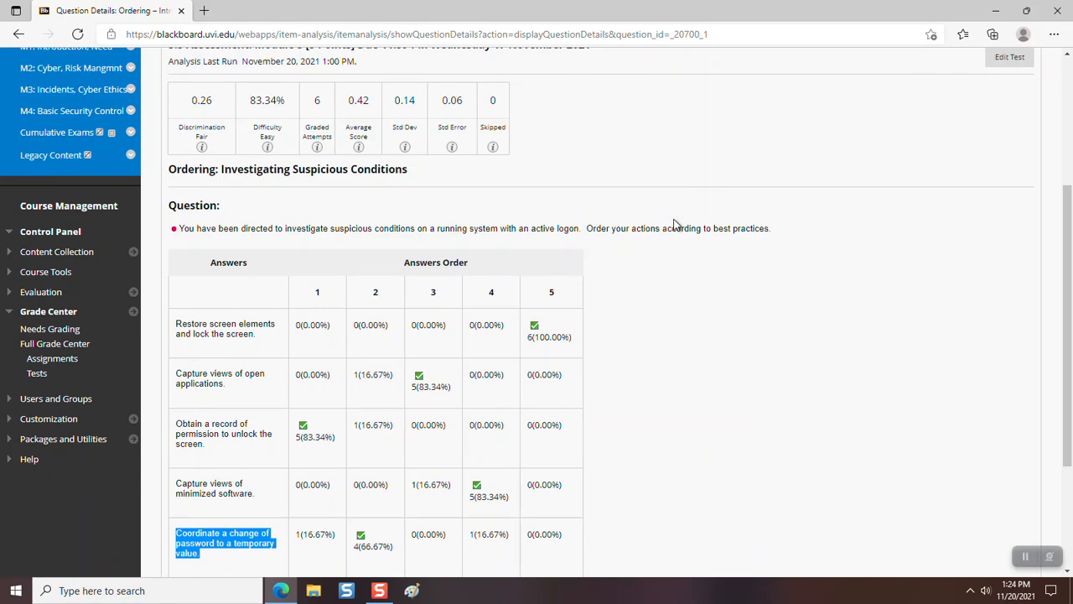